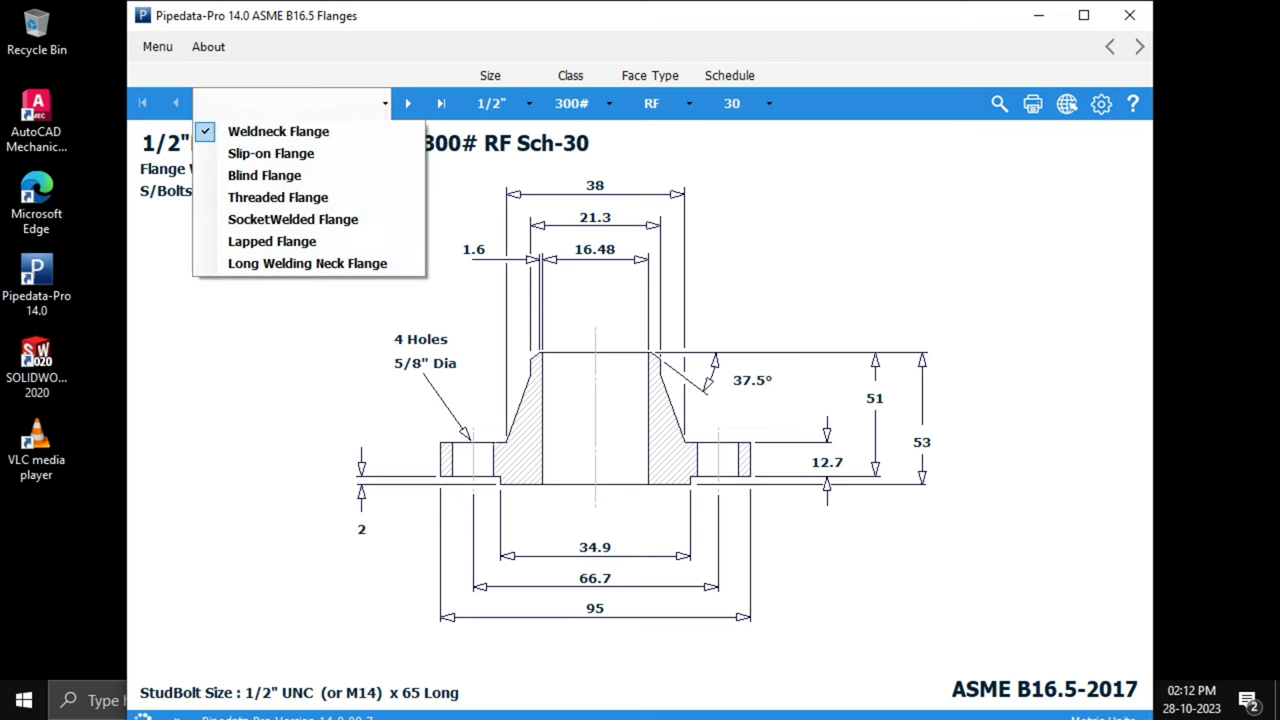
mouse_move(278, 131)
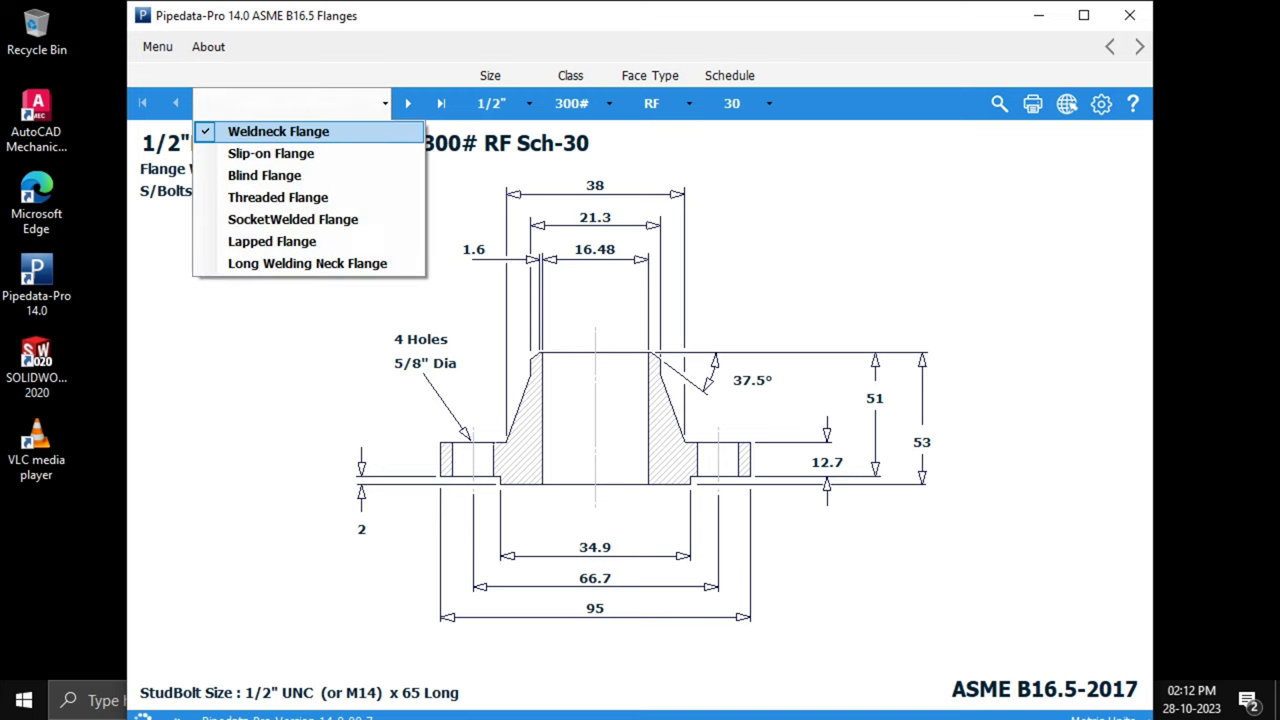
mouse_move(264, 175)
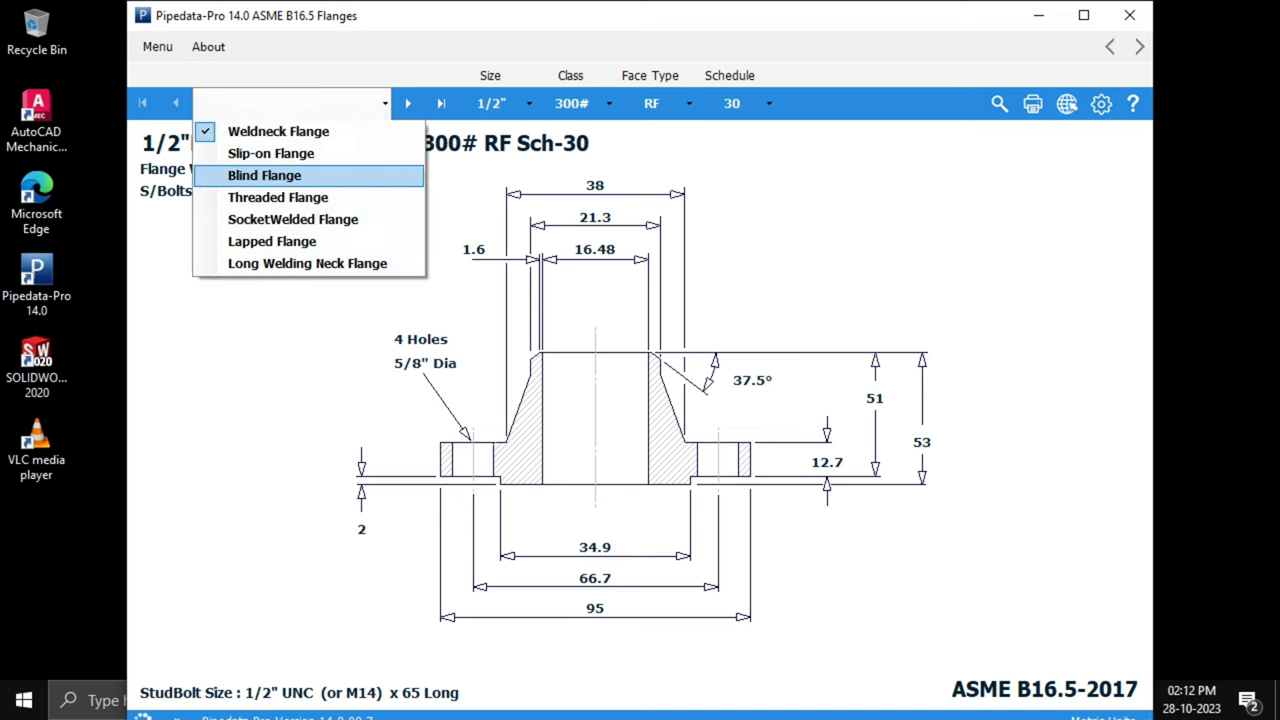
mouse_move(278, 197)
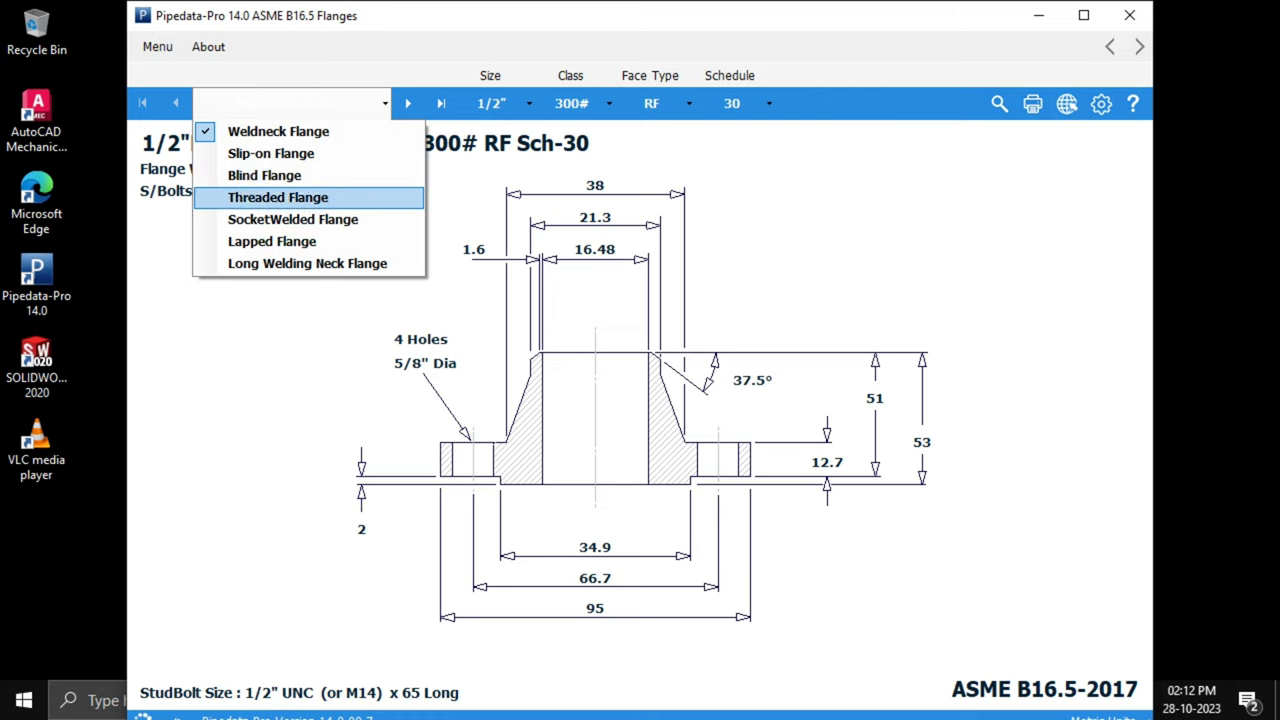
mouse_move(271, 241)
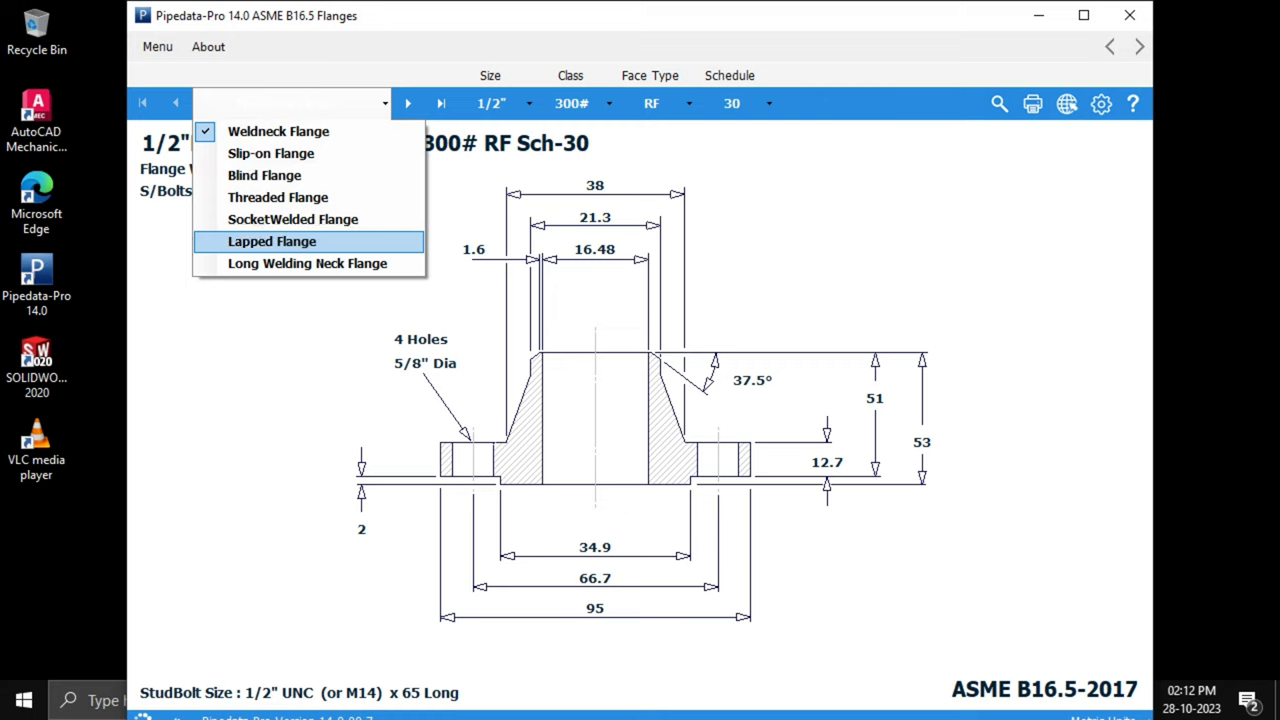
mouse_move(307, 263)
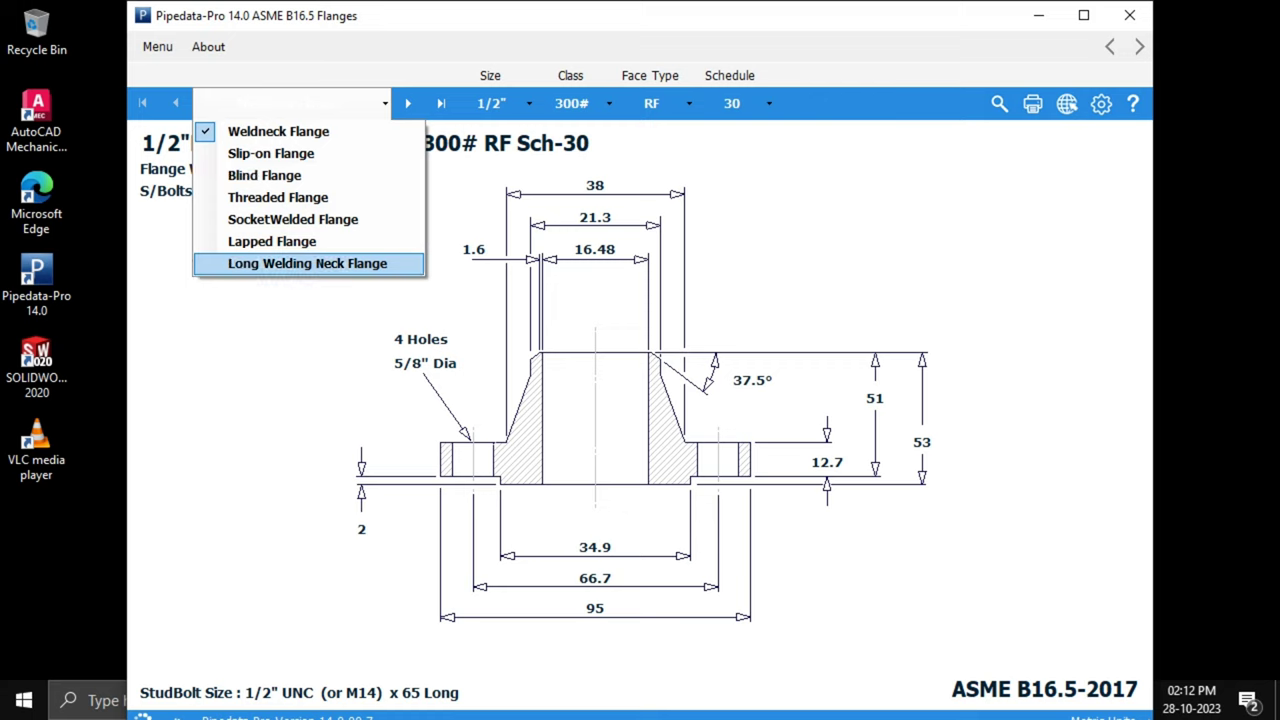
- Keep the 1/2" 300# RF Sch-30 weldneck flange options and open the component catalogue
left_click(278, 131)
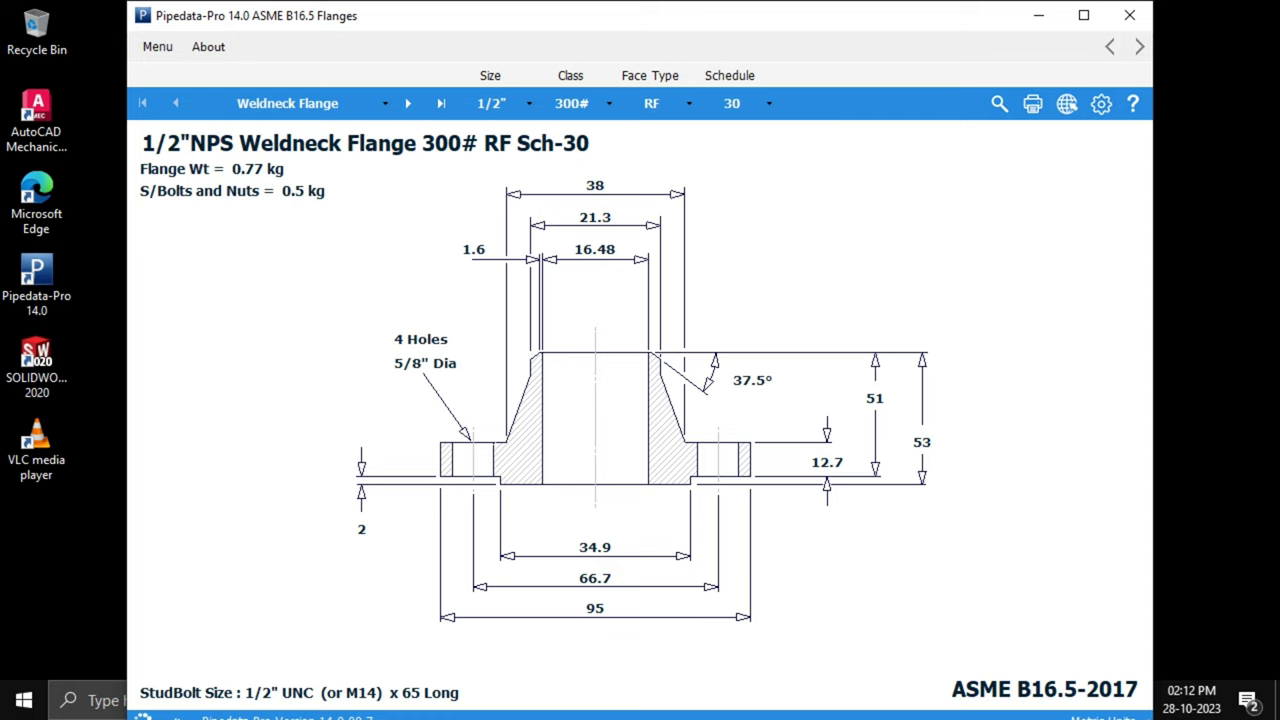
left_click(526, 103)
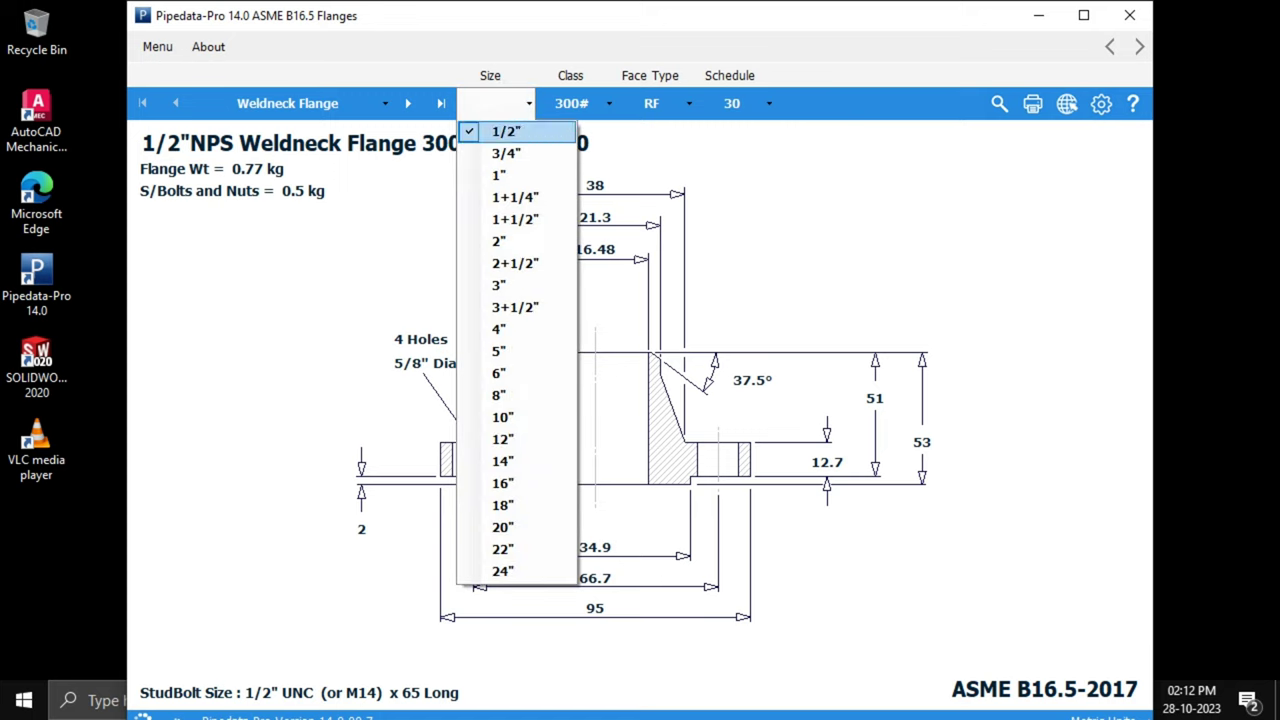
mouse_move(499, 174)
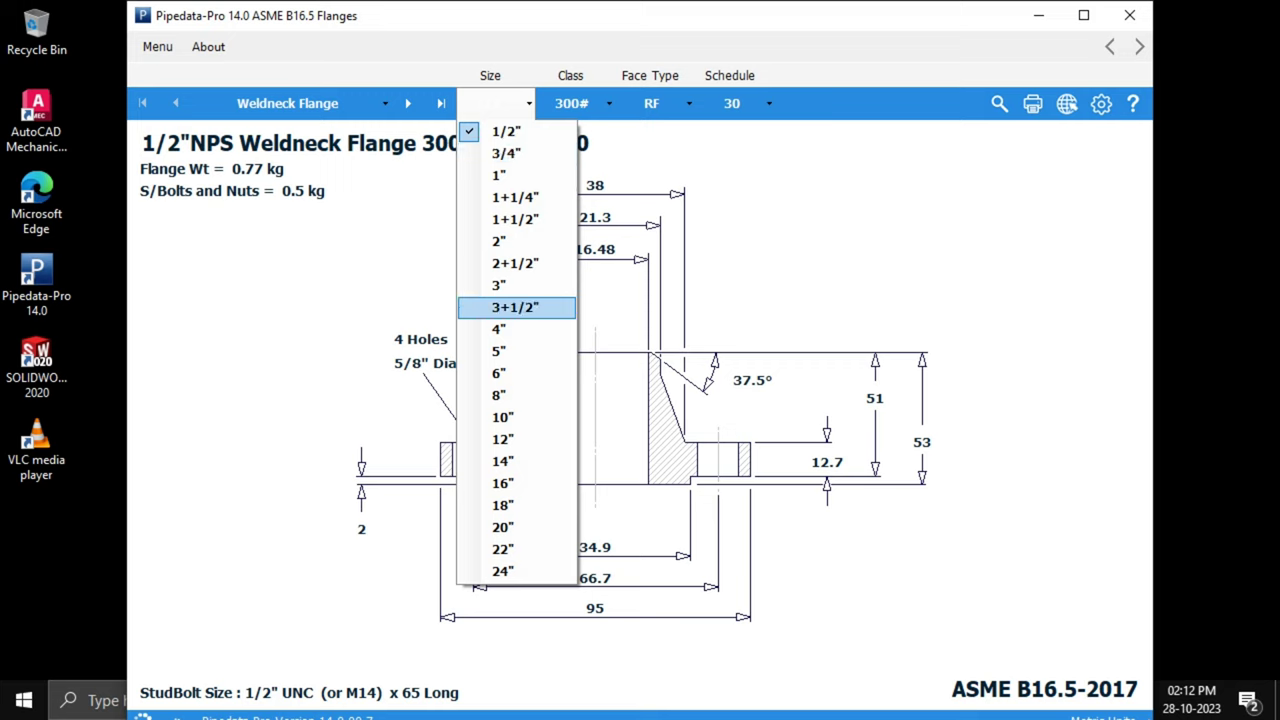
mouse_move(499, 373)
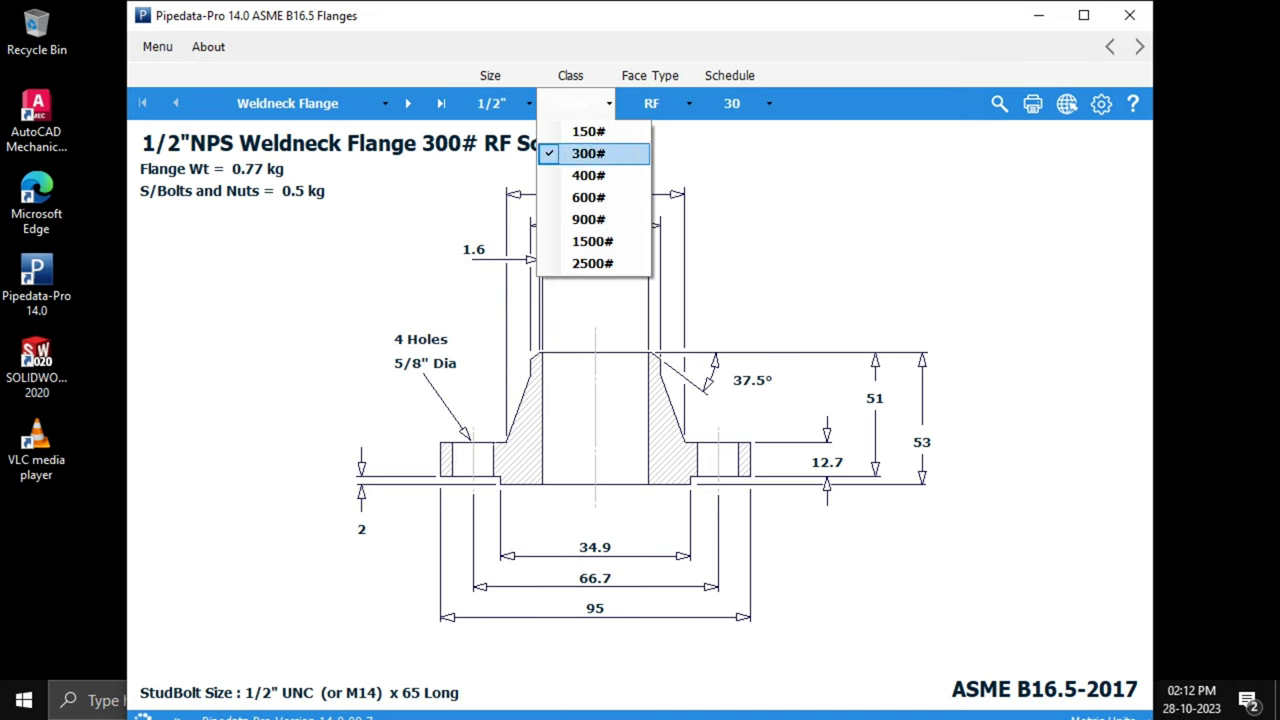
left_click(593, 153)
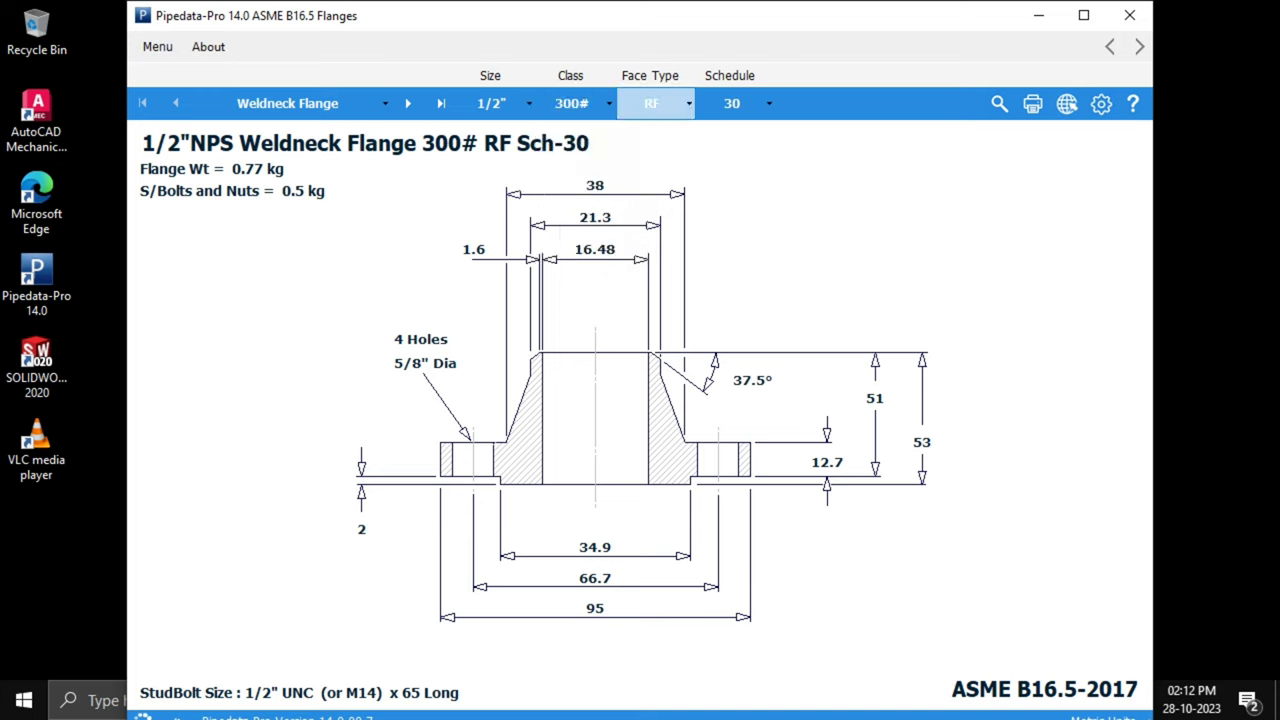
left_click(687, 103)
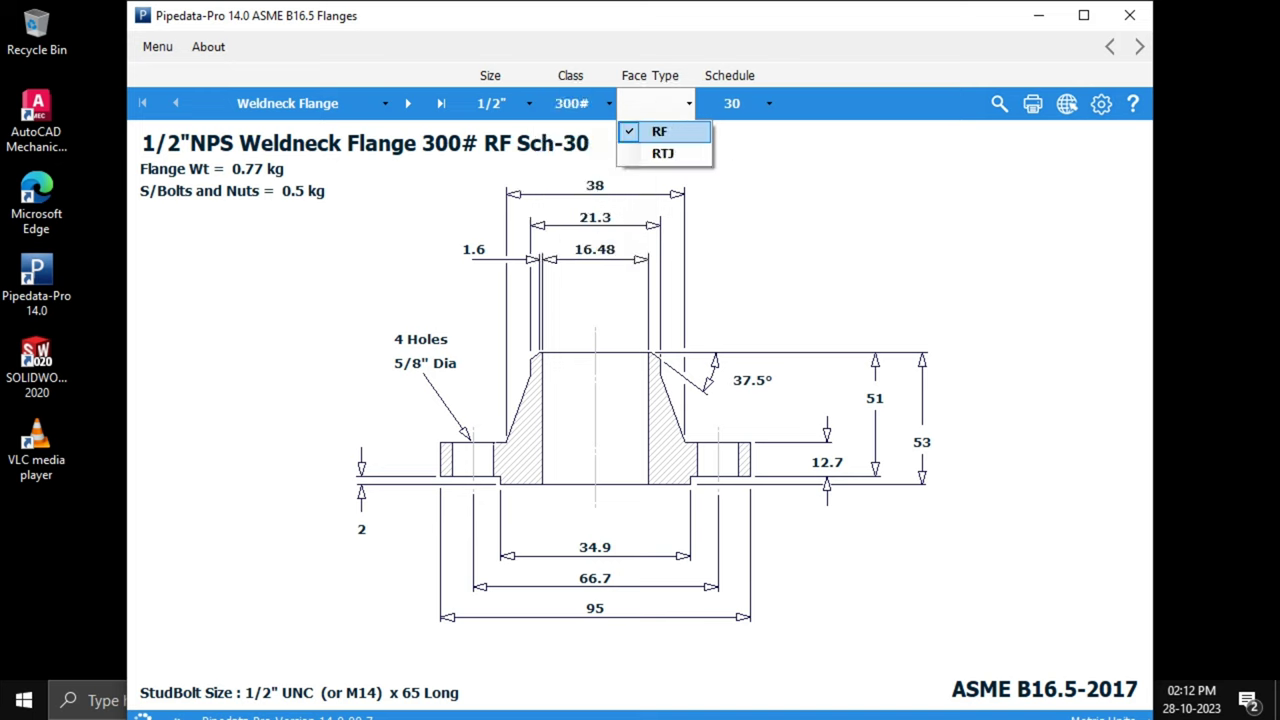
left_click(766, 103)
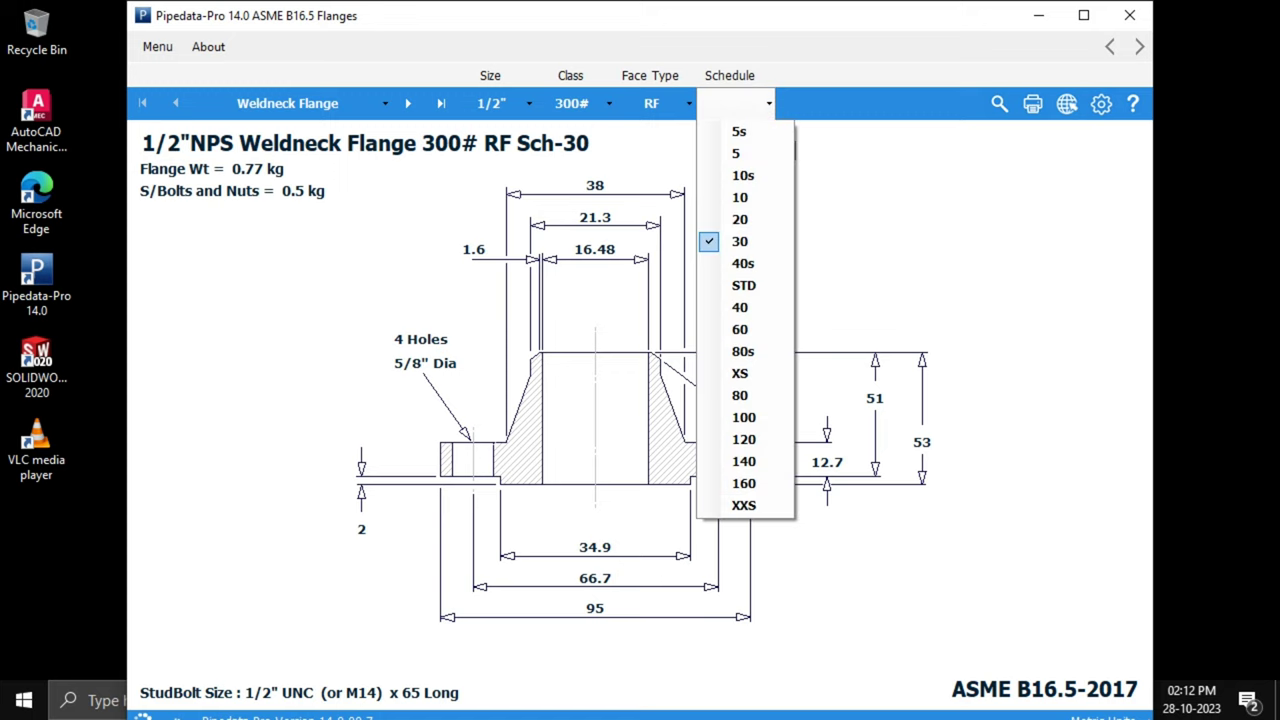
mouse_move(744, 285)
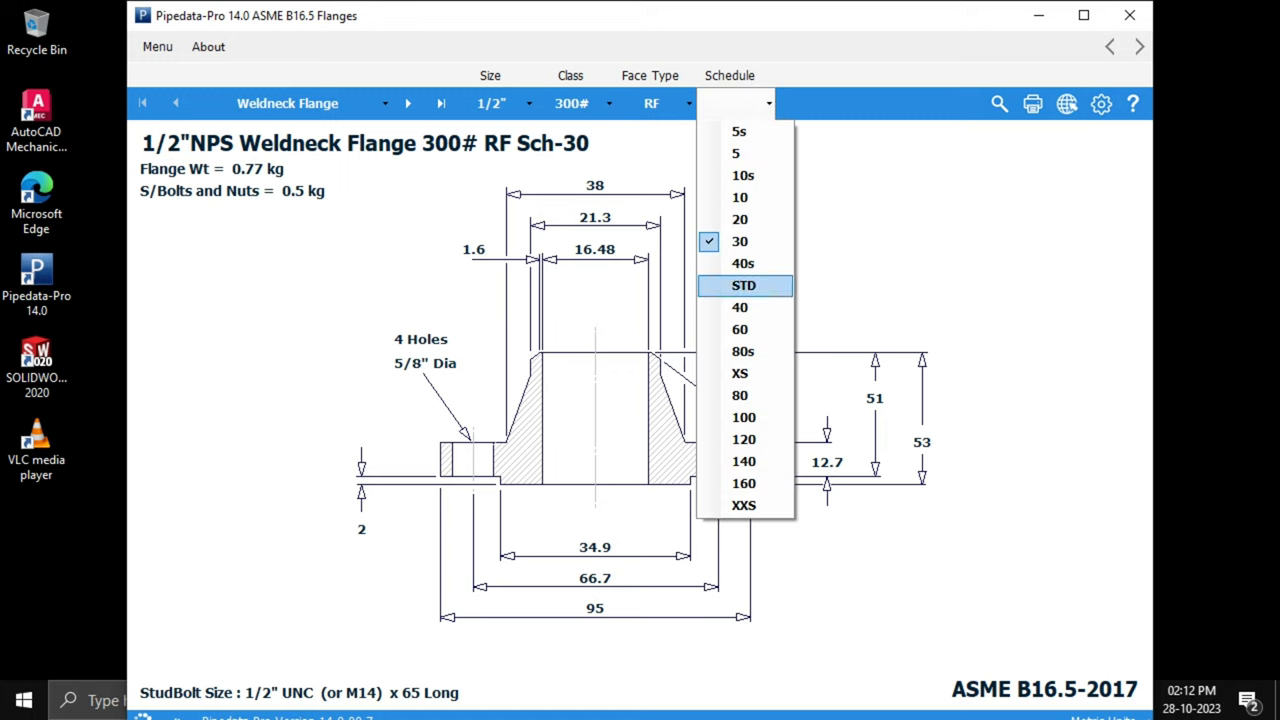
mouse_move(746, 506)
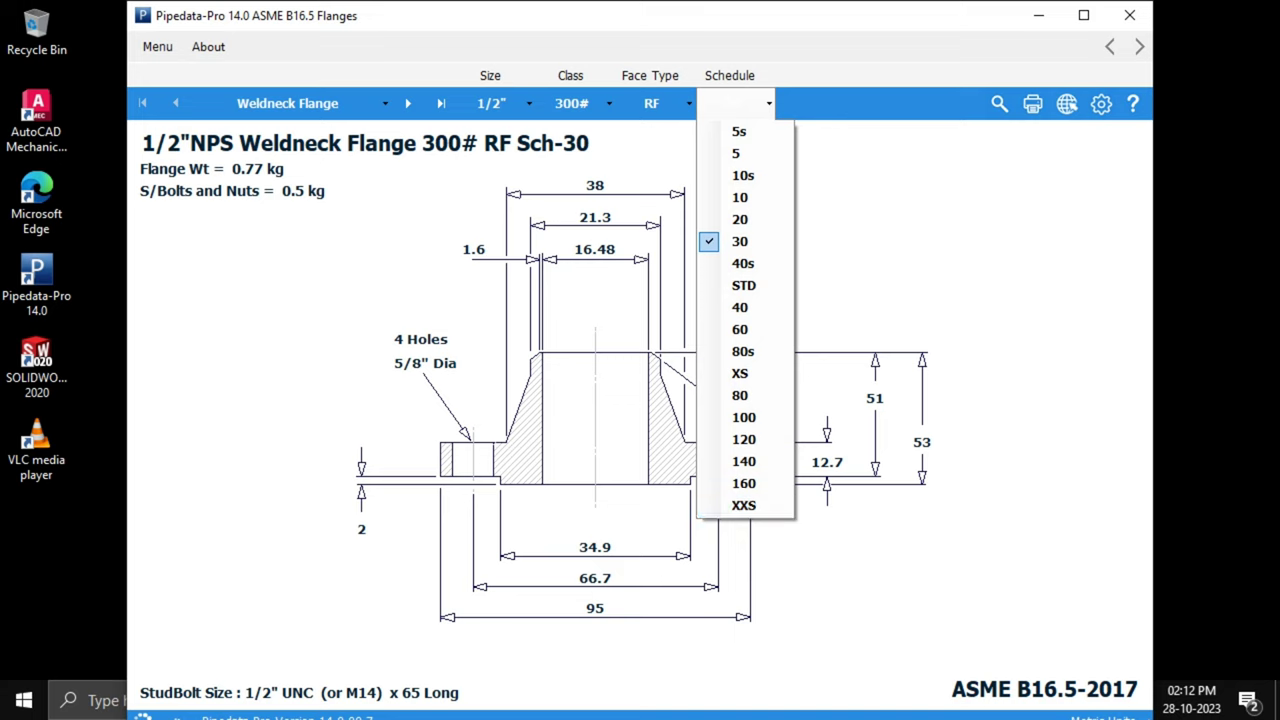
left_click(739, 241)
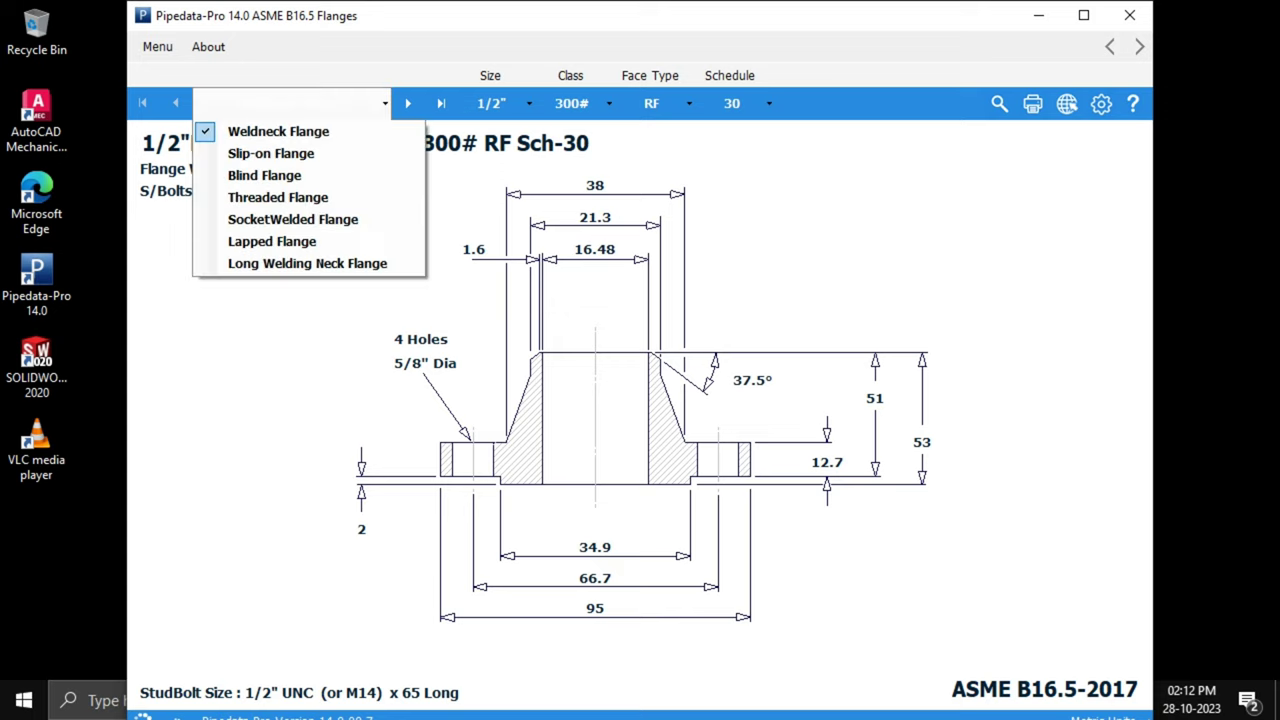
mouse_move(278, 131)
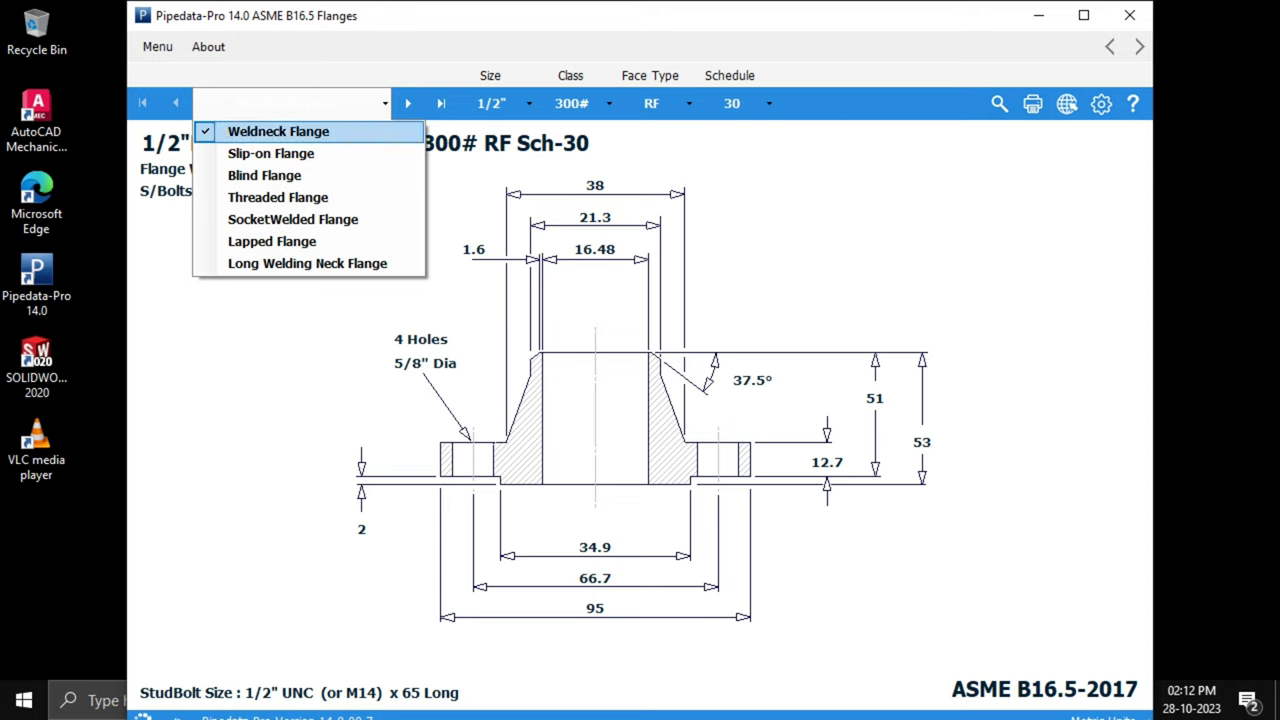
left_click(278, 131)
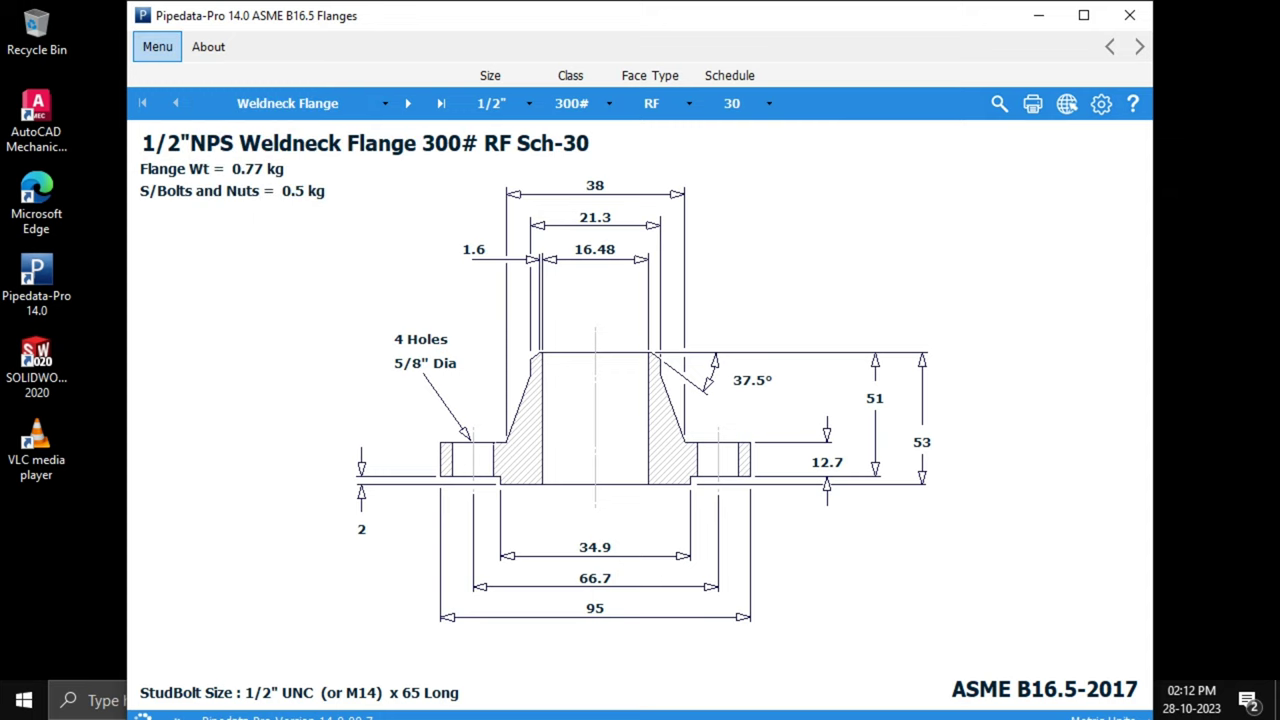
left_click(157, 46)
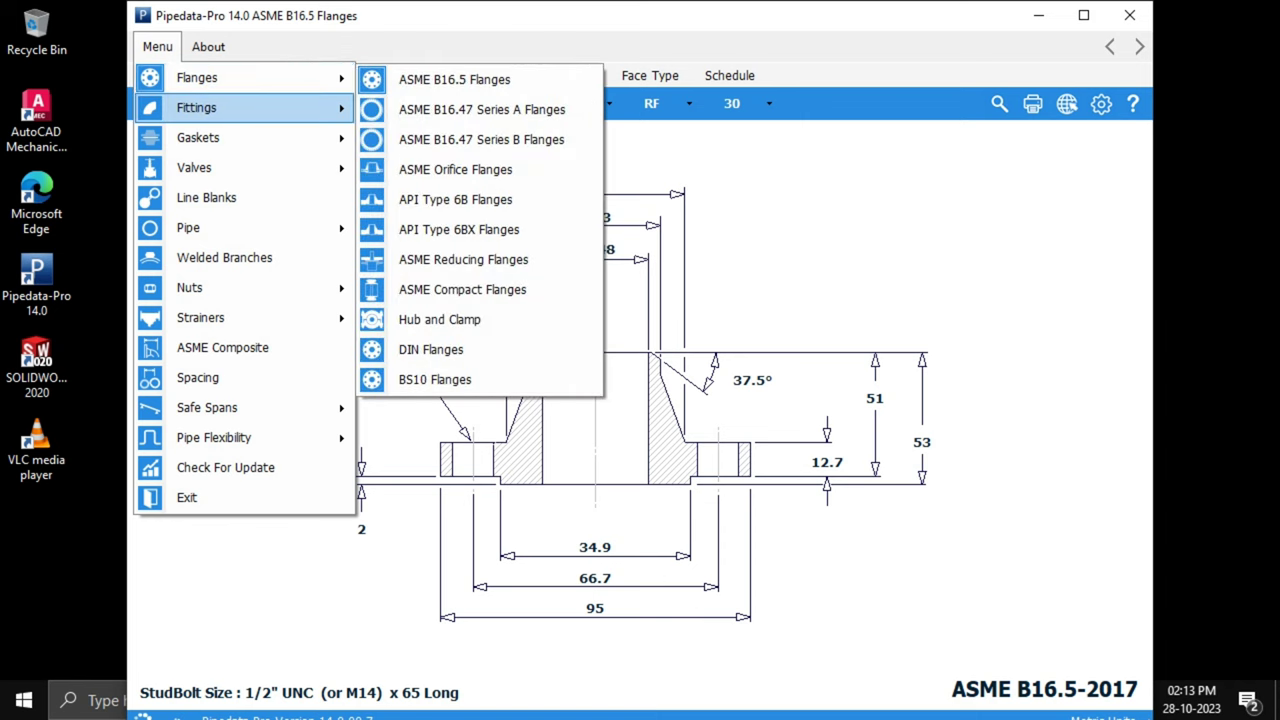
mouse_move(200, 77)
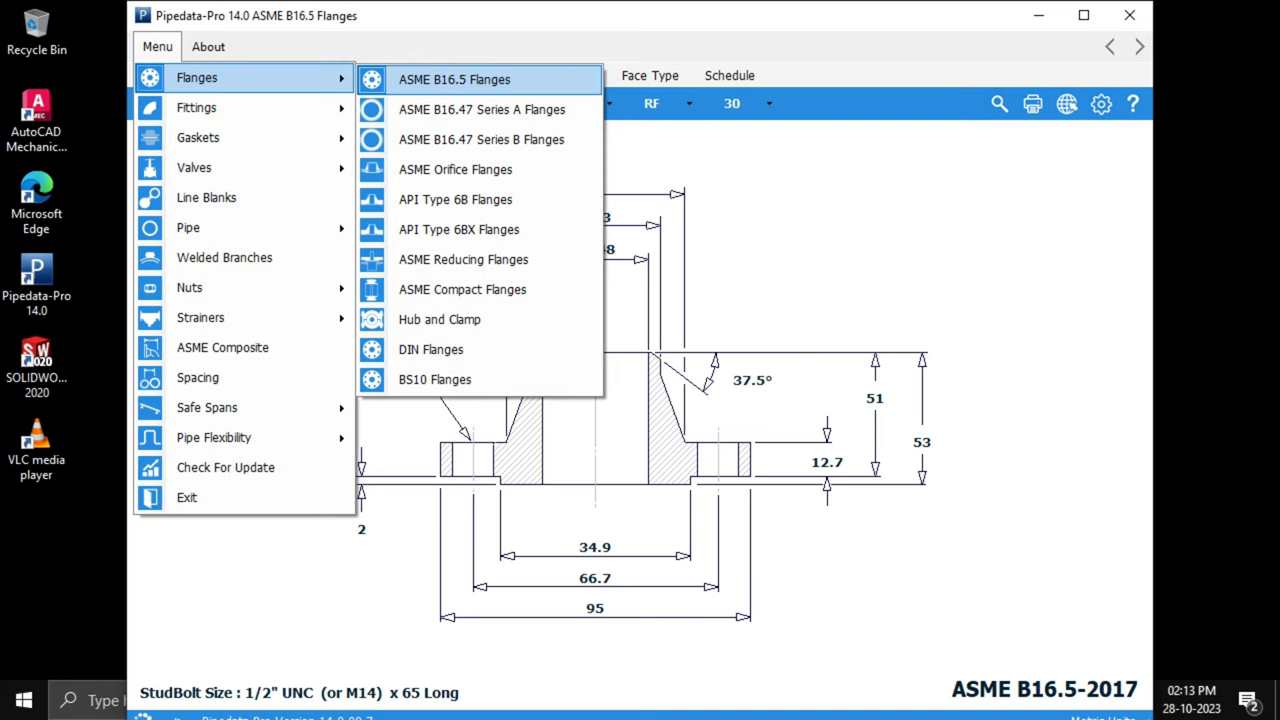
mouse_move(480, 109)
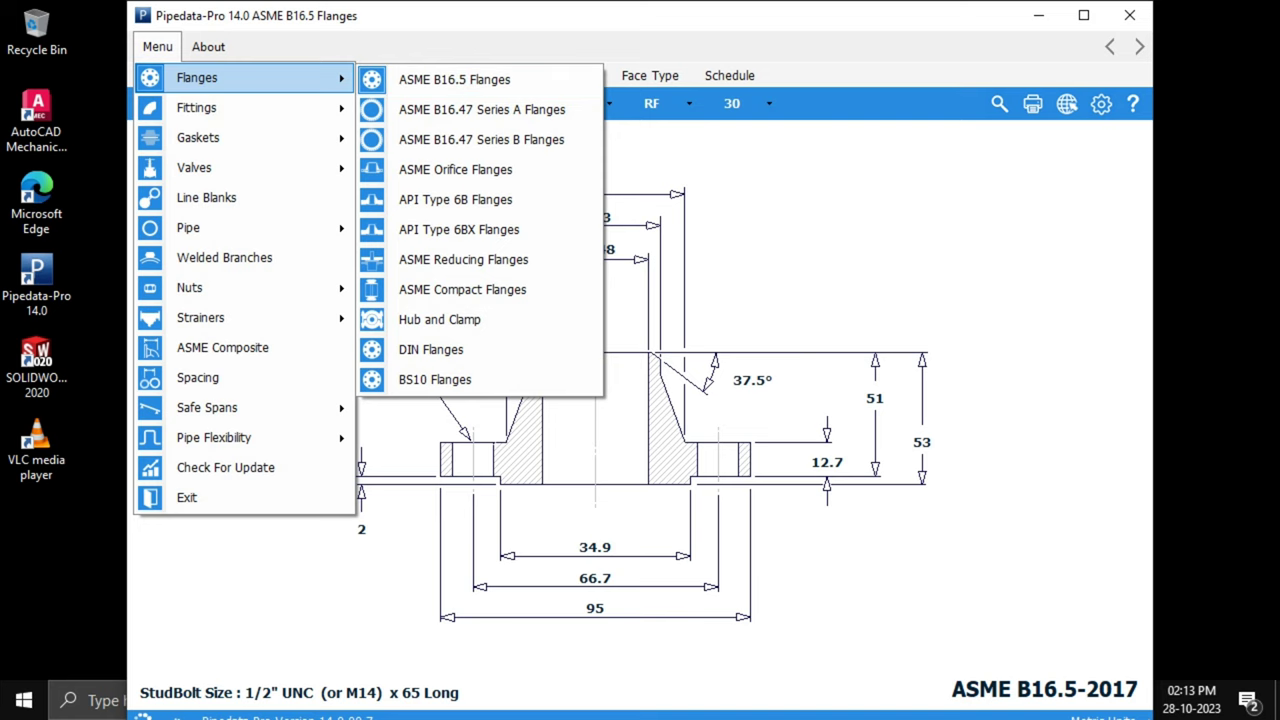
mouse_move(196, 107)
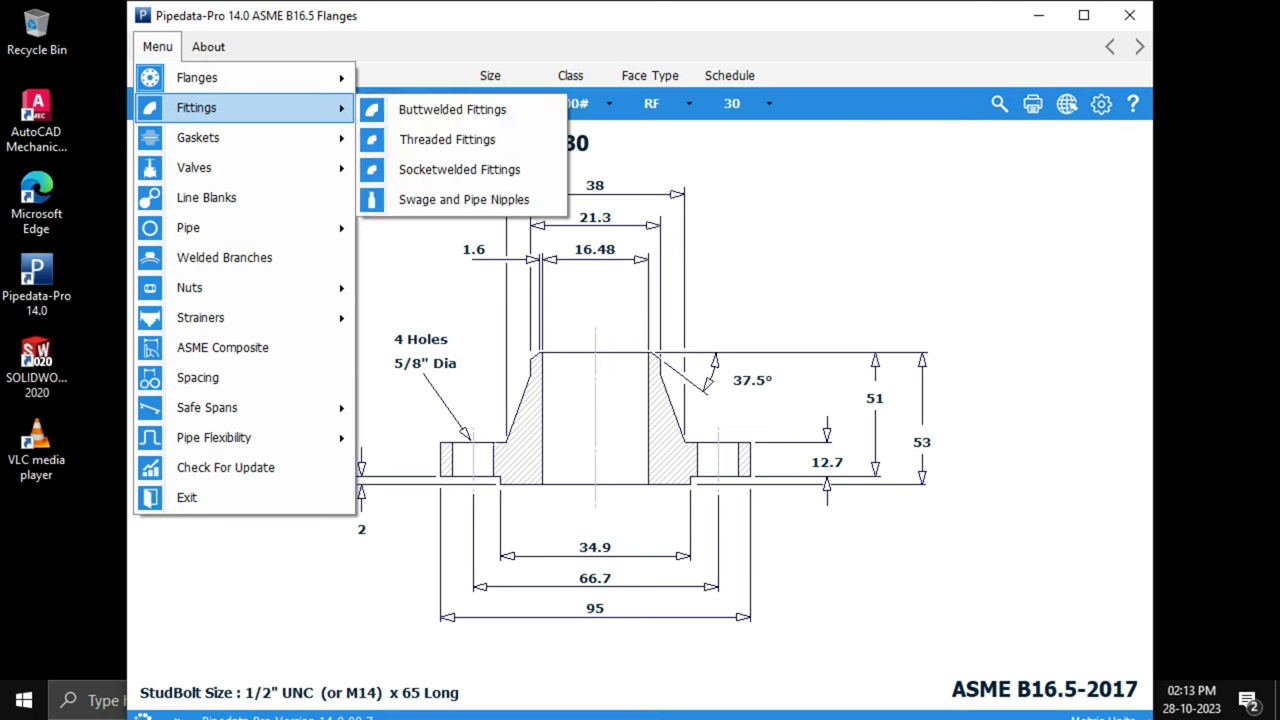
mouse_move(453, 200)
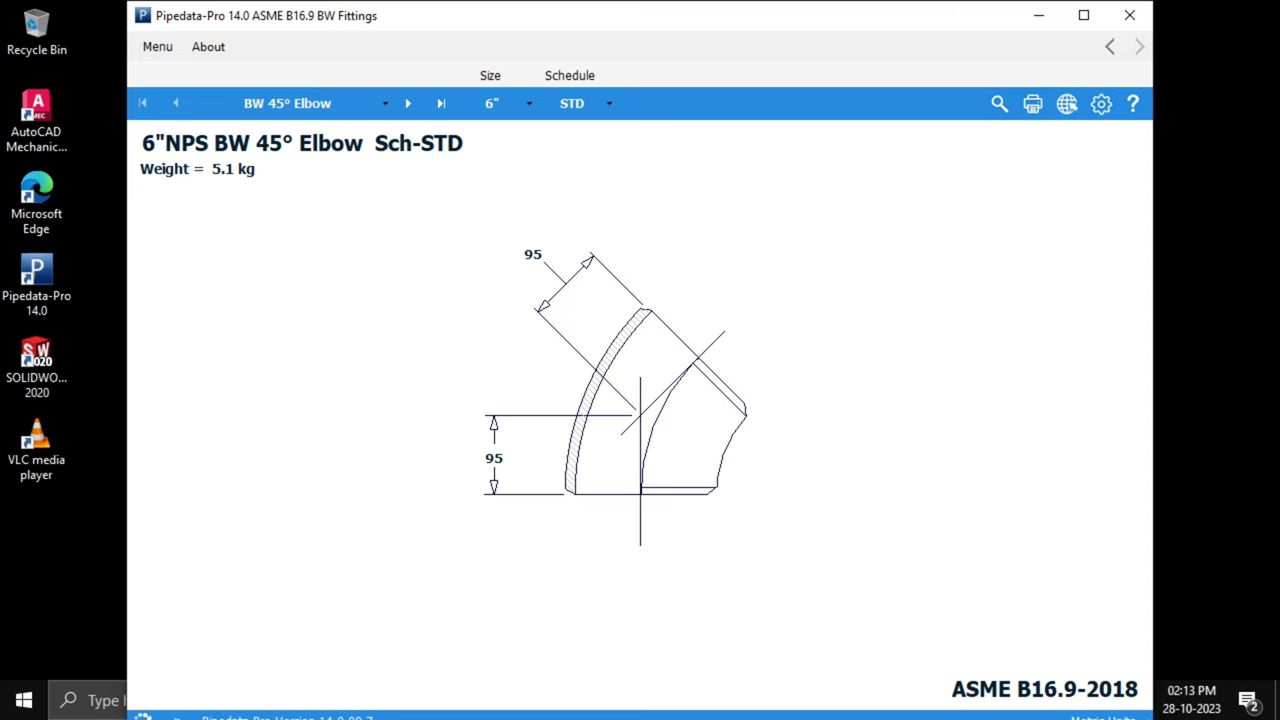
- View the flanged valve datasheet, then return to the component category list
left_click(158, 47)
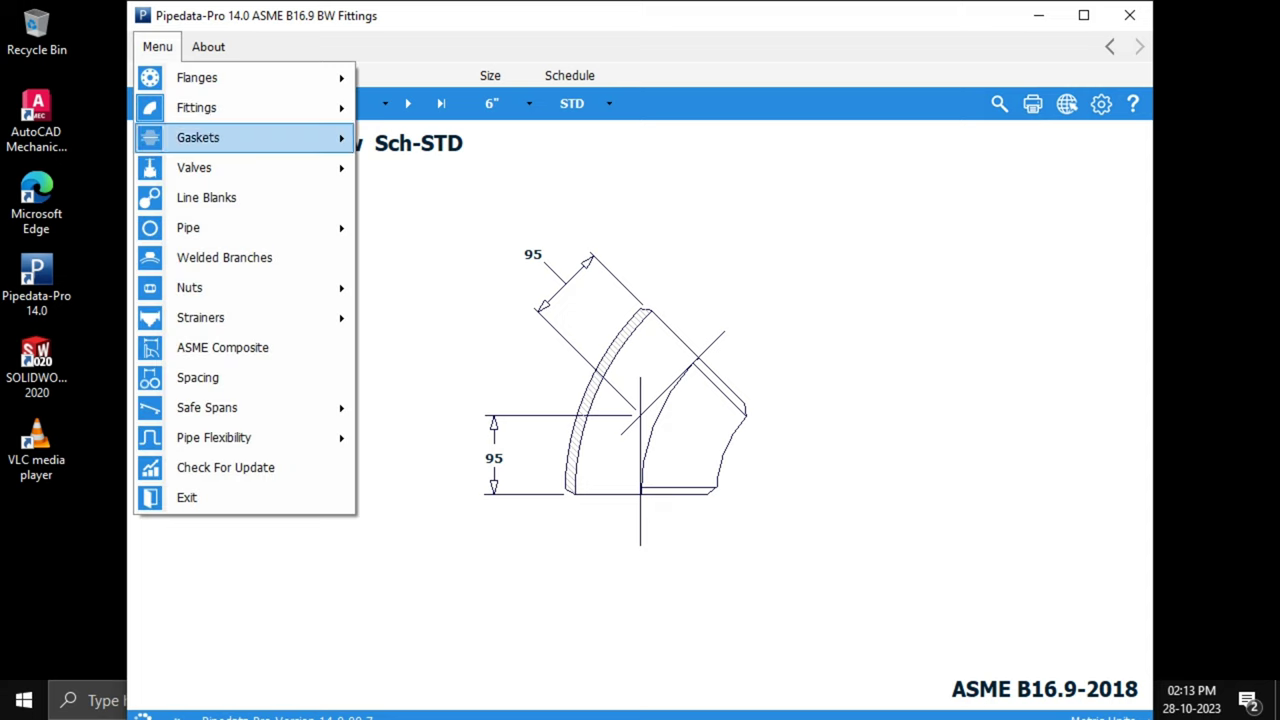
mouse_move(220, 137)
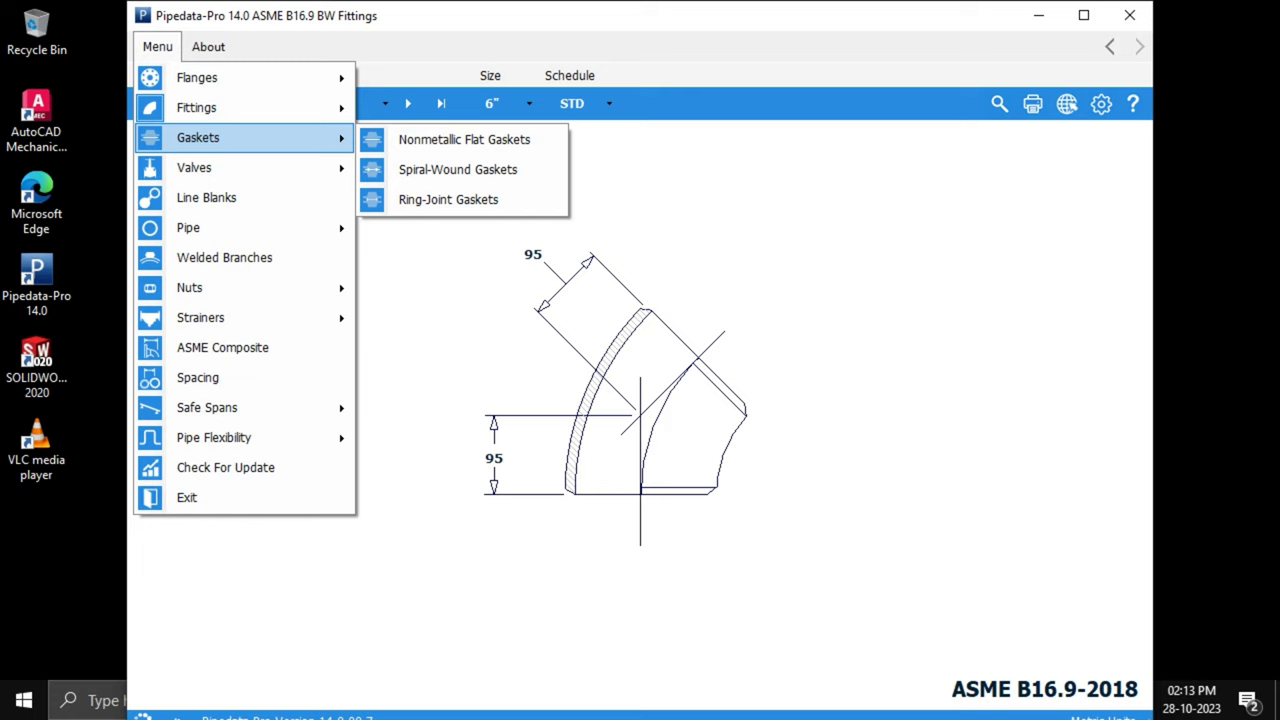
mouse_move(457, 169)
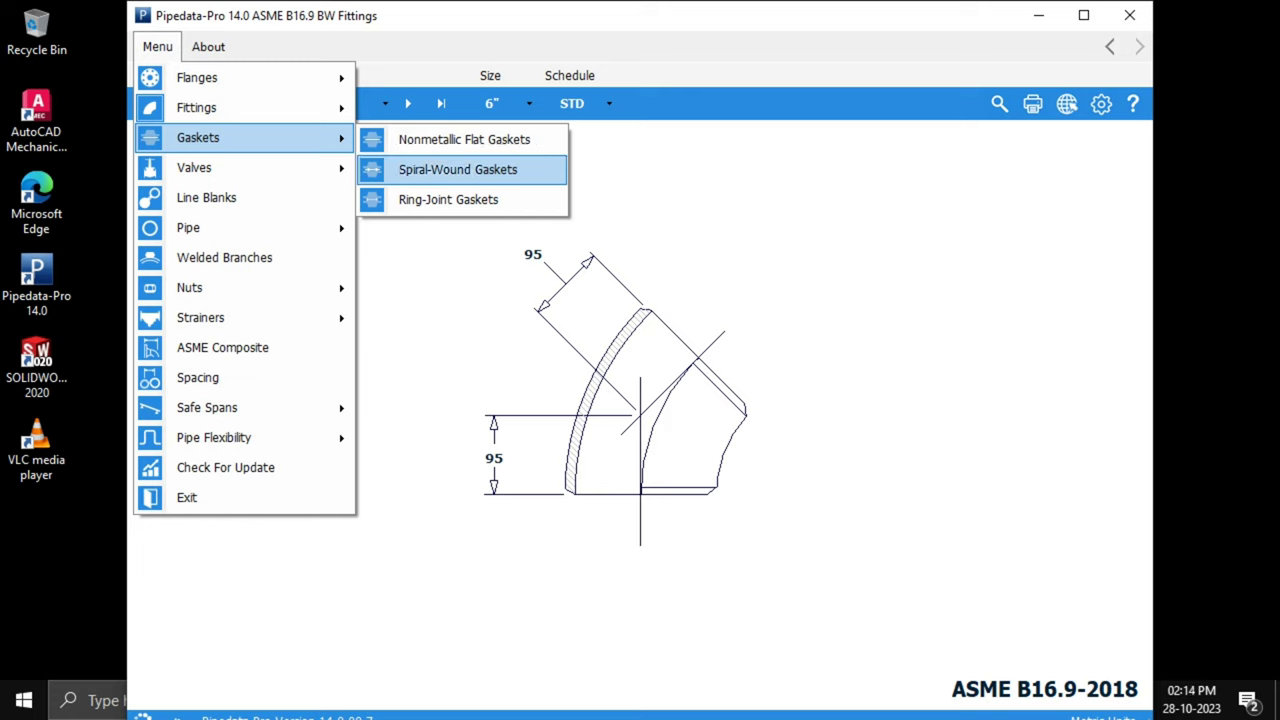
mouse_move(447, 199)
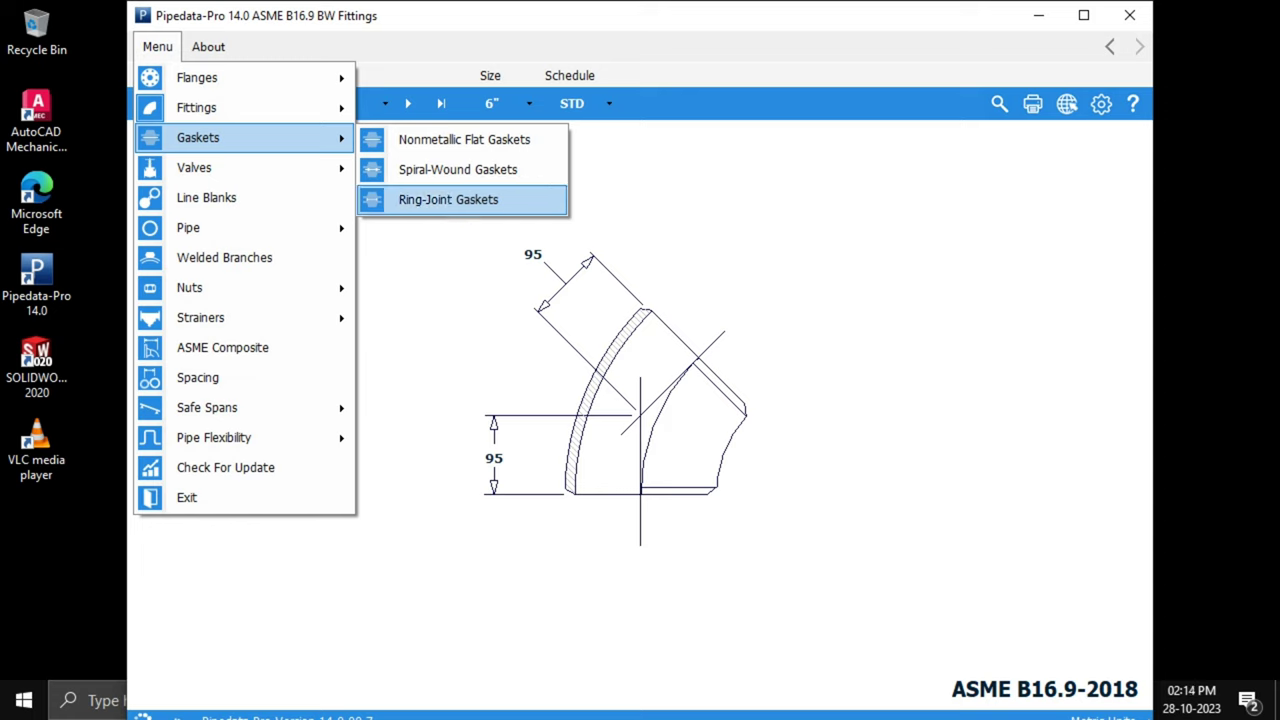
mouse_move(458, 169)
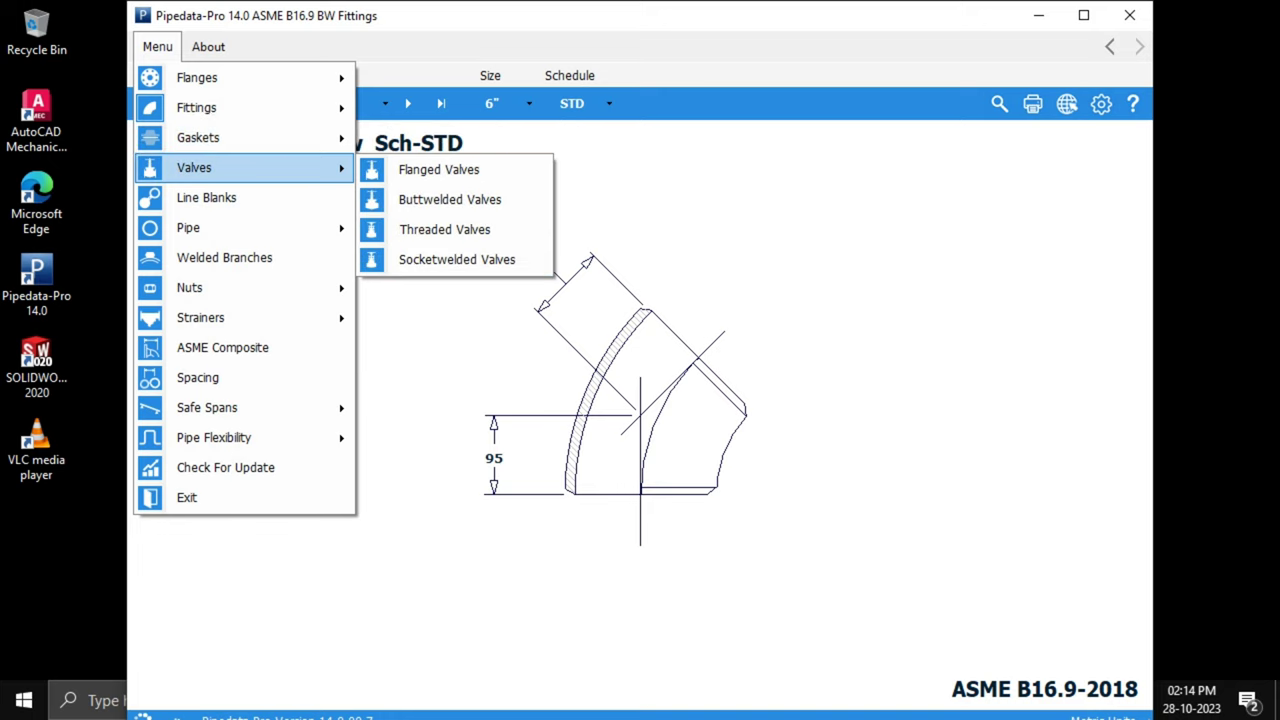
mouse_move(449, 199)
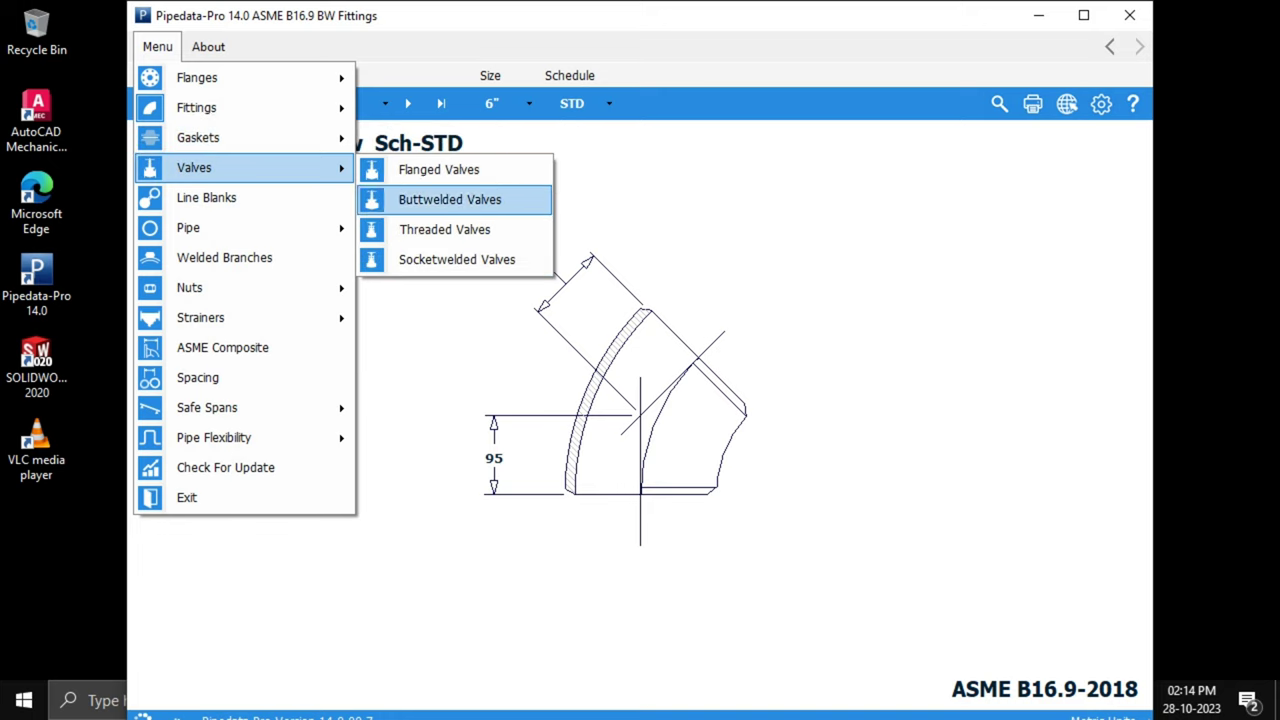
mouse_move(474, 259)
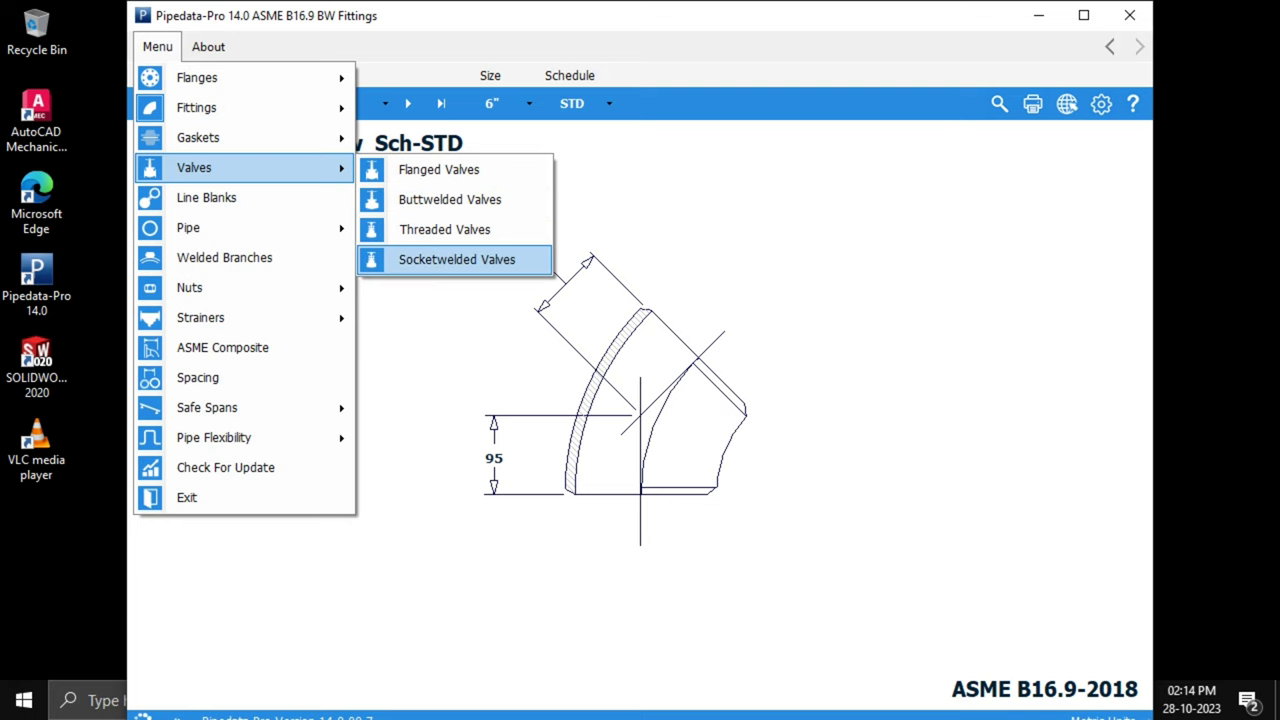
left_click(437, 169)
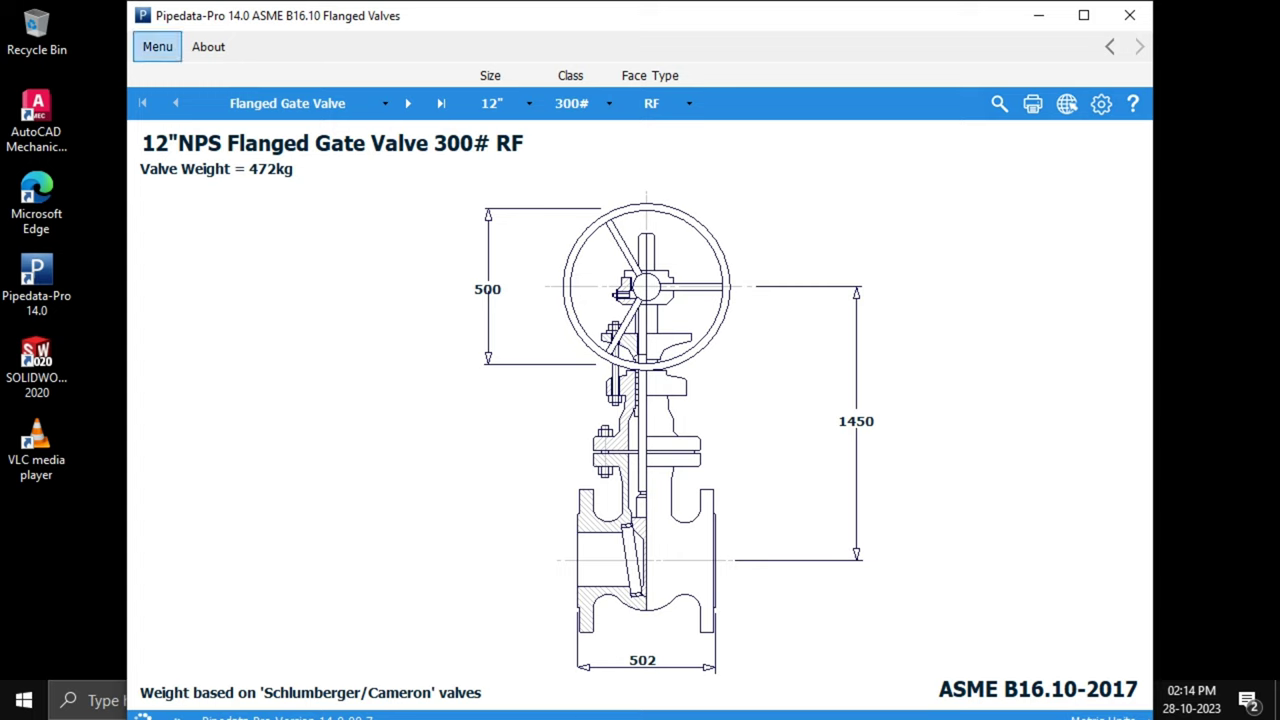
left_click(157, 46)
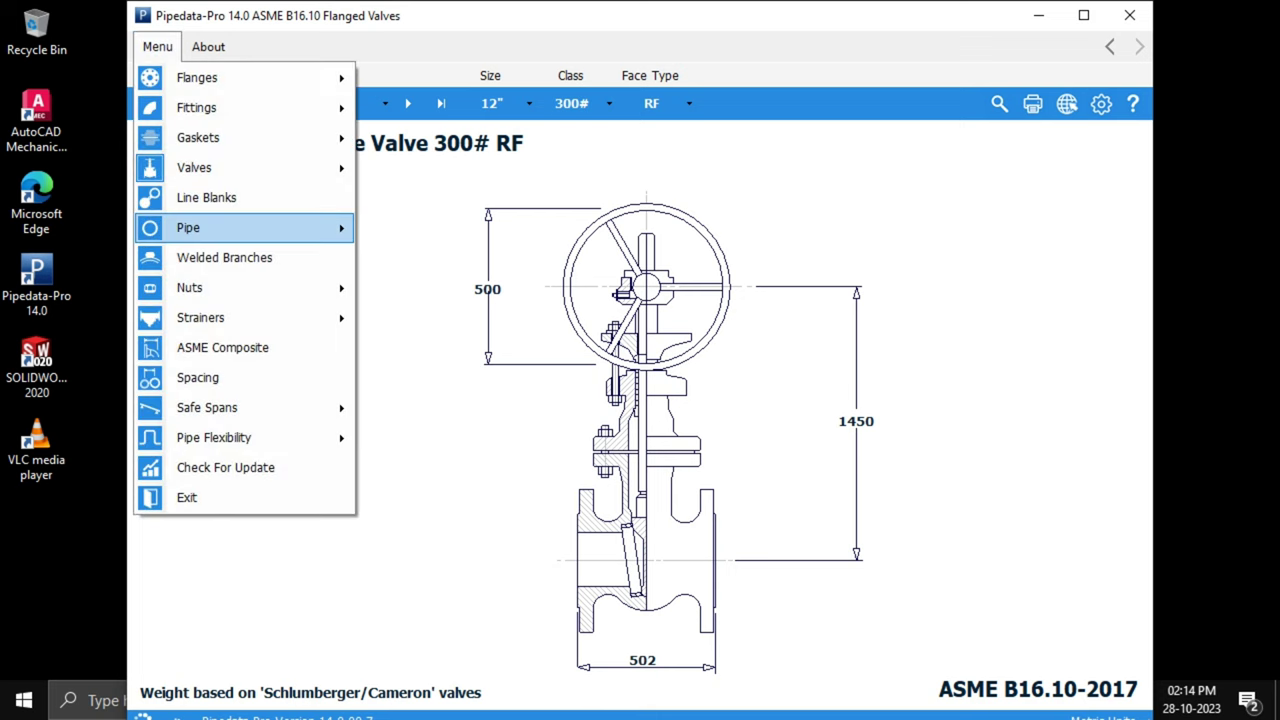
mouse_move(244, 227)
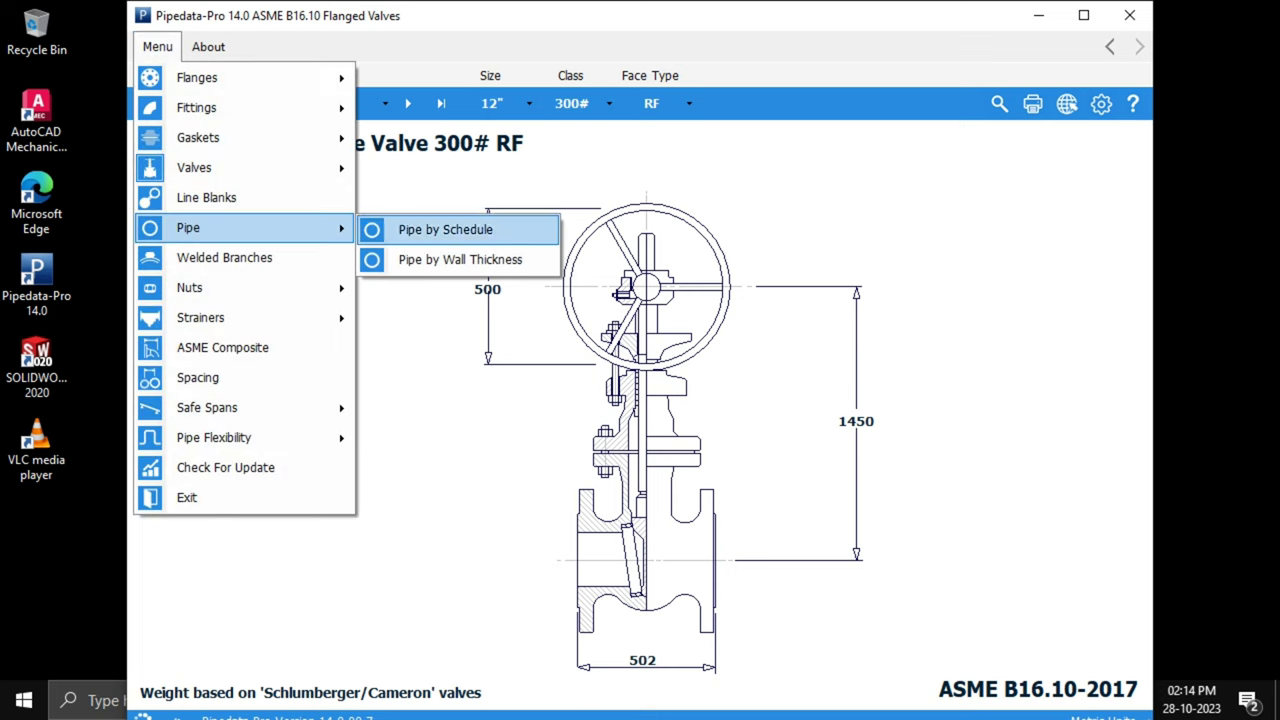
mouse_move(457, 259)
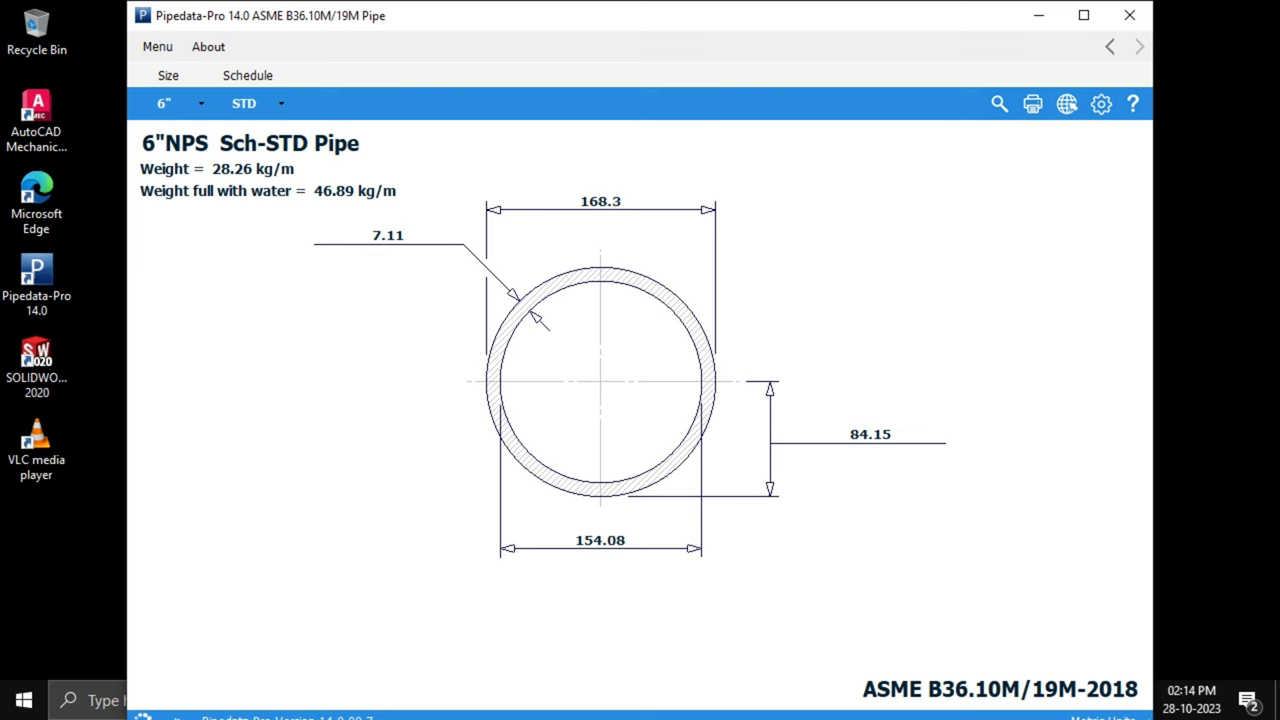
- Open the ASME B16.5 flange datasheet from the component category list
left_click(157, 46)
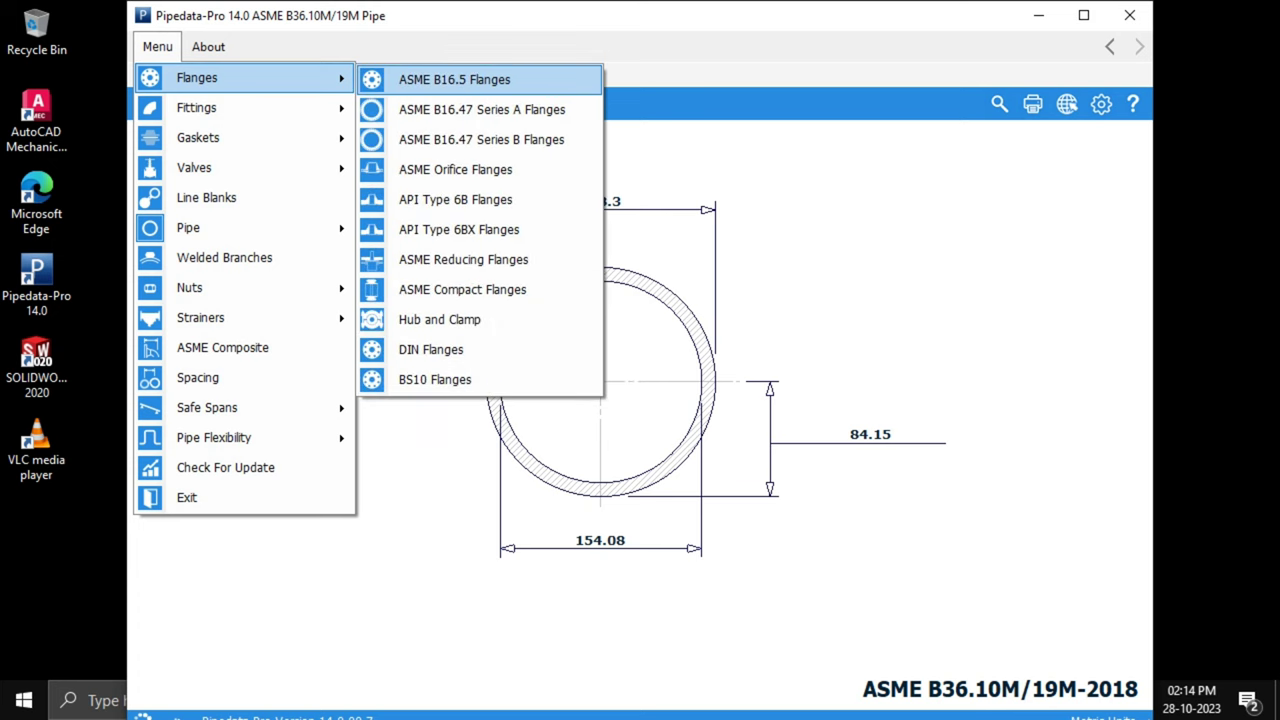
left_click(457, 79)
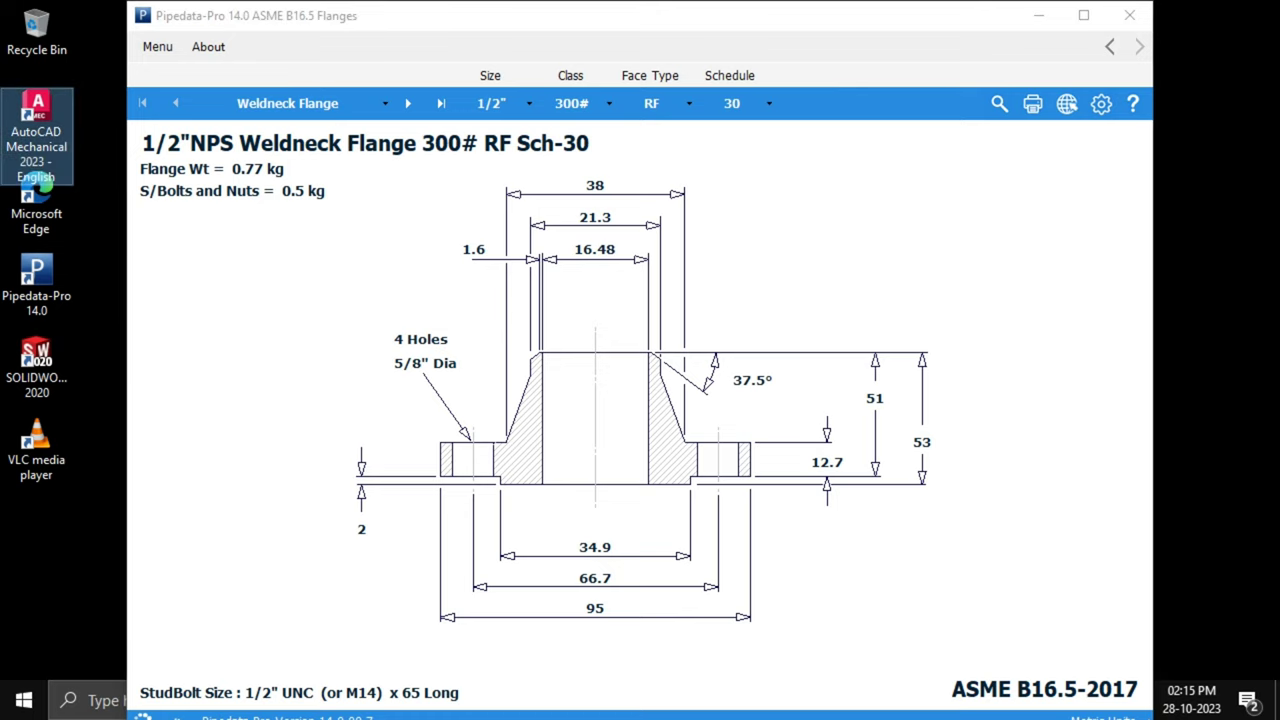
mouse_move(37, 110)
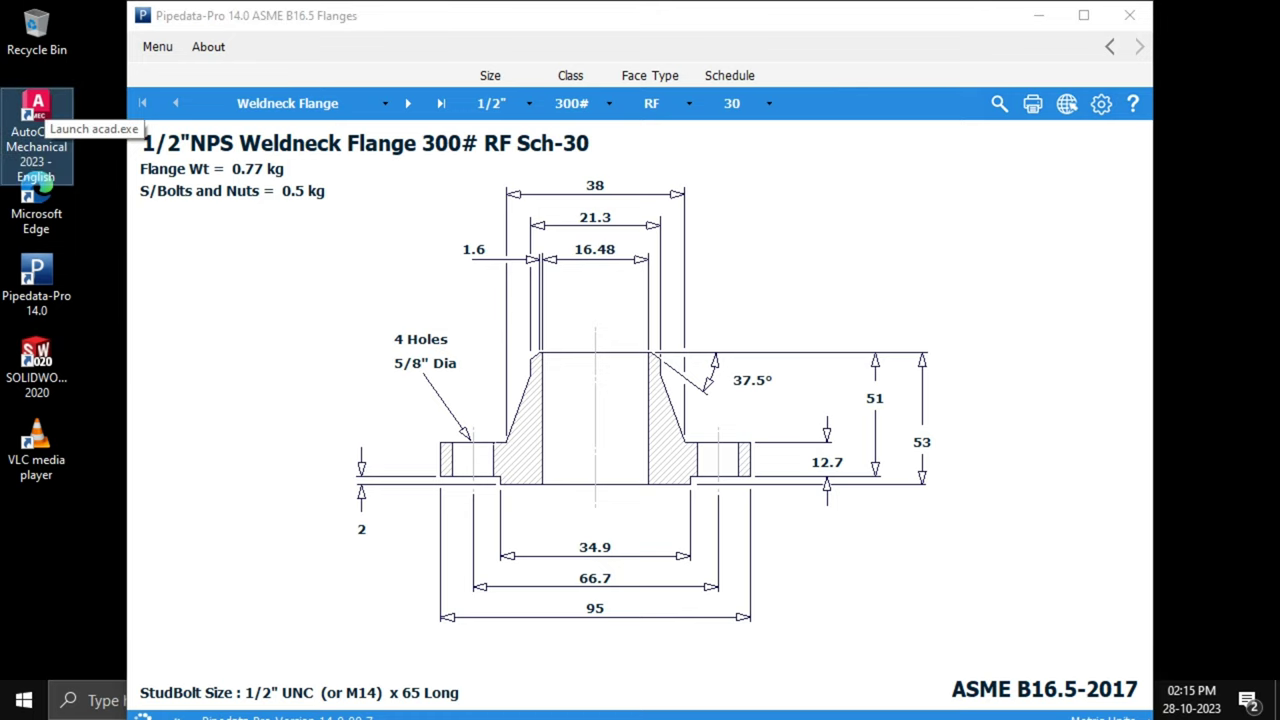
double_click(36, 113)
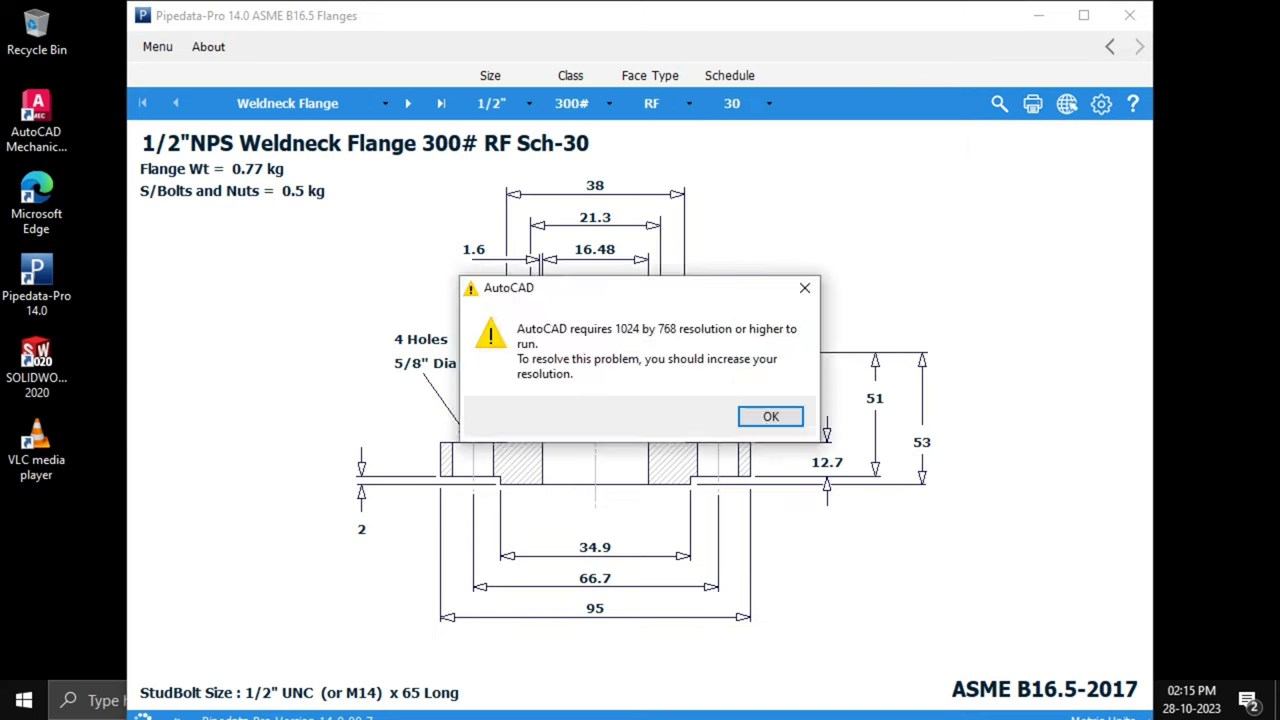
left_click(770, 416)
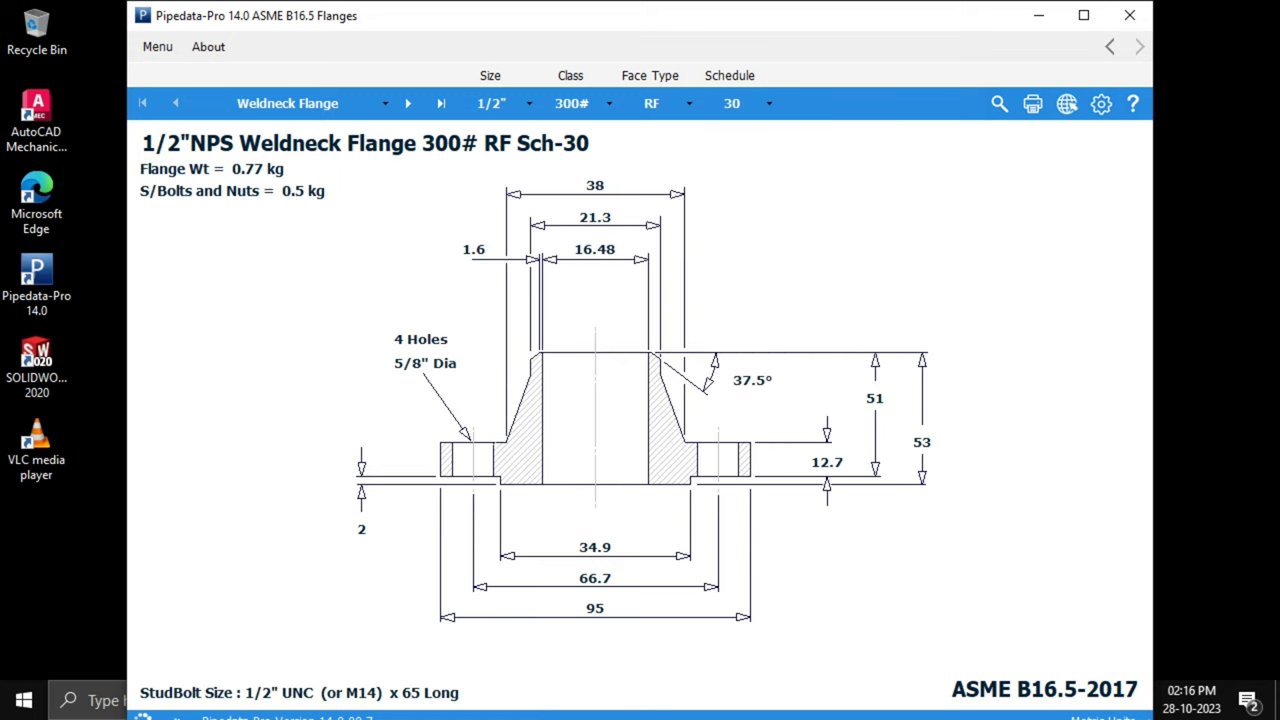
mouse_move(1083, 15)
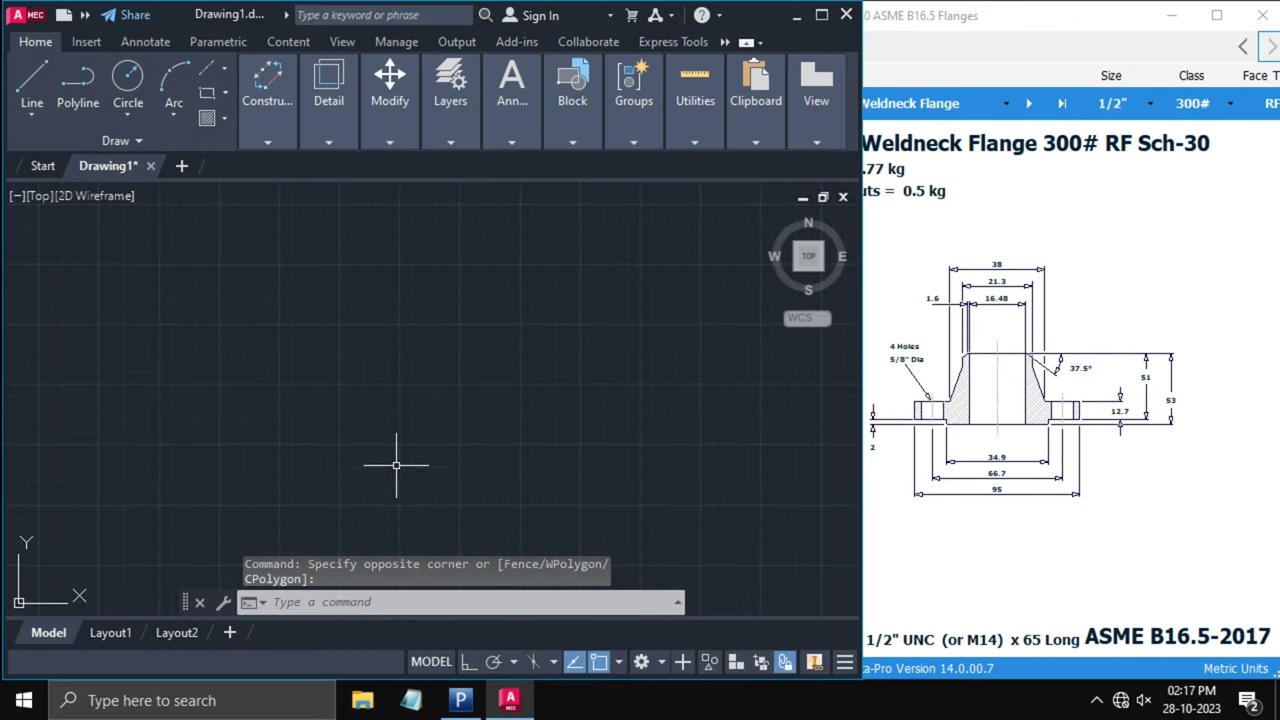
mouse_move(357, 430)
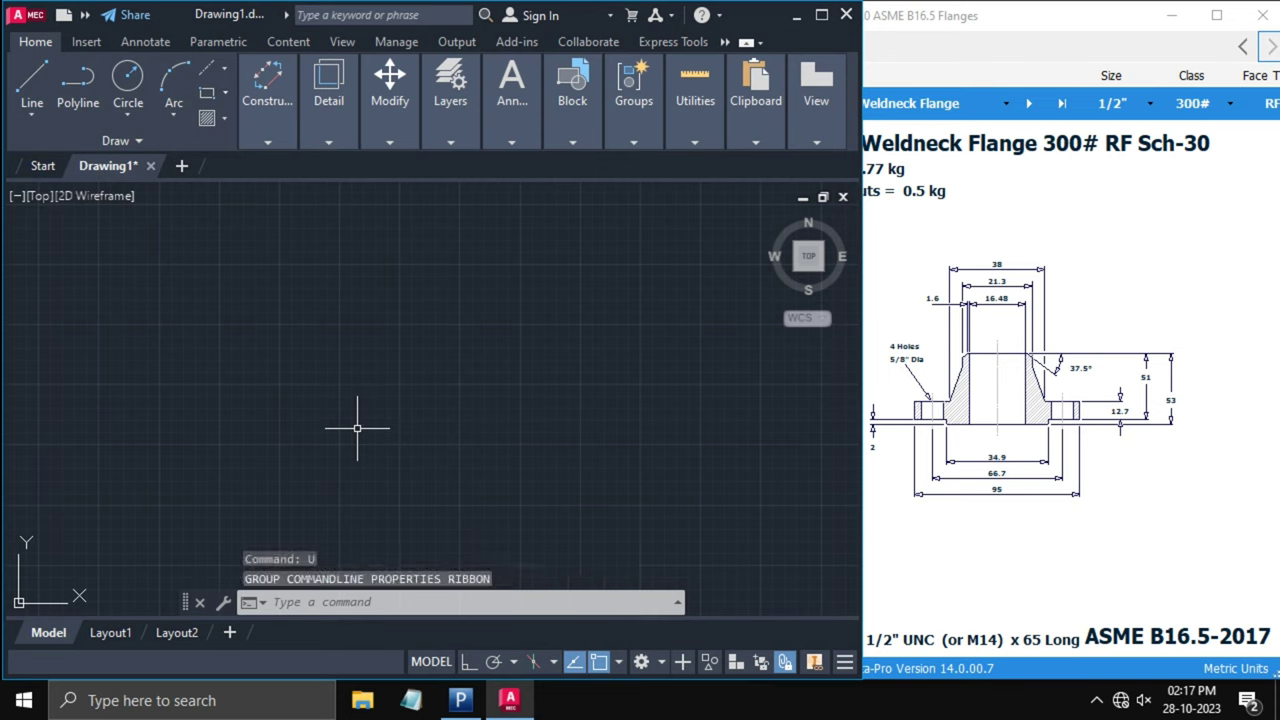
- Open Drawing Units with UN, showing decimal lengths, 0.00 precision and millimetres
type("Un")
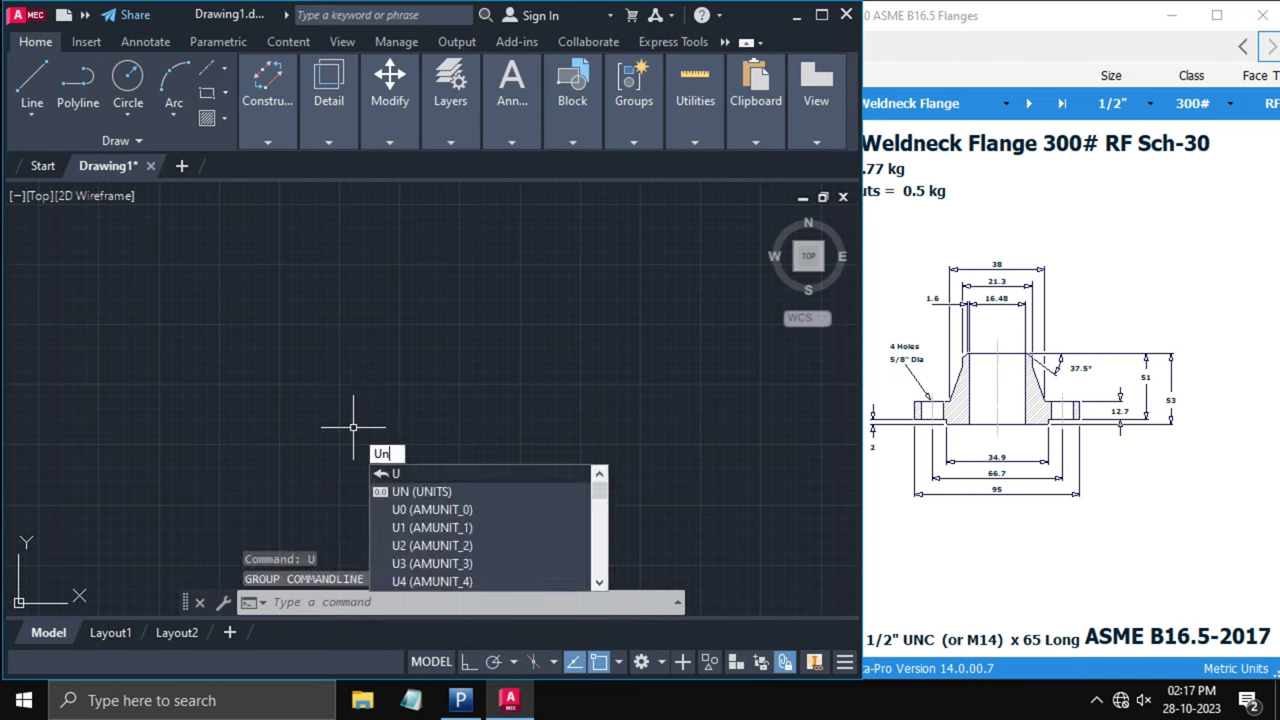
type("N")
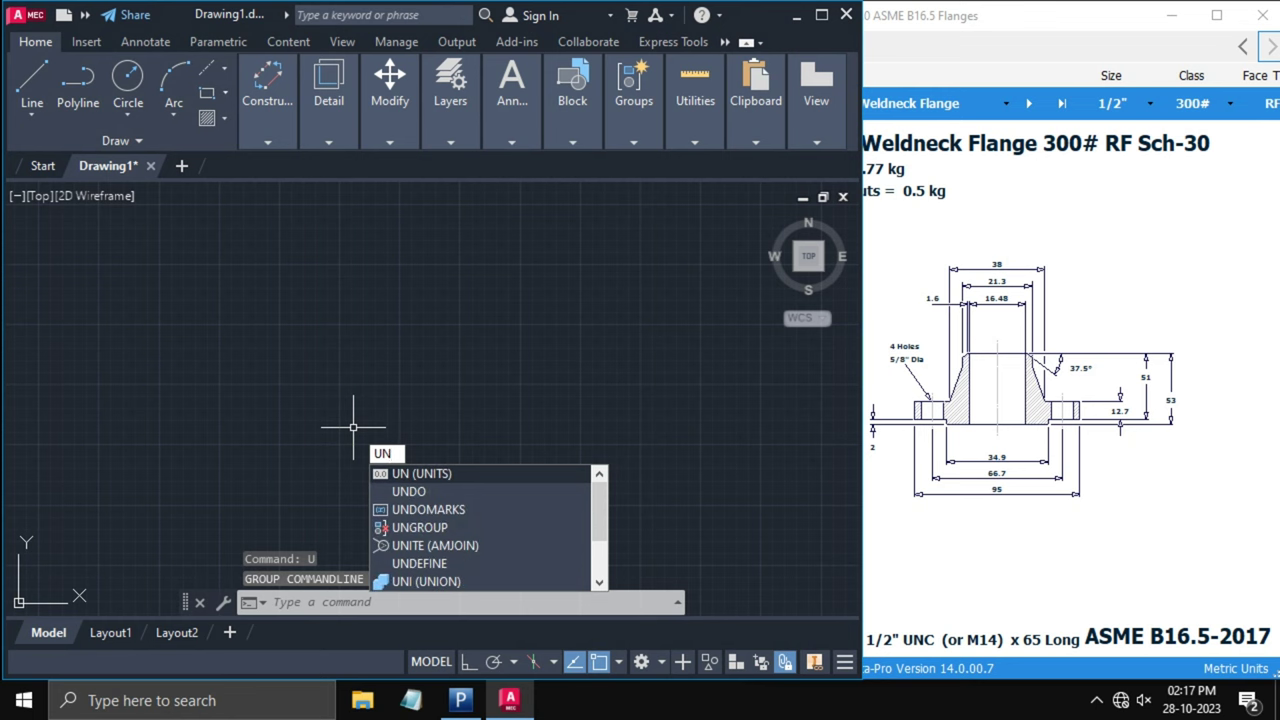
left_click(422, 473)
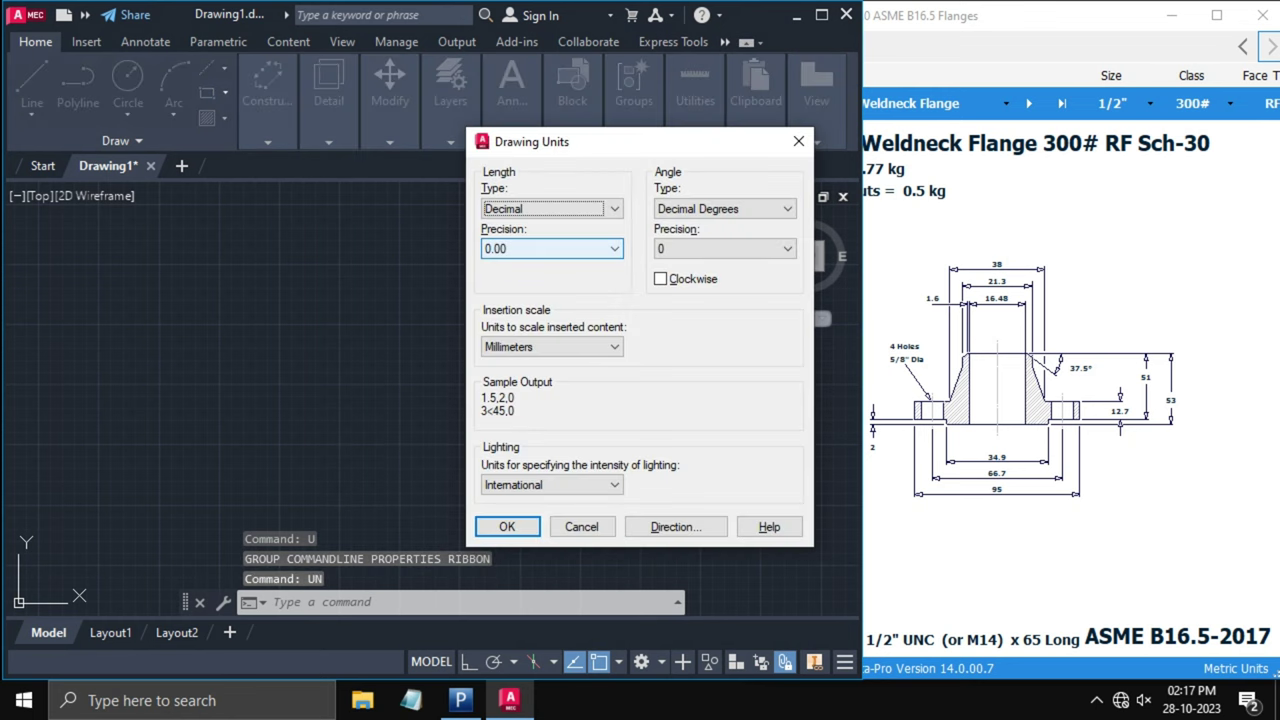
mouse_move(550, 346)
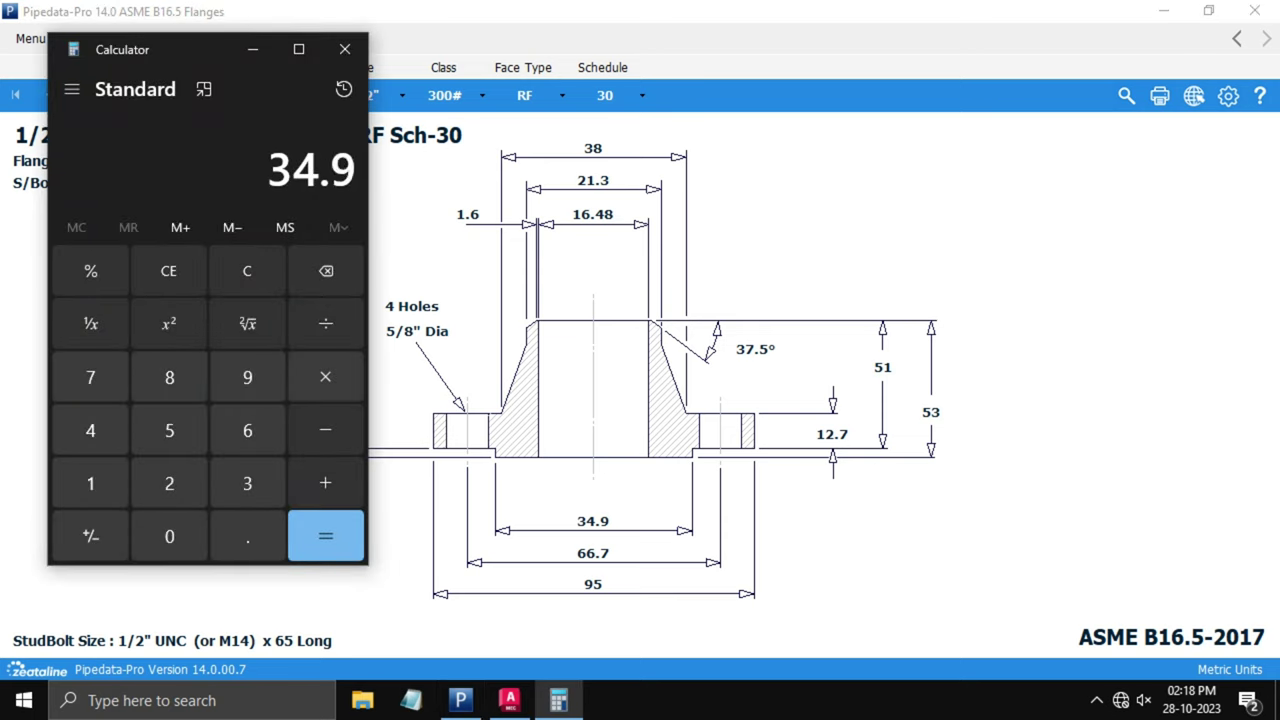
- Enter 34.9 + 2 in Calculator
left_click(168, 483)
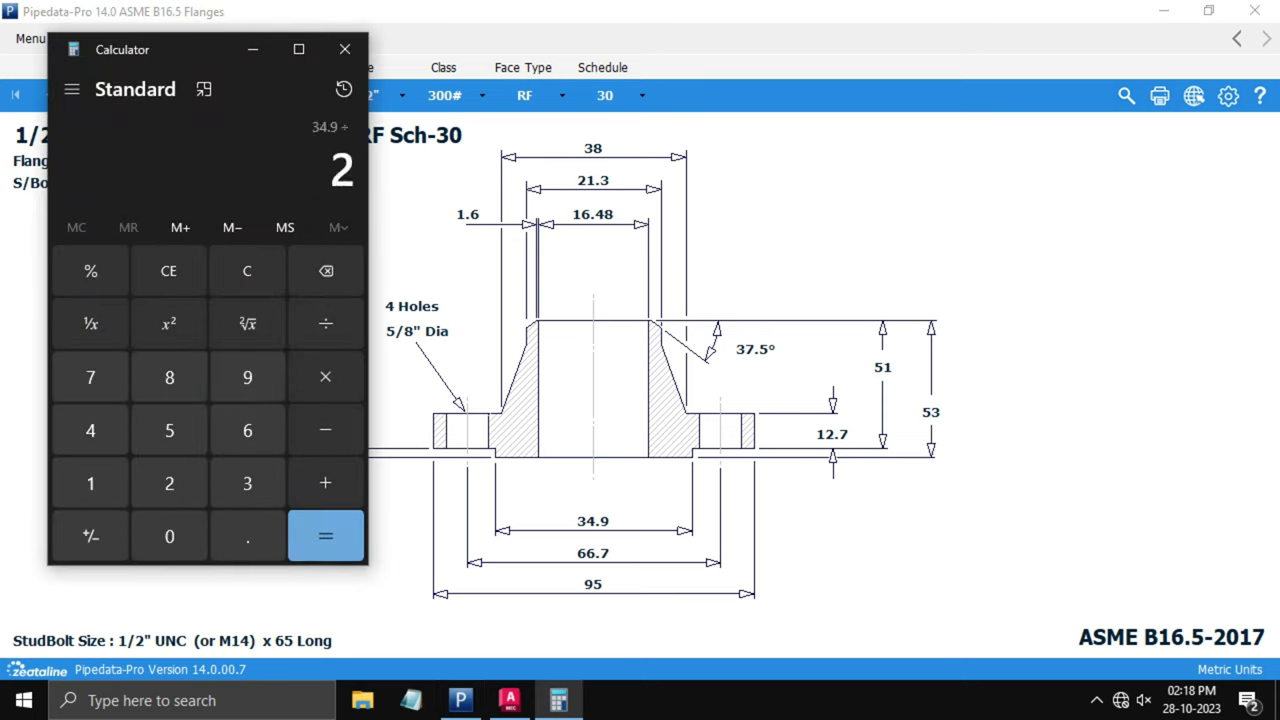
left_click(325, 536)
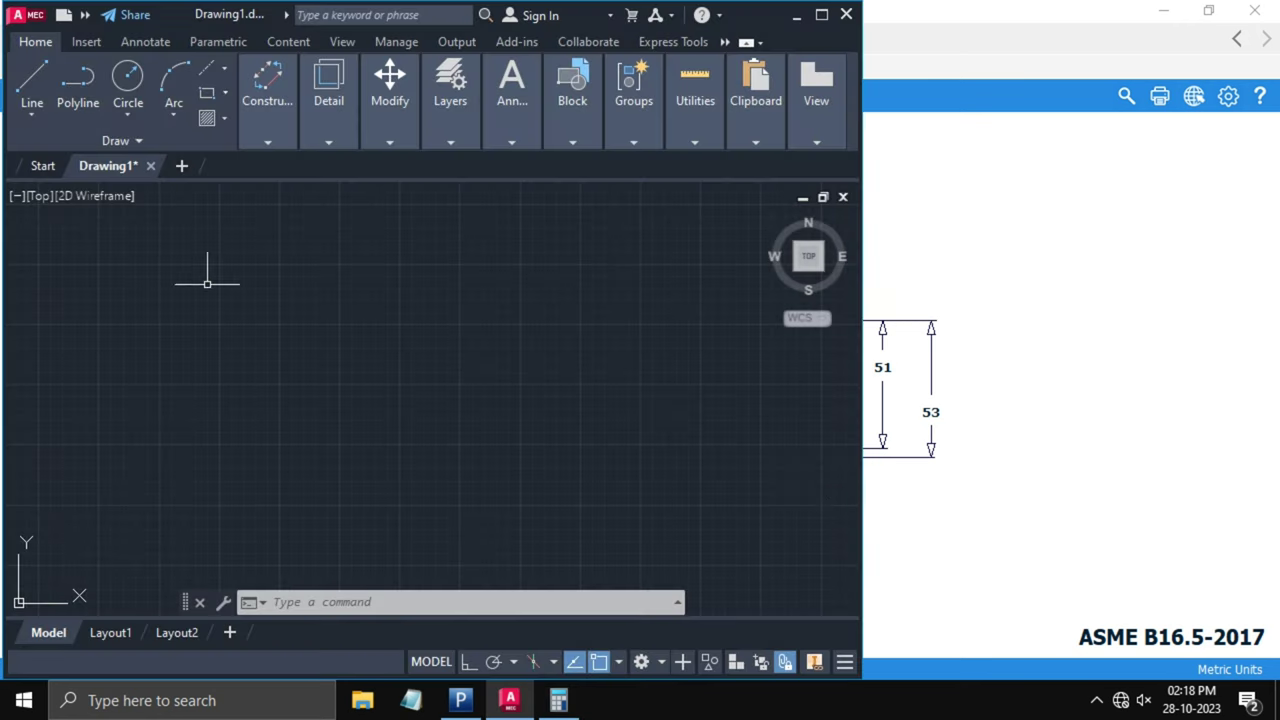
- Draw a 17.45 half base line and vertical centre line, mirroring the half across
type("L")
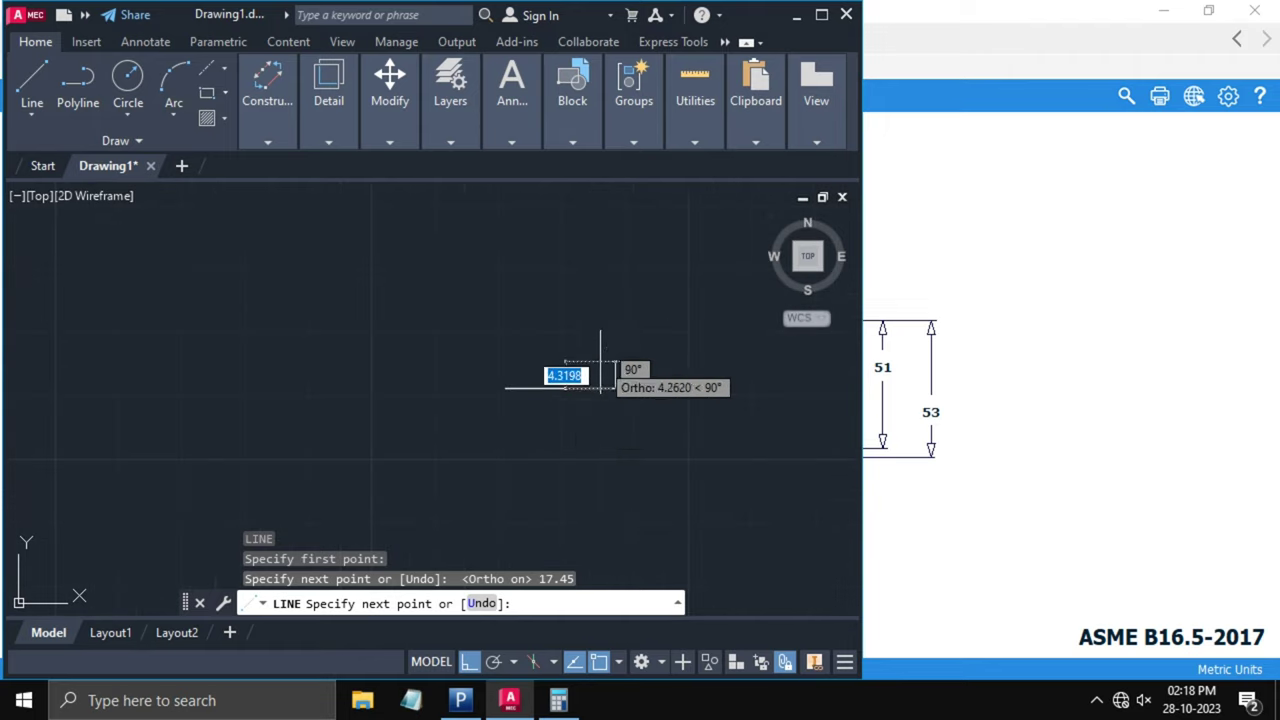
mouse_move(578, 330)
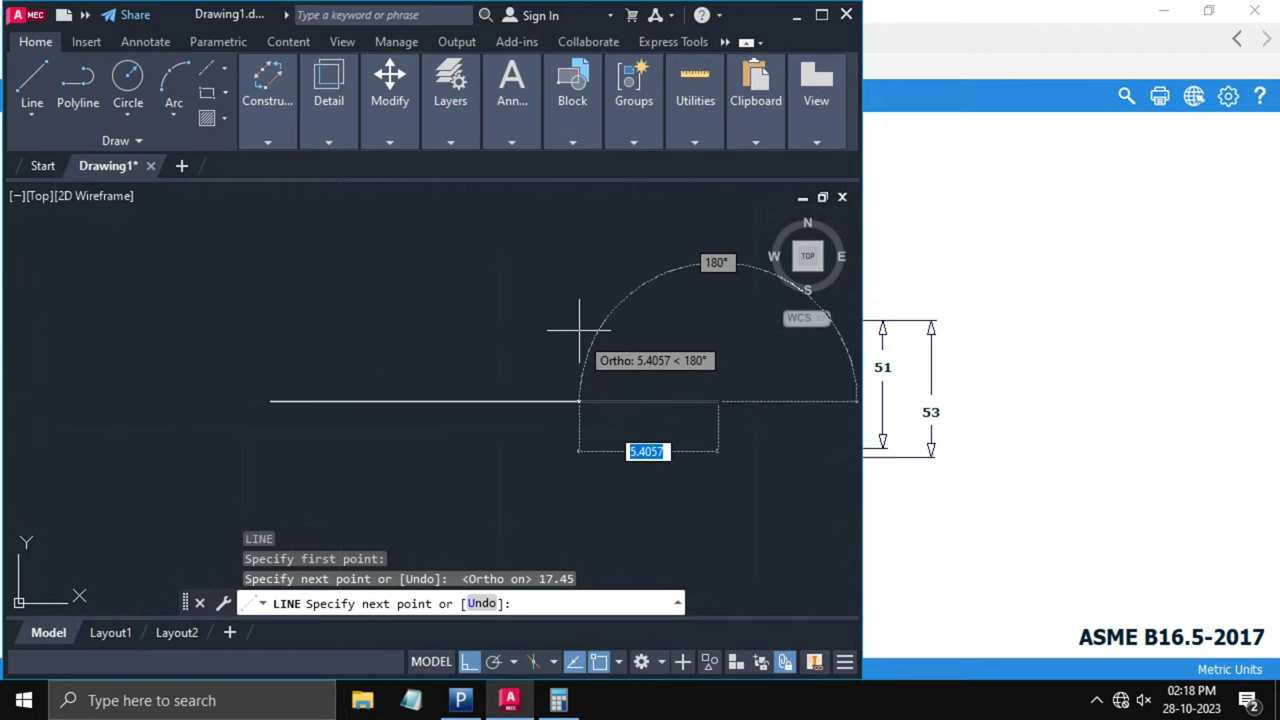
key("Escape")
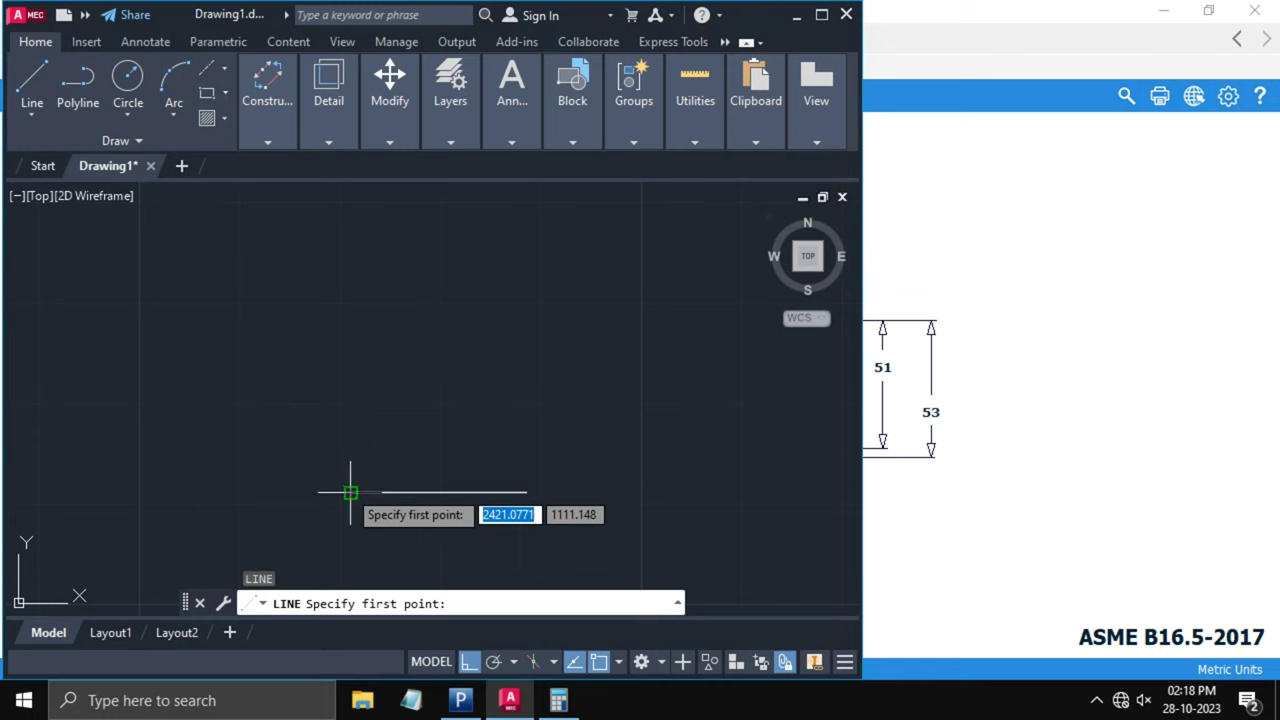
left_click(349, 492)
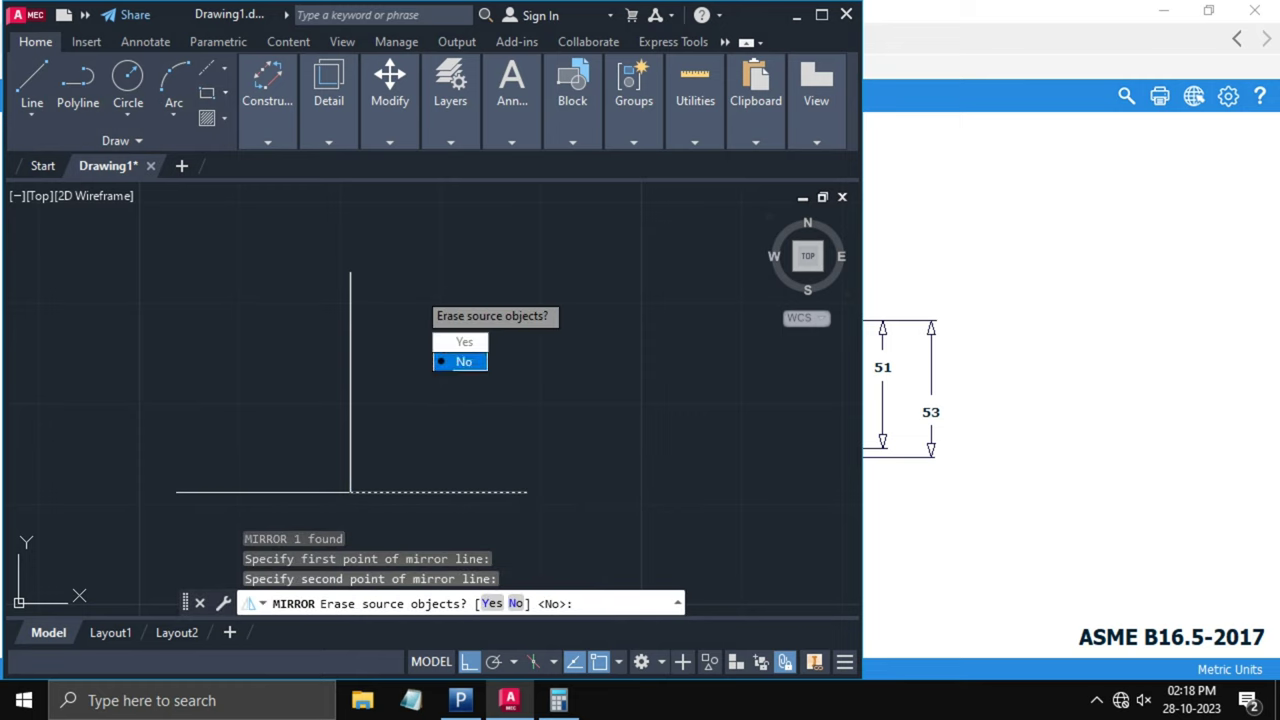
left_click(463, 361)
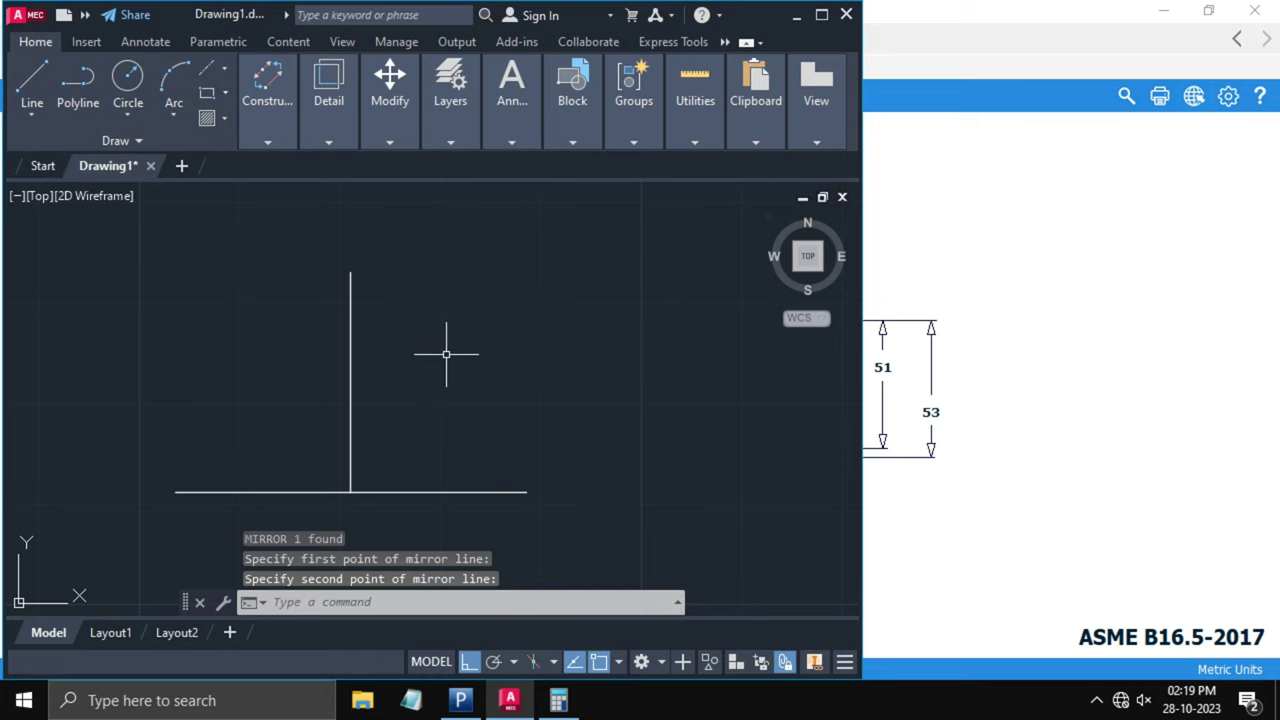
left_click(497, 297)
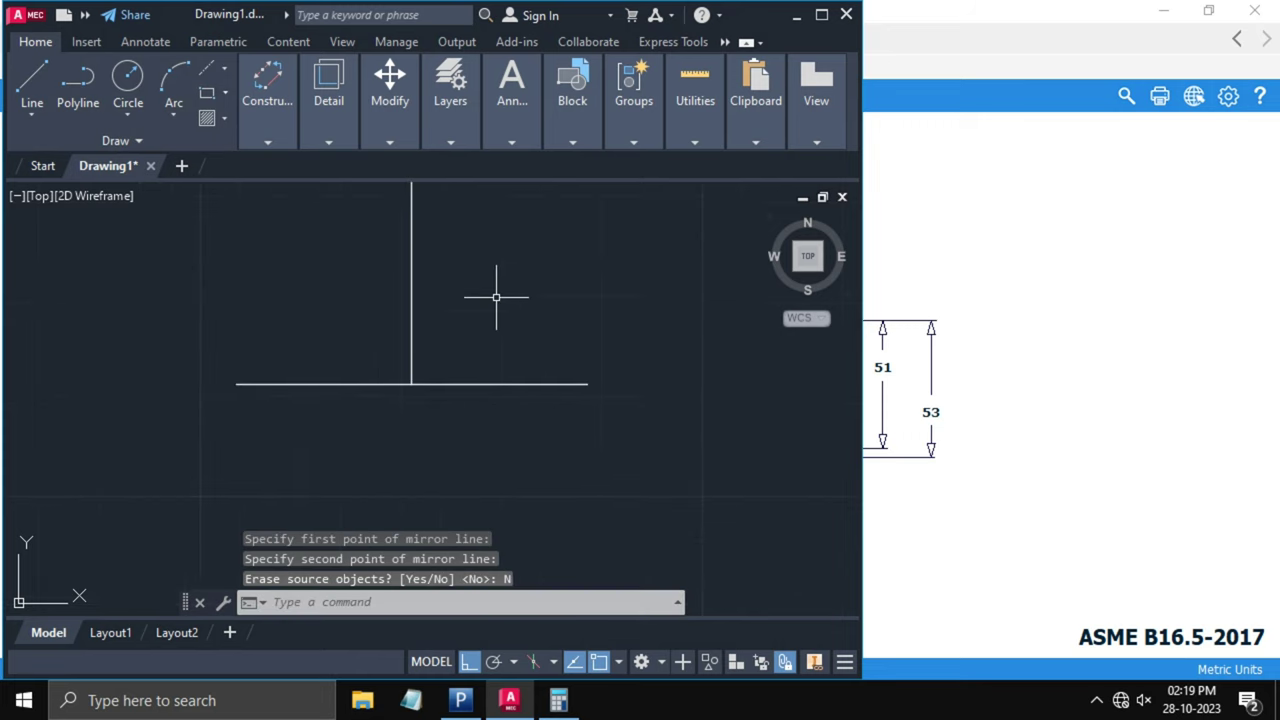
type("d")
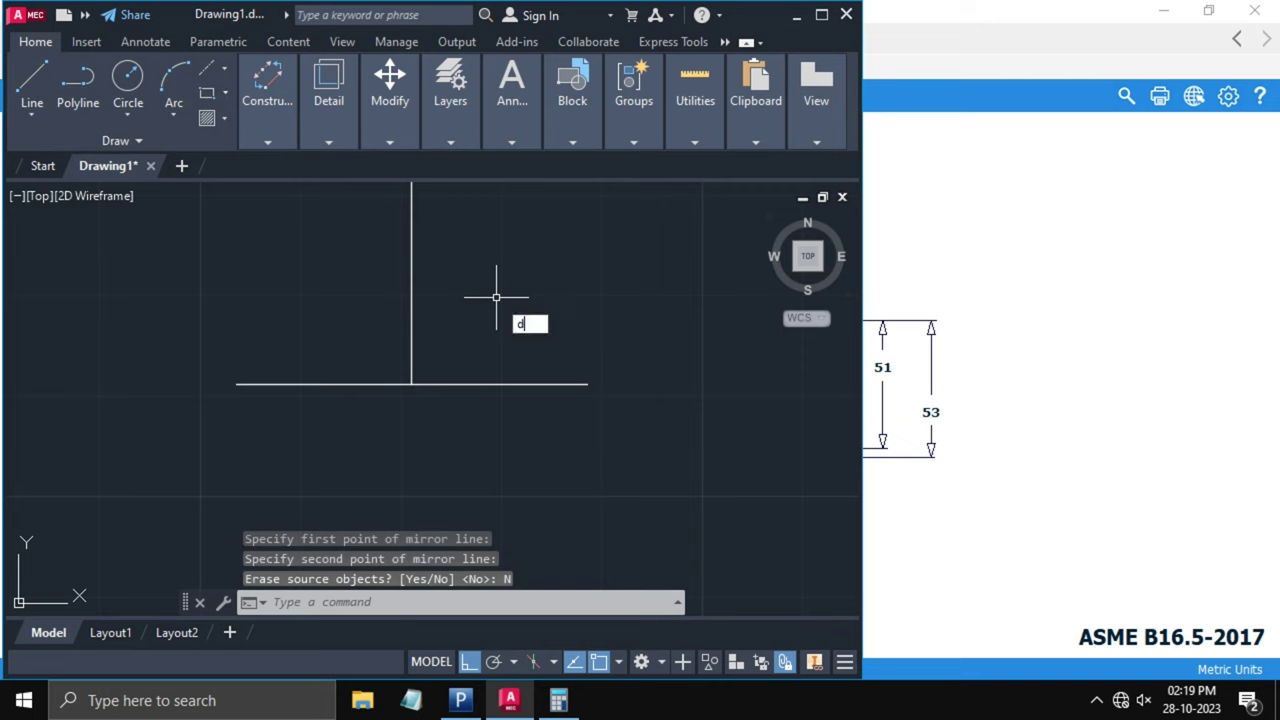
- Add a 34.9 DIMLIN dimension across both ends of the horizontal base line
type("IM")
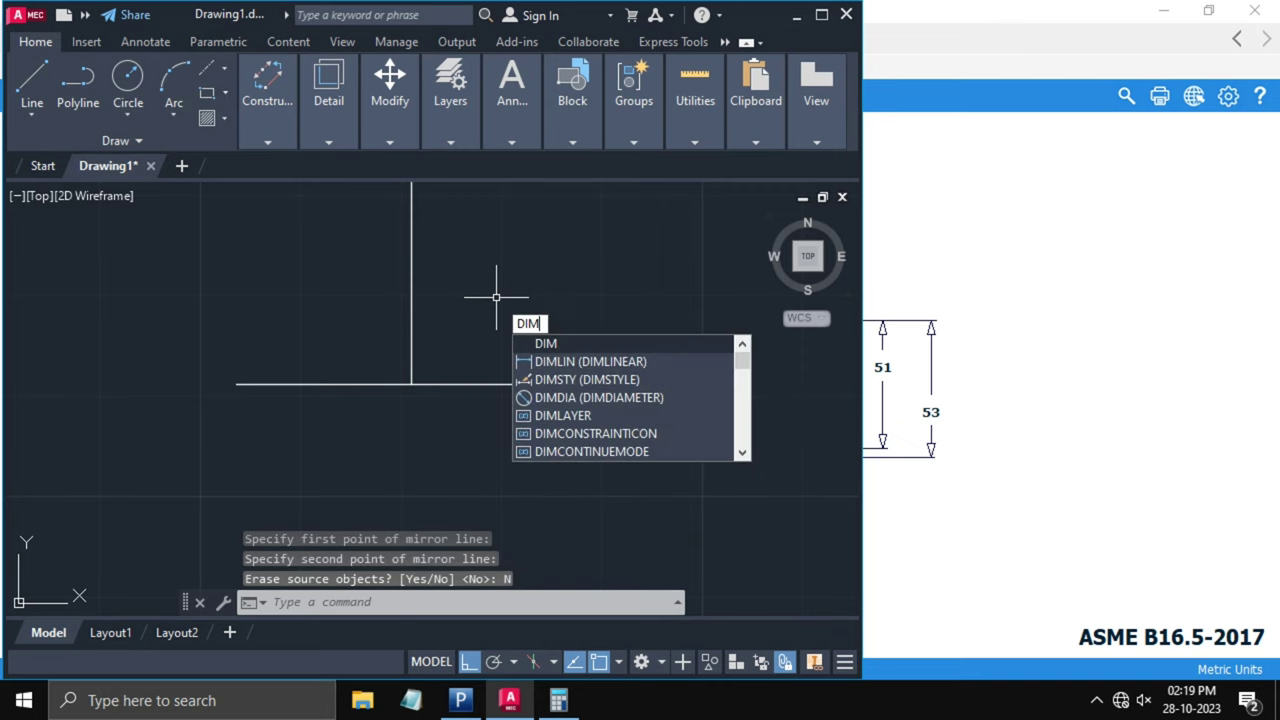
type("LIN")
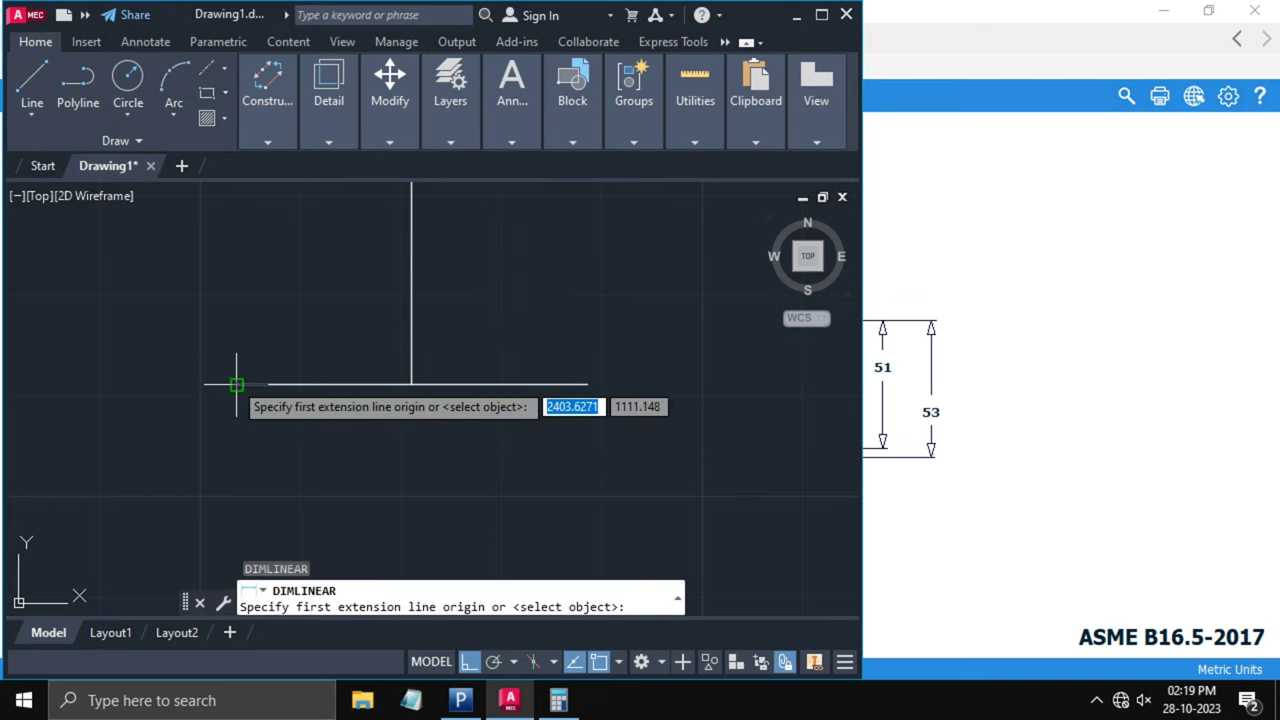
left_click(587, 385)
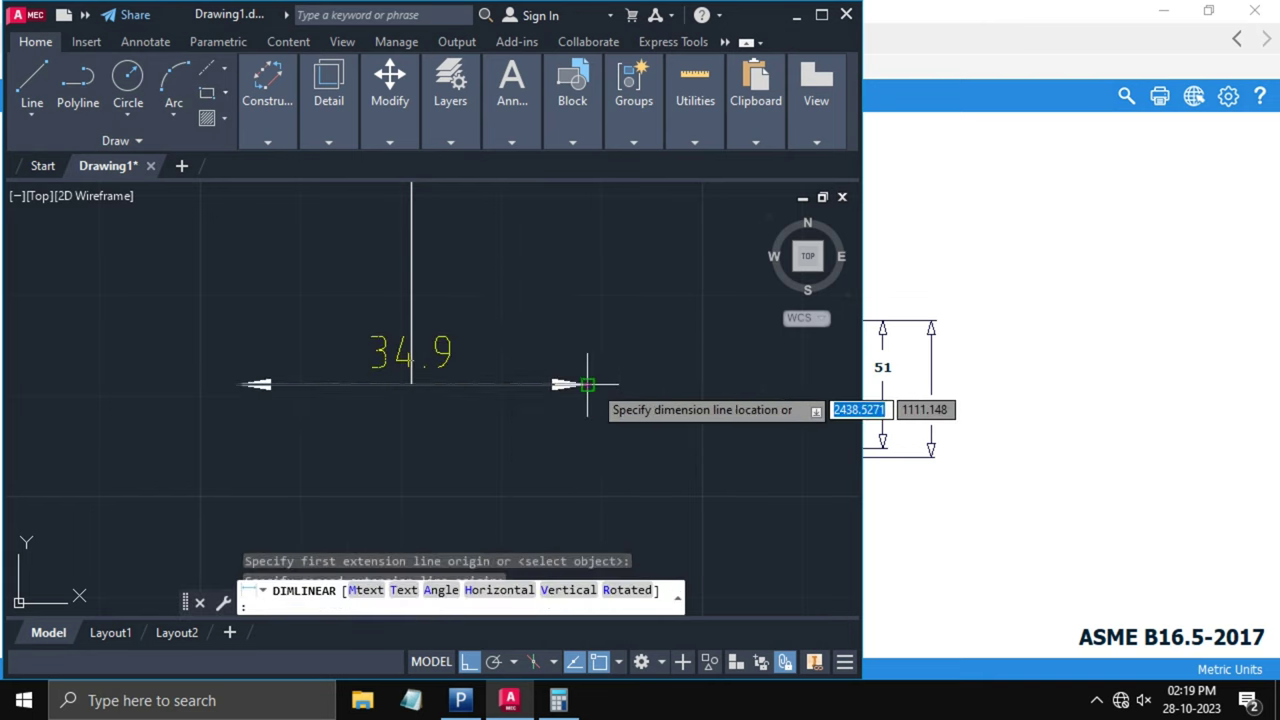
left_click(458, 480)
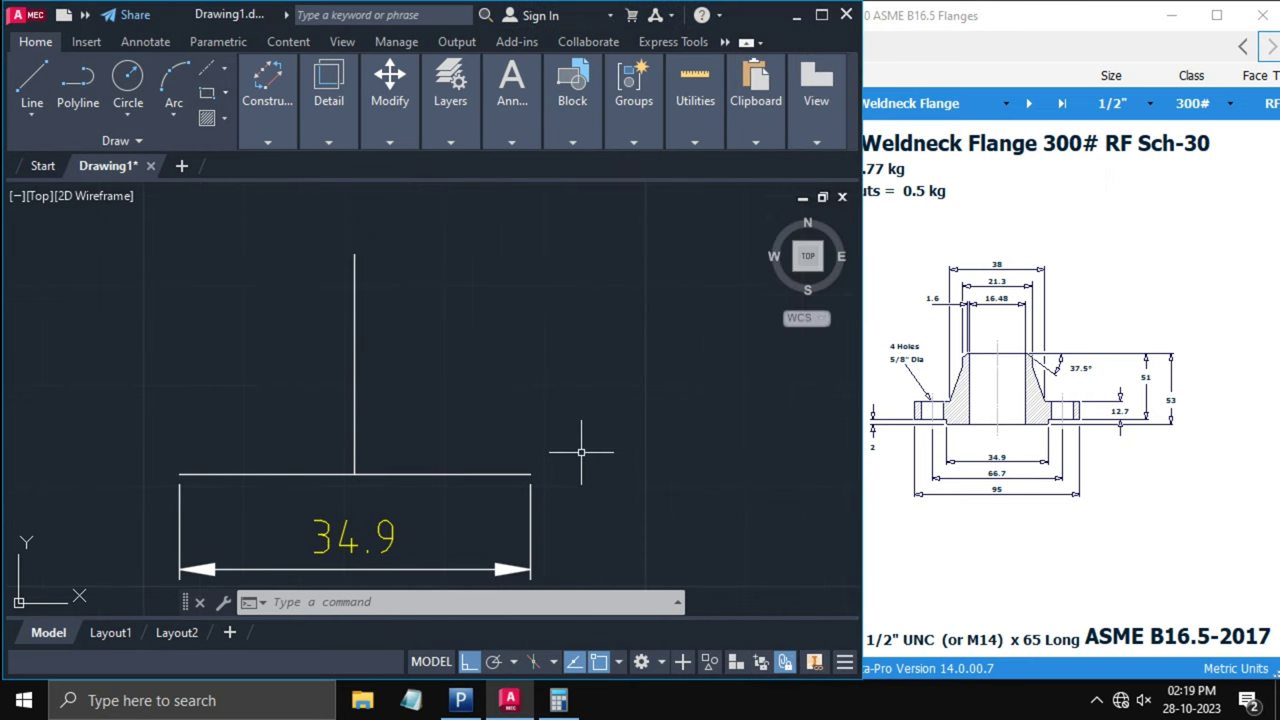
- Add a 2 mm raised-face step and a 33.35 horizontal line, mirrored about the centre line
left_click(29, 75)
type("2")
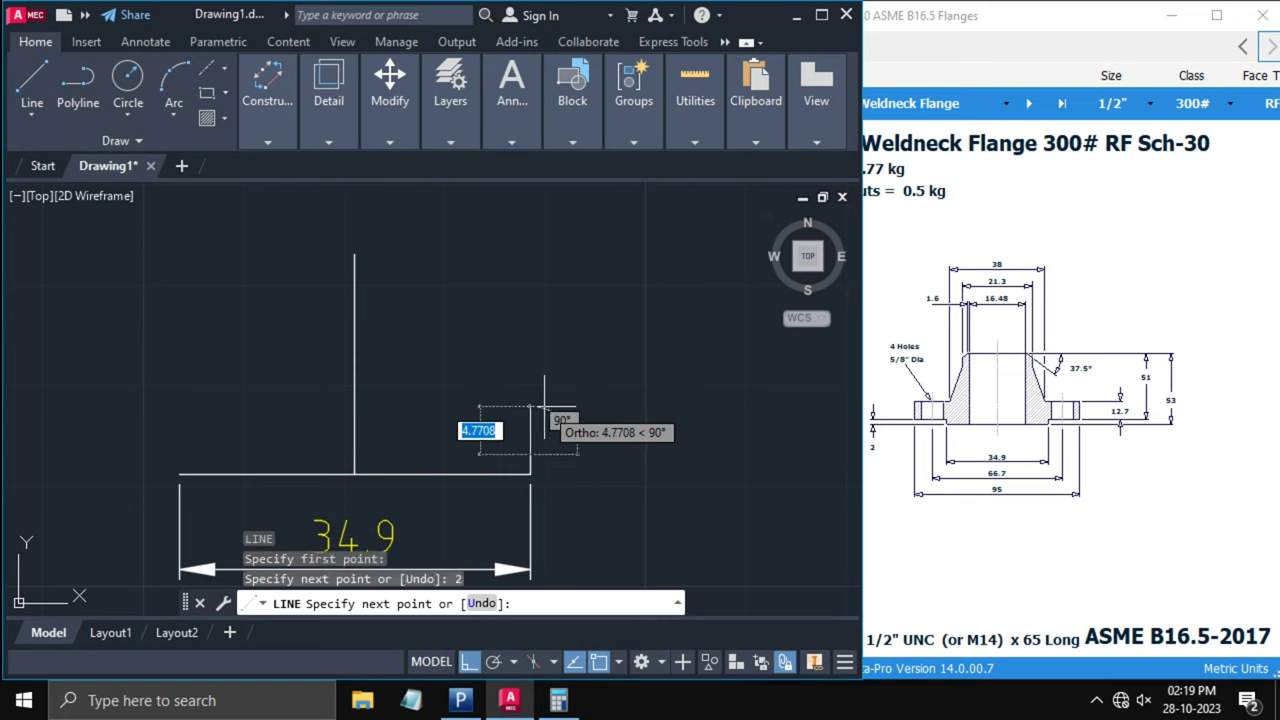
left_click(555, 700)
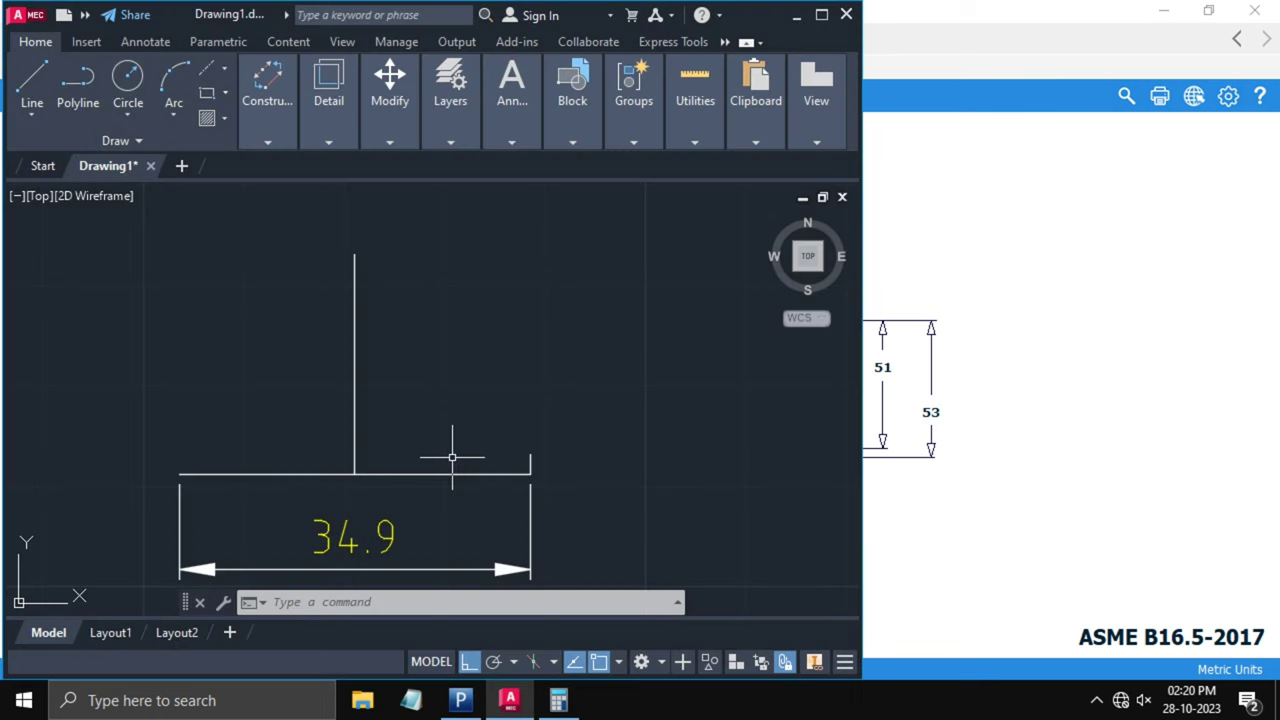
type("L")
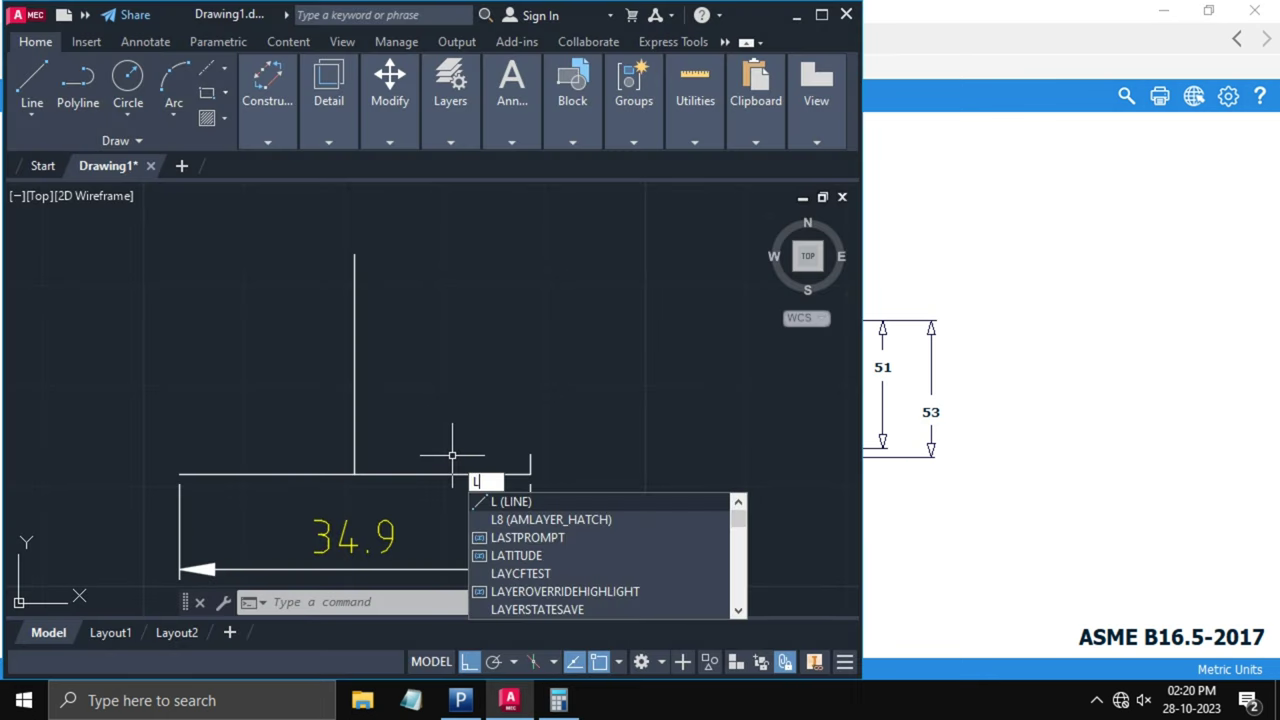
key("Enter")
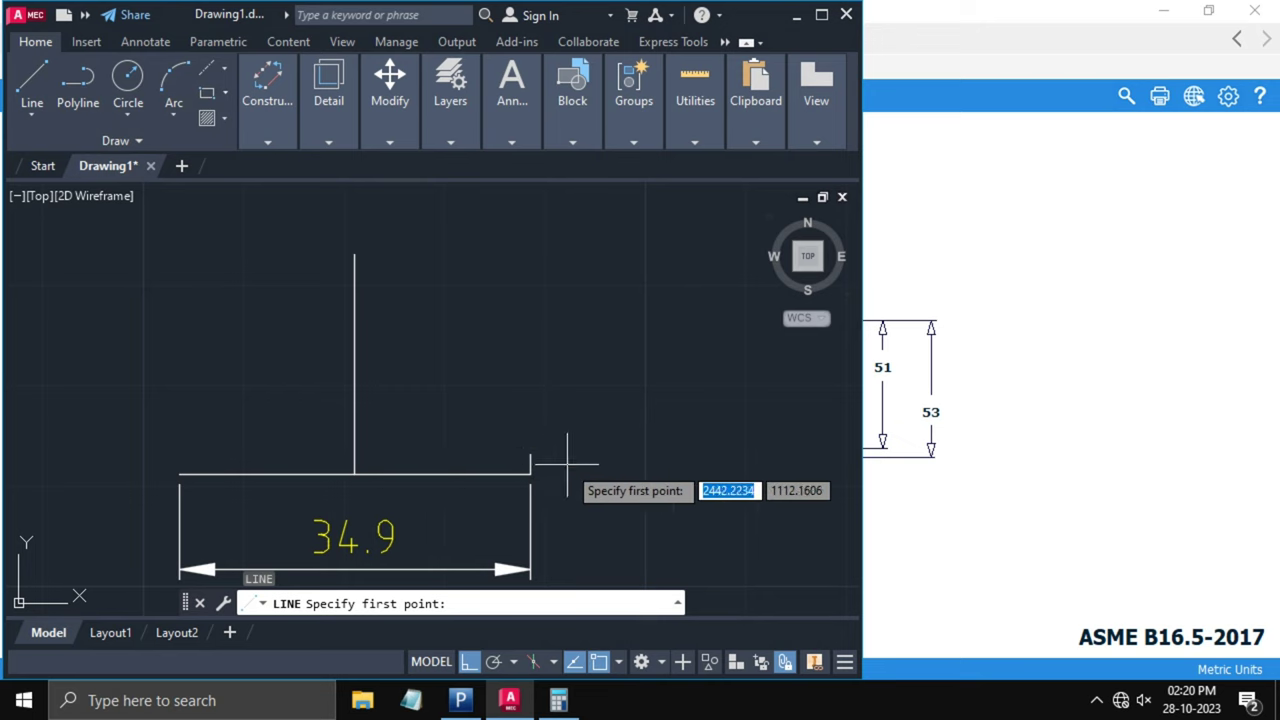
mouse_move(354, 452)
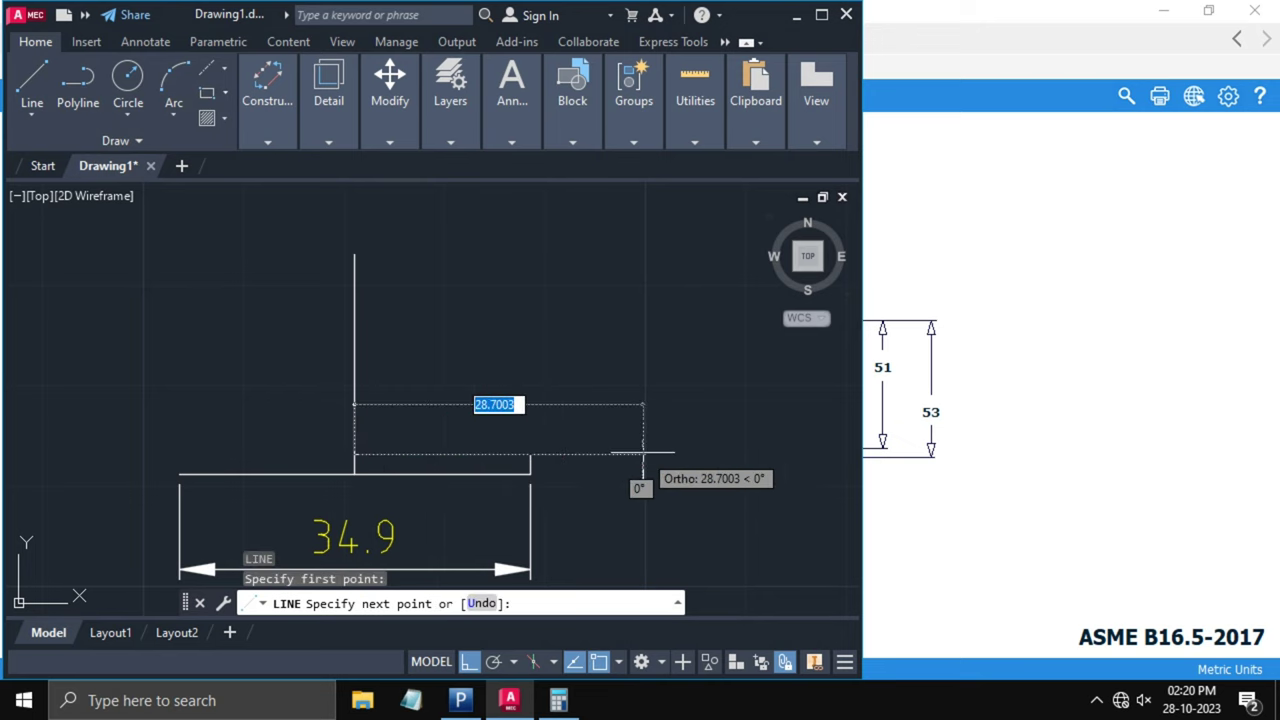
type("33.35")
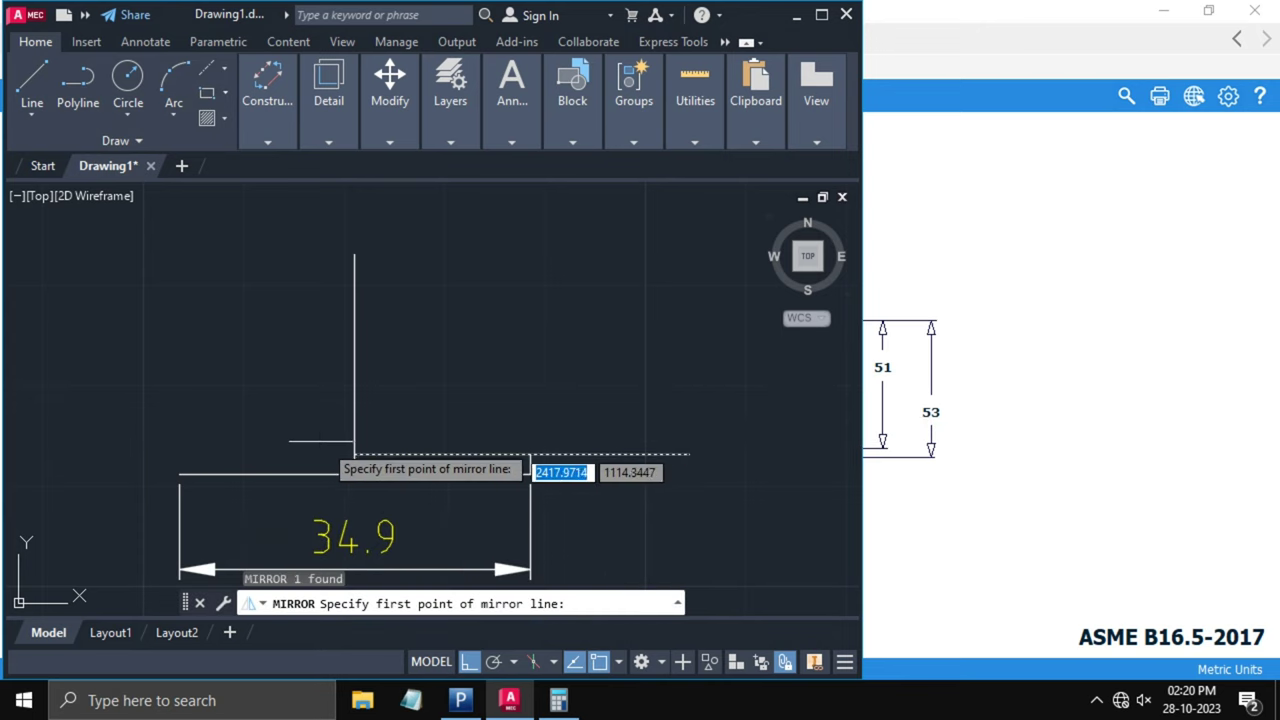
left_click(353, 455)
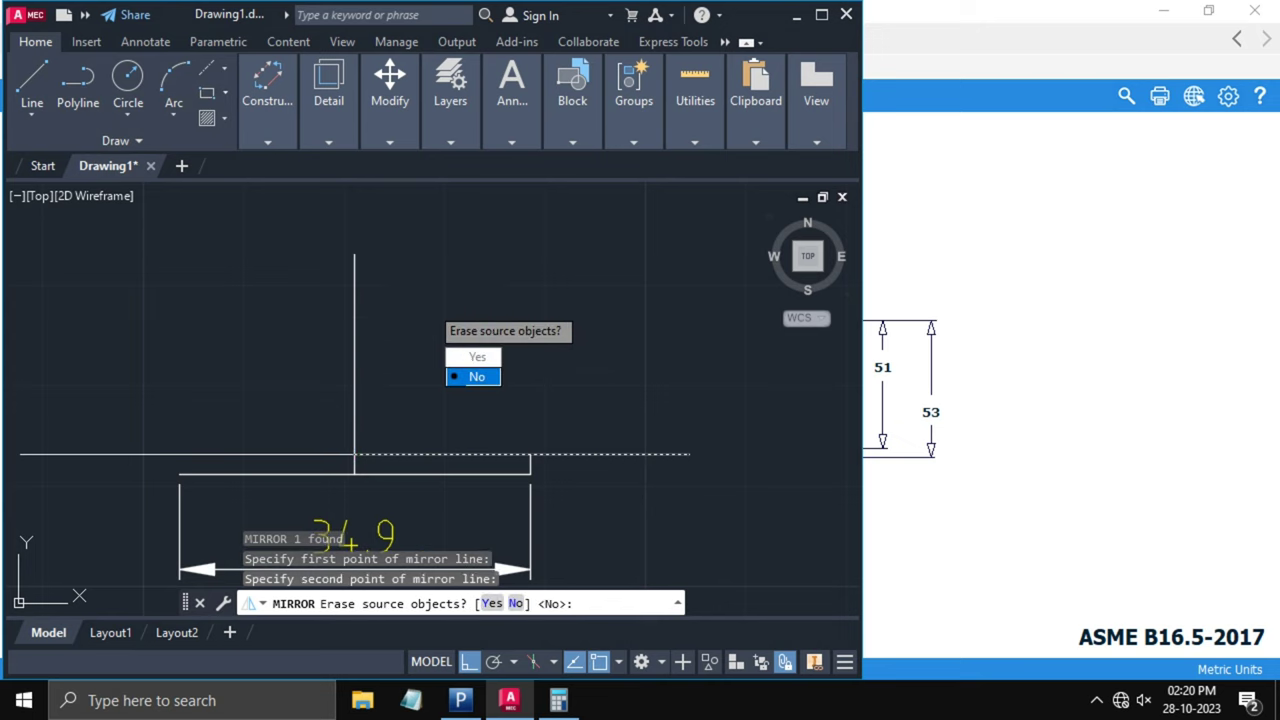
left_click(474, 376)
type("DIML")
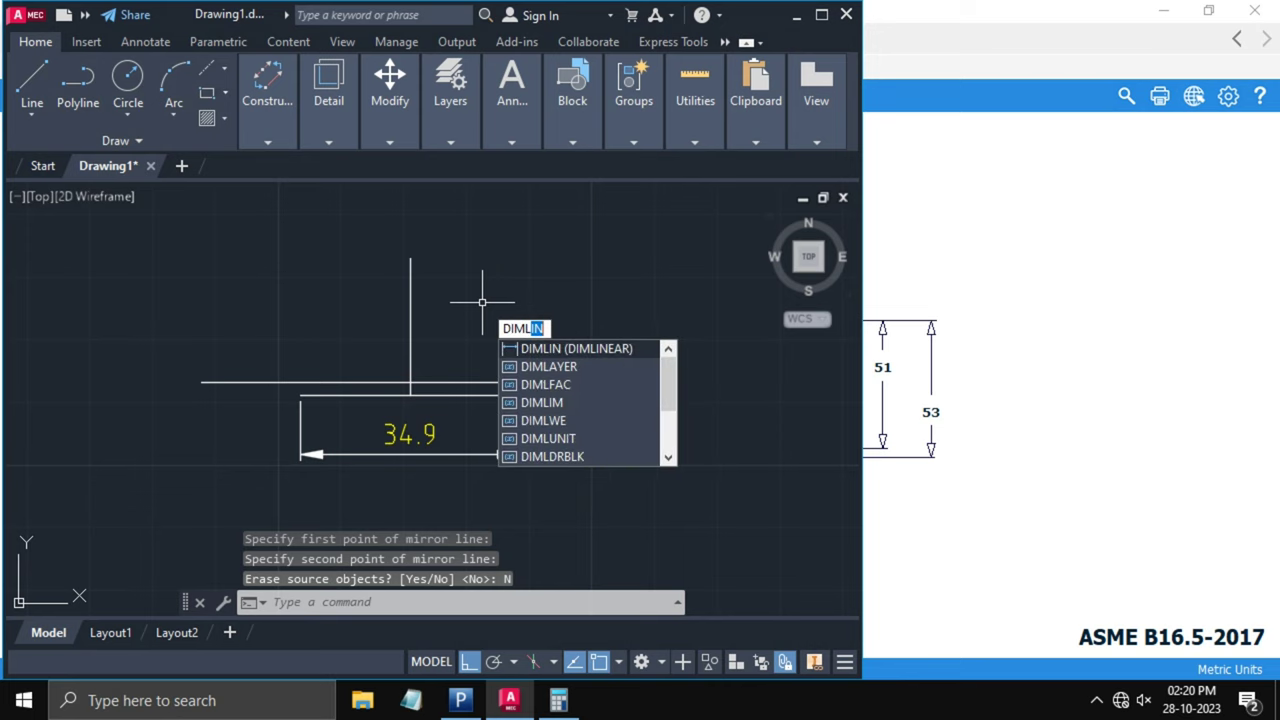
- Place a 66.7 linear dimension across the wider flange line, beneath the 34.9 one
left_click(576, 348)
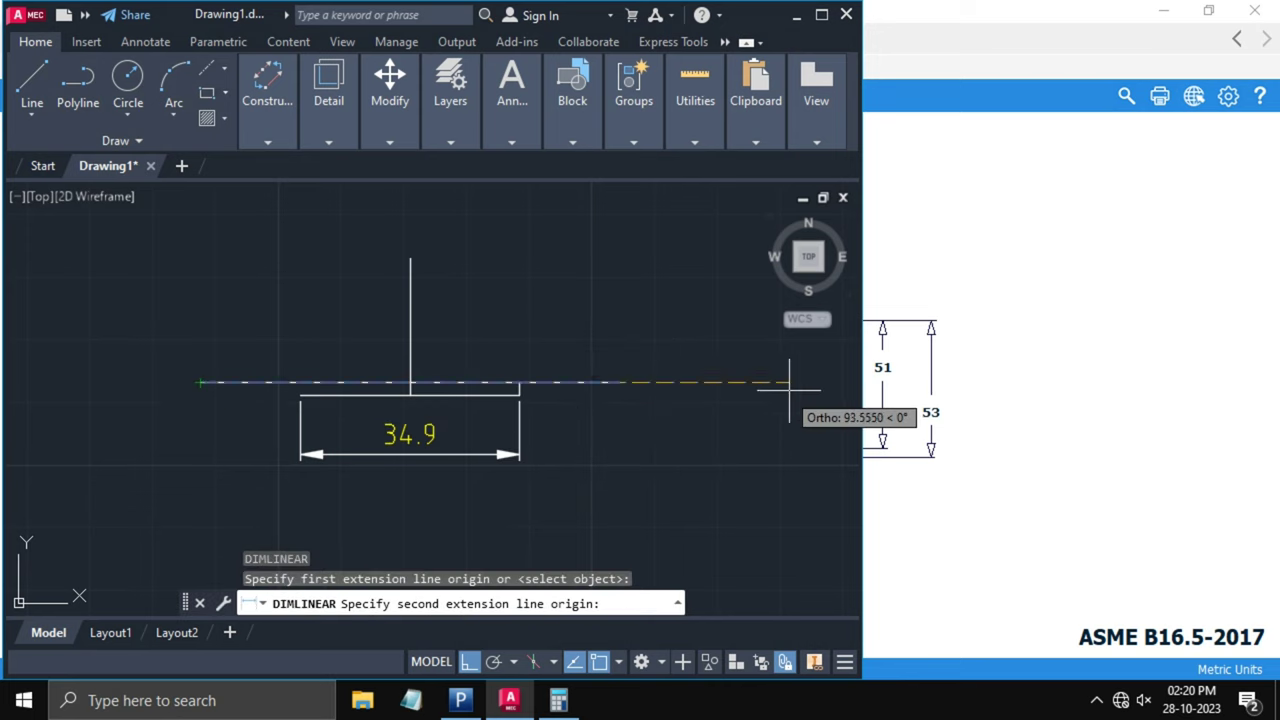
left_click(786, 382)
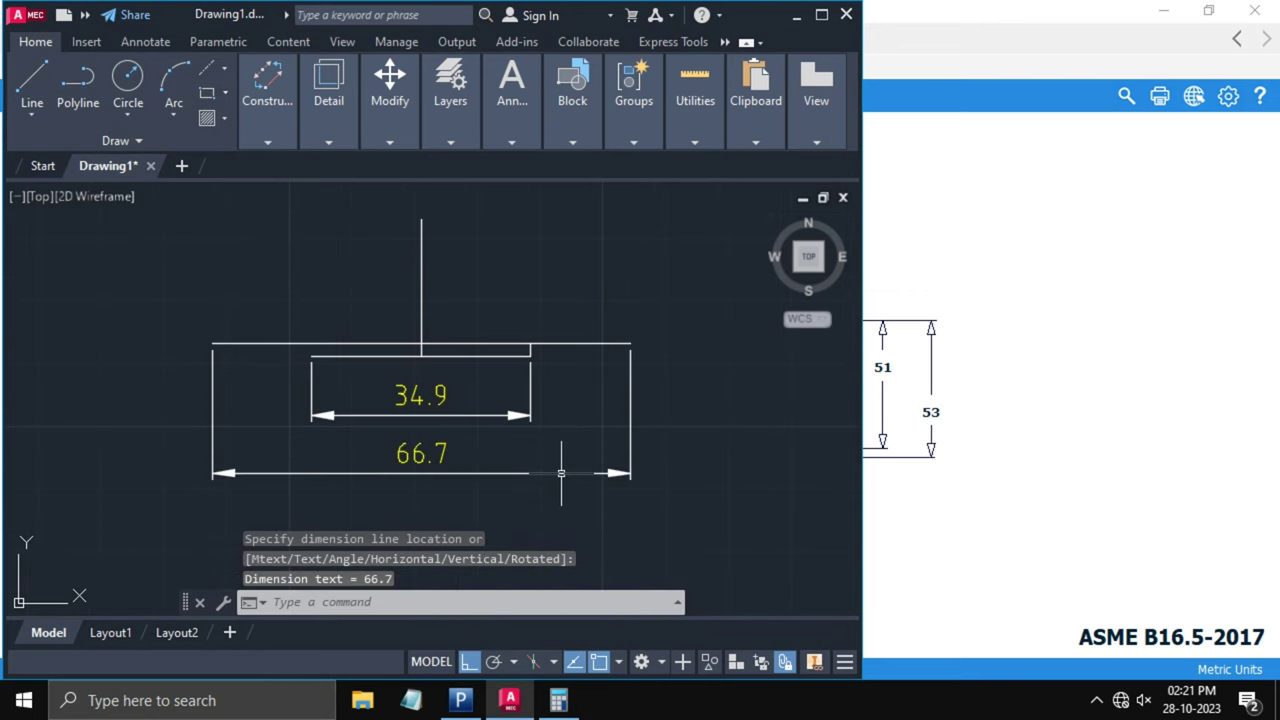
mouse_move(558, 479)
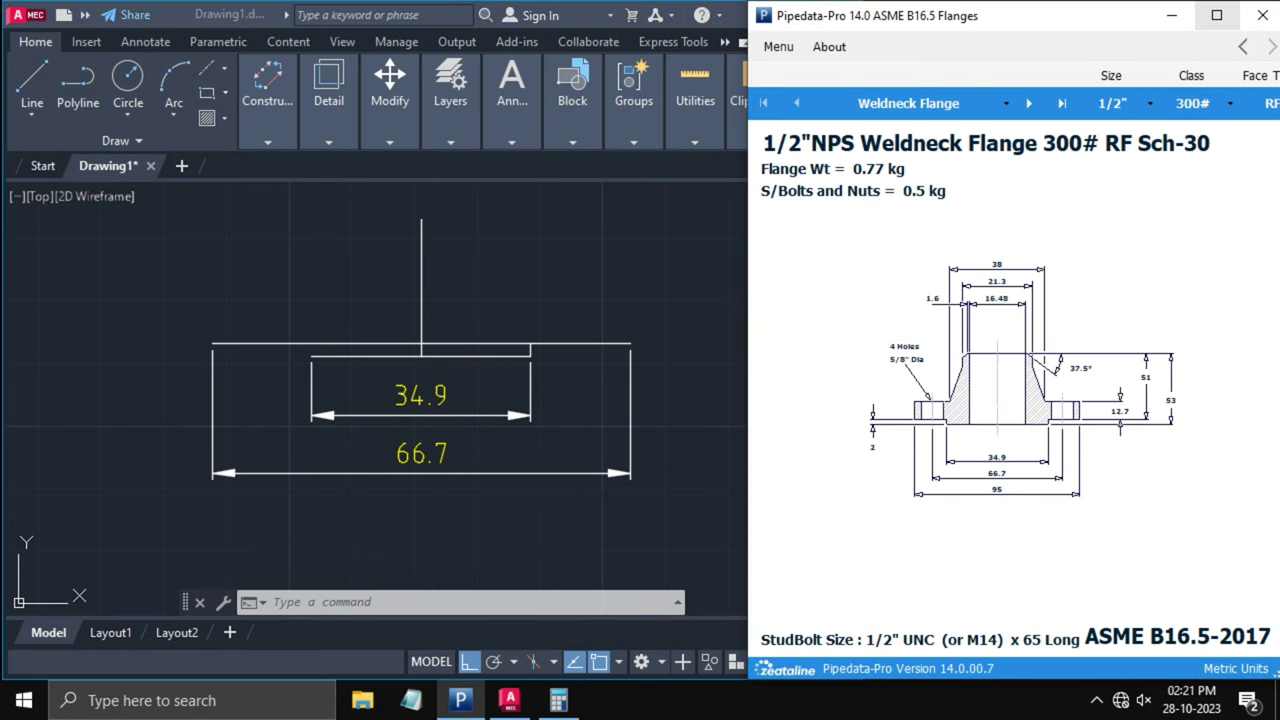
mouse_move(1212, 15)
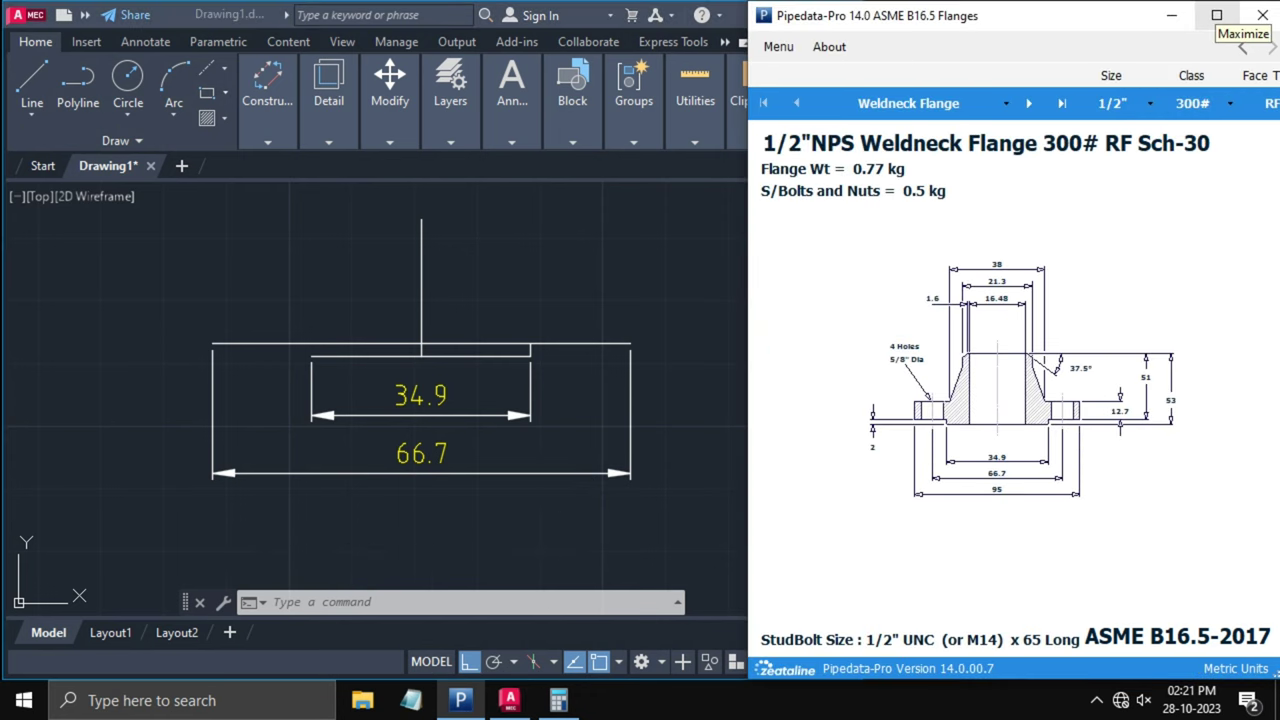
- Divide 95 by 2 in Calculator to get 47.5
left_click(552, 697)
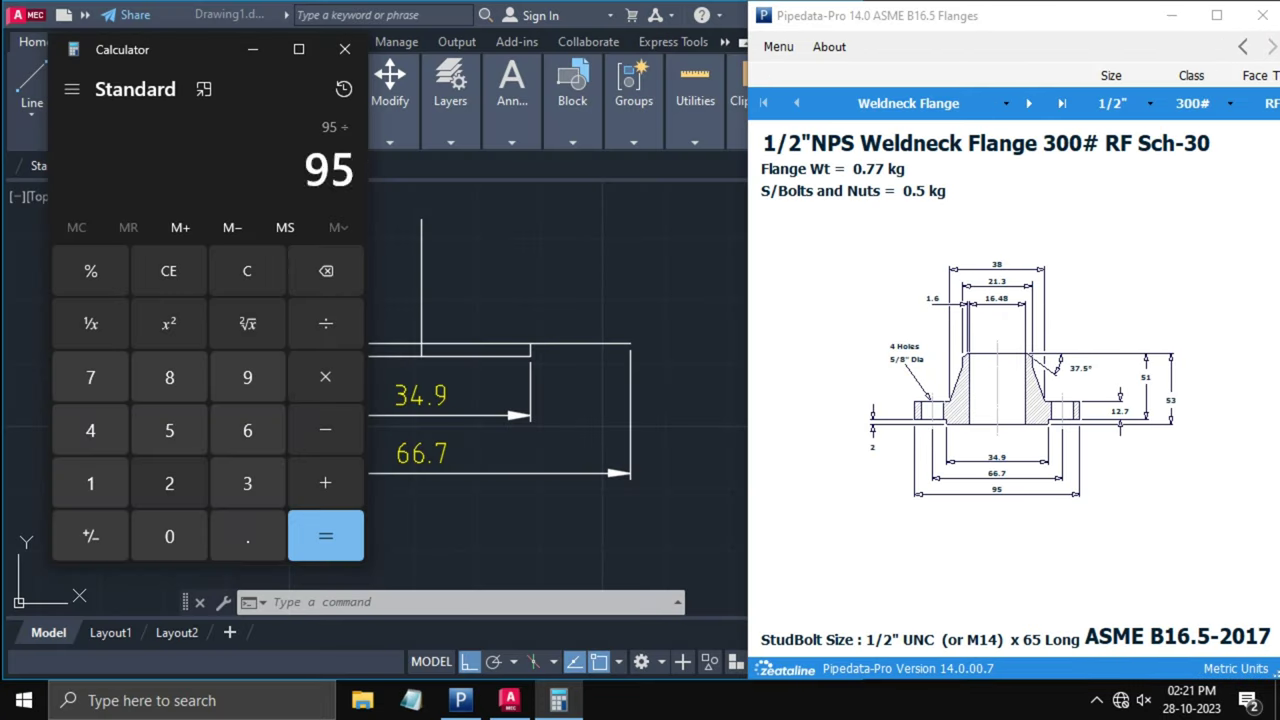
left_click(325, 535)
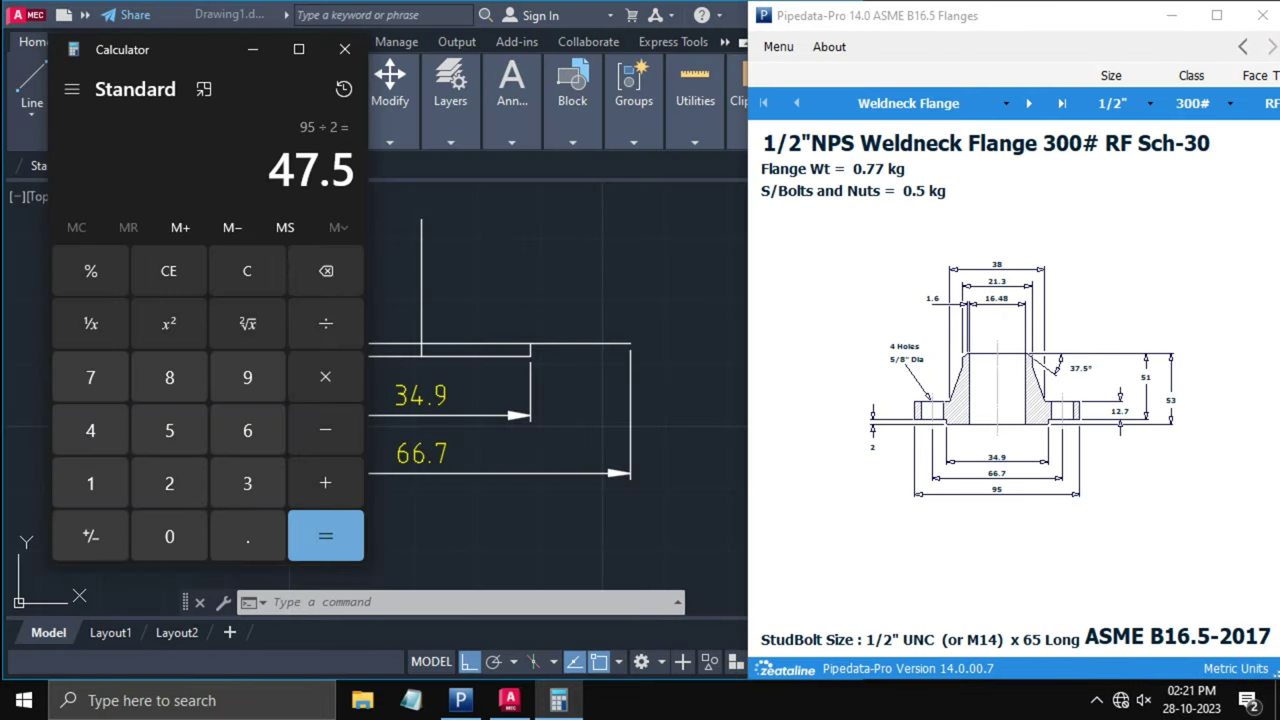
left_click(344, 49)
type("47.5")
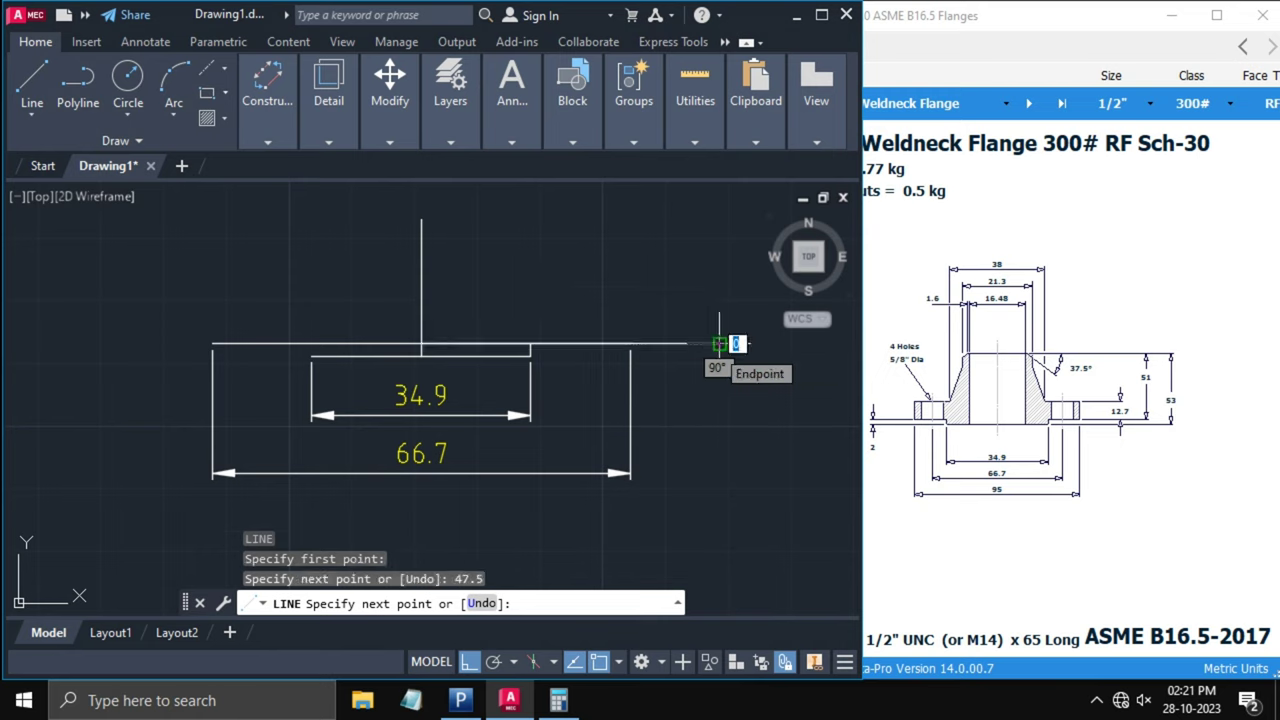
mouse_move(682, 260)
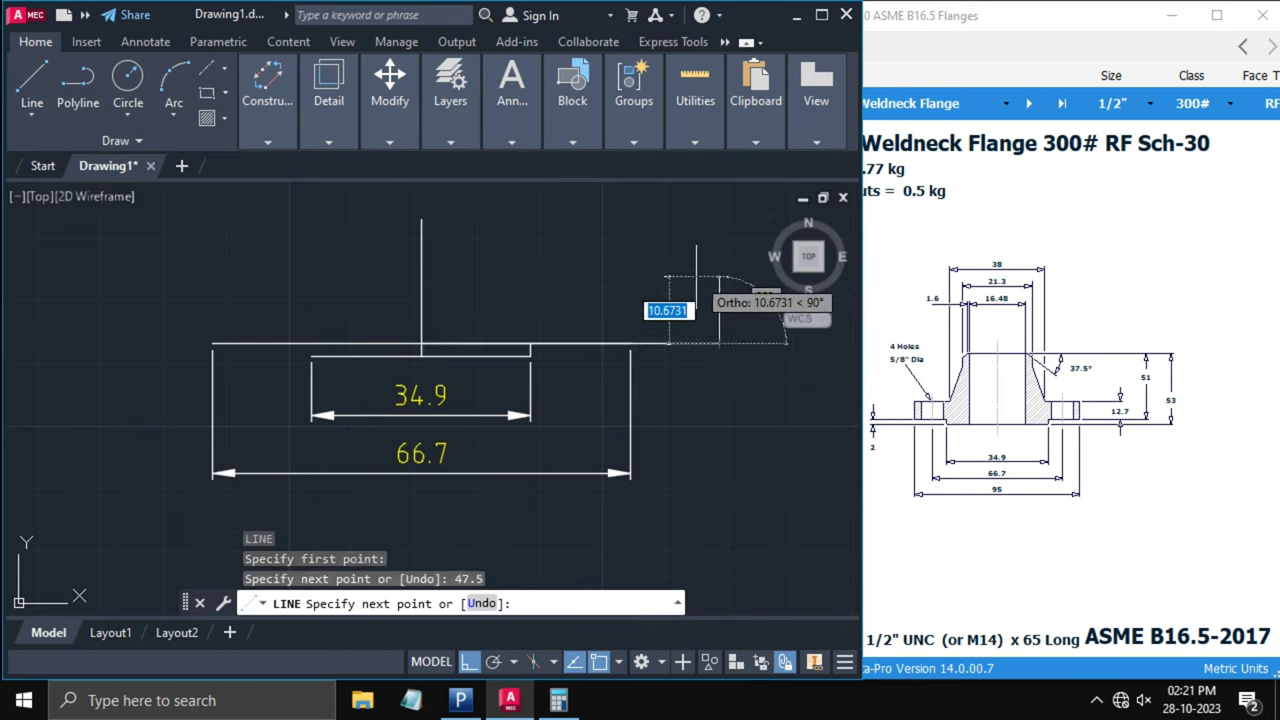
mouse_move(718, 343)
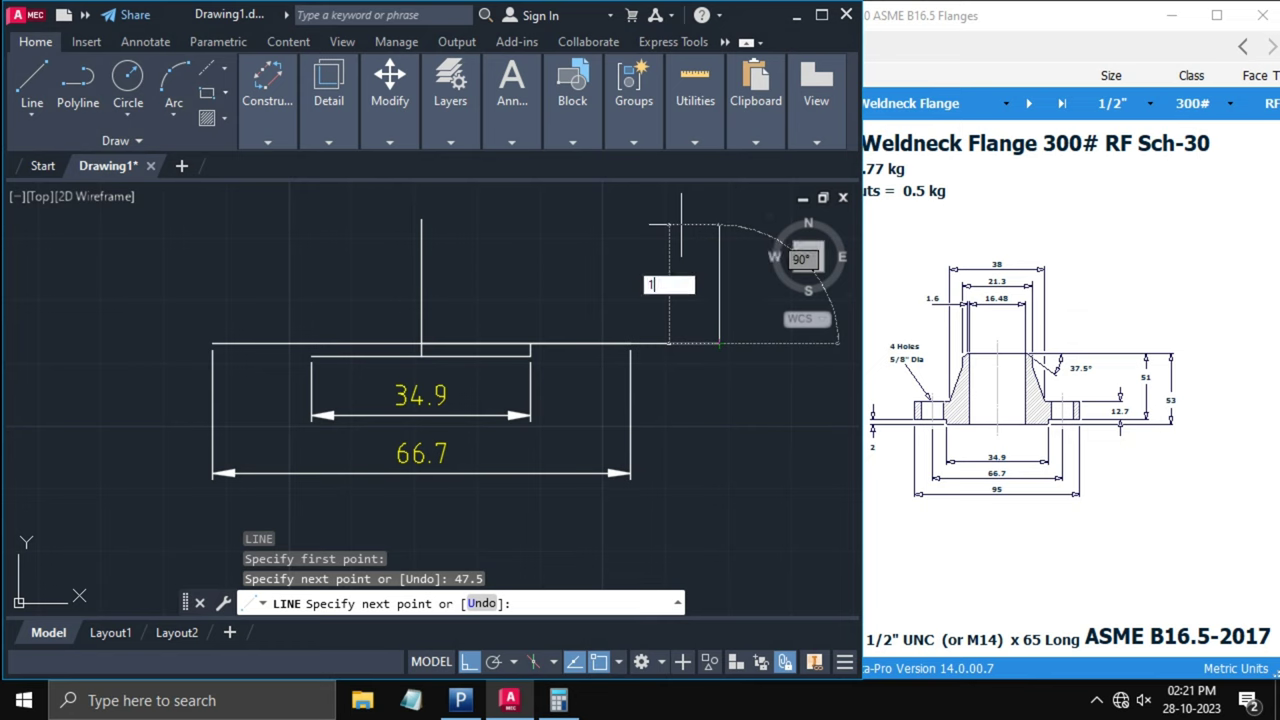
- Draw the 12.7-high outer edge at 47.5 and mirror it about the centre line
type("12.7")
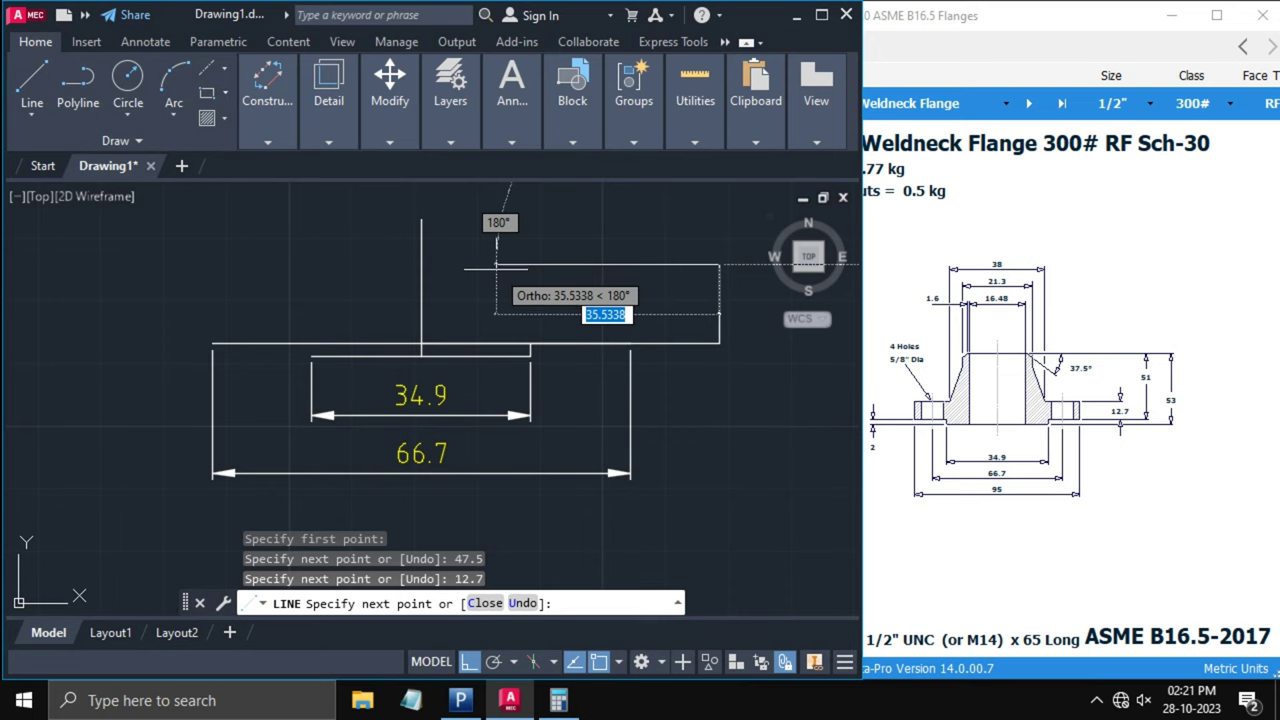
key("Escape")
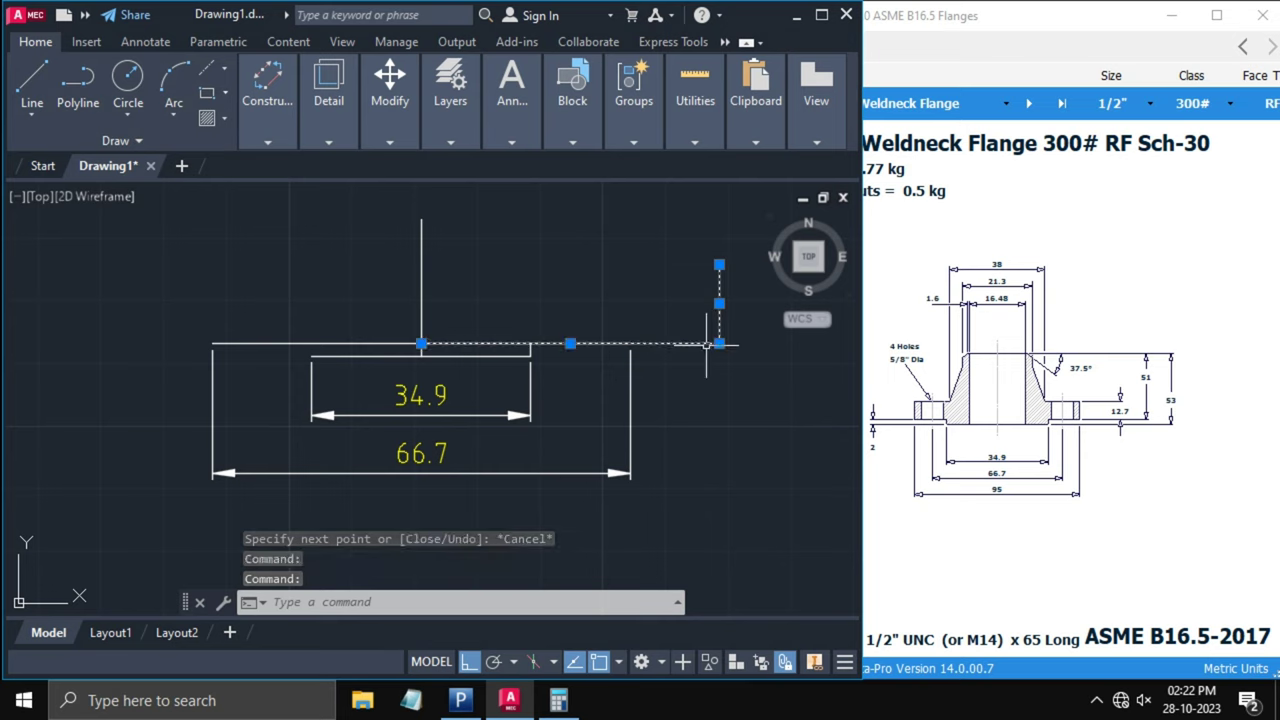
type("MI")
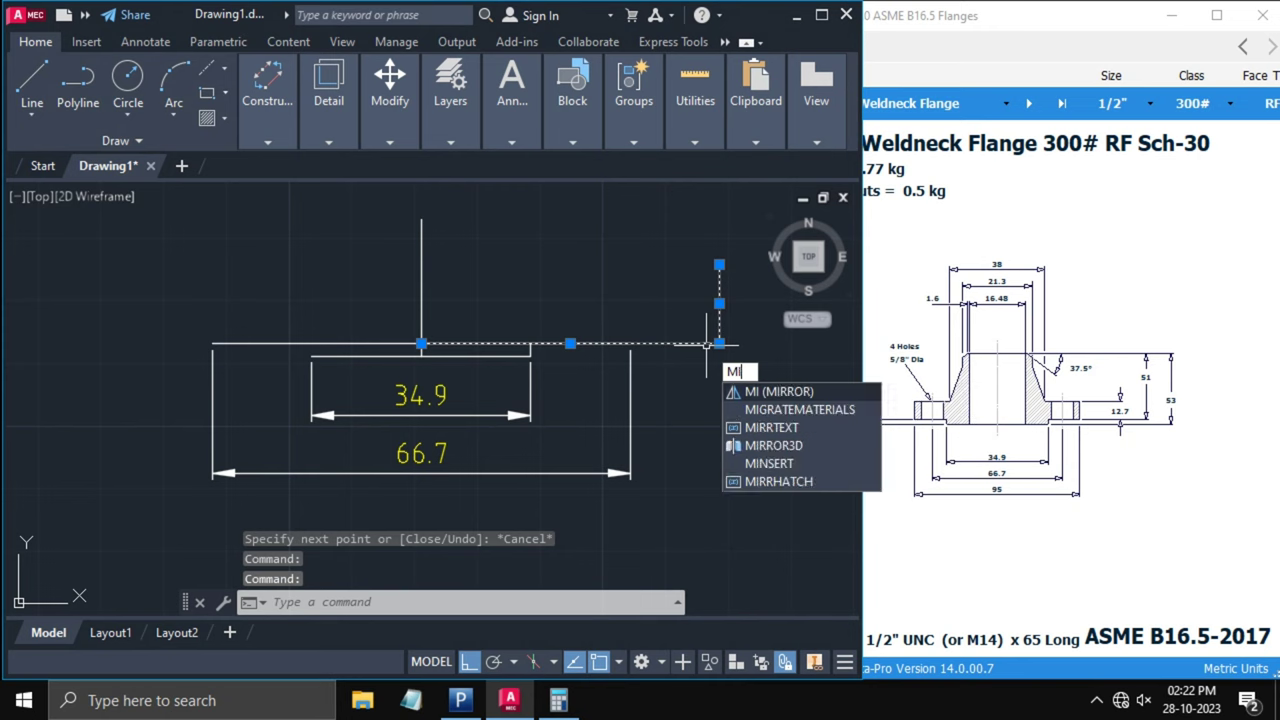
left_click(778, 391)
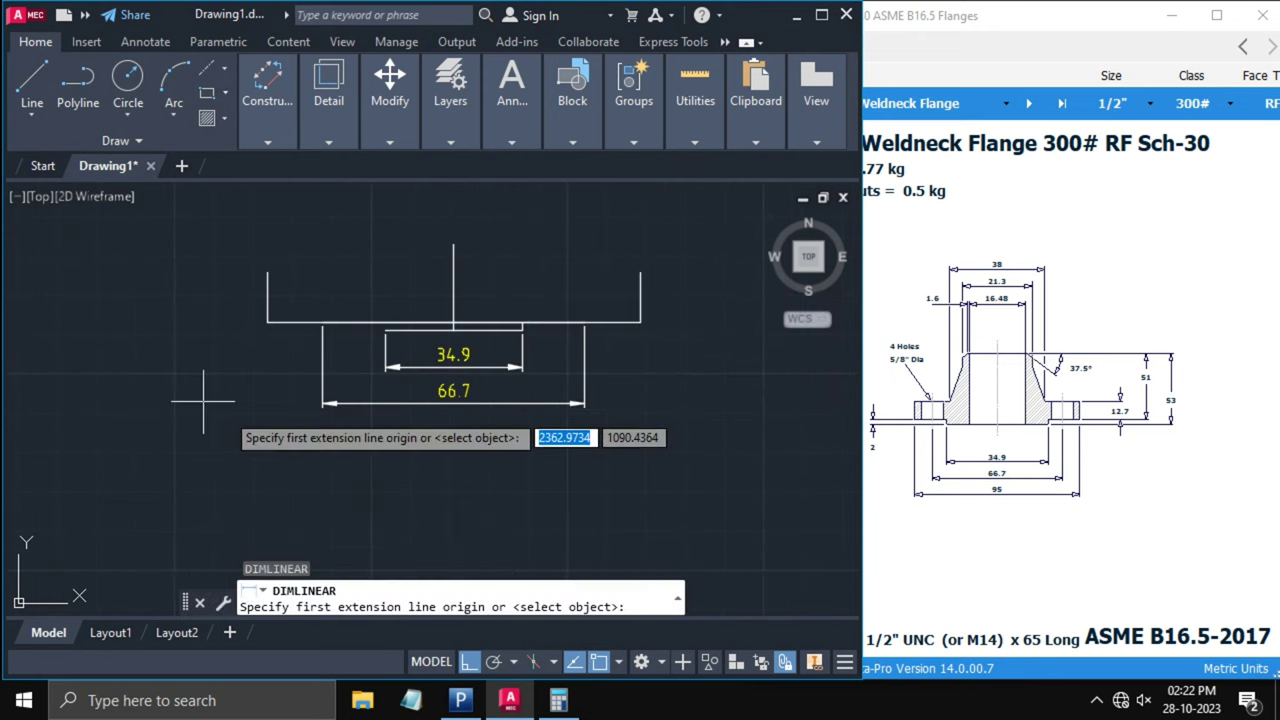
- Dimension the 95 overall width and mirror the outline, keeping the originals
left_click(266, 320)
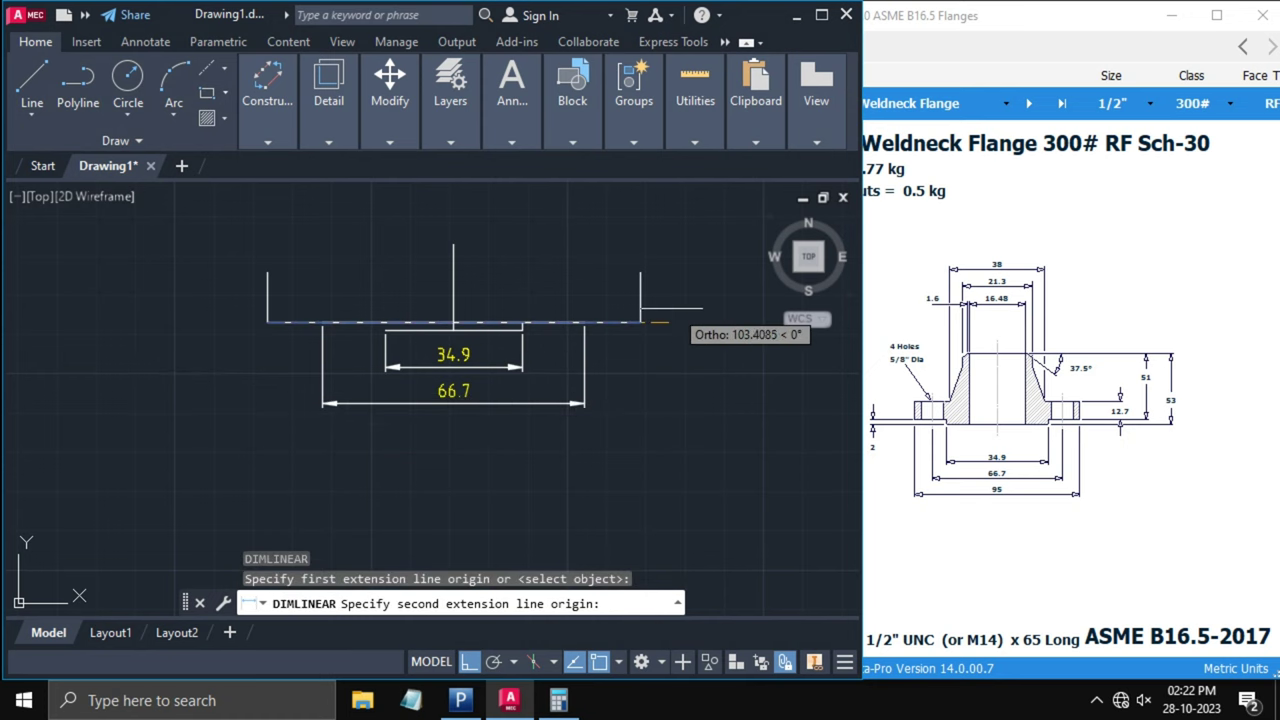
left_click(603, 444)
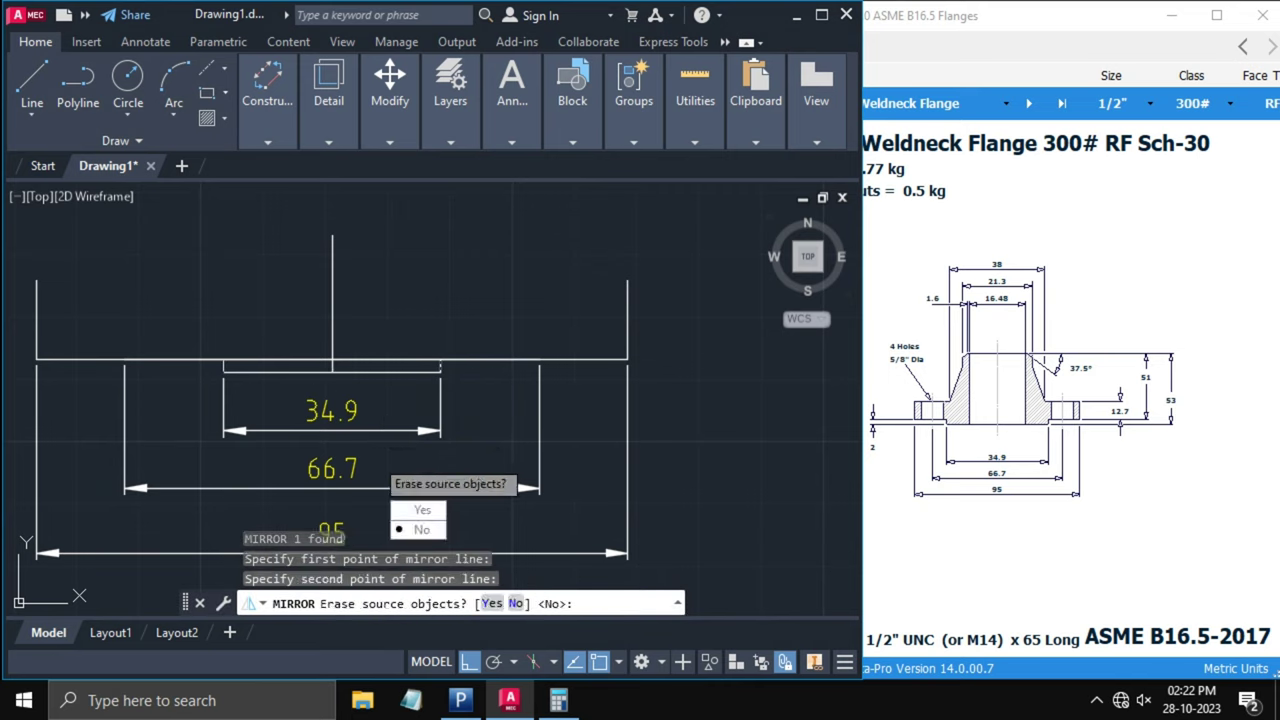
left_click(420, 529)
type("DIML")
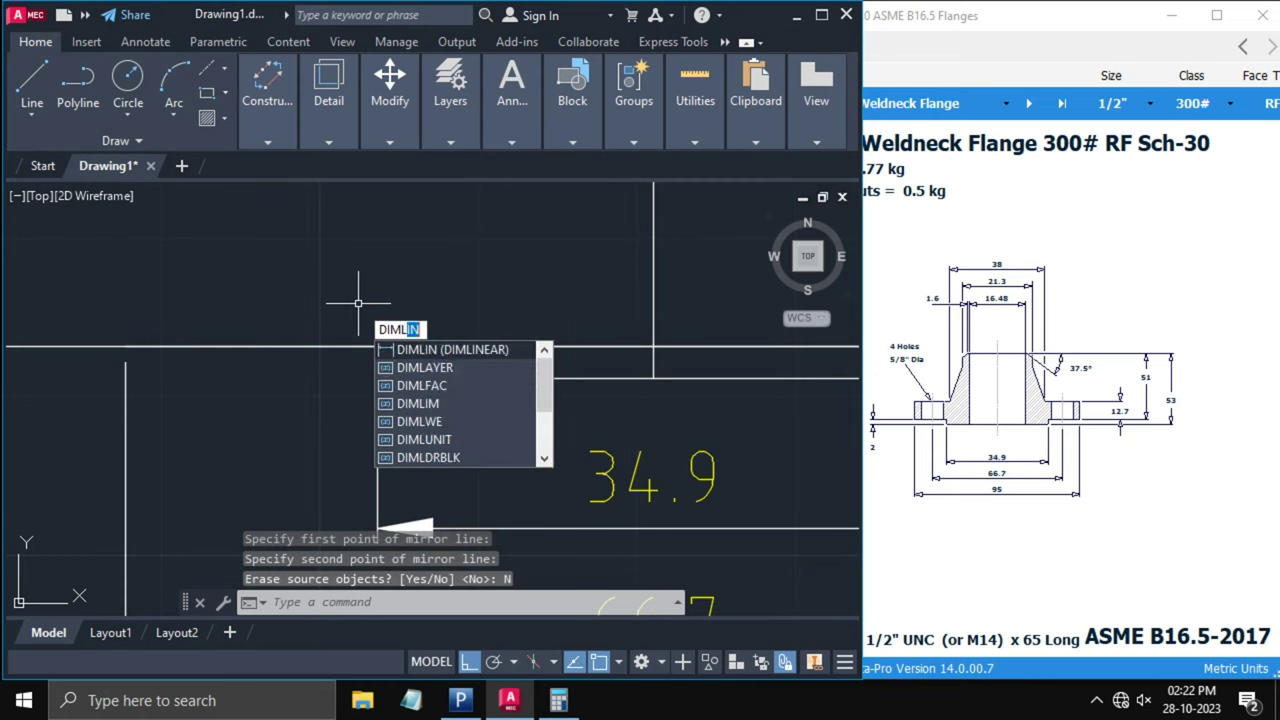
- Dimension the 2 raised face and 12.7 thickness, then draw a 95 line
left_click(429, 349)
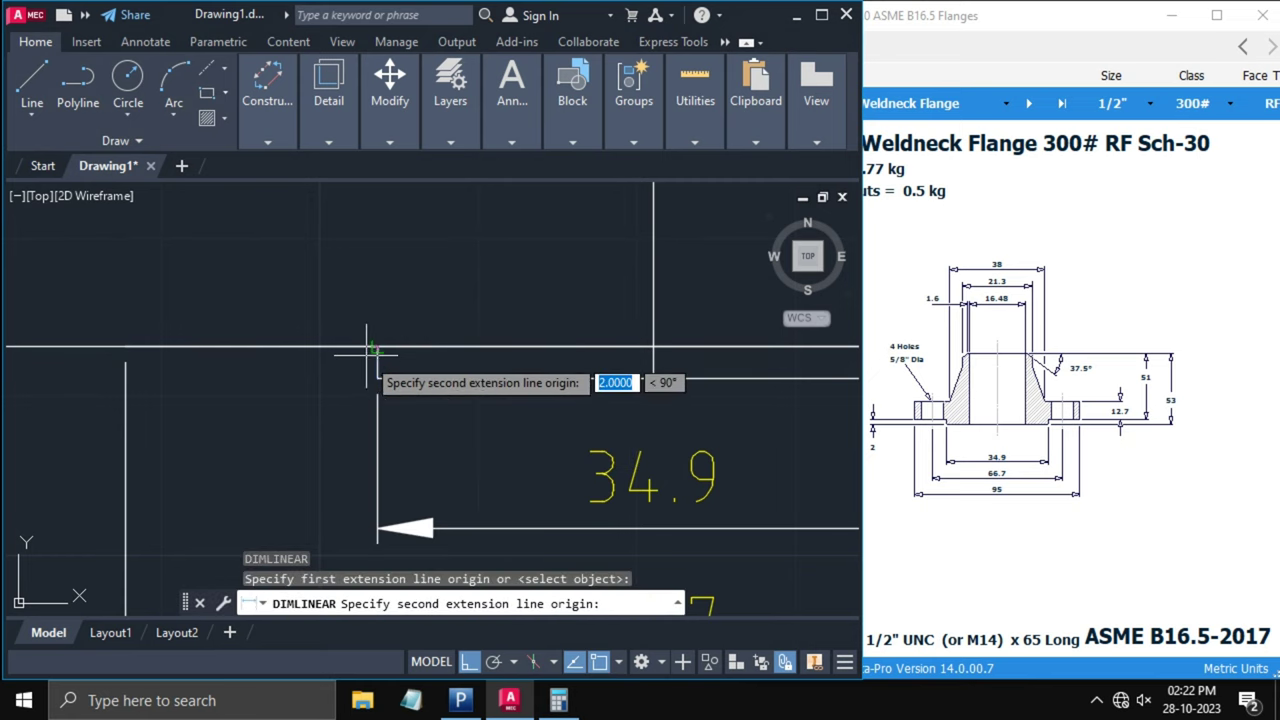
left_click(372, 350)
type("DIM")
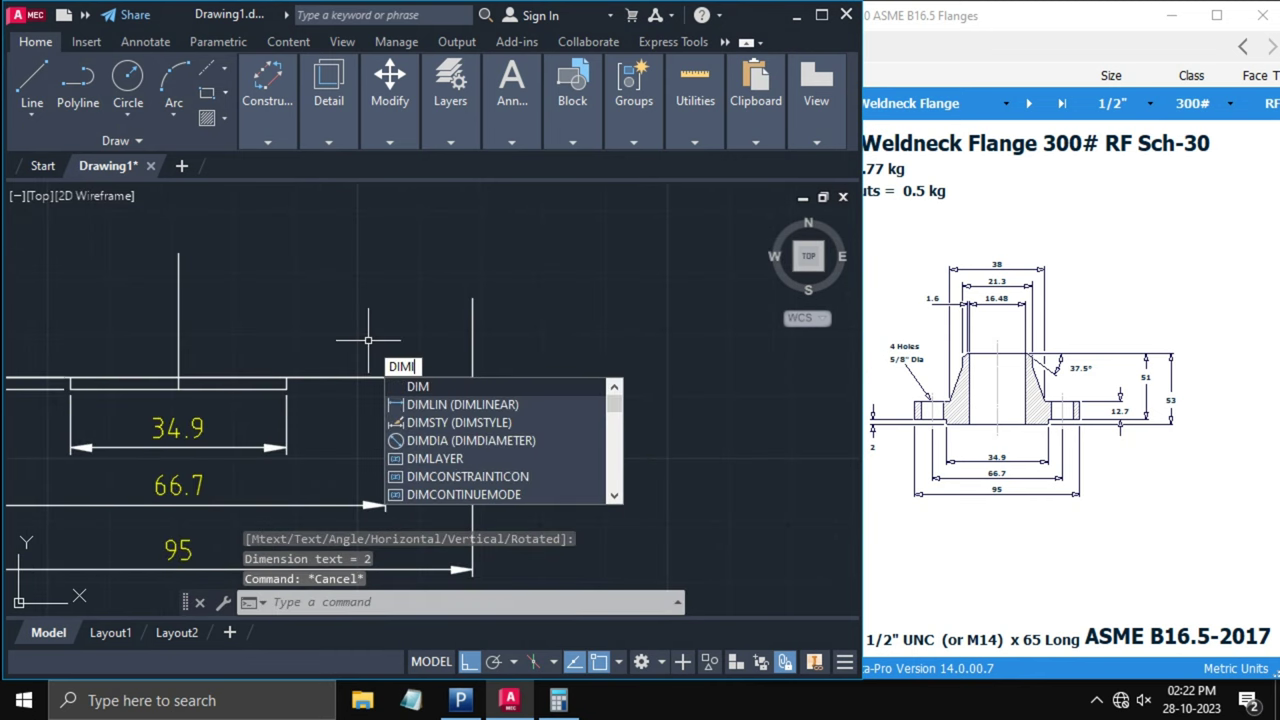
left_click(451, 404)
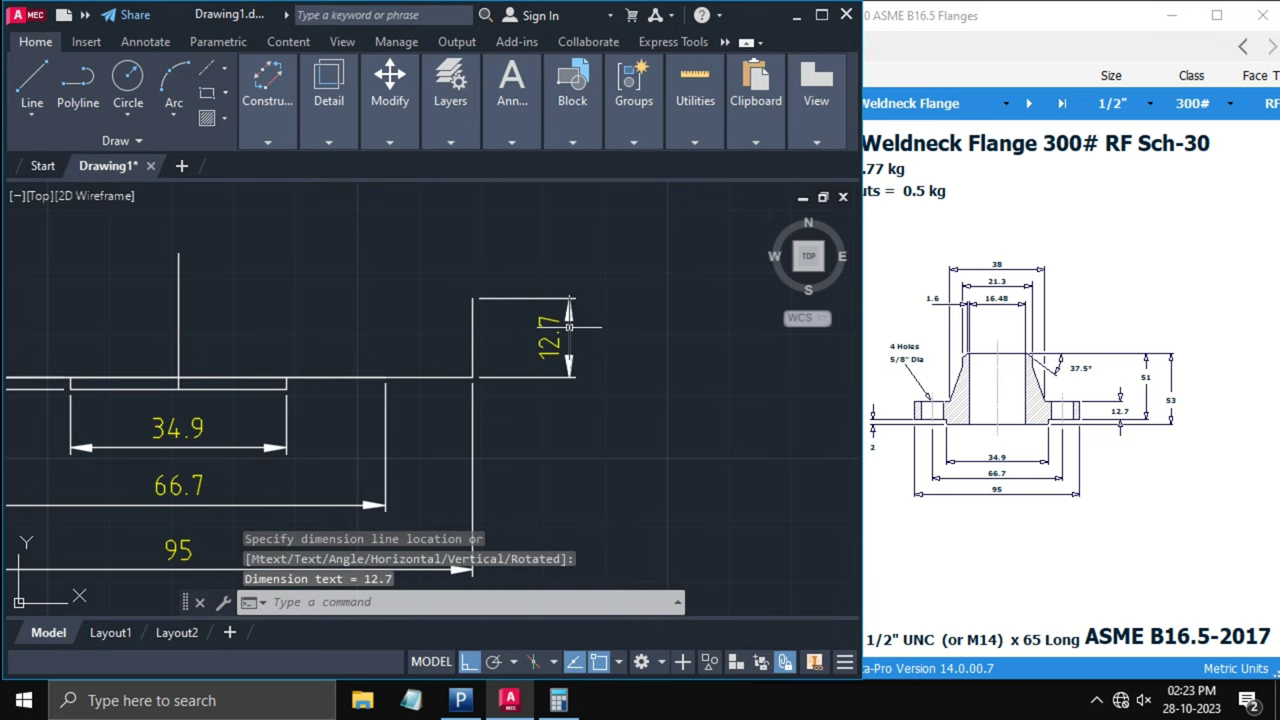
key("Escape")
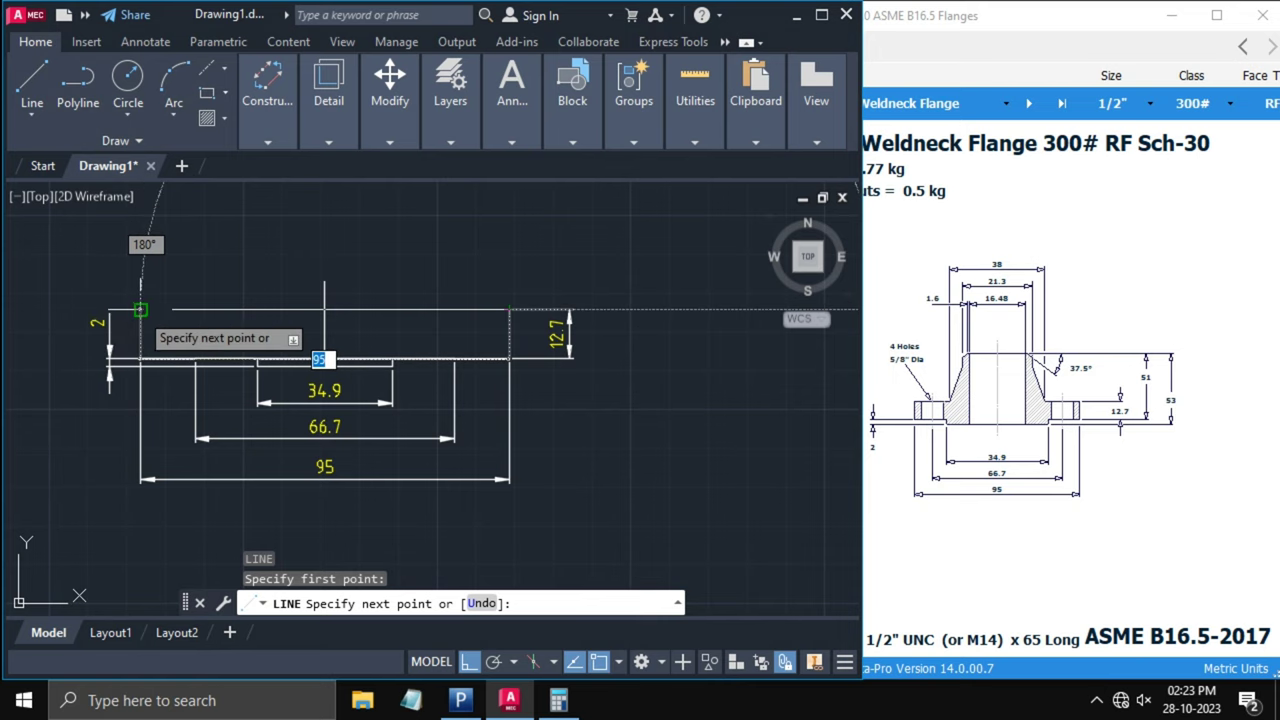
key("Escape")
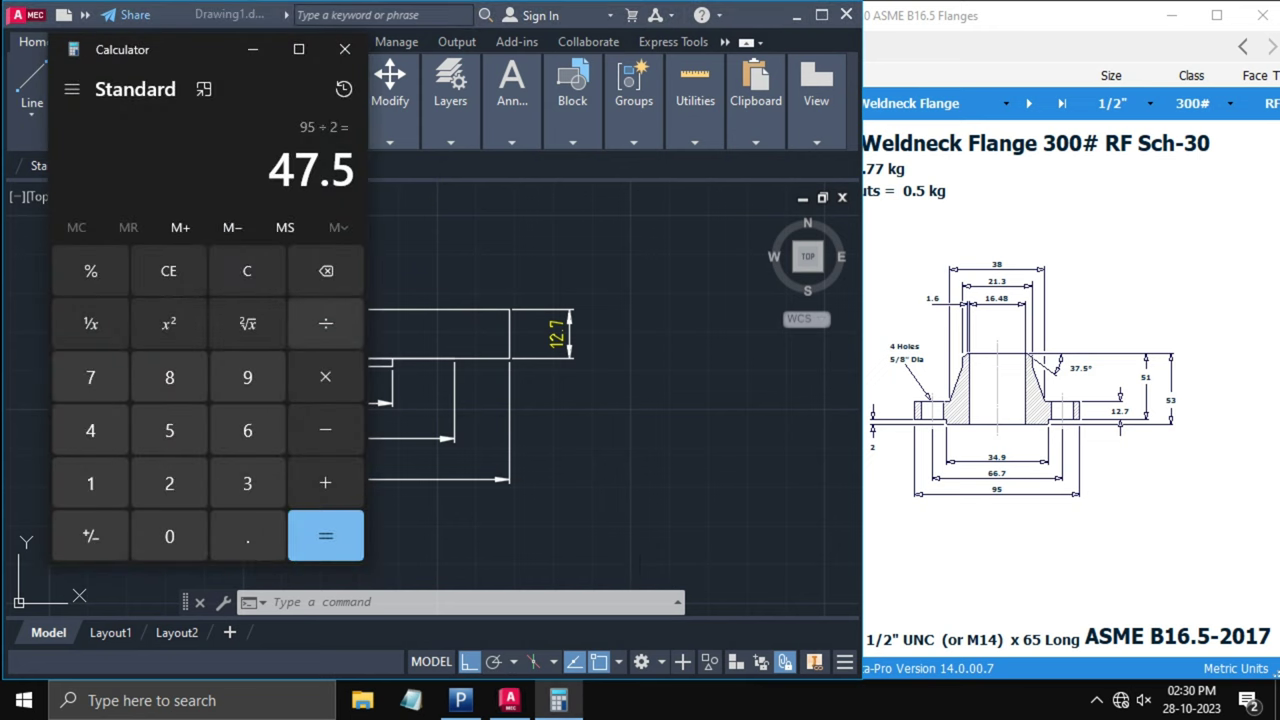
- Halve the 16.48 bore diameter in Calculator and extend the centreline upward
left_click(90, 483)
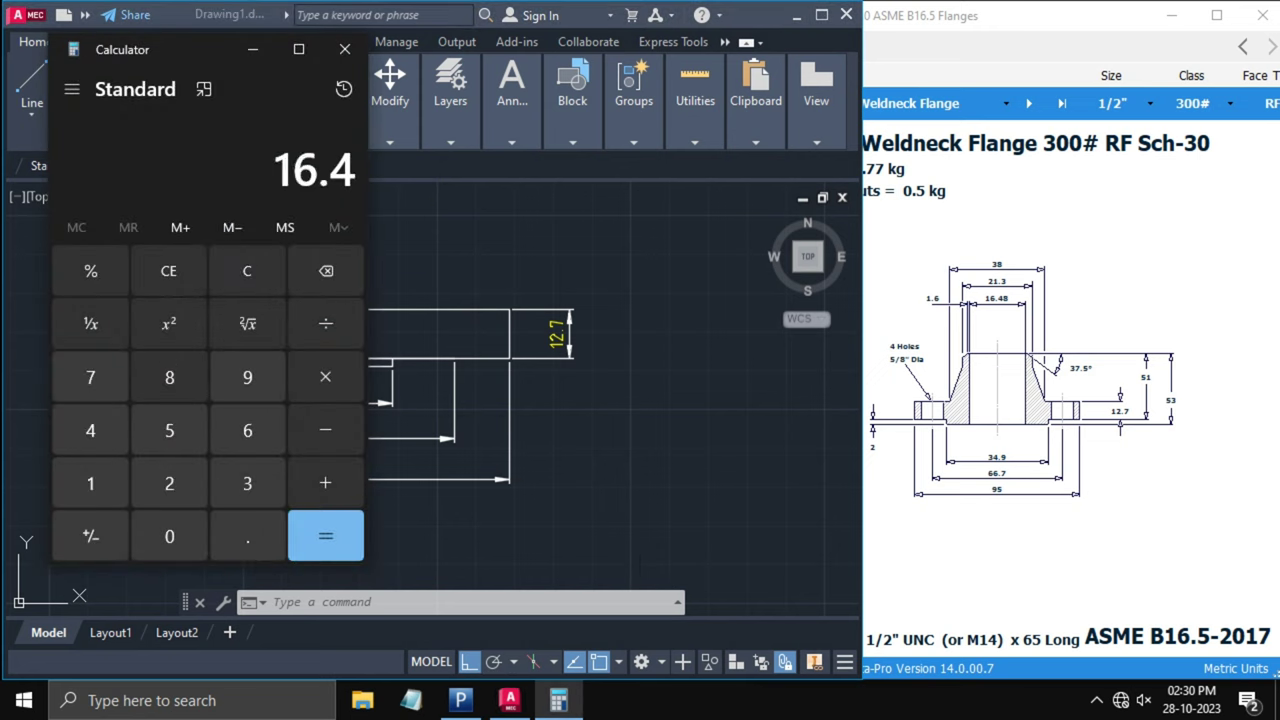
left_click(169, 377)
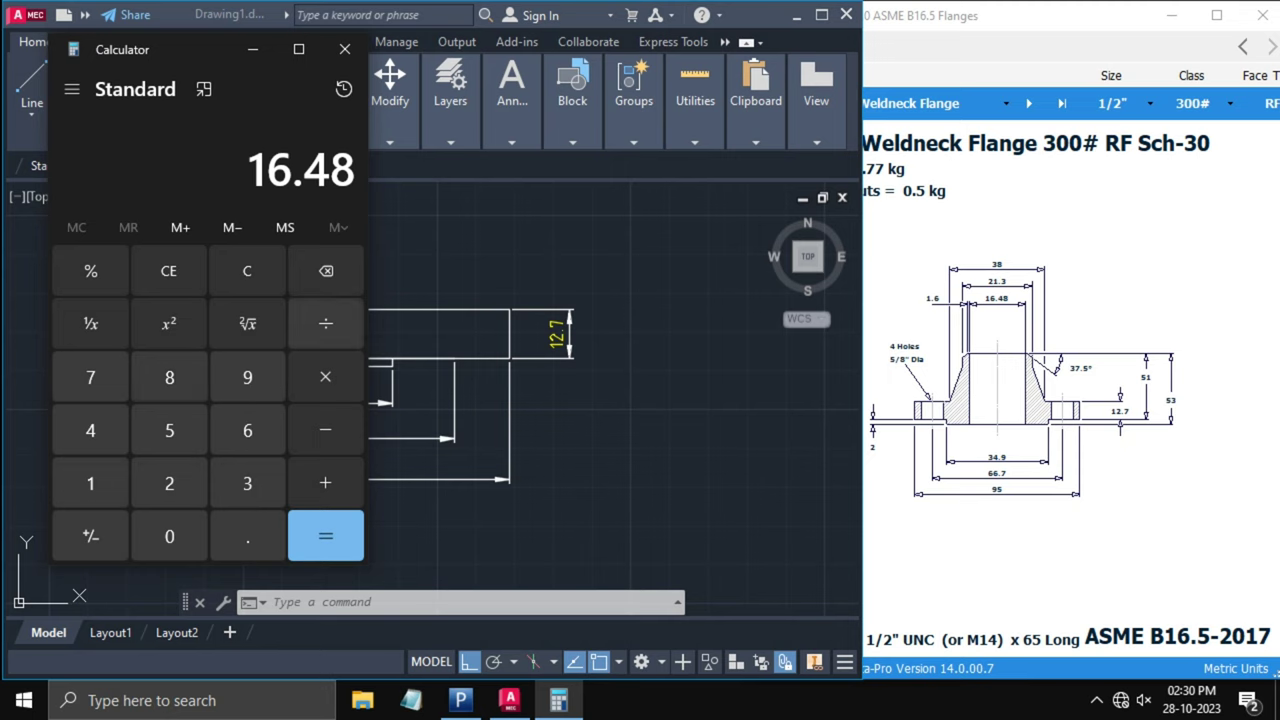
left_click(324, 535)
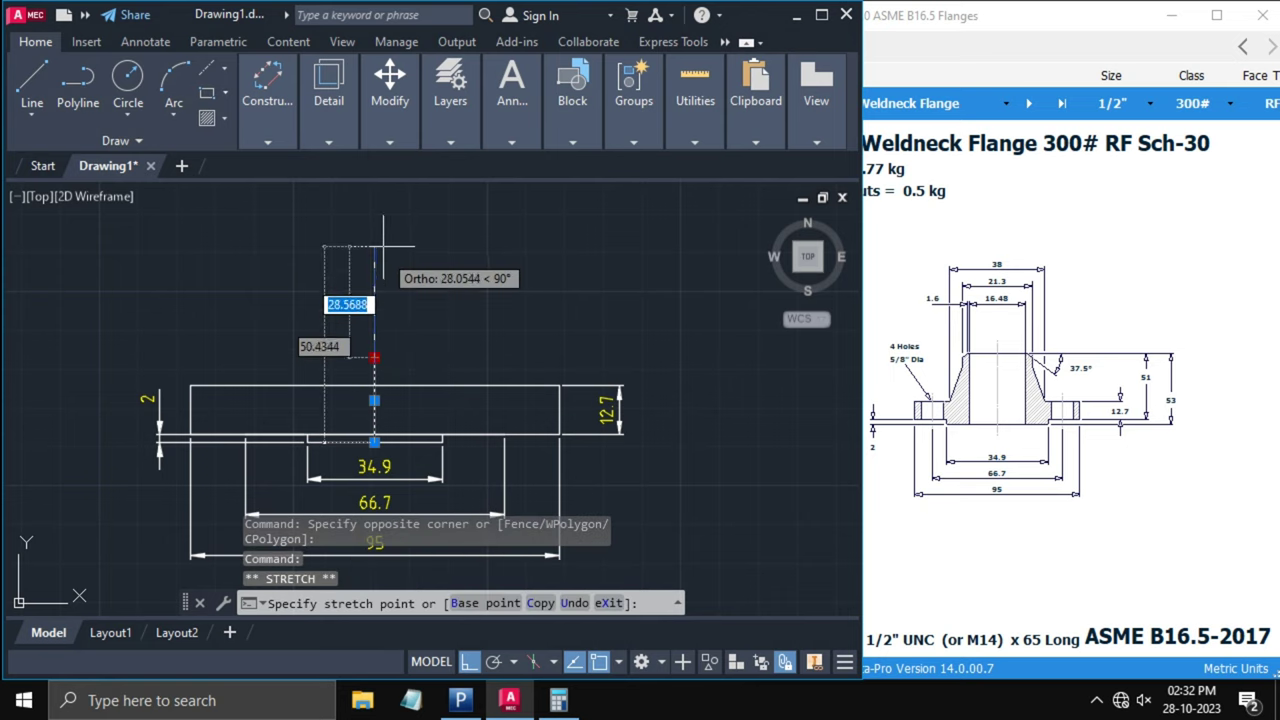
key("Escape")
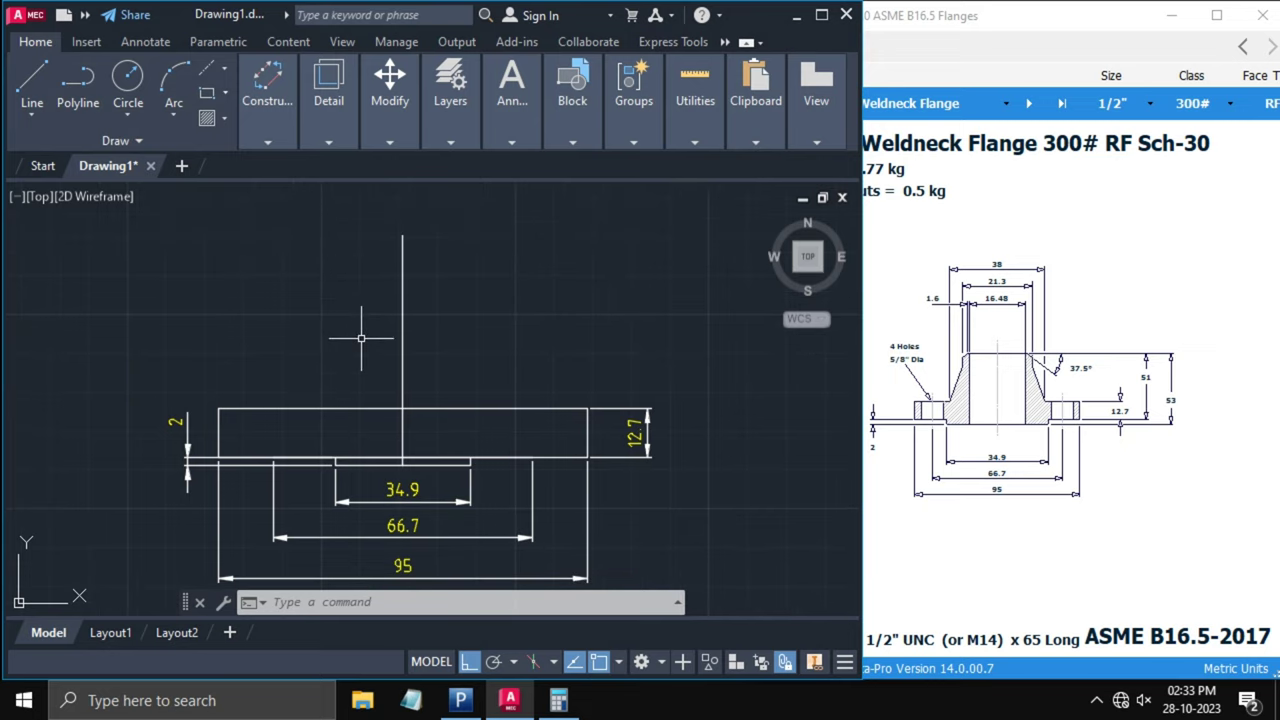
- Draw the 8.24 bore half-outline and mirror it about the centreline
left_click(29, 85)
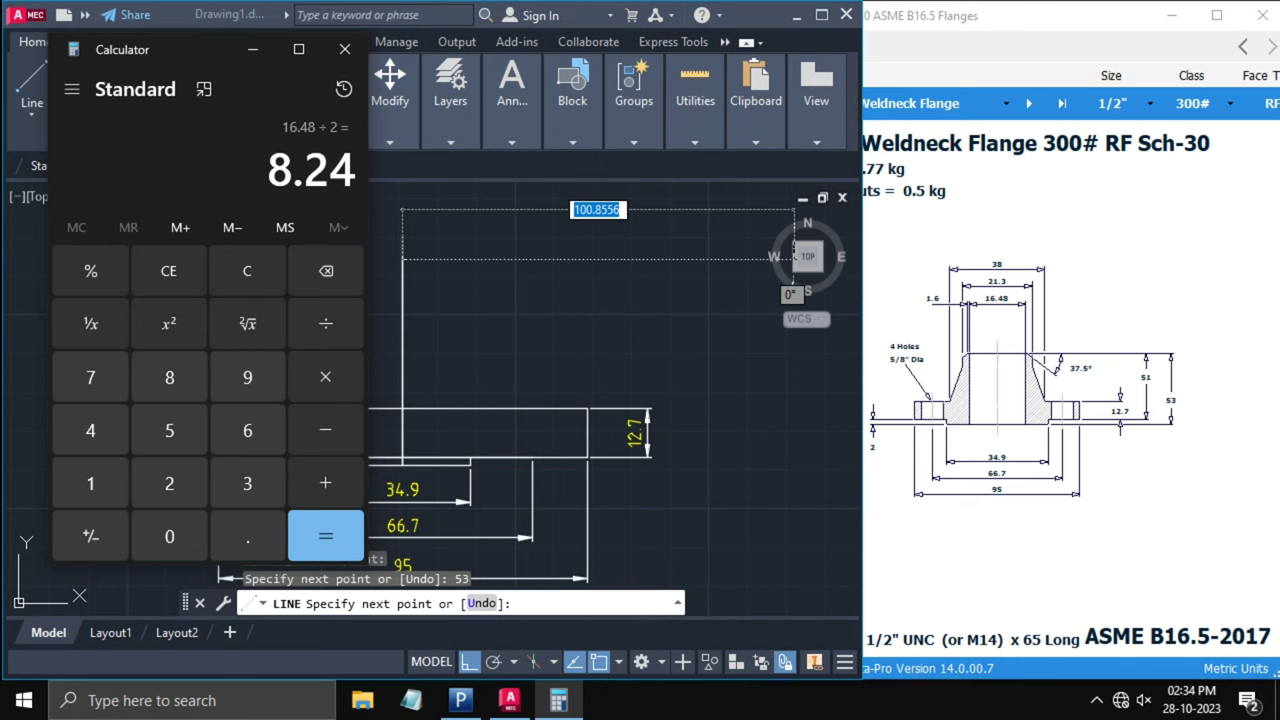
left_click(345, 49)
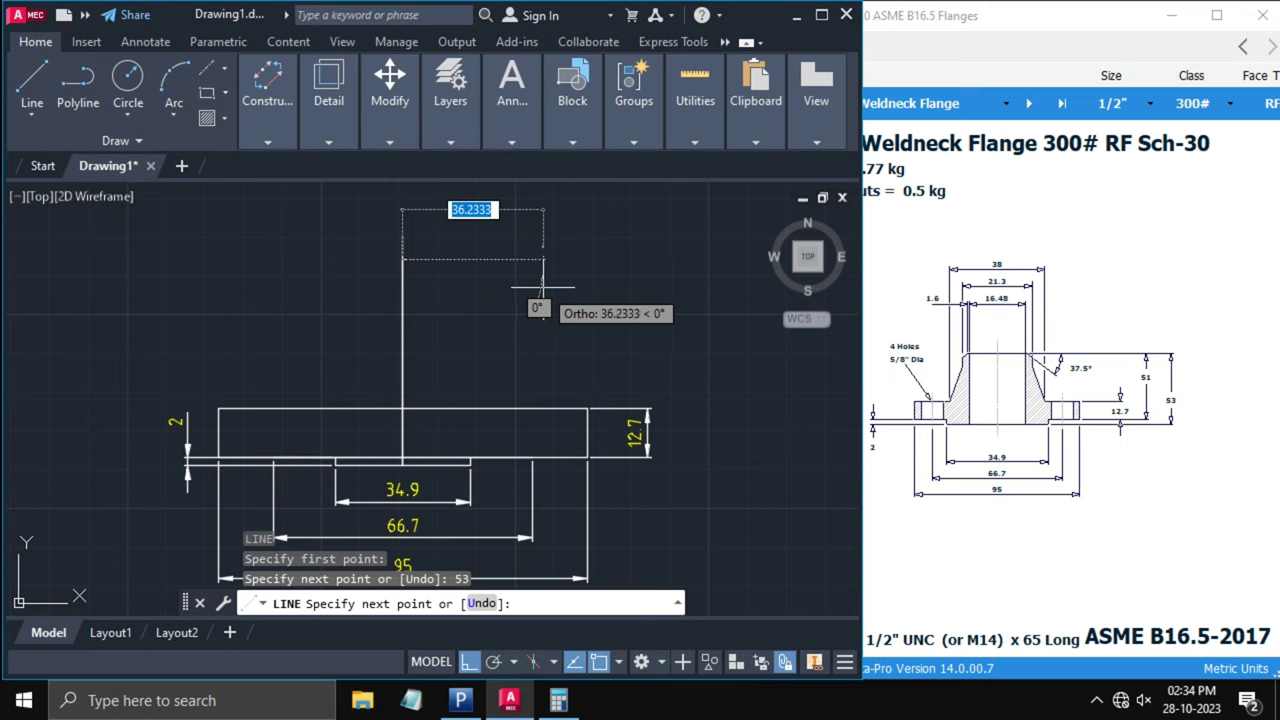
type("8.")
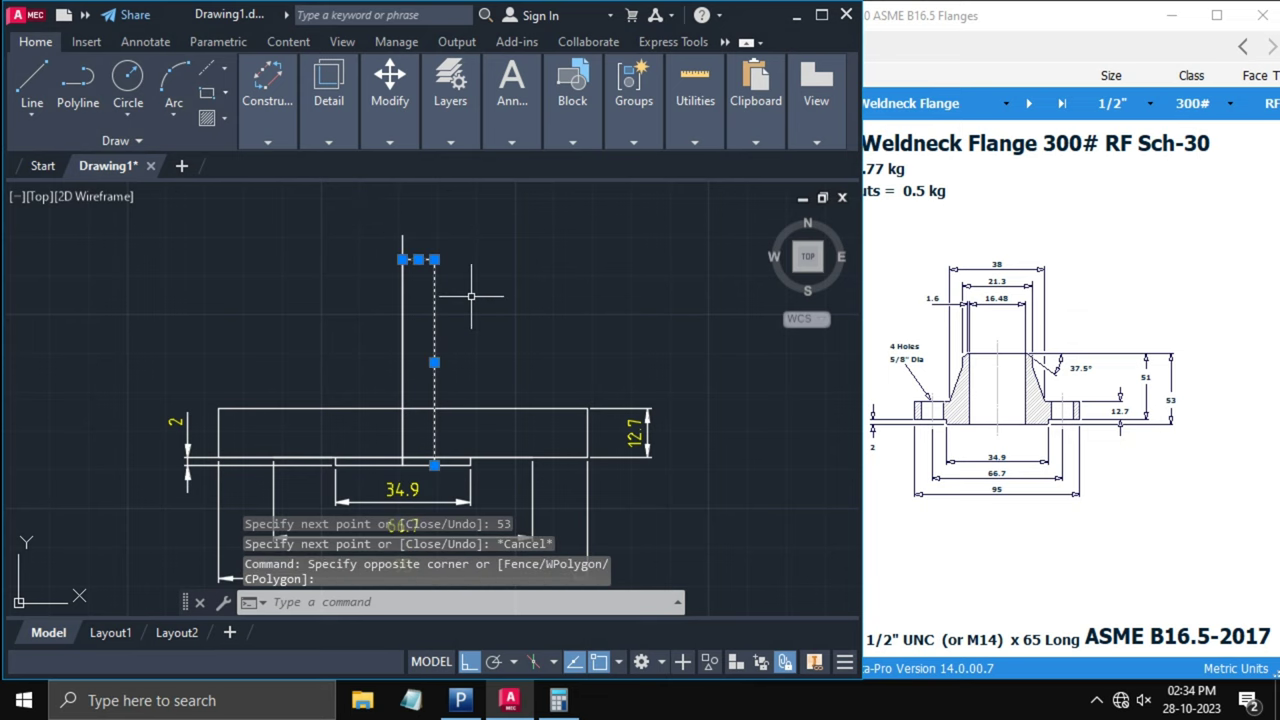
type("MI")
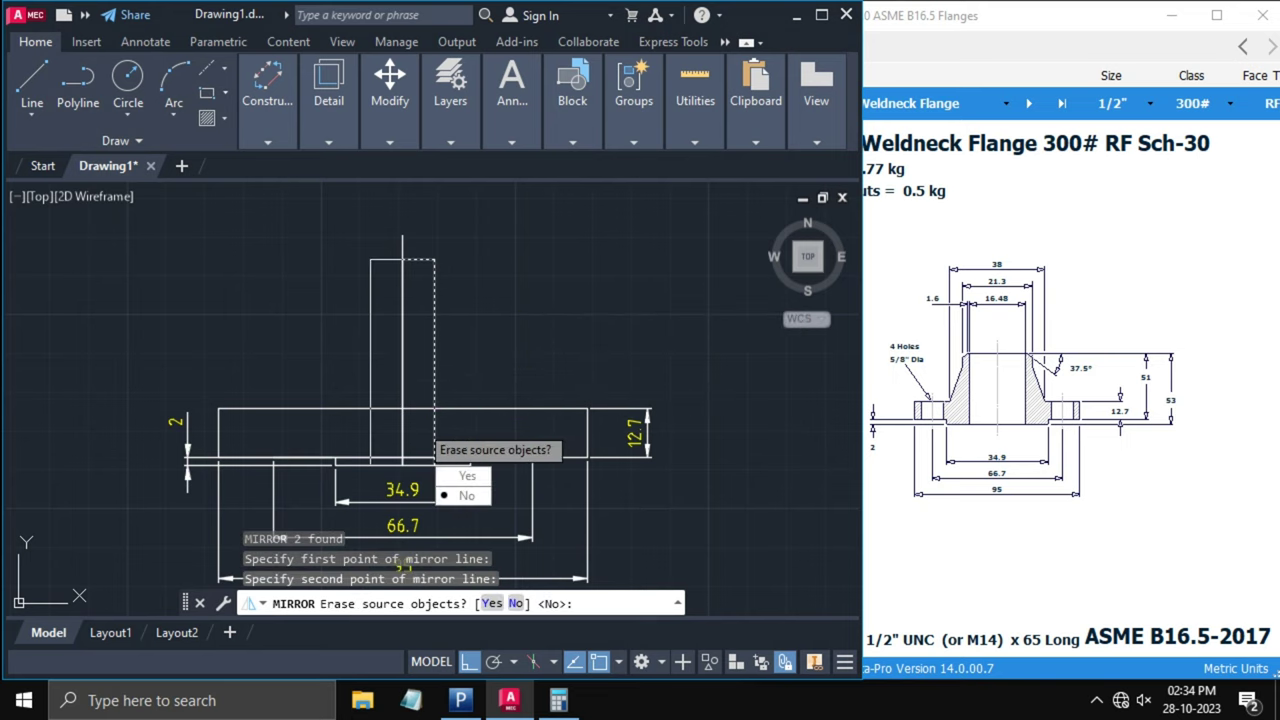
left_click(461, 495)
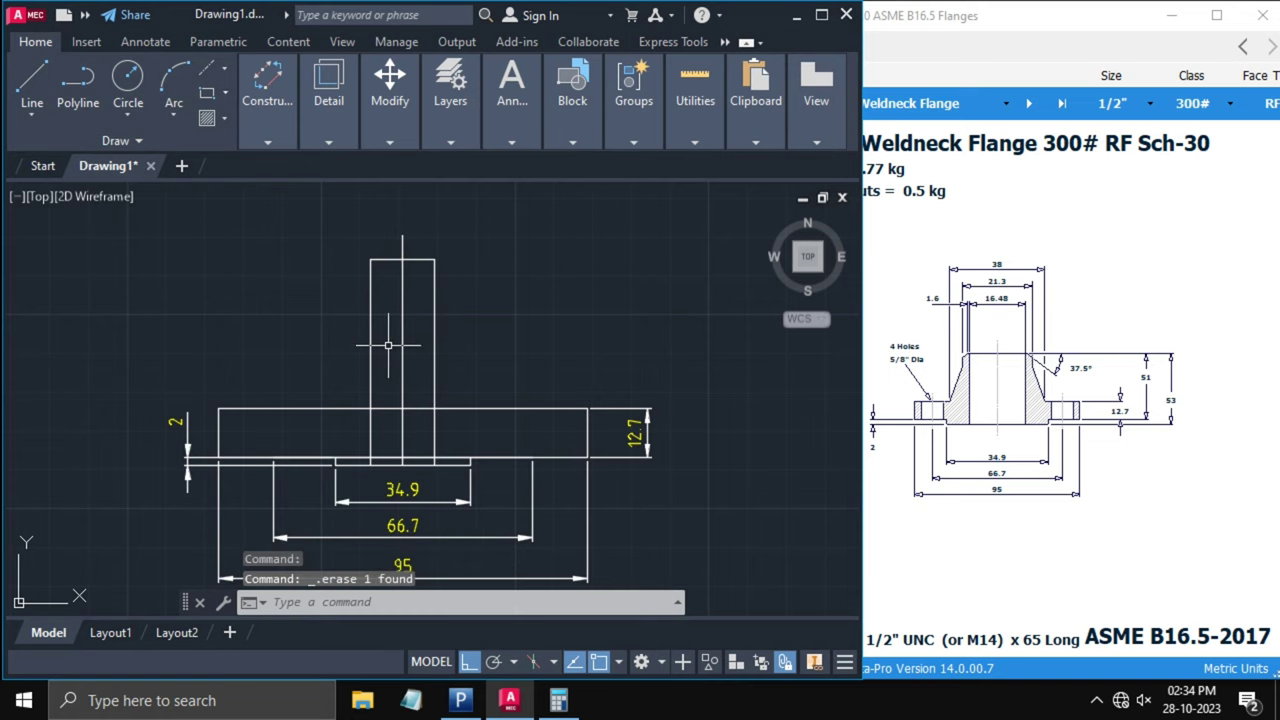
mouse_move(523, 310)
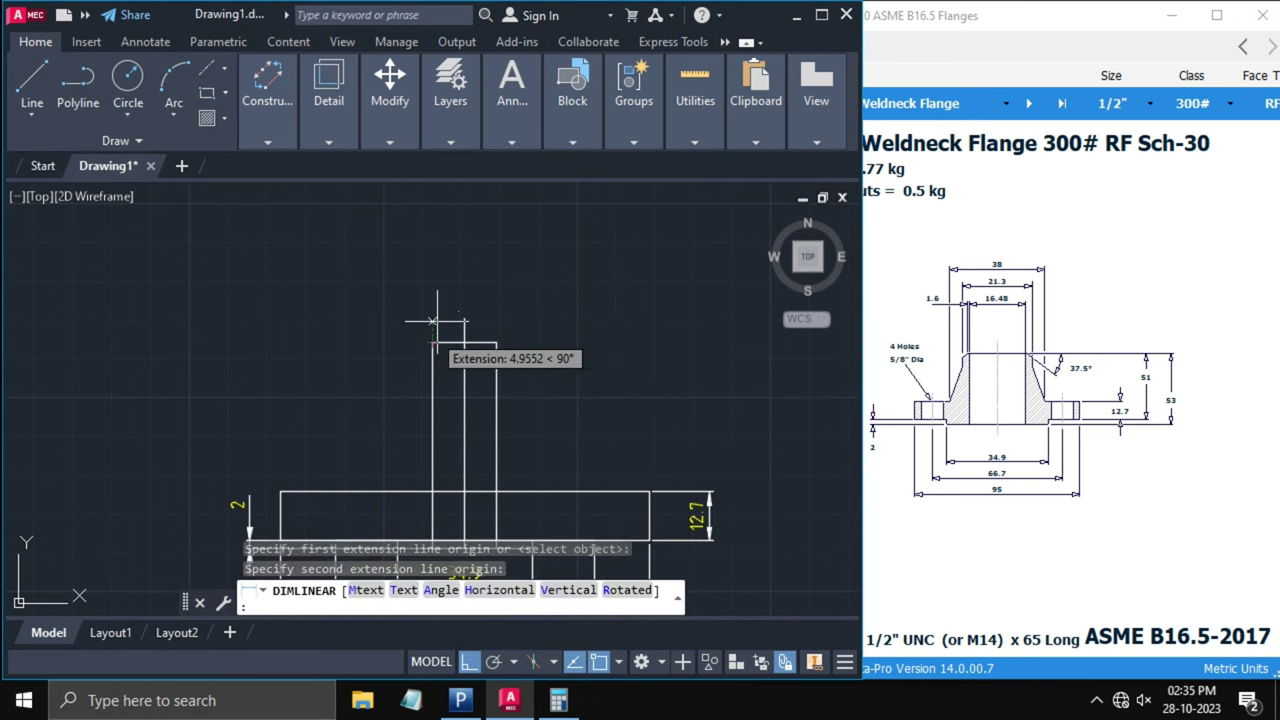
- Place the 16.48 bore width dimension above the hub rectangle and recall Calculator
left_click(439, 300)
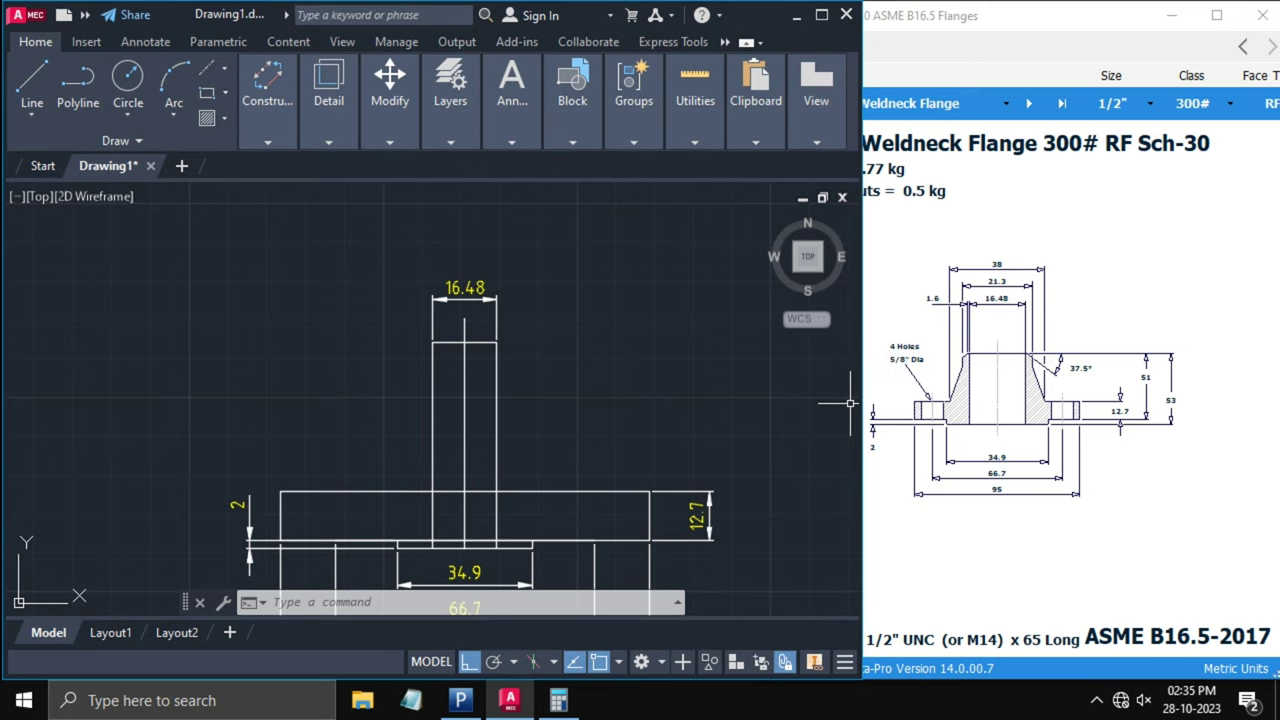
left_click(325, 535)
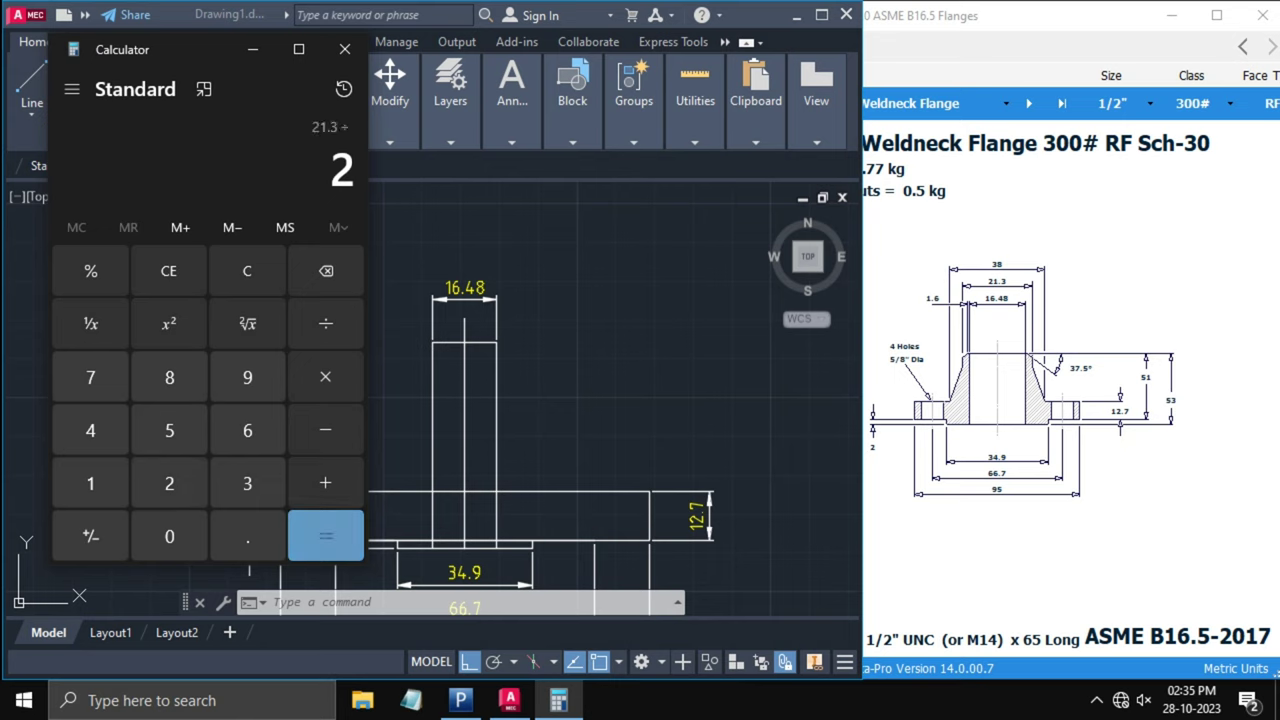
- Halve 21.3 to 10.65, draw the 10.65 hub line and mirror it
left_click(344, 49)
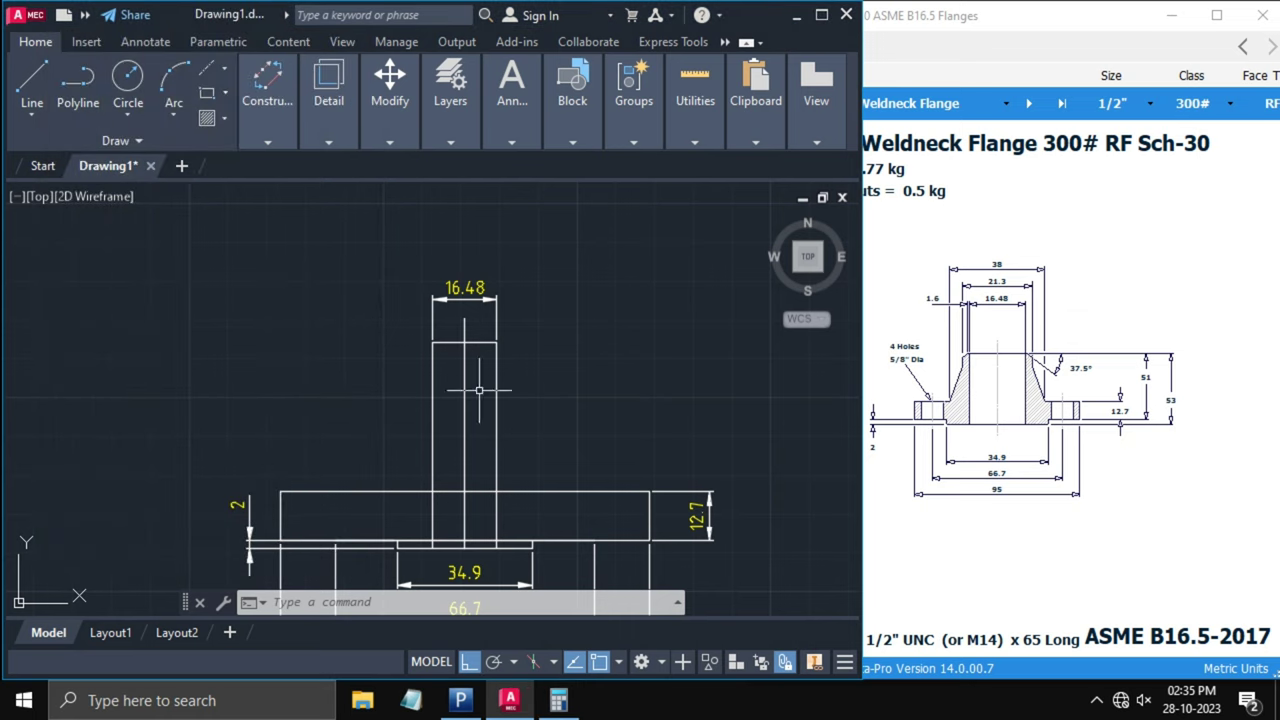
left_click(29, 78)
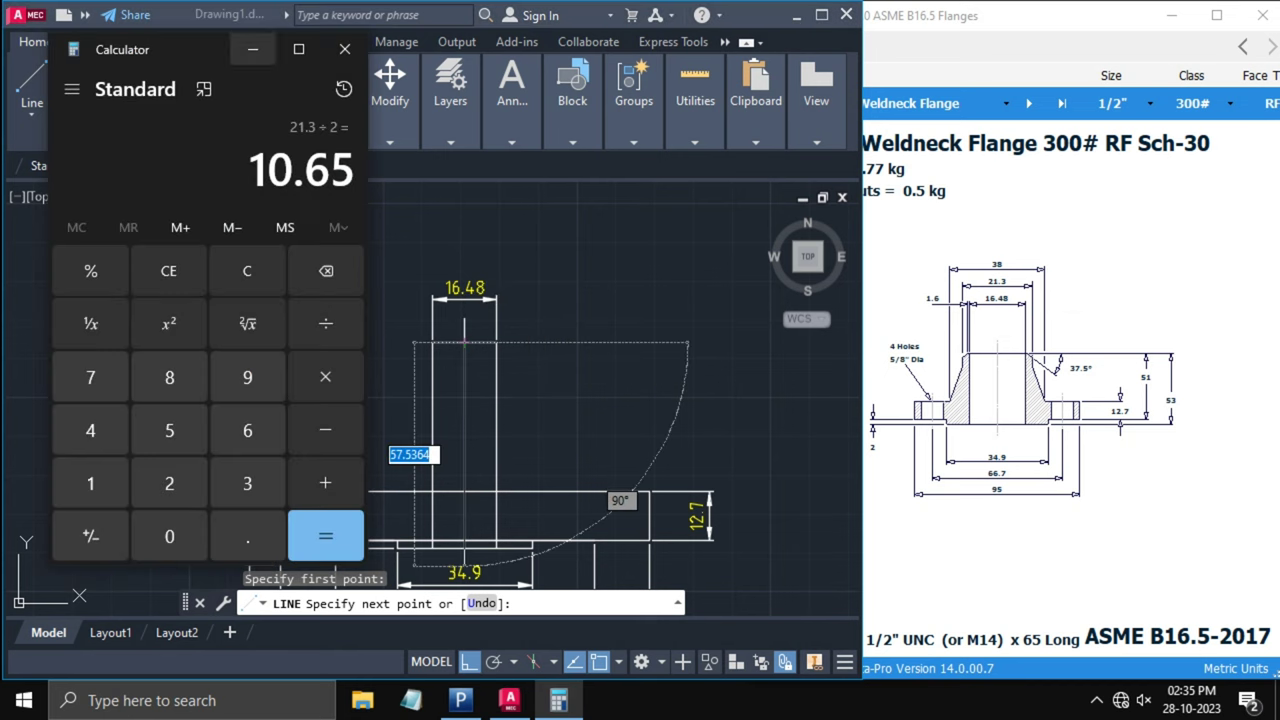
left_click(345, 49)
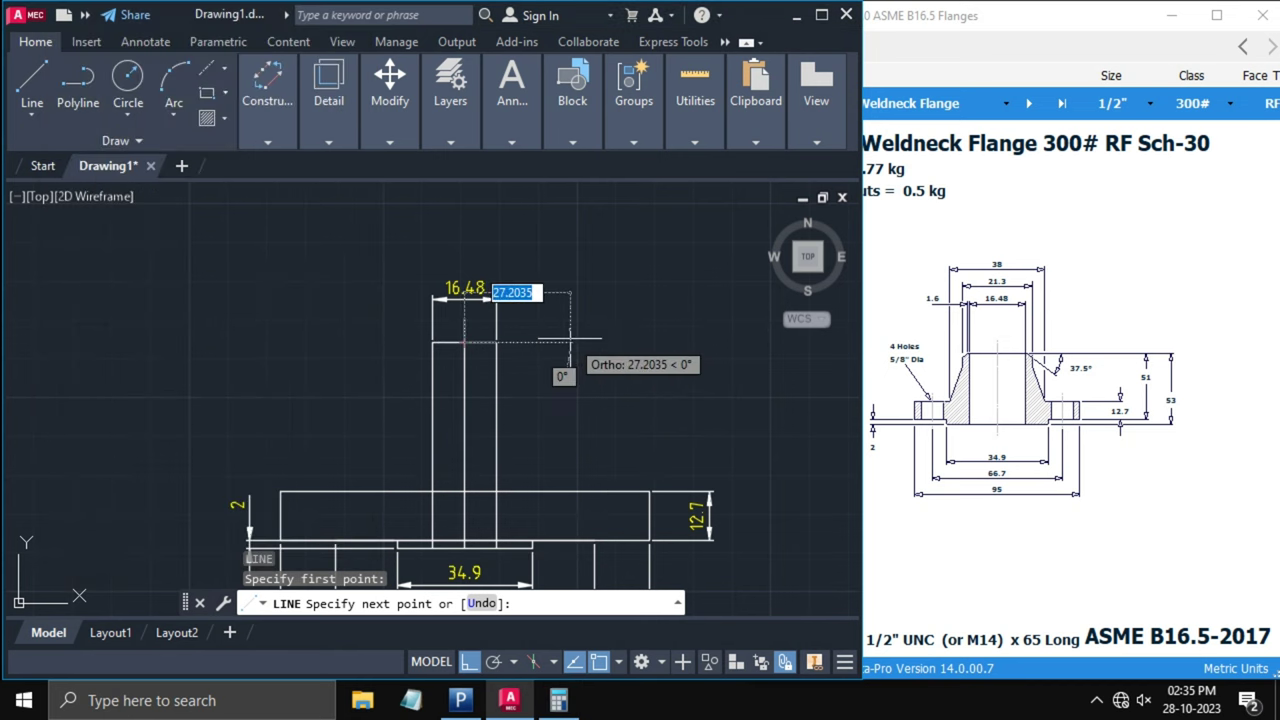
type("10.65")
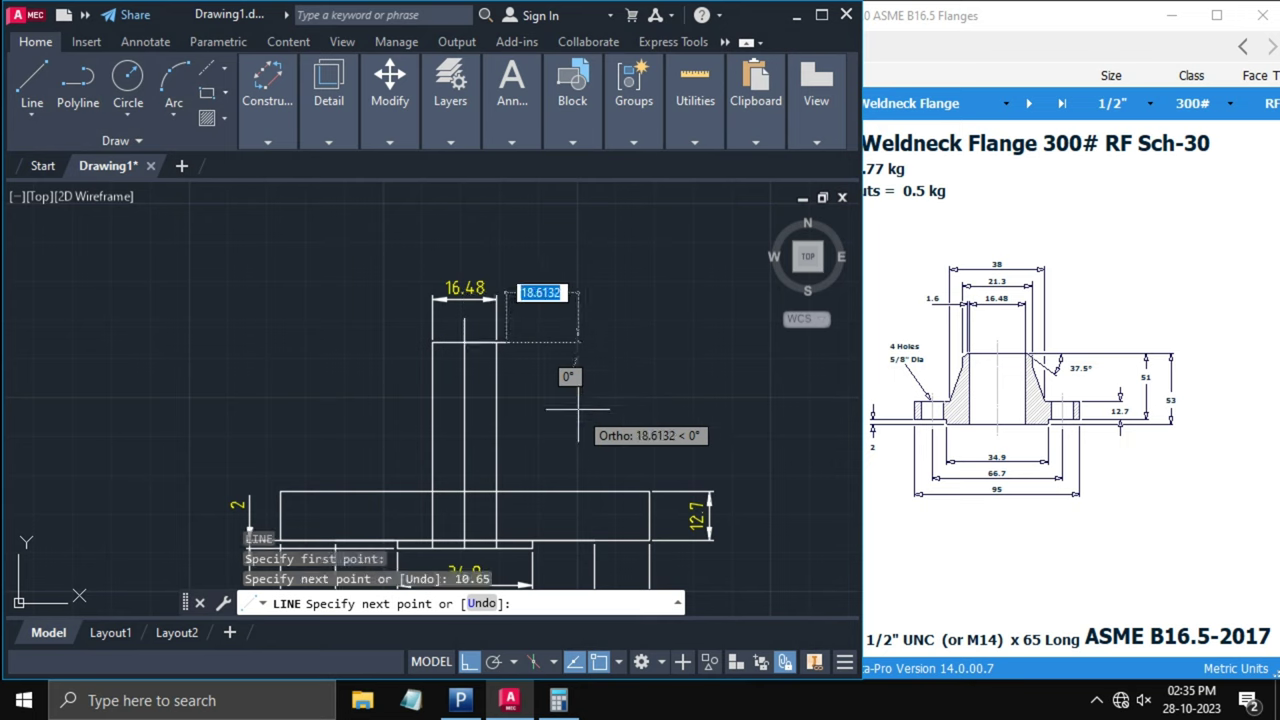
key("Escape")
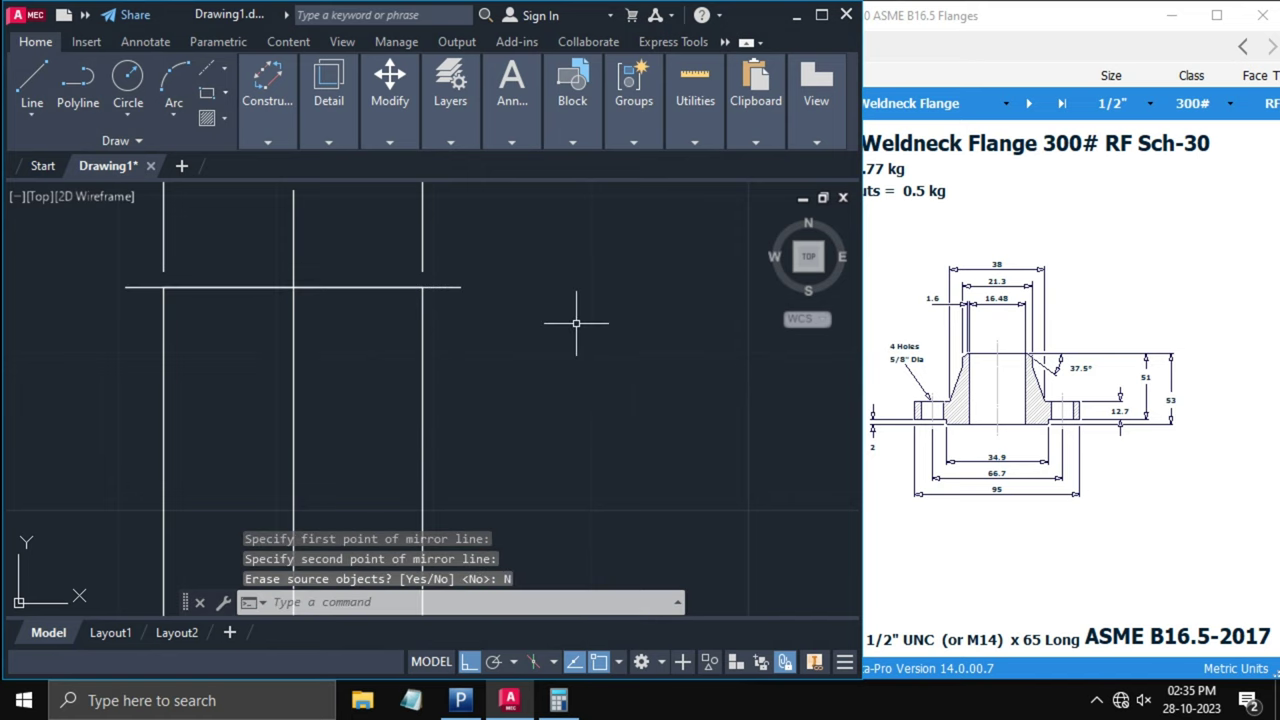
type("DIM")
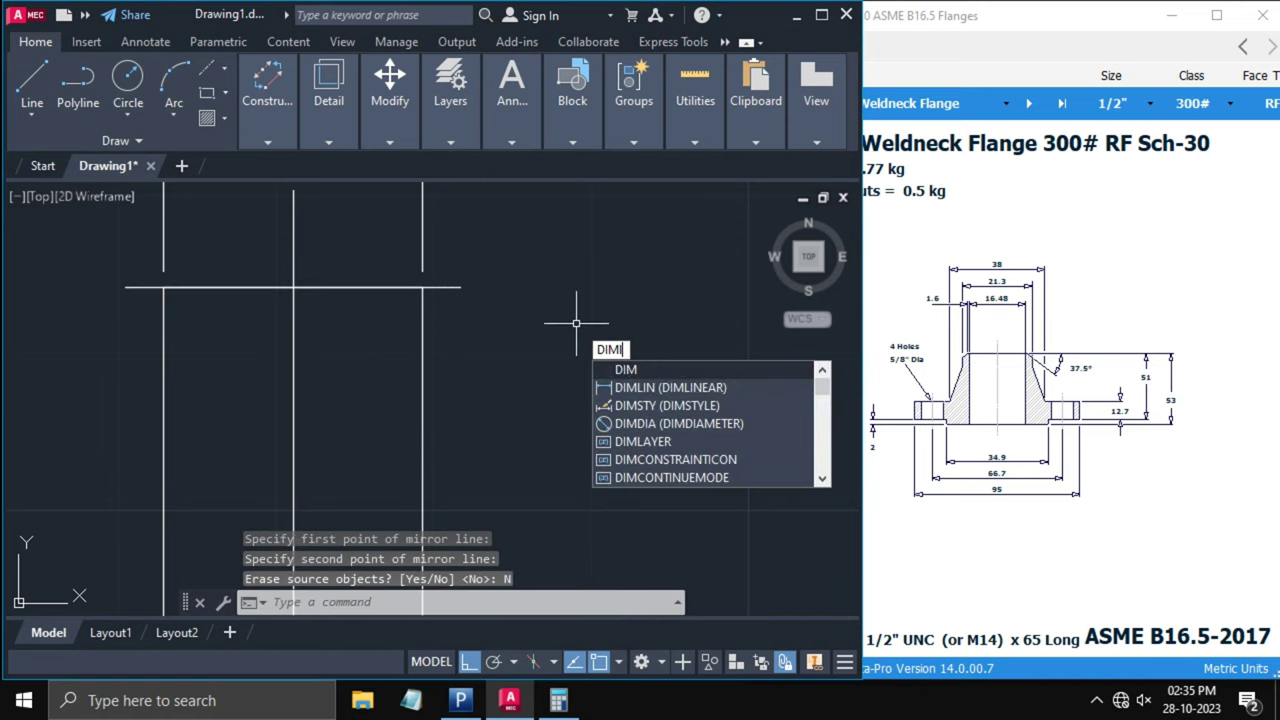
- Dimension the 21.3 hub width and begin the 51 height from the plate bottom
left_click(669, 387)
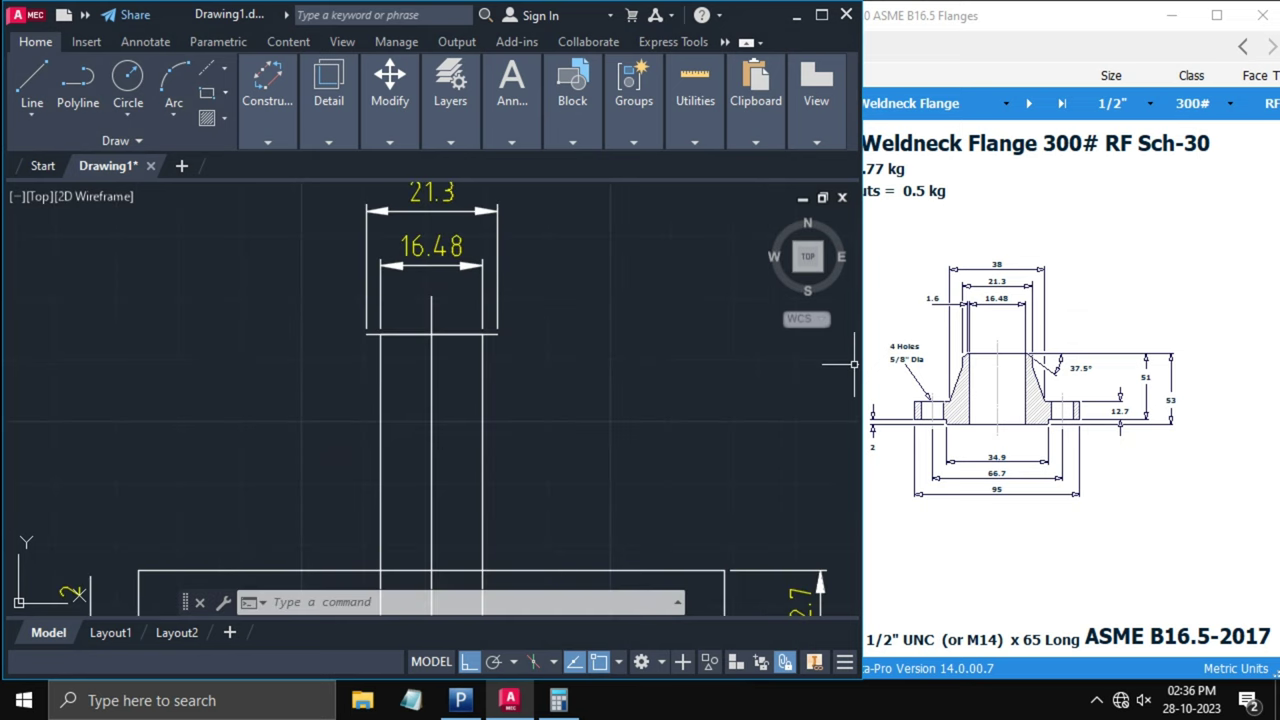
mouse_move(602, 374)
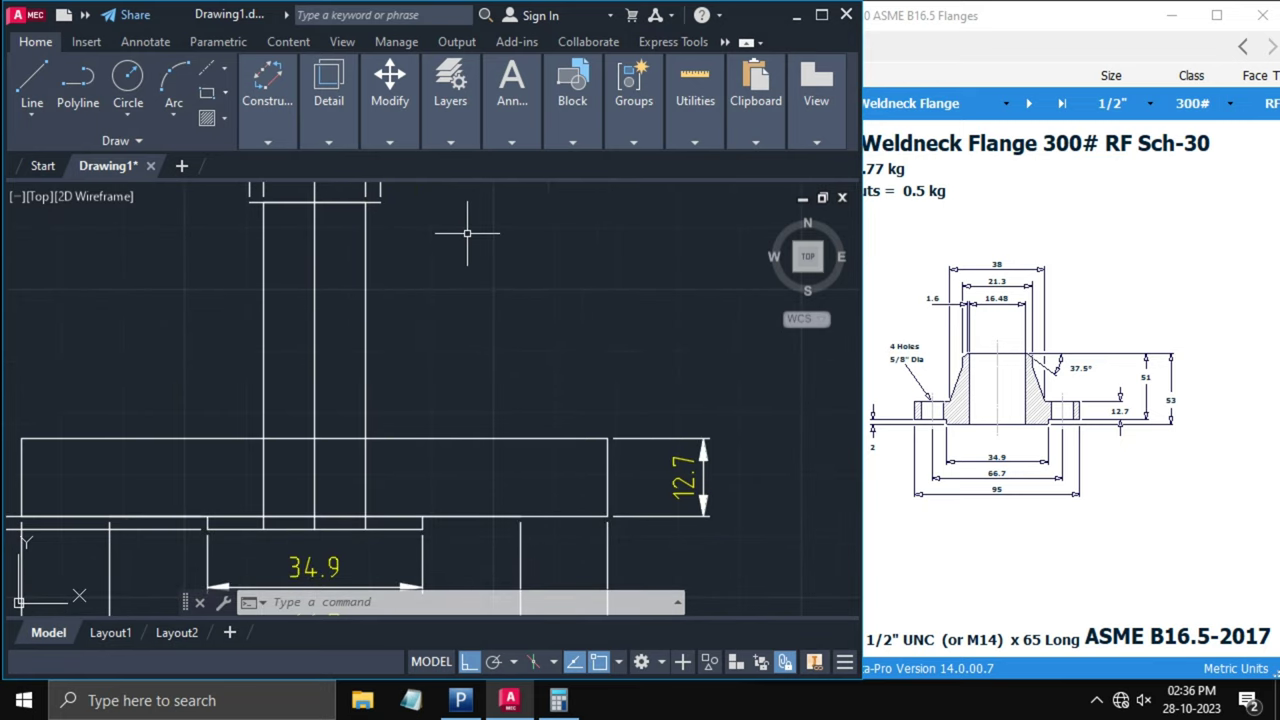
type("Di")
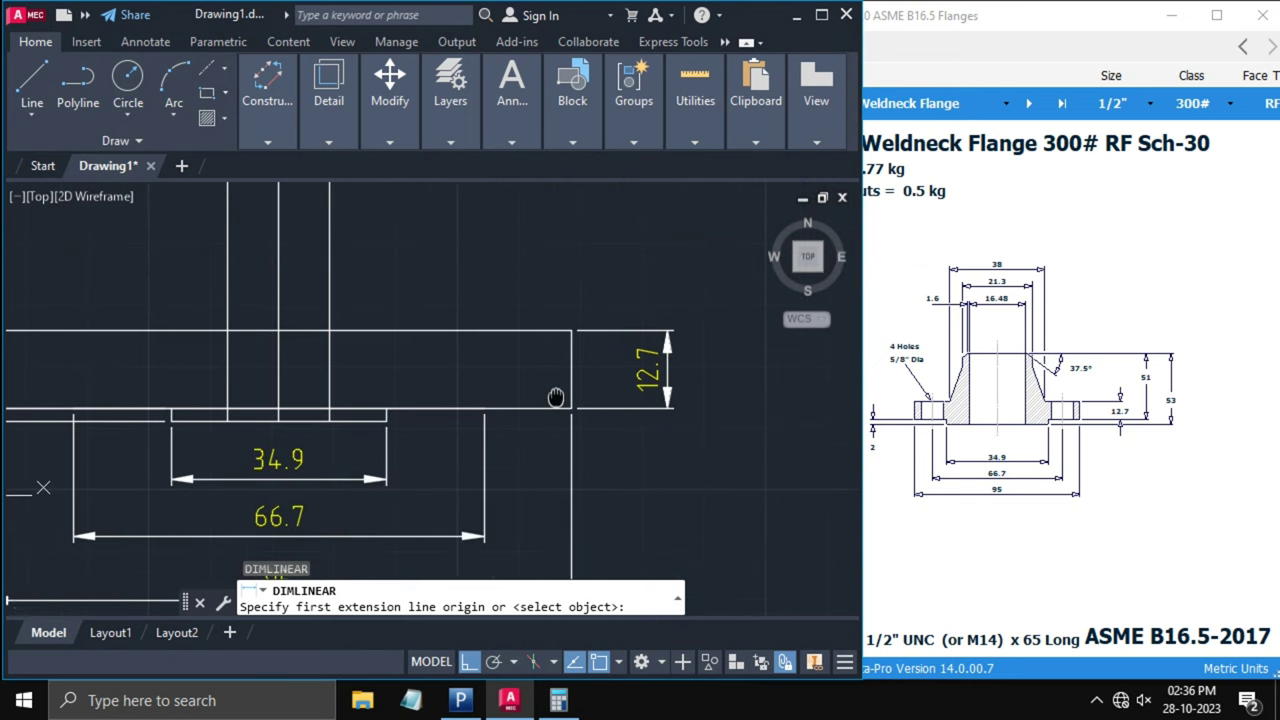
mouse_move(572, 404)
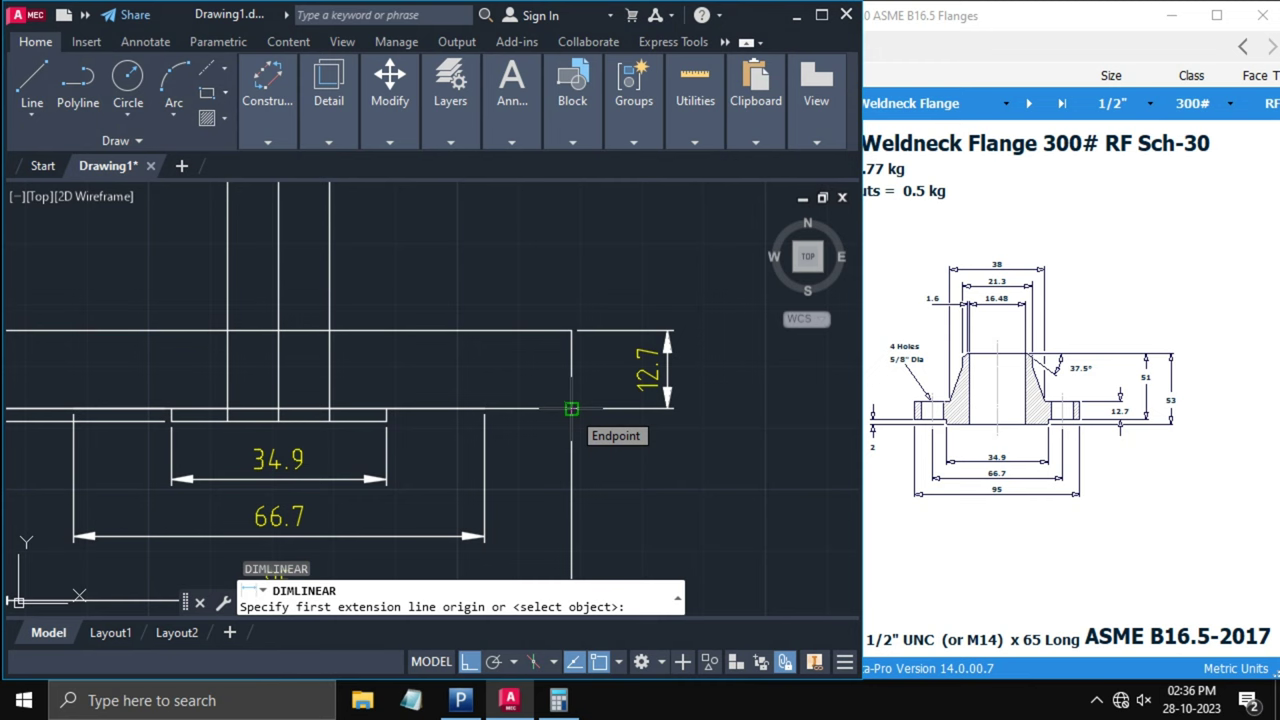
left_click(567, 408)
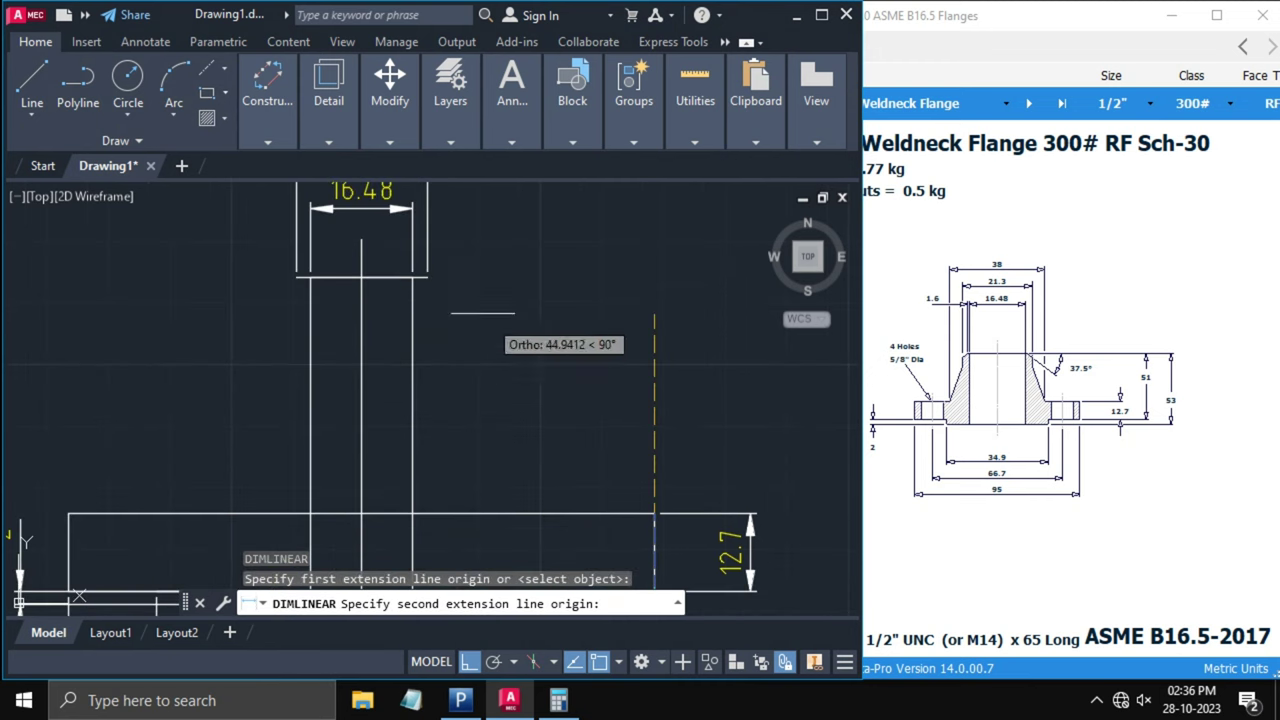
mouse_move(428, 277)
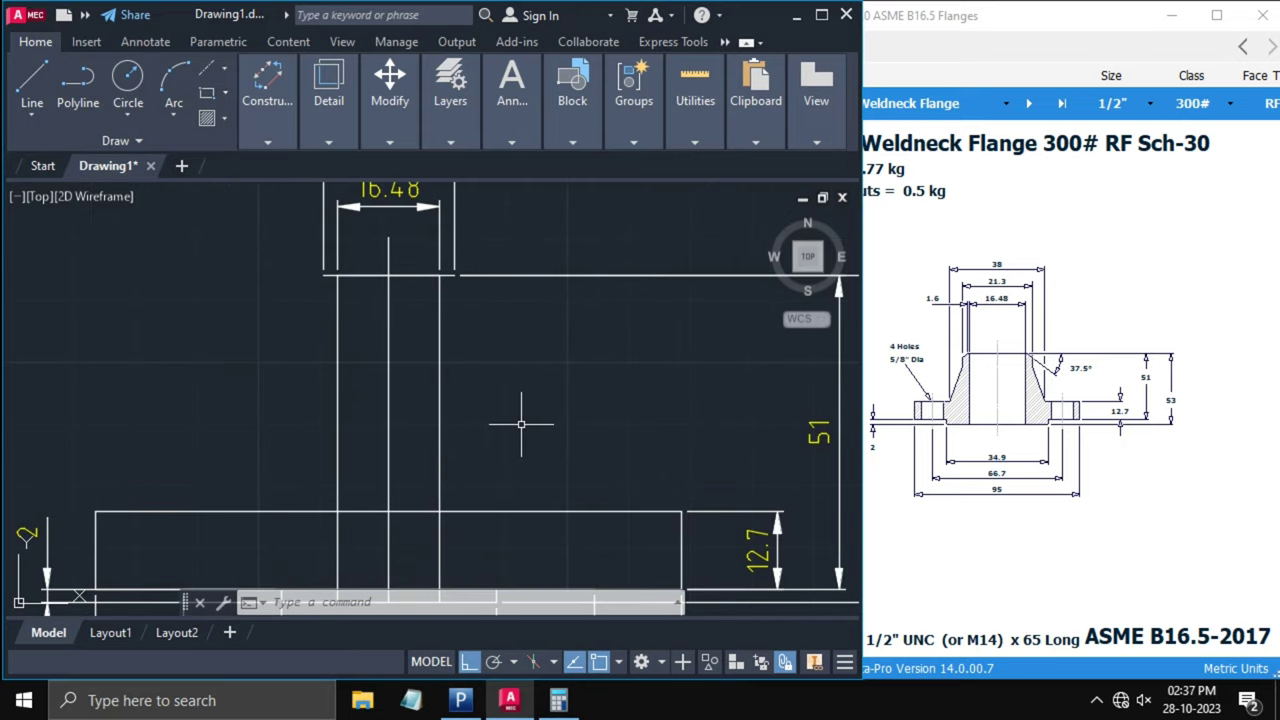
mouse_move(513, 426)
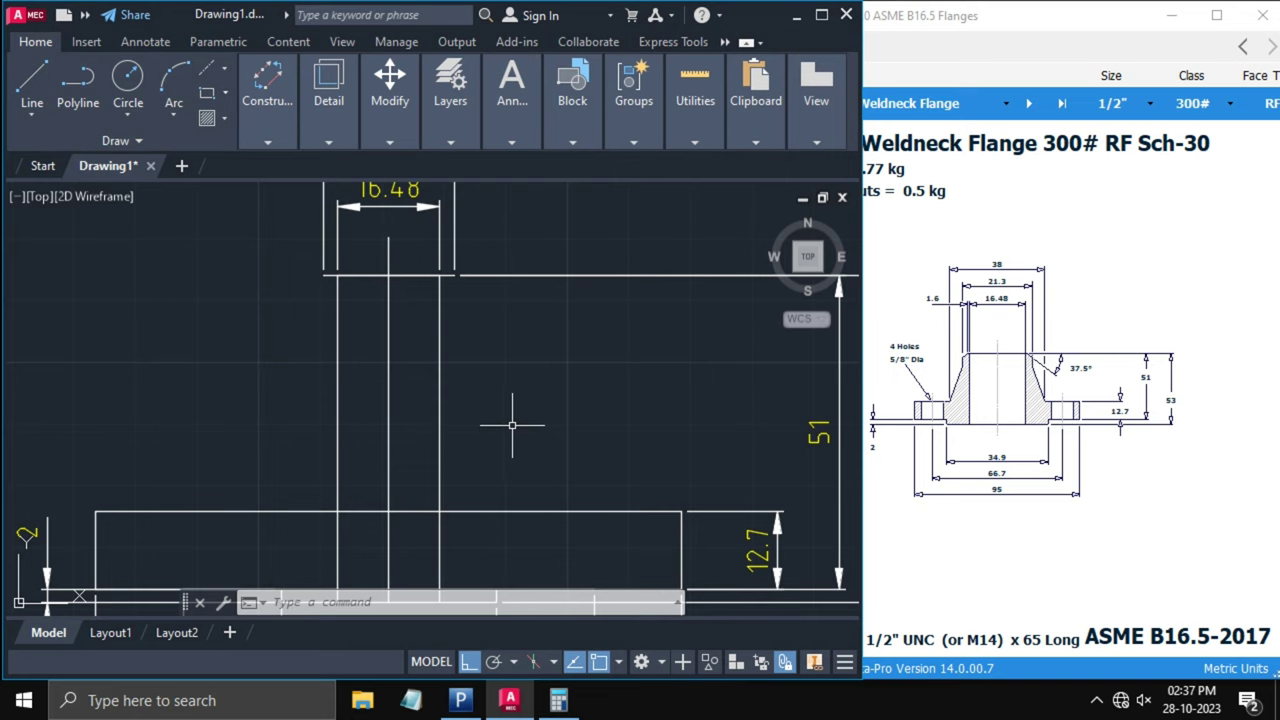
mouse_move(497, 436)
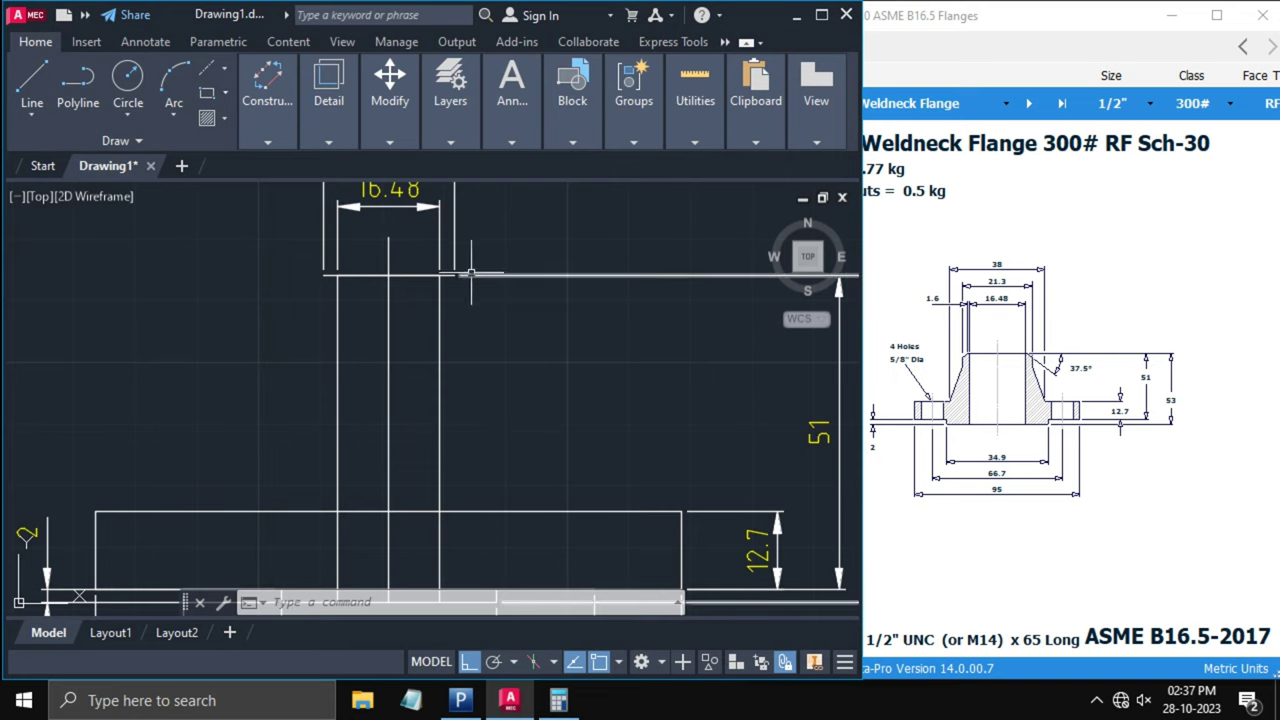
mouse_move(447, 285)
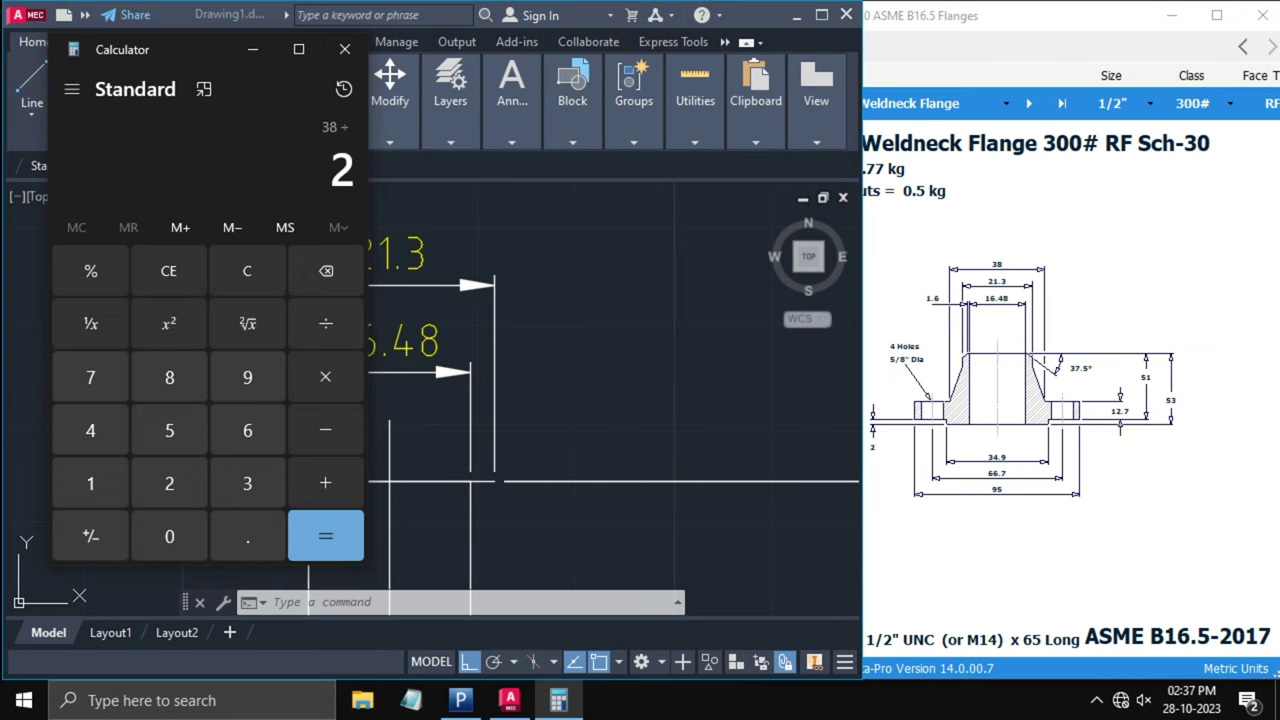
- Halve 38 to 19, mirror the 19 top line, and dimension the 38 width
left_click(324, 535)
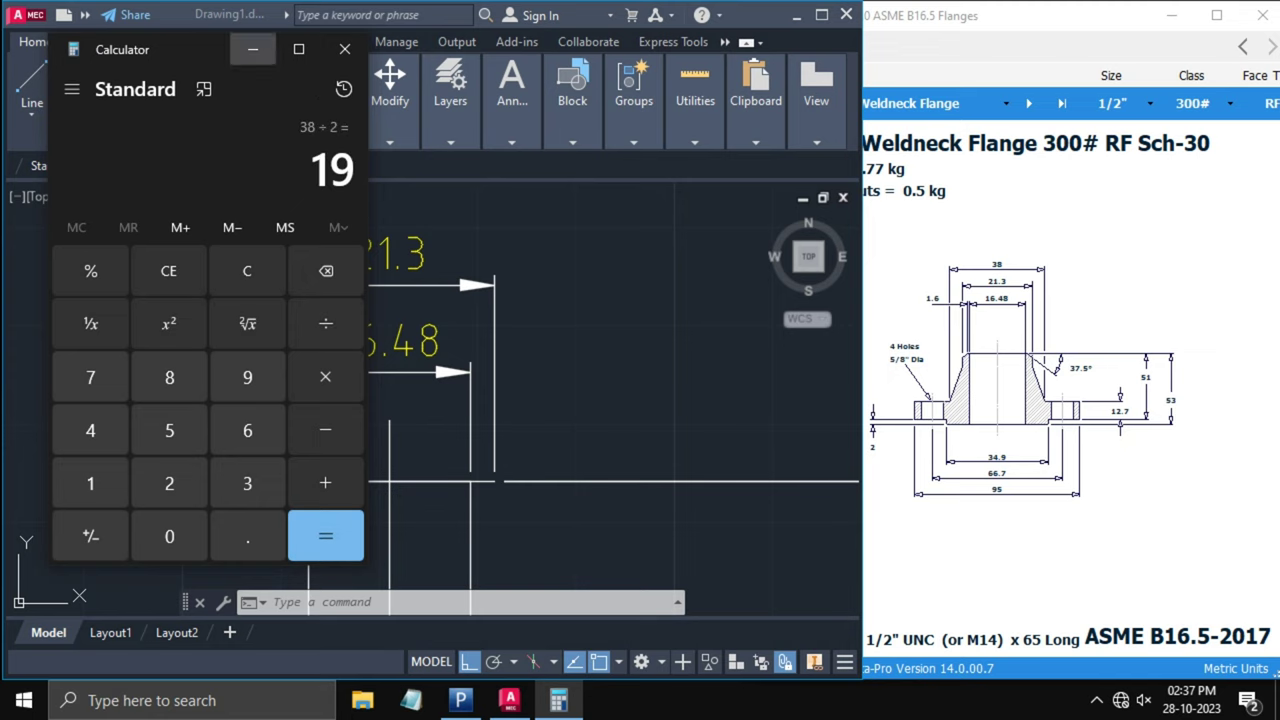
left_click(345, 49)
type("19")
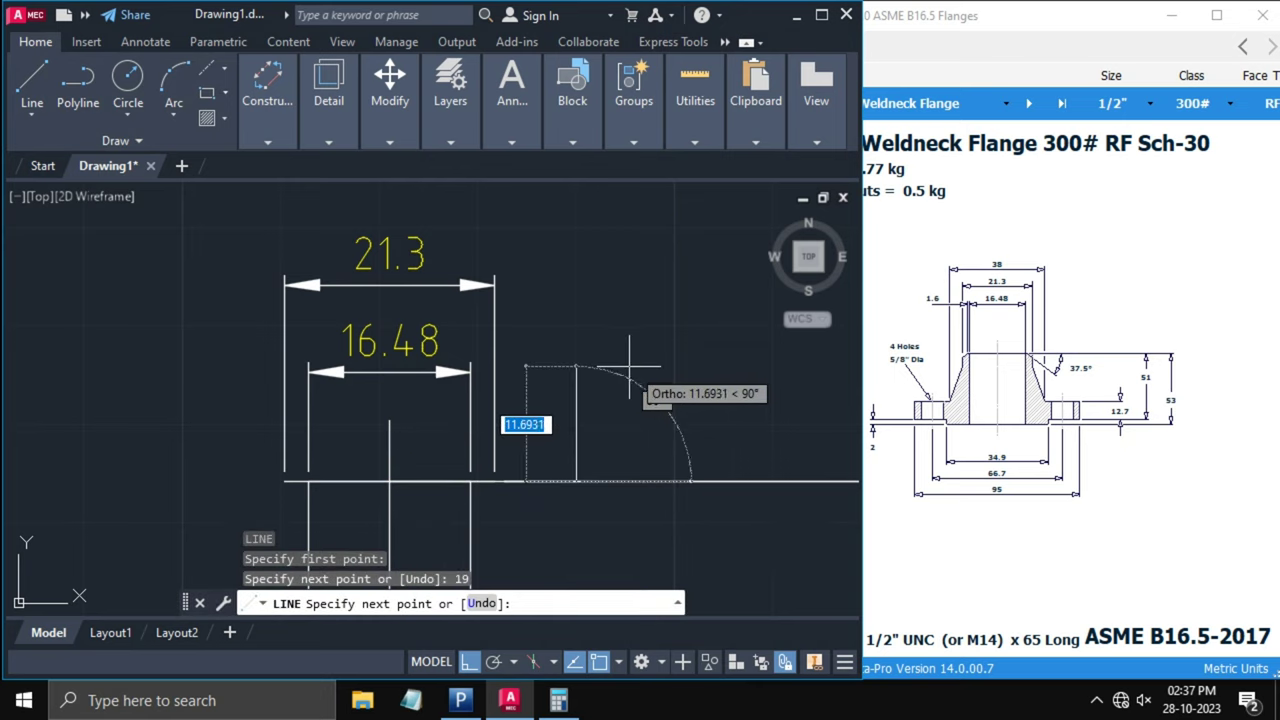
key("Escape")
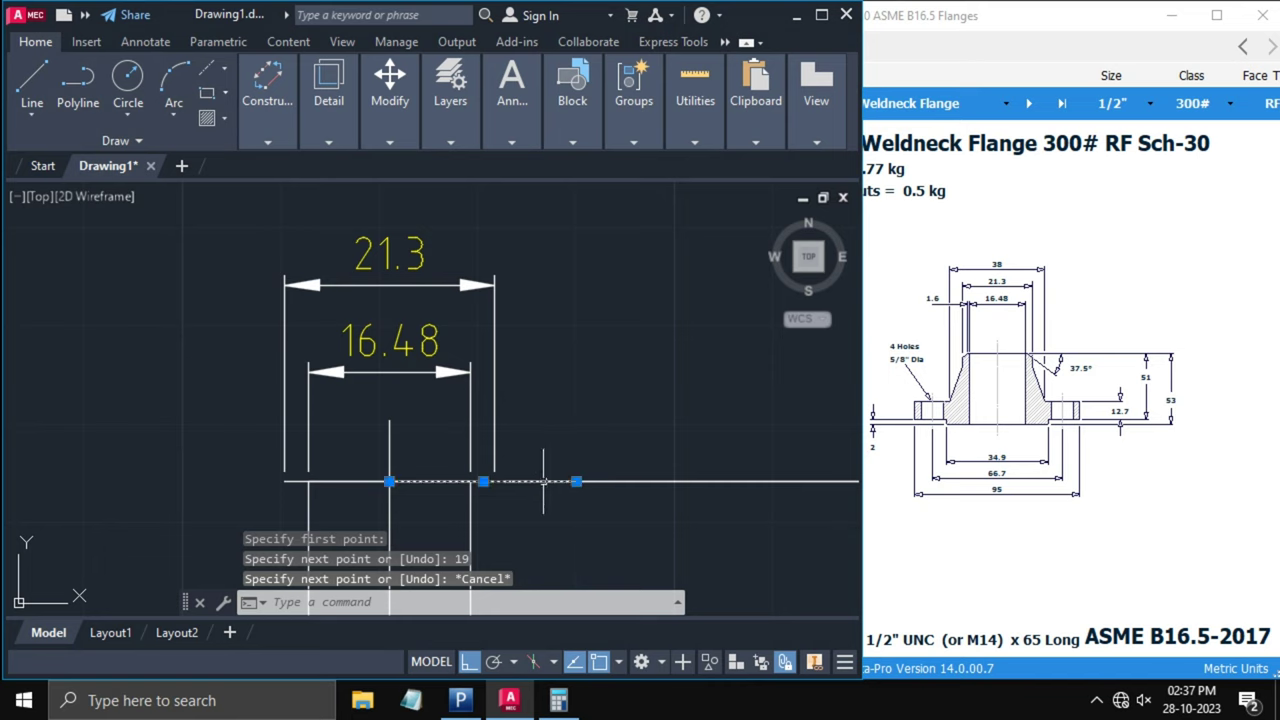
type("MI")
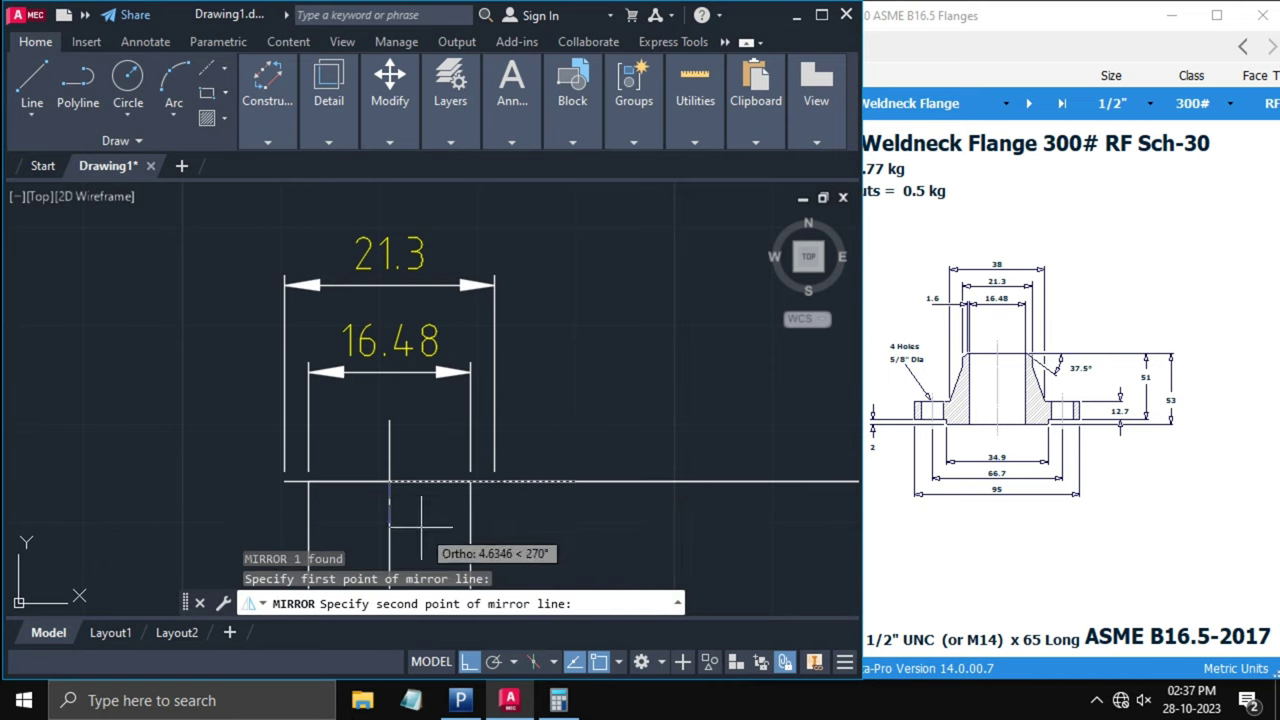
left_click(542, 415)
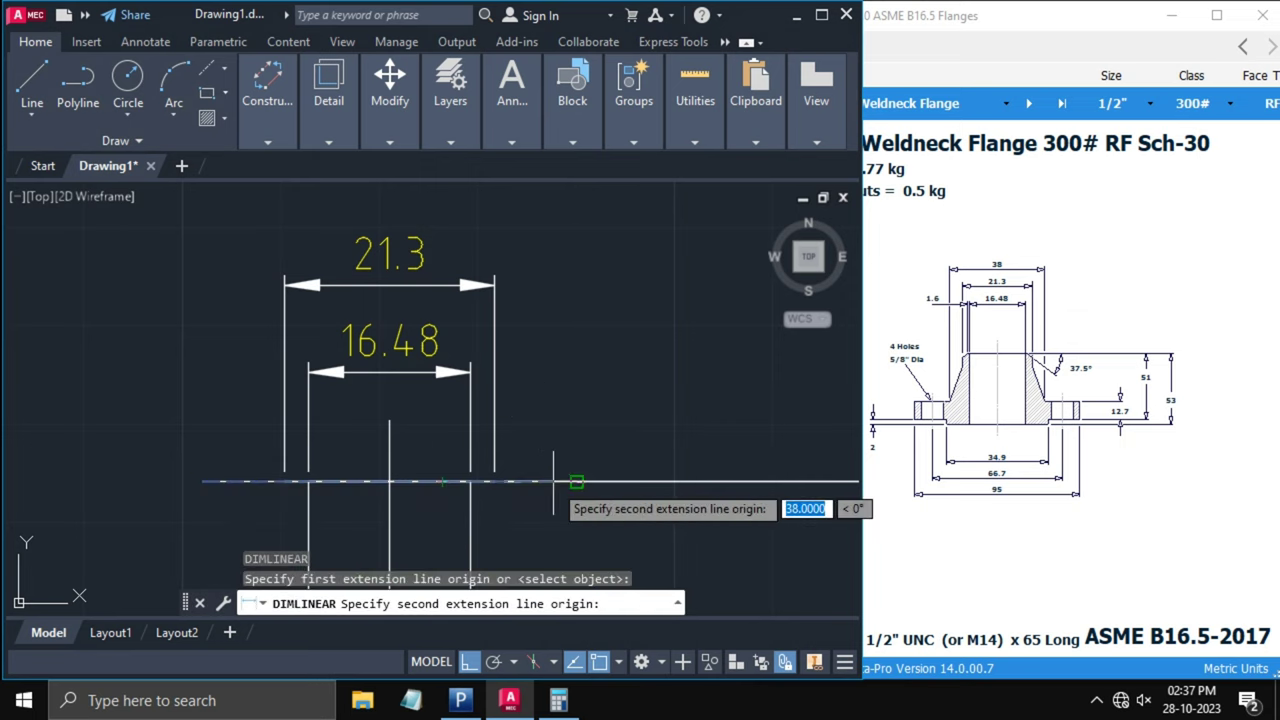
left_click(579, 479)
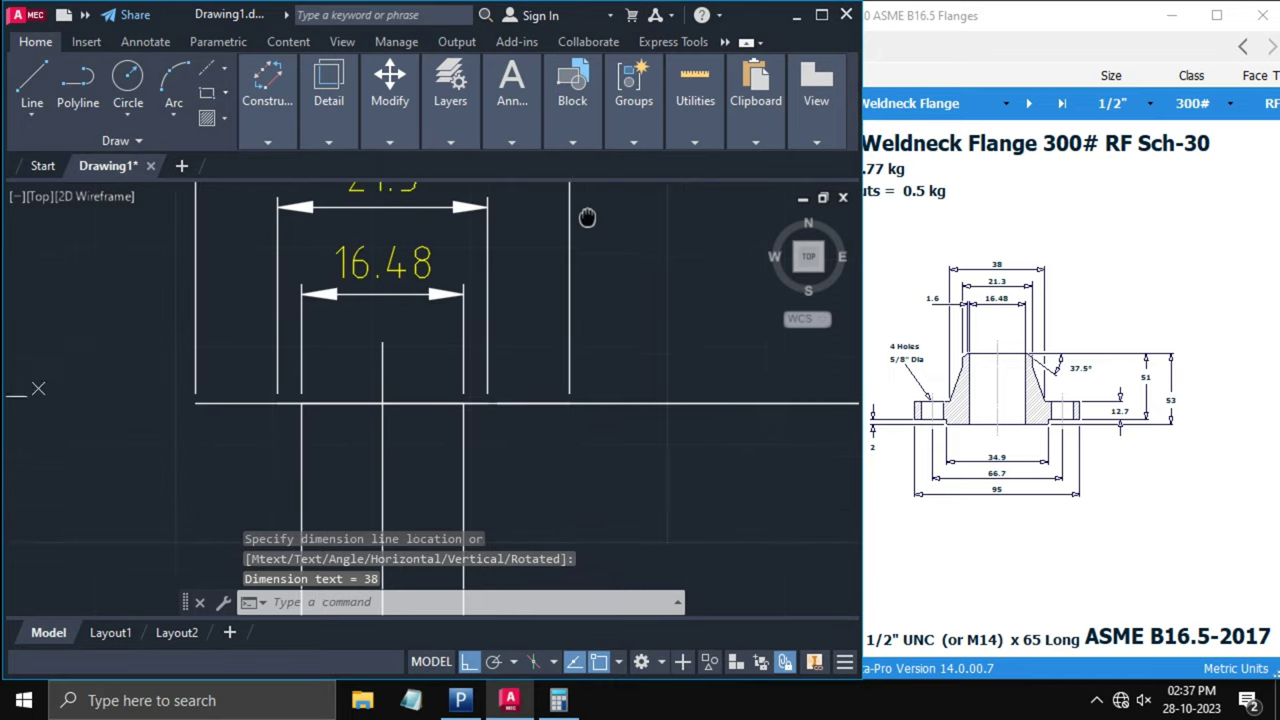
mouse_move(602, 432)
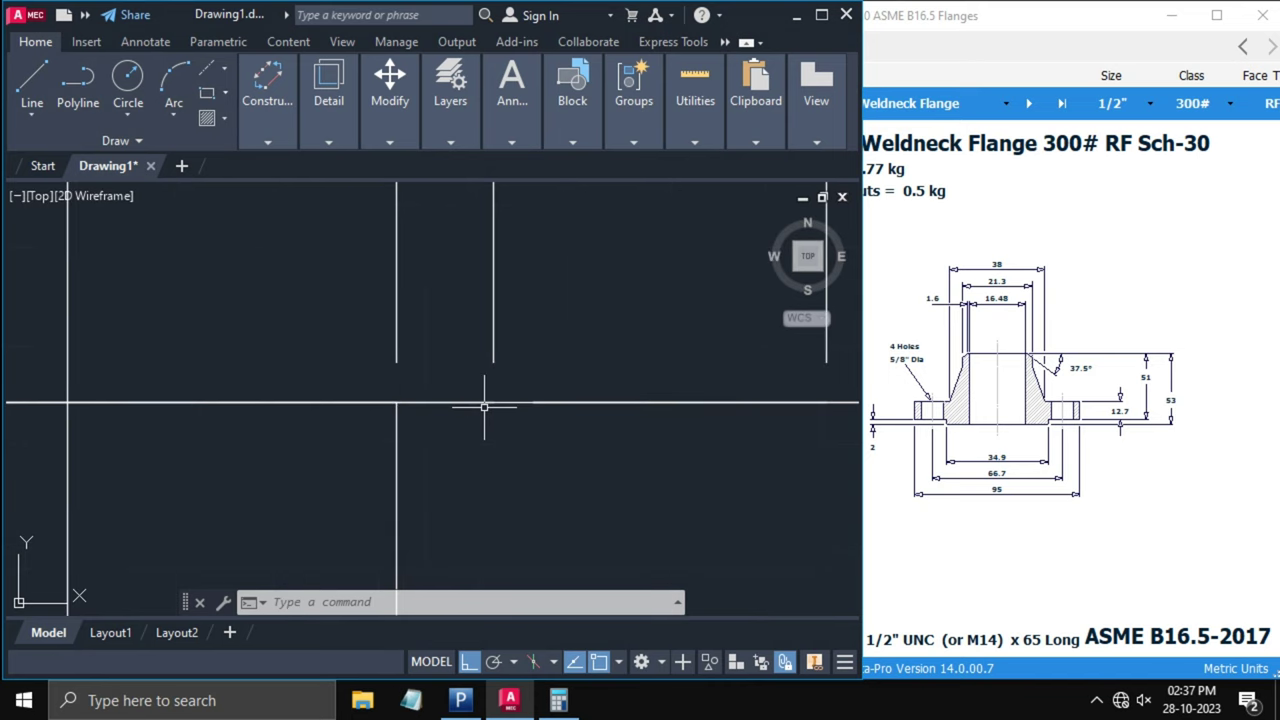
- Draw the angled hub taper line sloping down from the 38-wide top line
type("L")
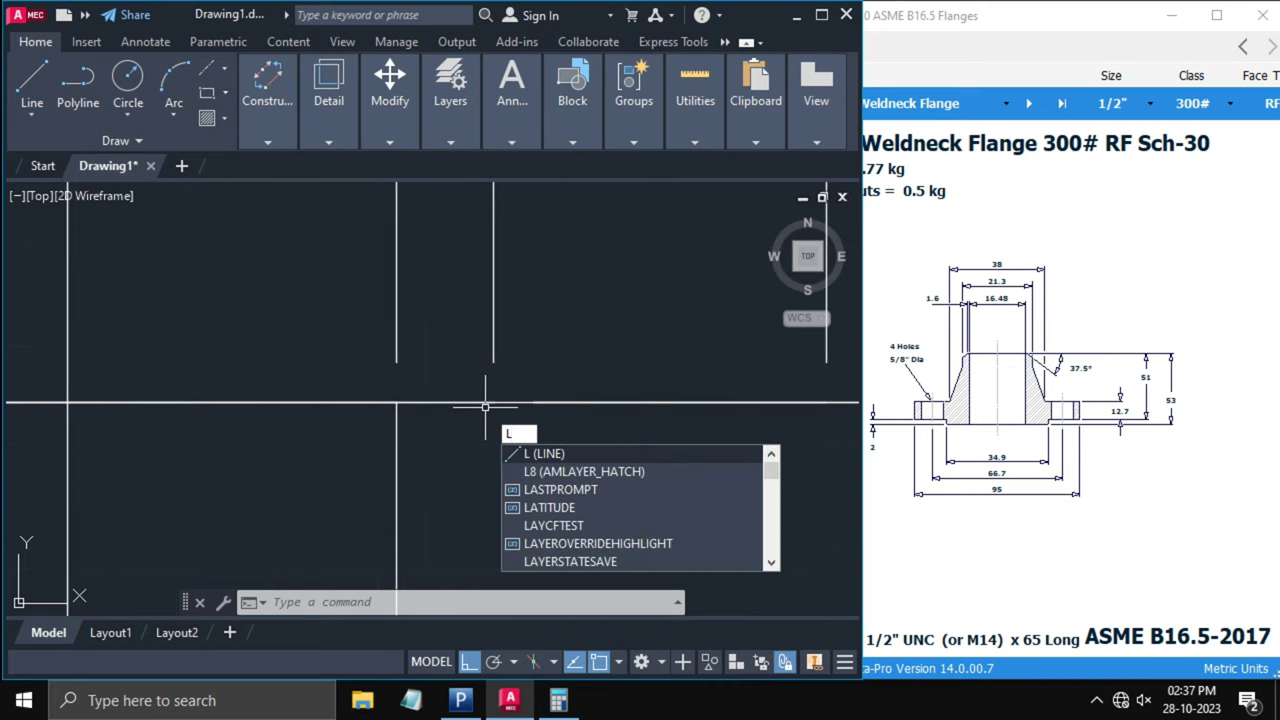
key("Enter")
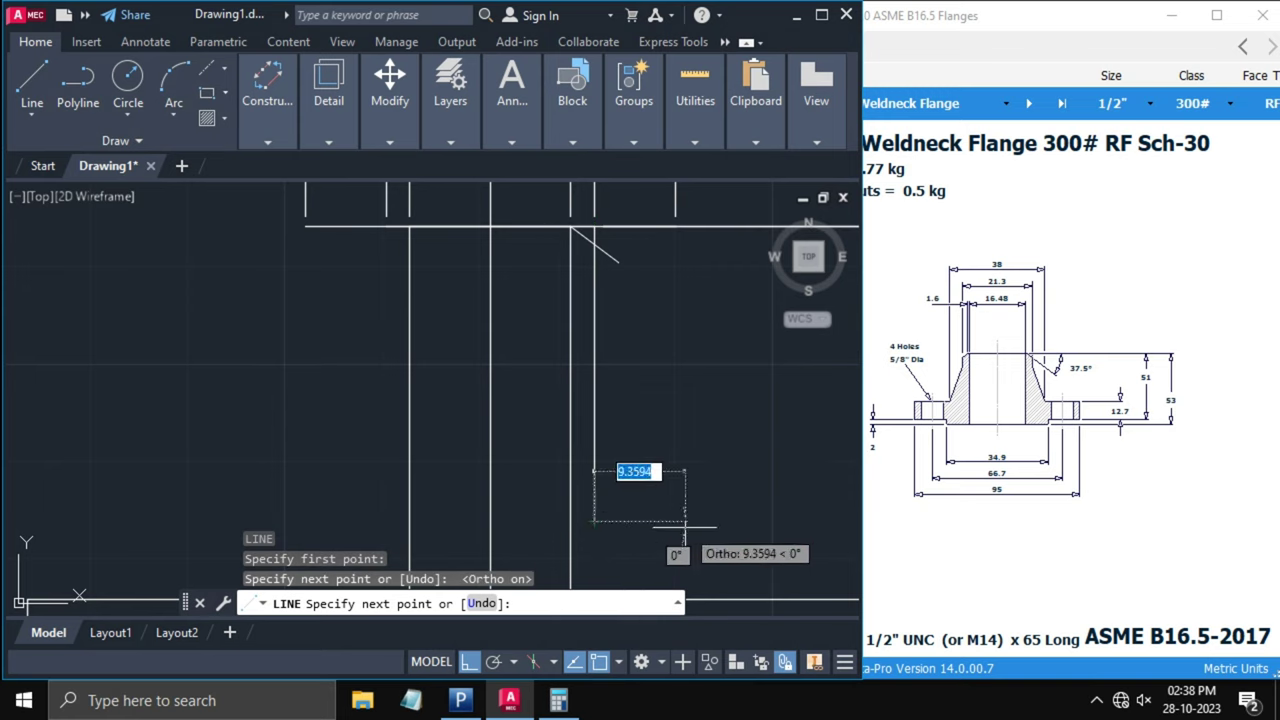
key("Escape")
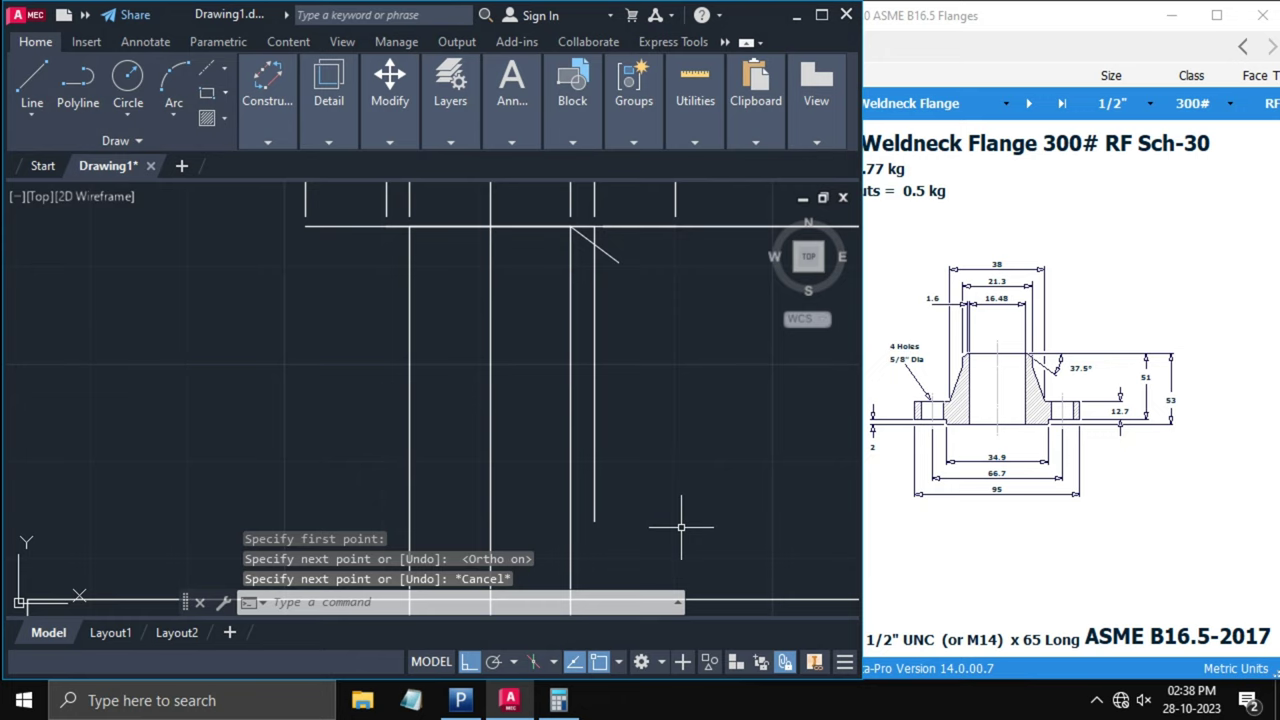
mouse_move(810, 513)
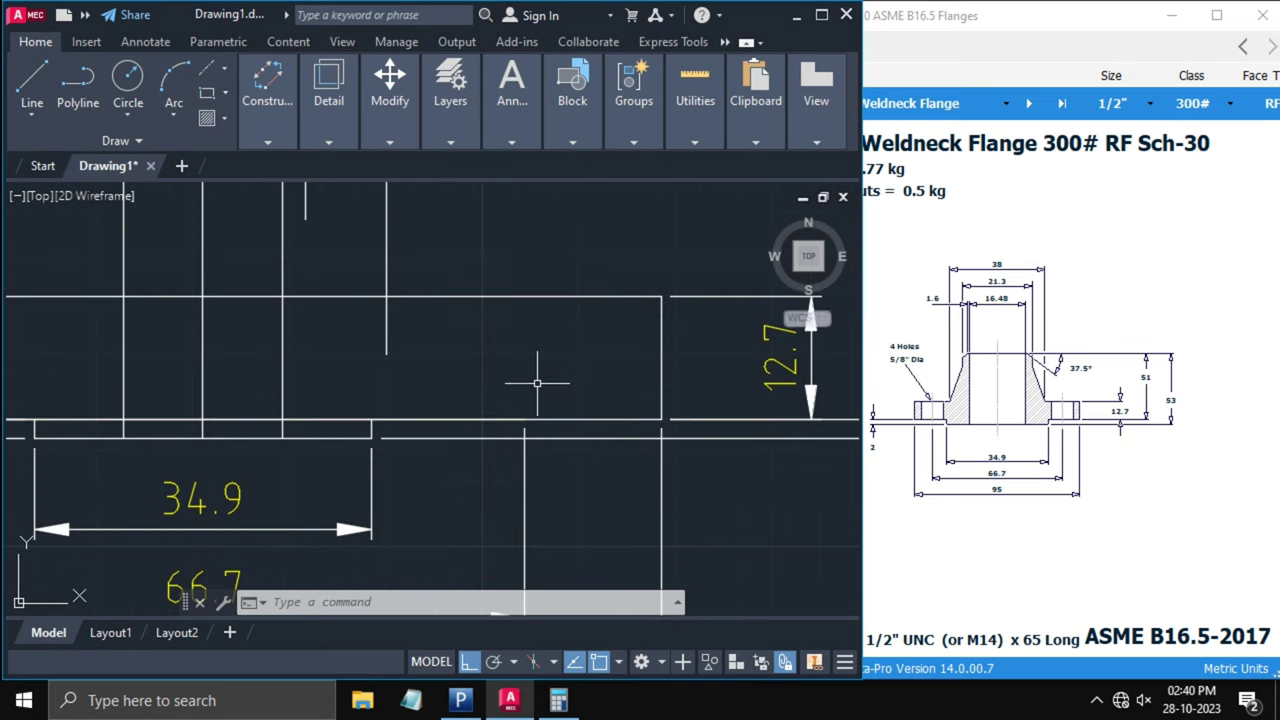
- Lay out the 12.7-thick base with 34.9 and 66.7 widths, and reopen Calculator
left_click(30, 80)
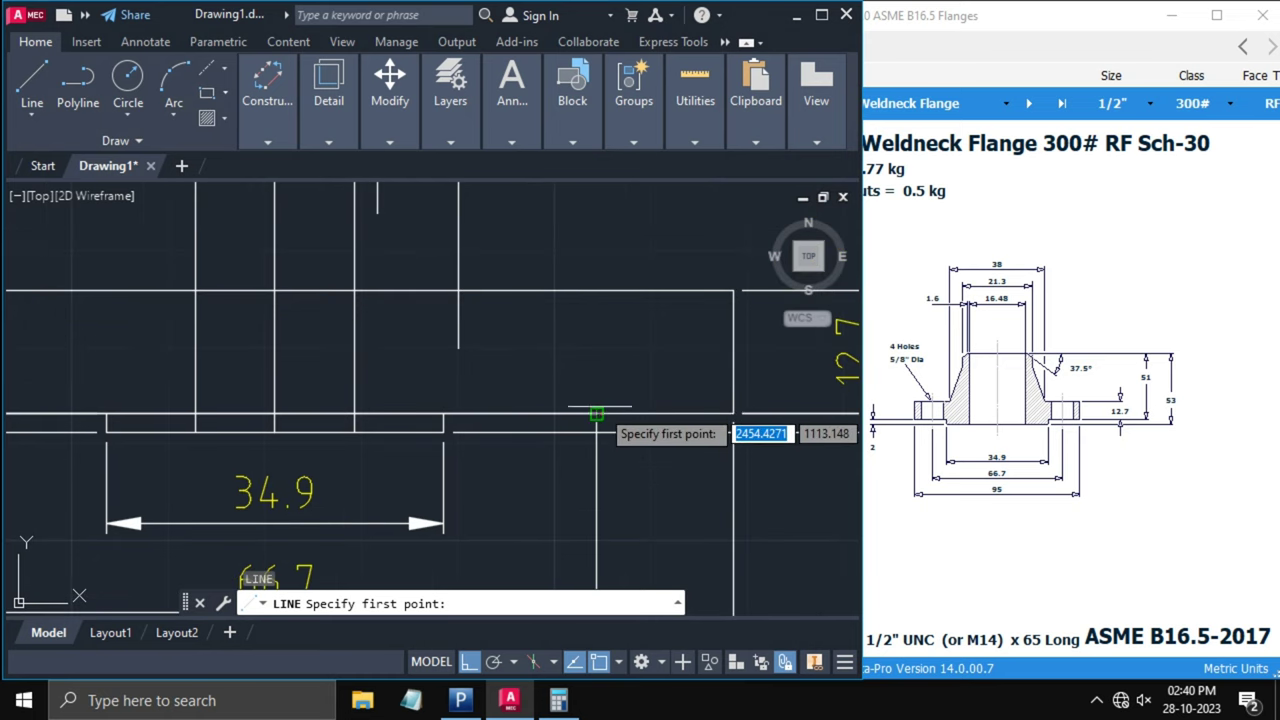
left_click(592, 412)
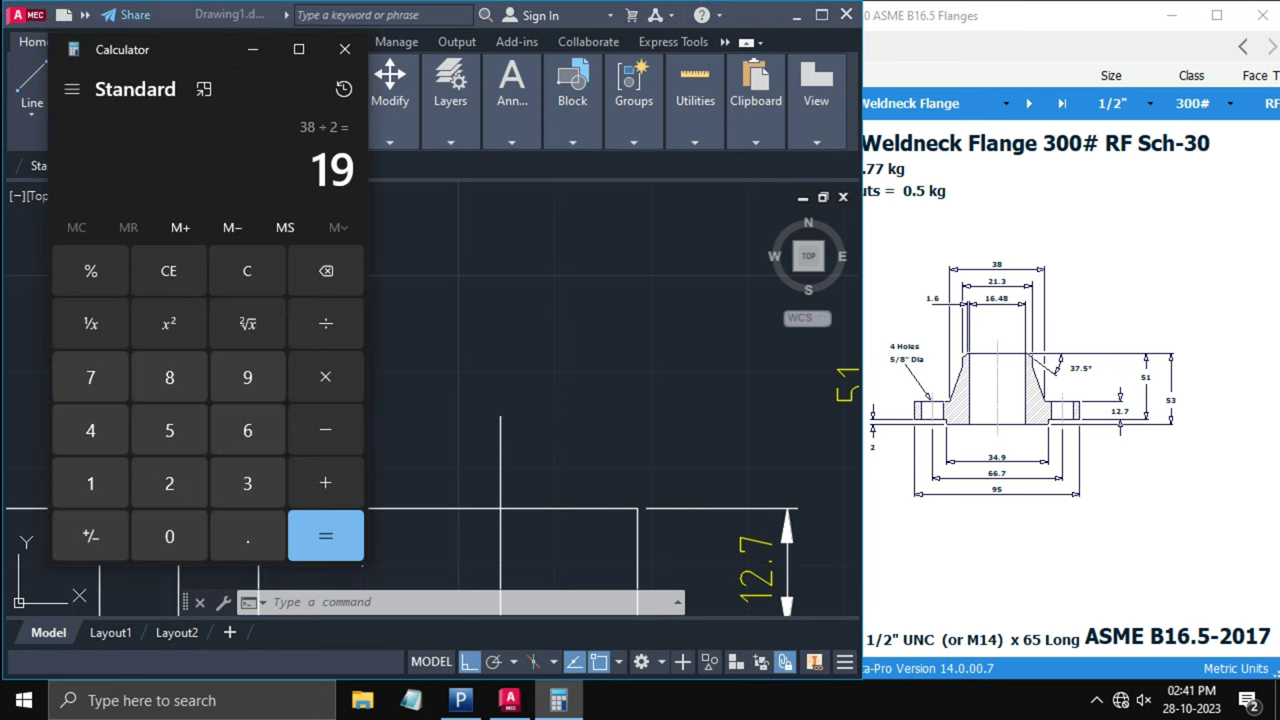
- Halve the 15.88 hole diameter to 7.94 and switch back to AutoCAD
left_click(246, 270)
type("15.88")
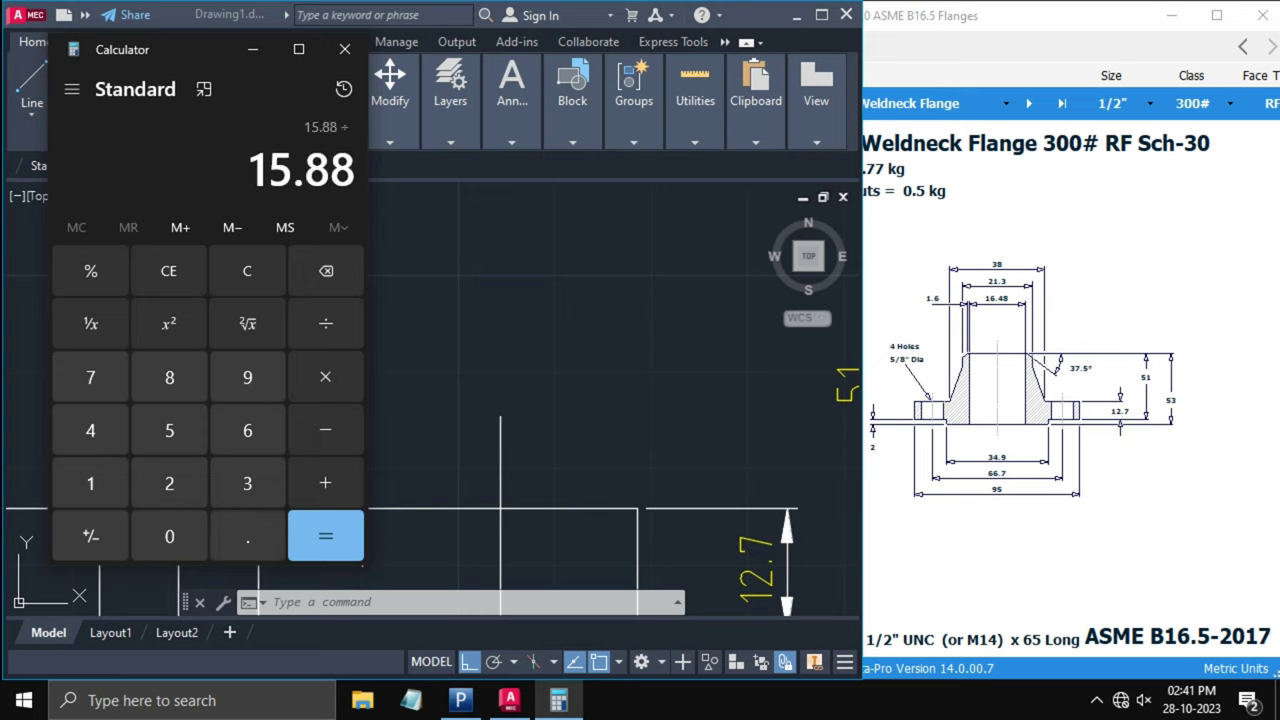
left_click(325, 536)
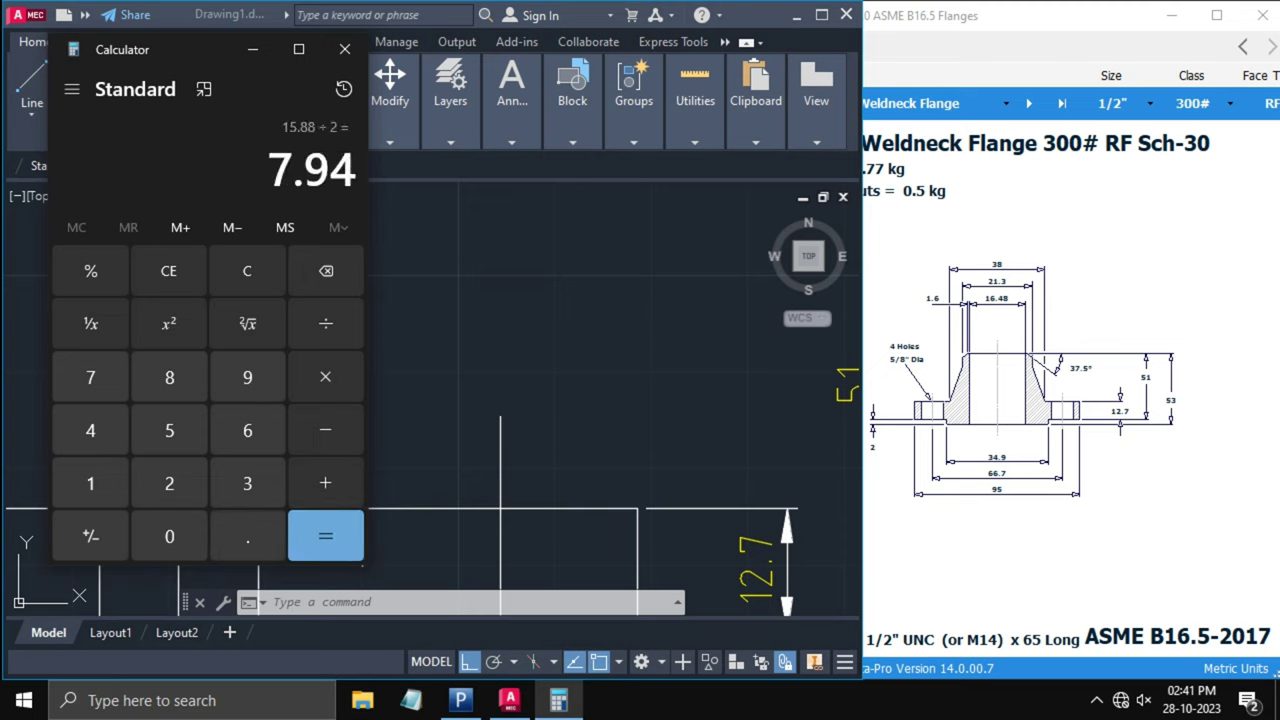
left_click(344, 49)
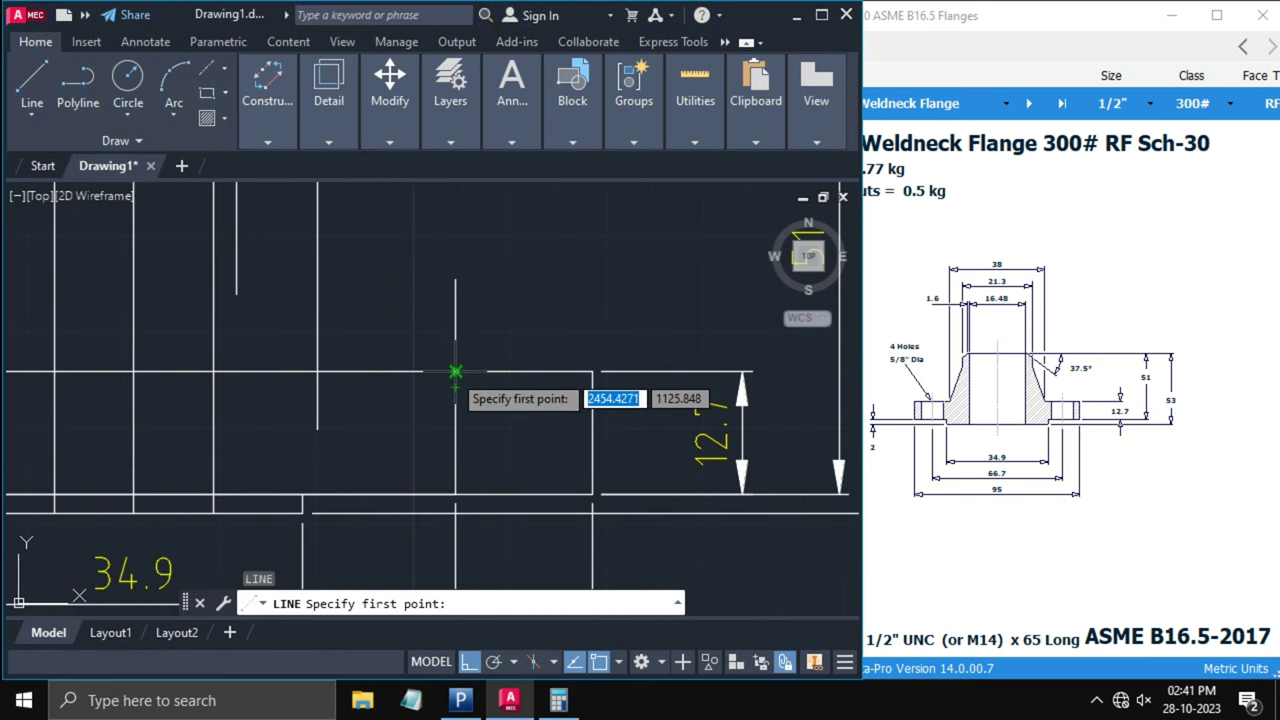
- Draw the bolt-hole edge line 7.94 off the hole centre and 12.7 tall
left_click(455, 371)
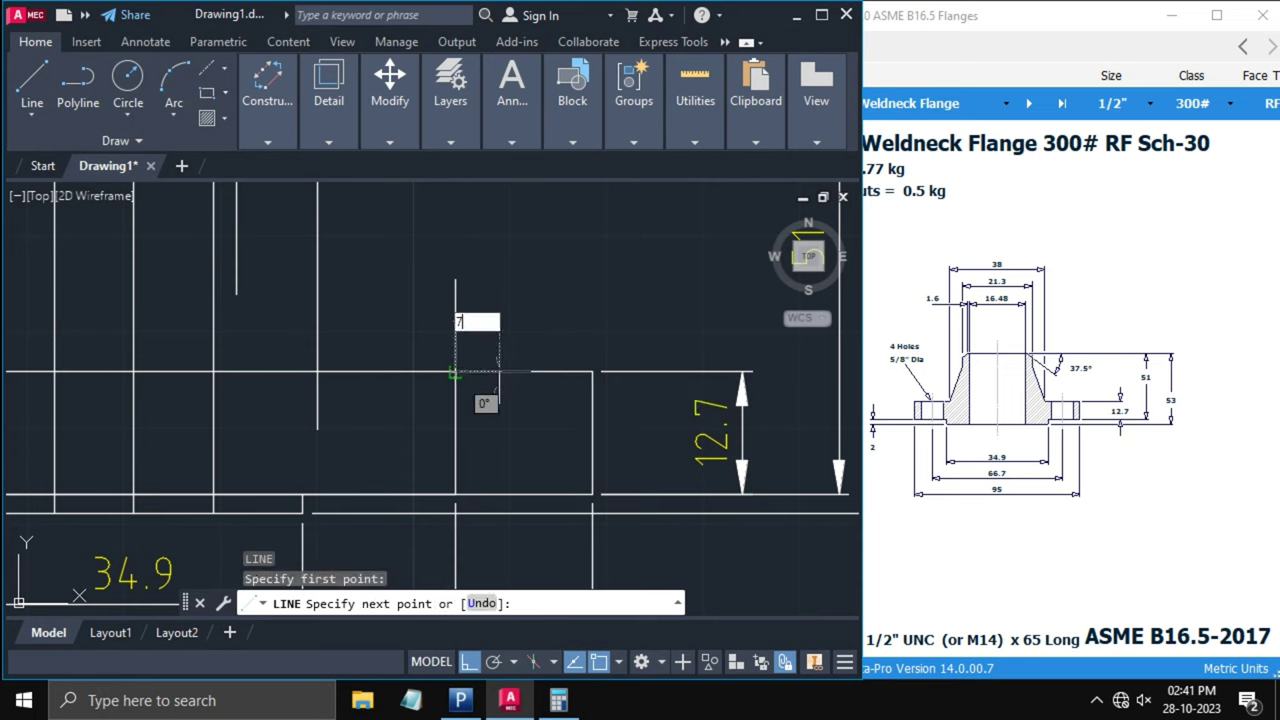
left_click(492, 372)
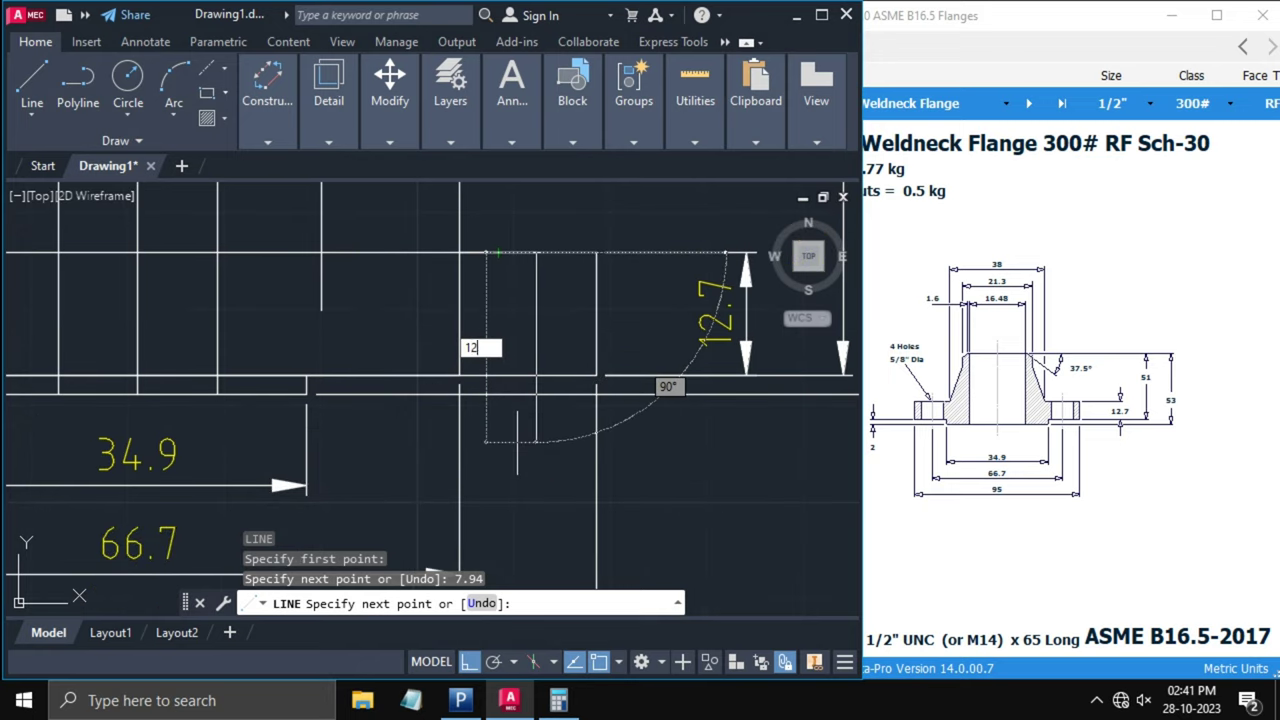
type("12.7")
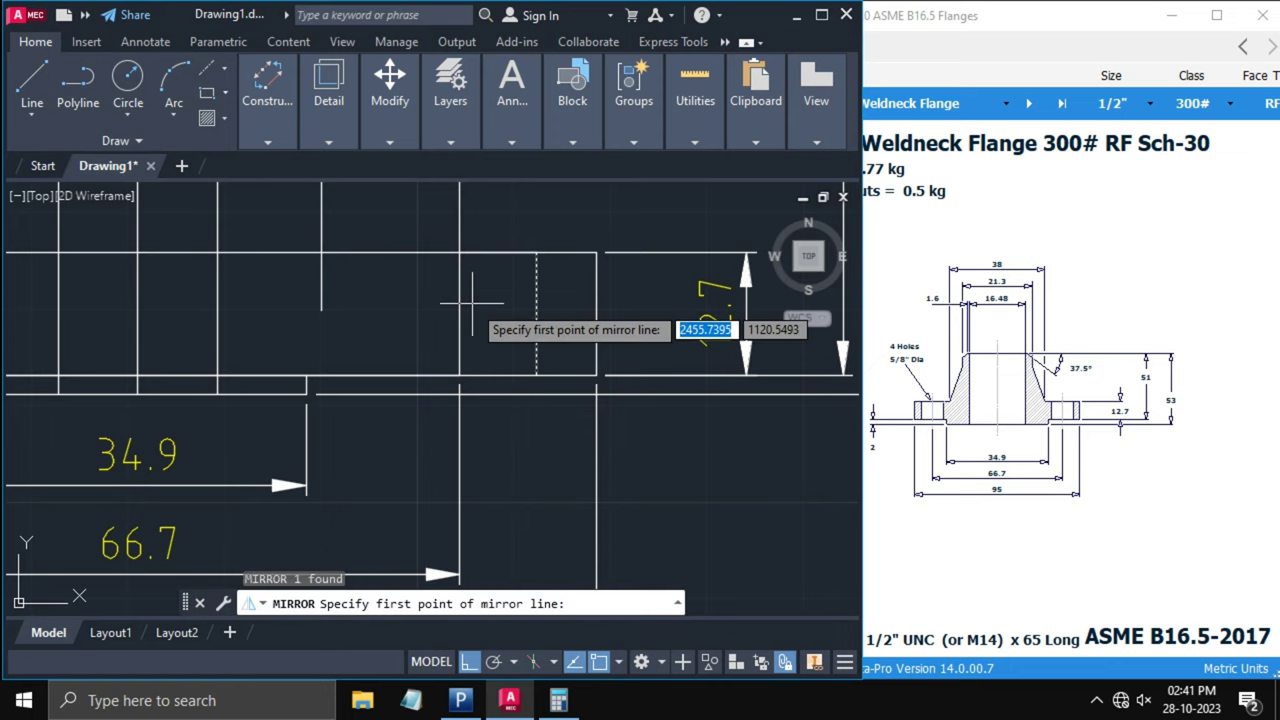
- Mirror the hole line about the hole centre, then both lines across the flange centreline
left_click(459, 375)
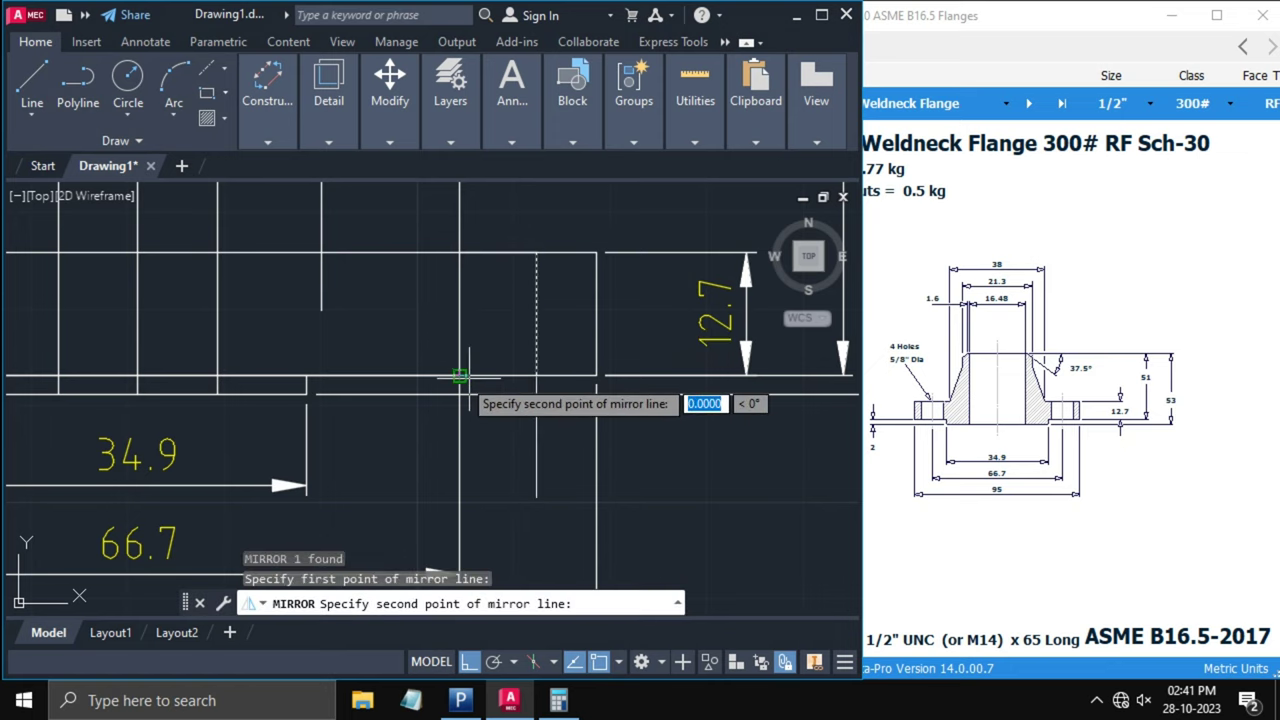
left_click(530, 298)
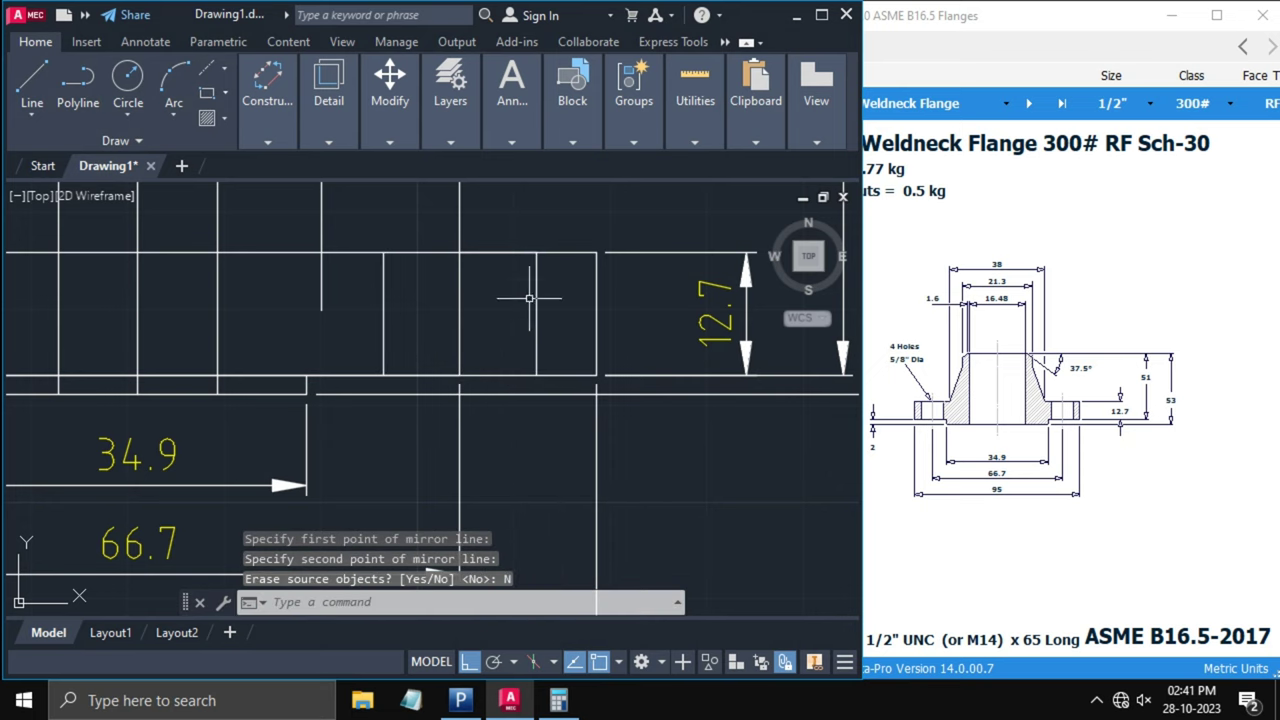
left_click(520, 300)
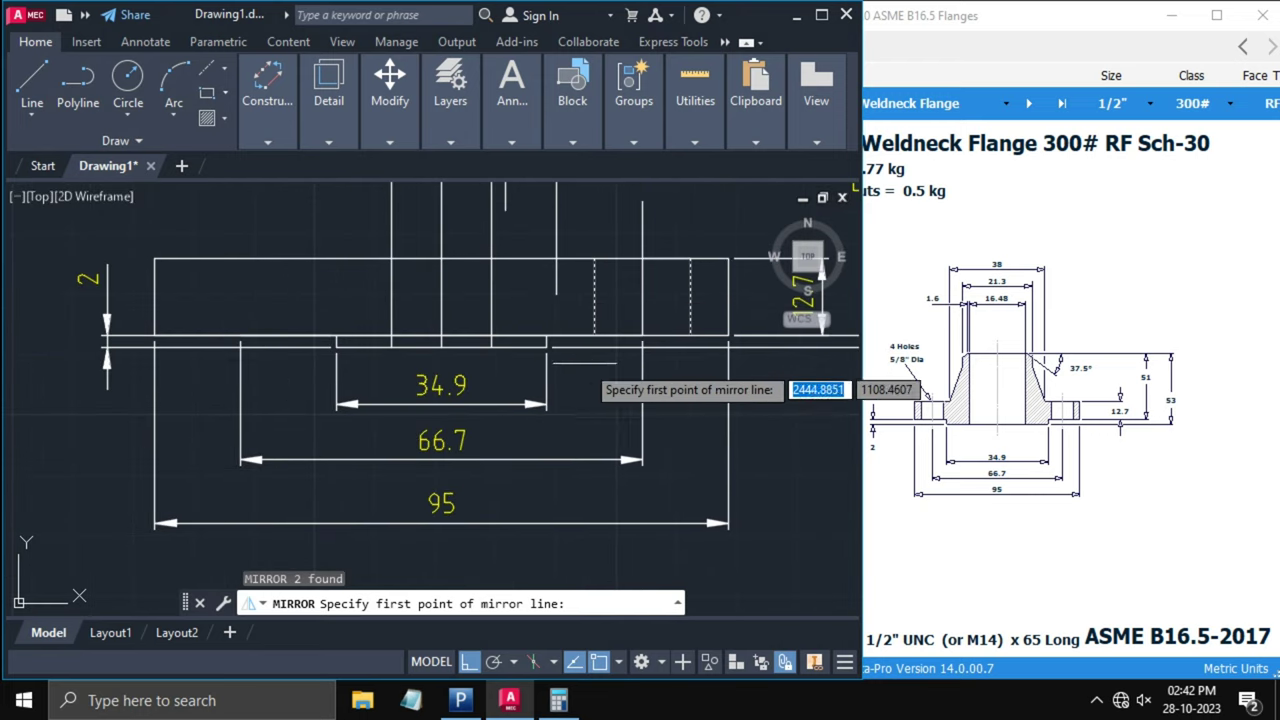
left_click(550, 355)
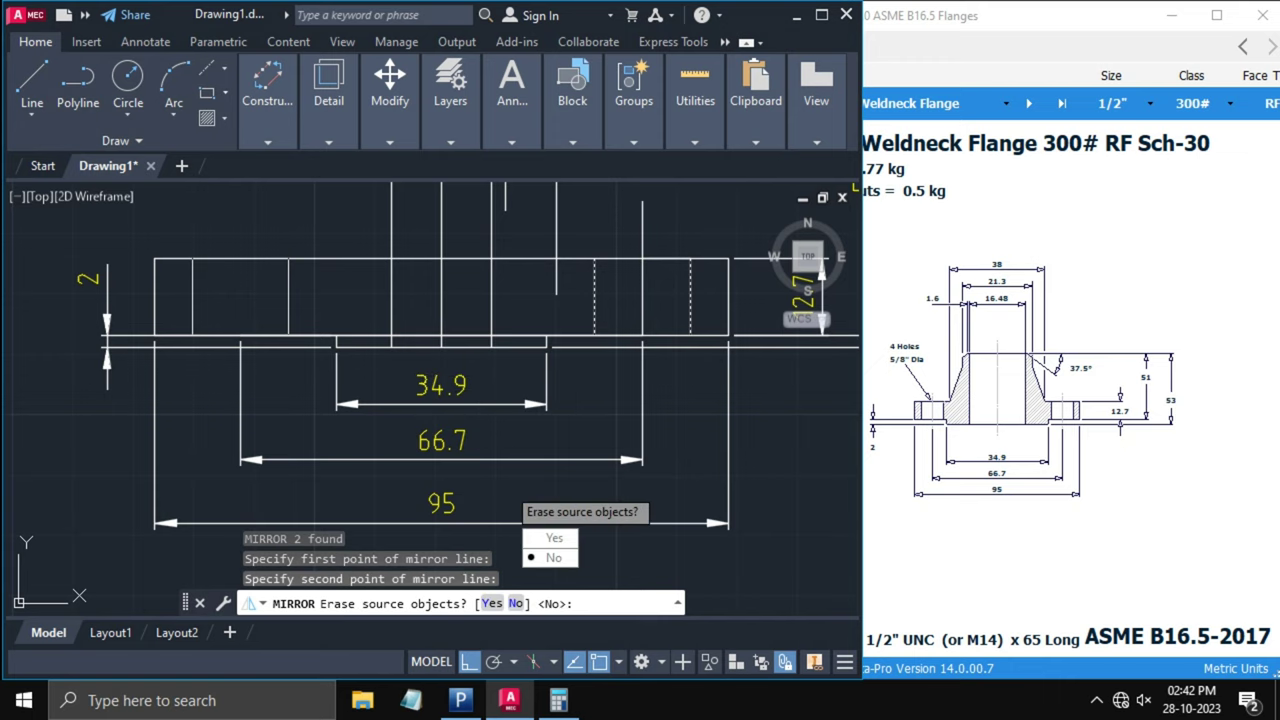
left_click(552, 557)
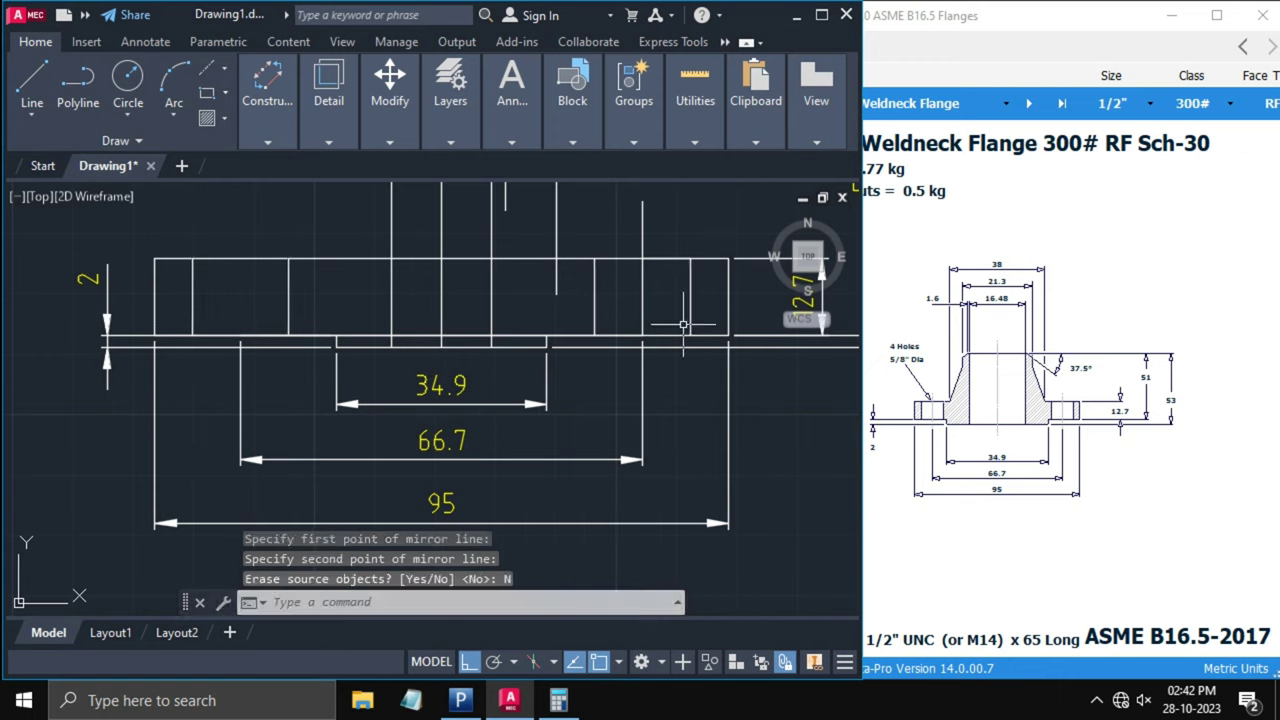
mouse_move(640, 323)
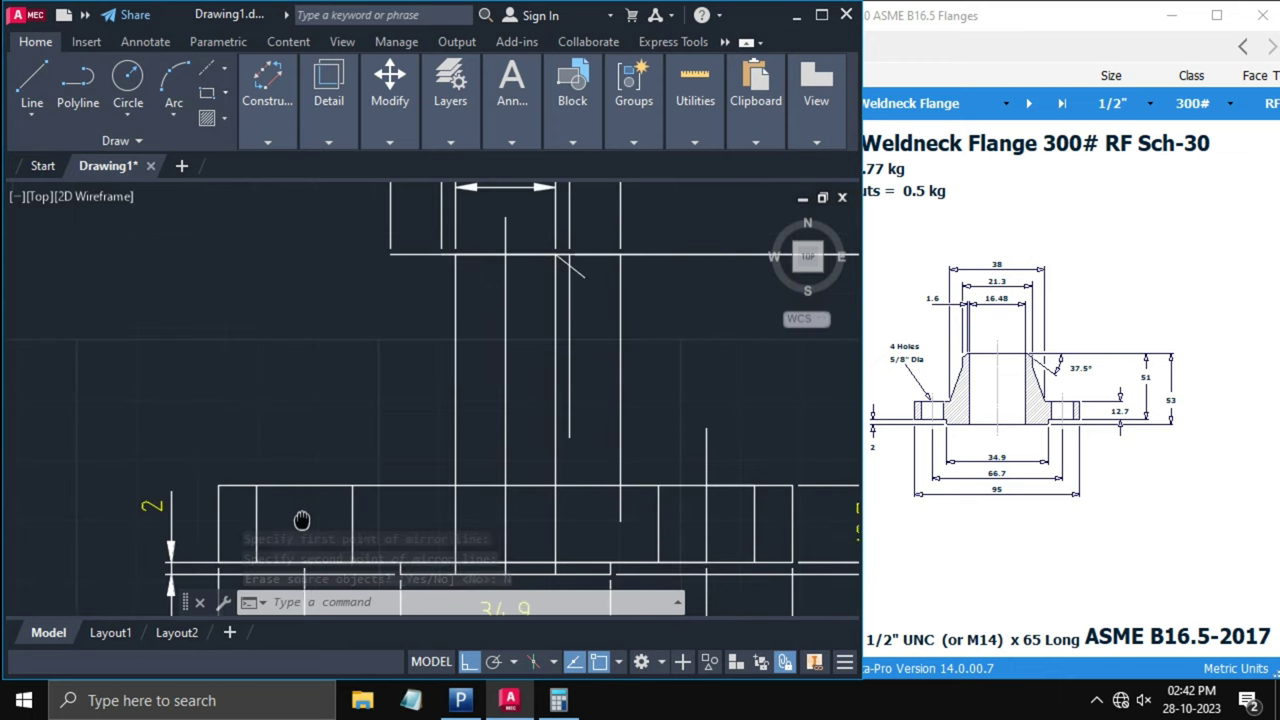
- Add a 15.88 linear dimension across the bolt hole width above the flange
type("Di")
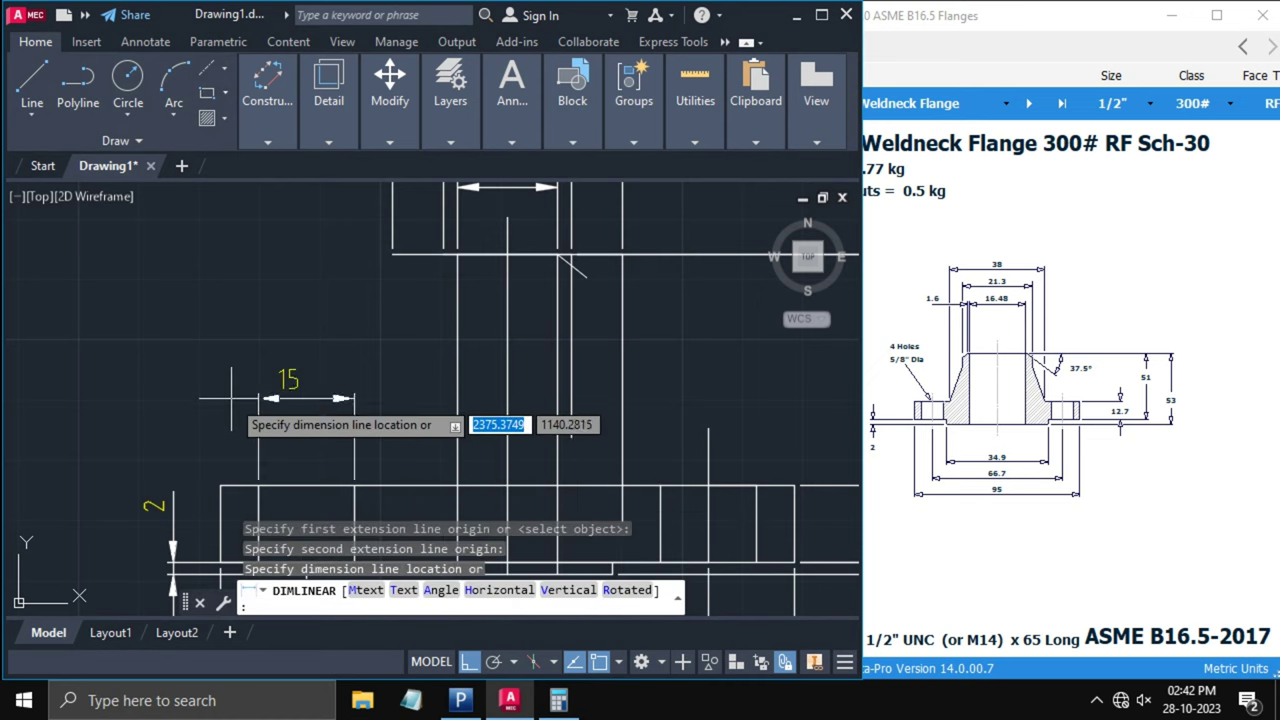
left_click(229, 392)
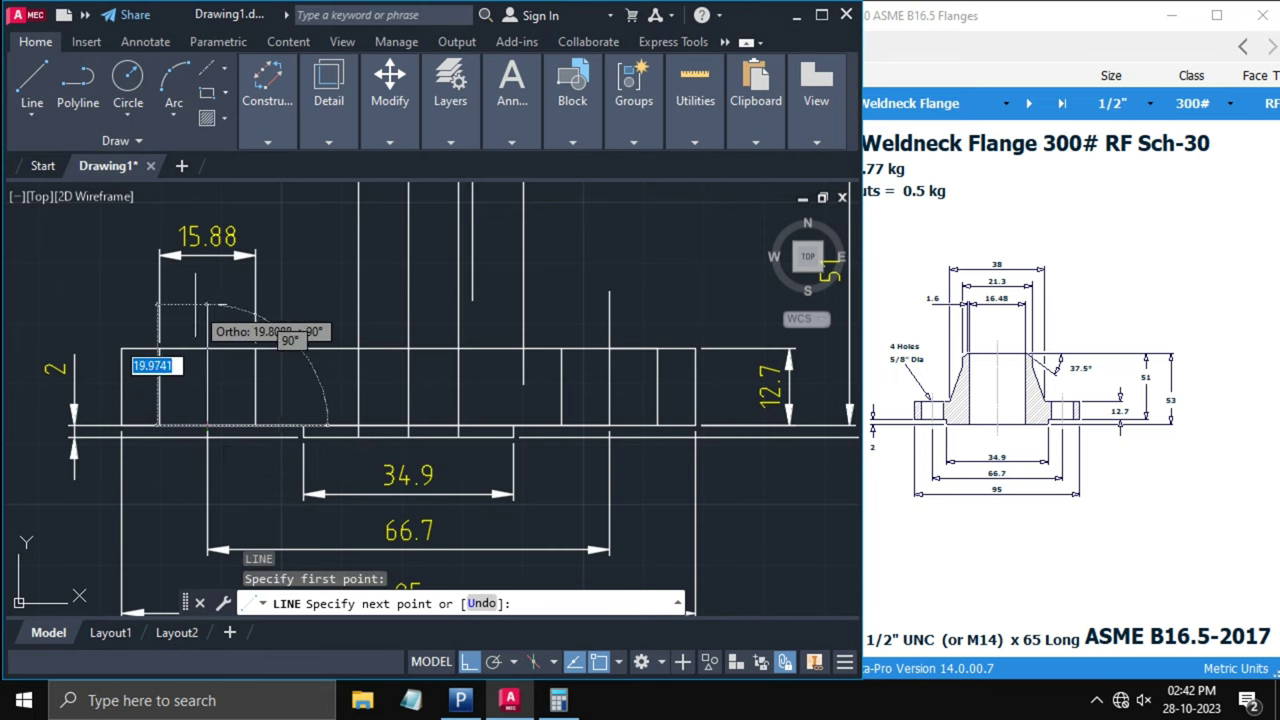
key("Escape")
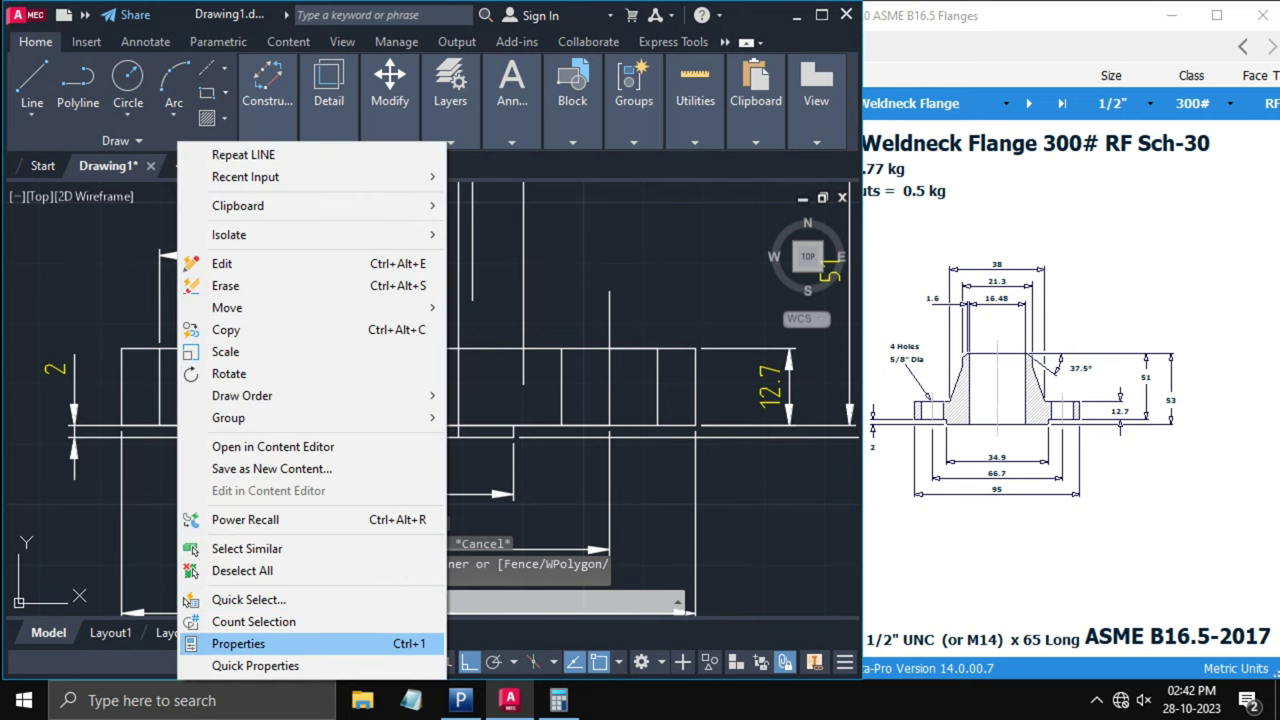
- Open Properties for the hole lines and match the dashed centreline style with MA
left_click(238, 643)
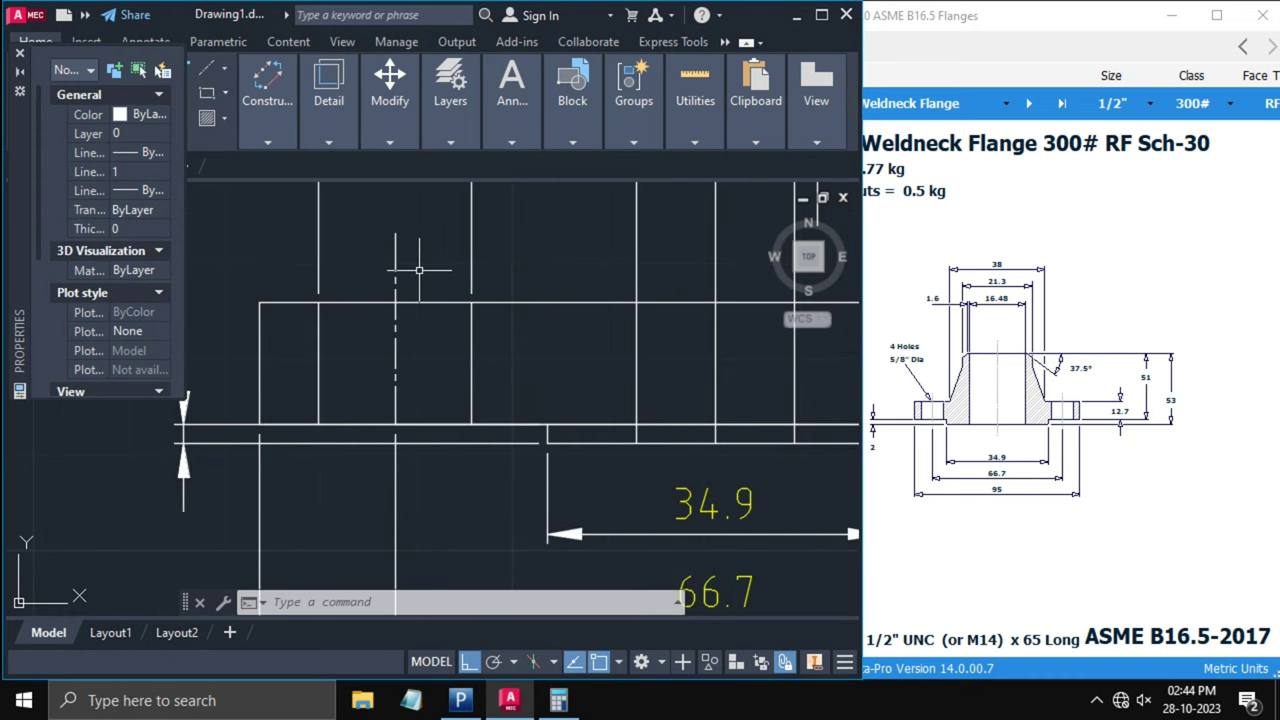
type("MA")
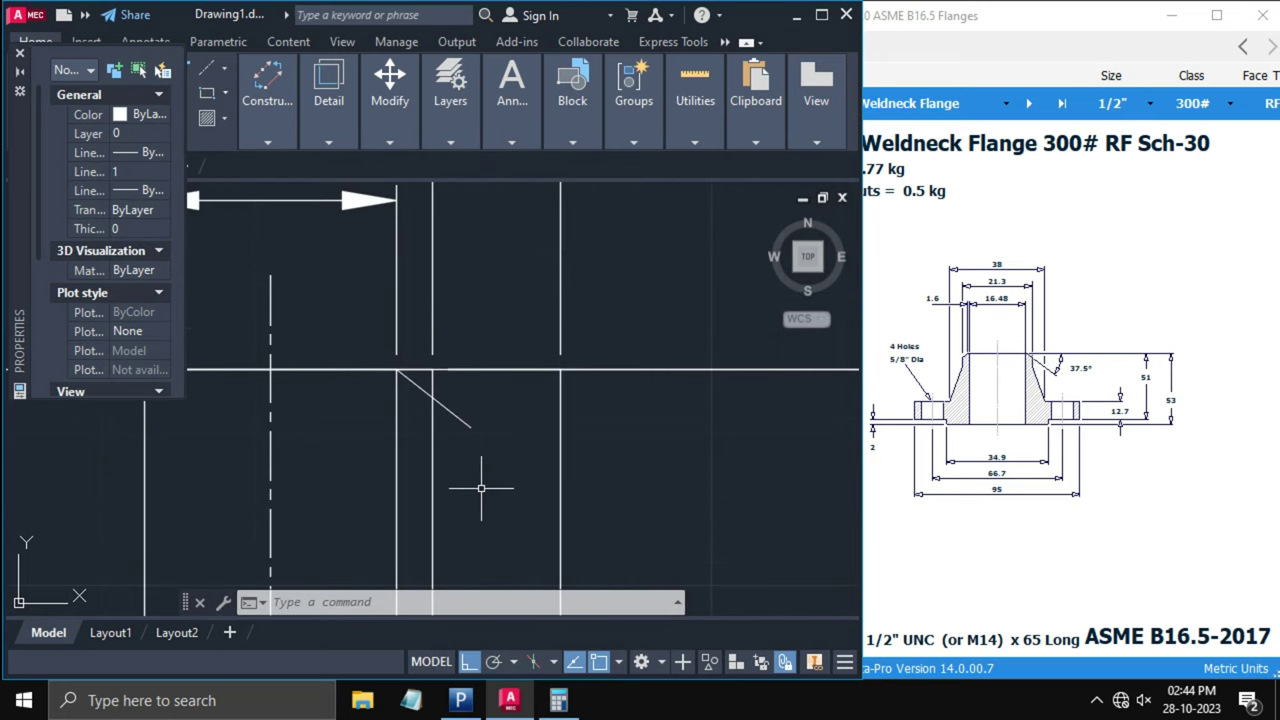
- Trim the excess of the sloping hub taper line and remove the leftover construction line
type("tr")
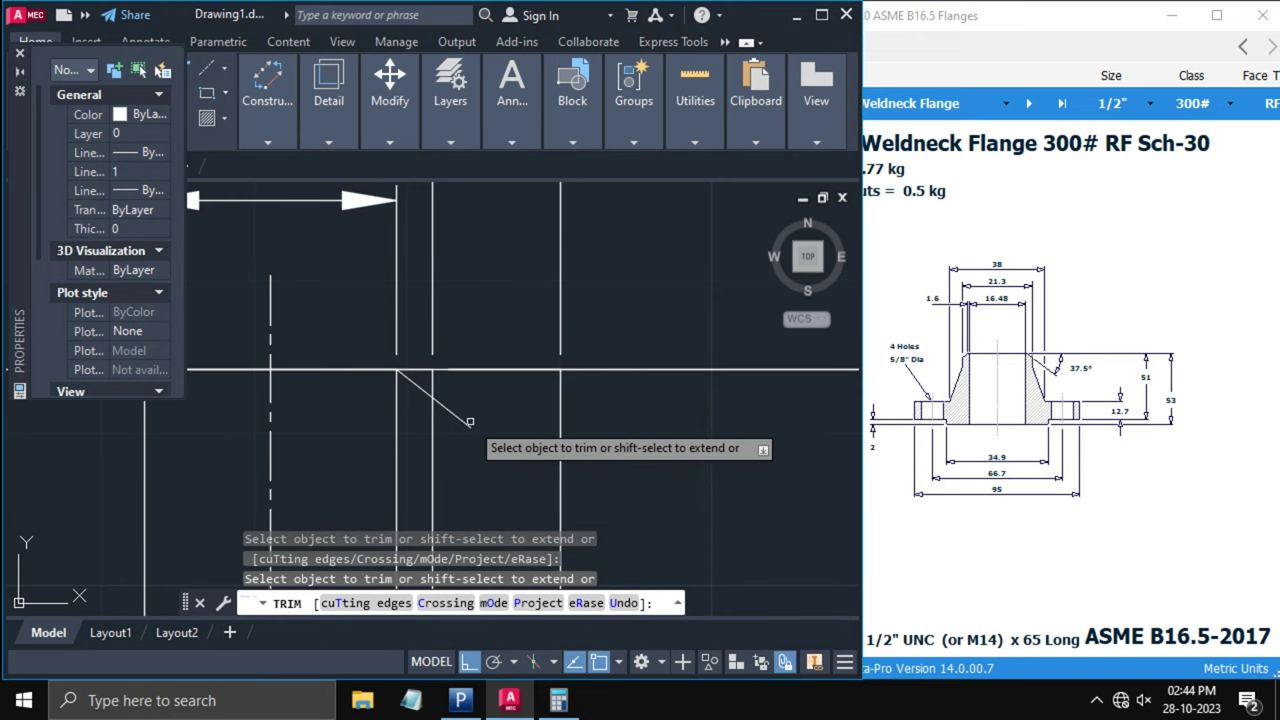
left_click(468, 422)
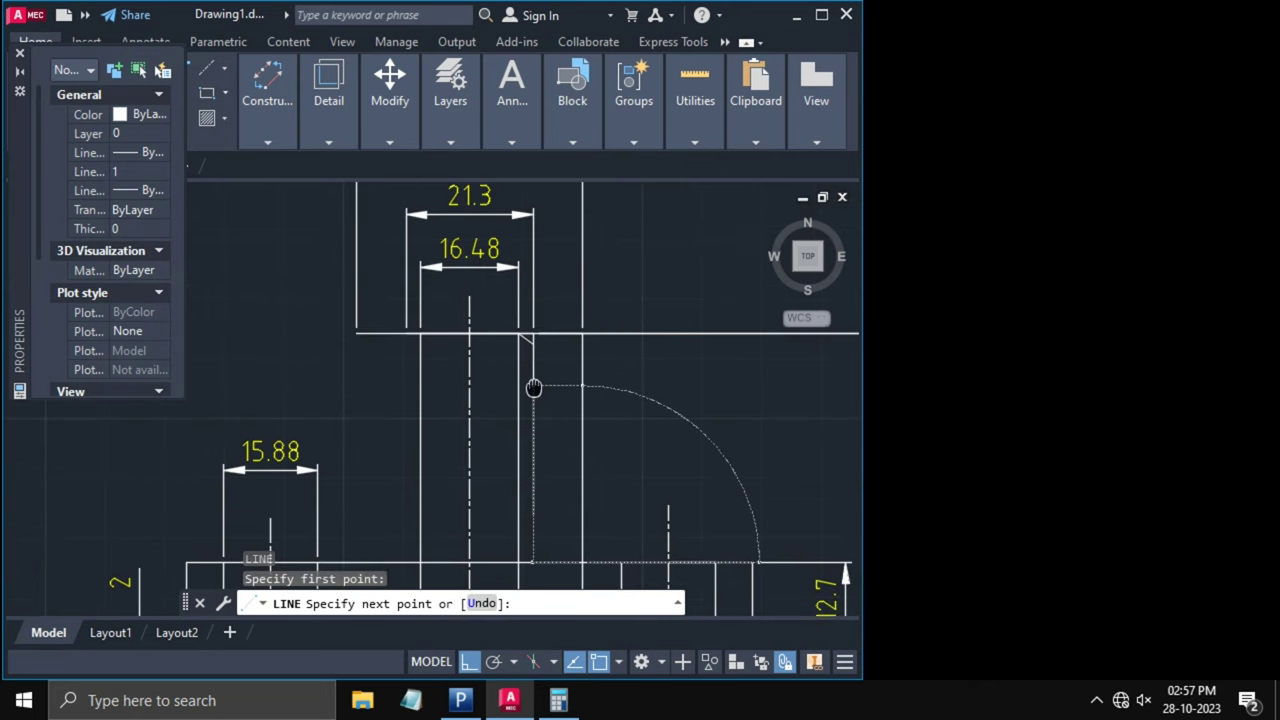
mouse_move(535, 427)
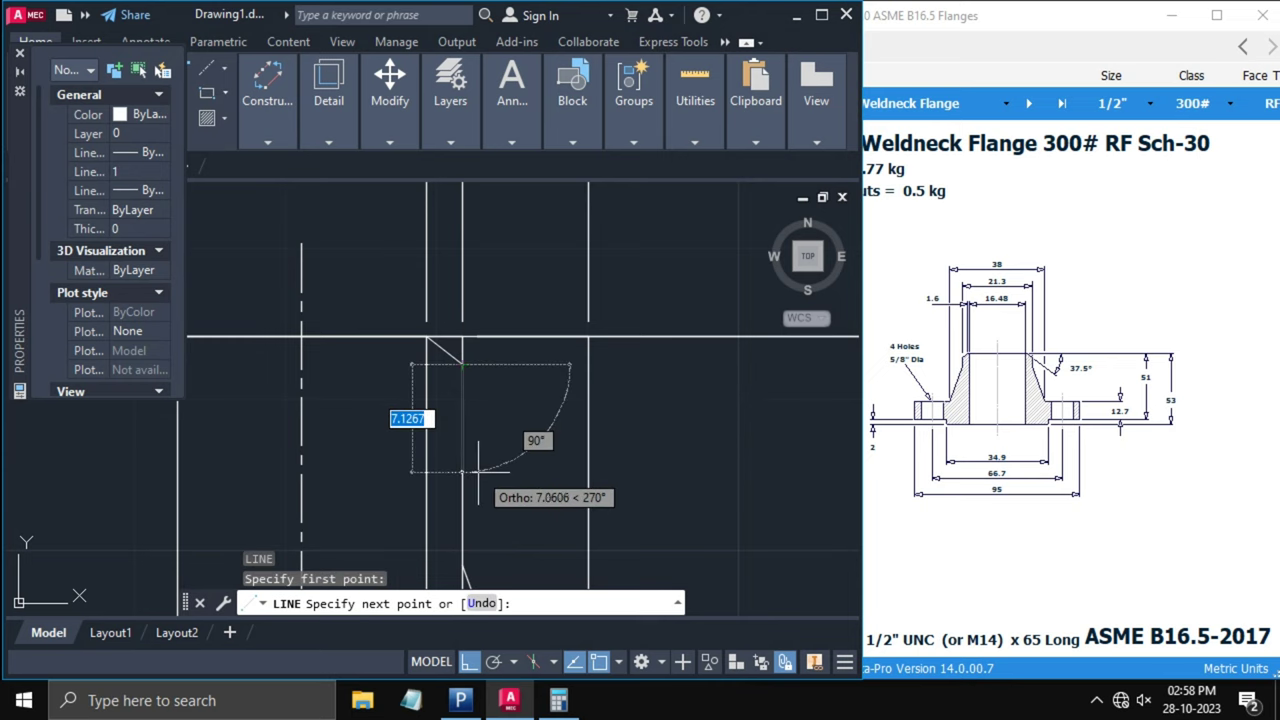
mouse_move(475, 476)
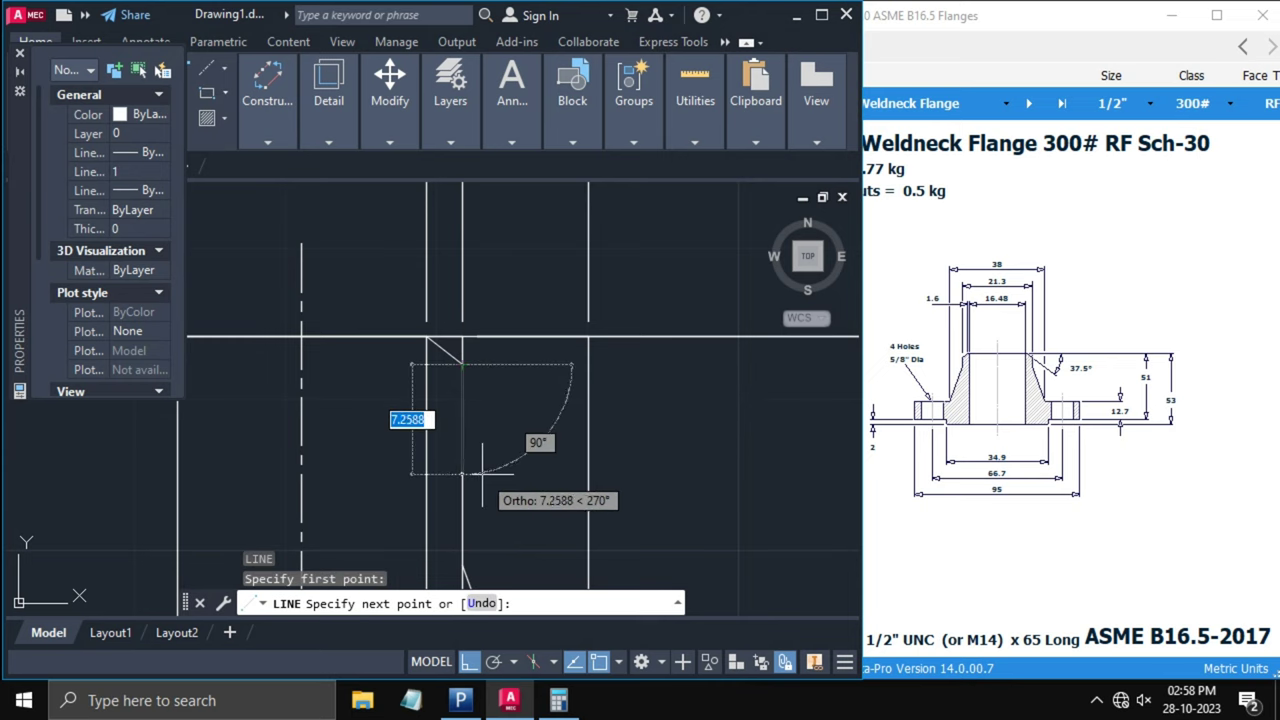
type("7")
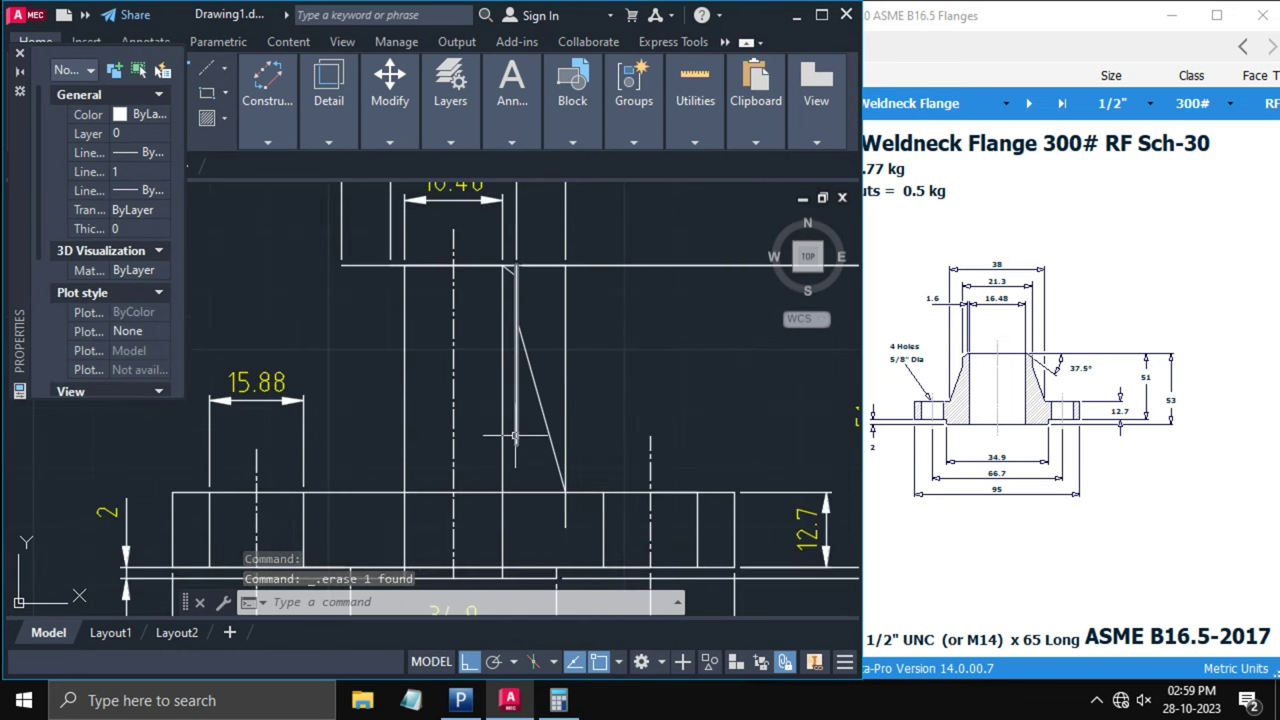
- Mirror the slanted hub taper line about the centre line, keeping the original
left_click(515, 355)
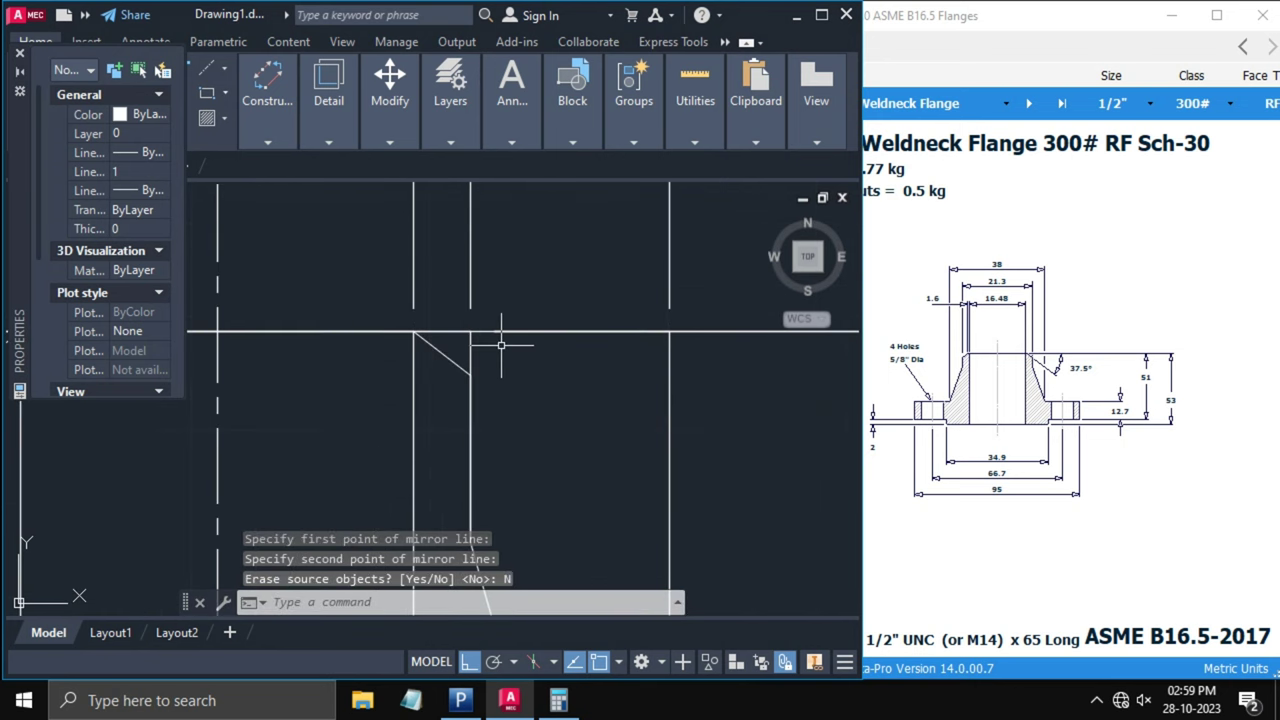
- Add a DIMANGULAR dimension (38°) between the top face and the slanted hub line
type("DI")
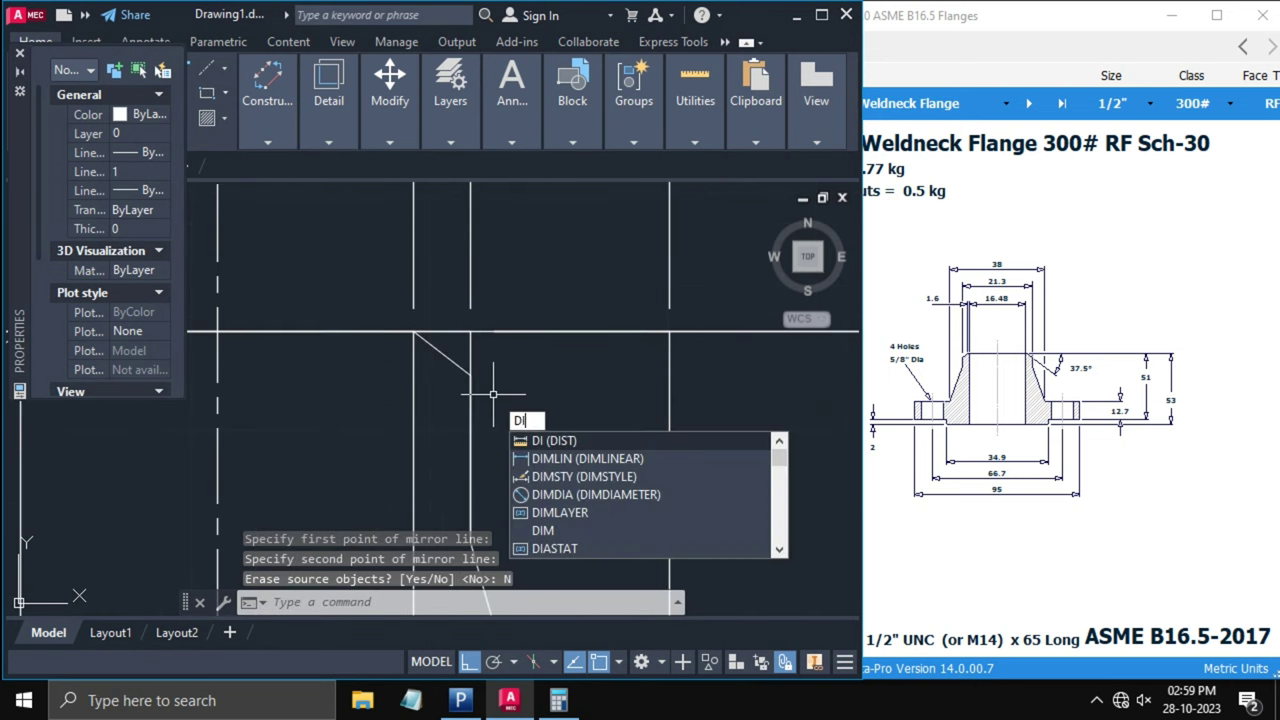
type("M")
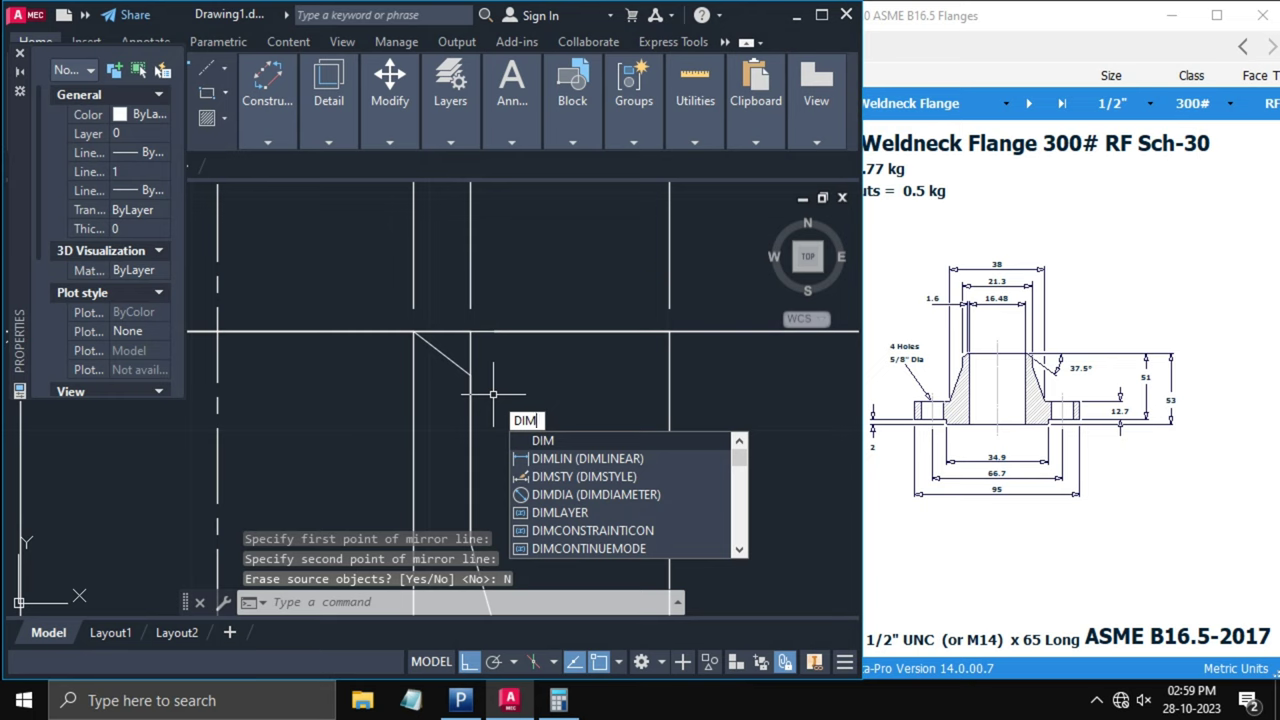
type("A")
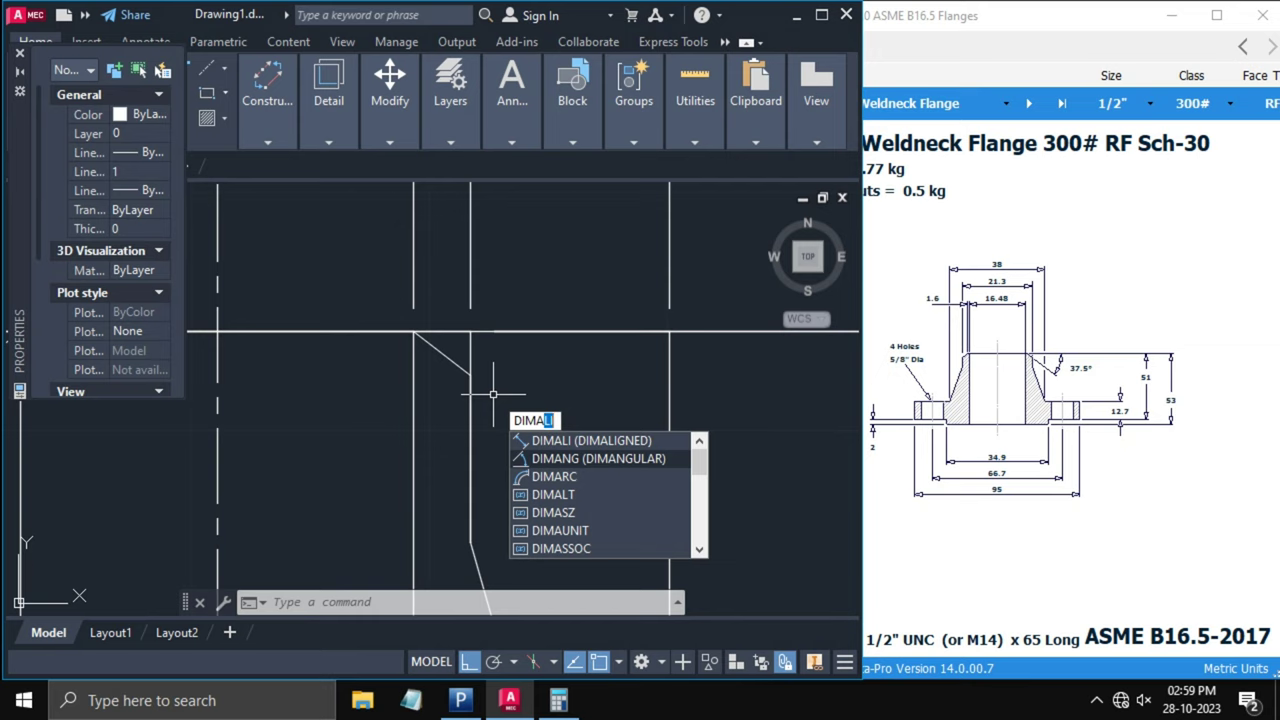
left_click(586, 458)
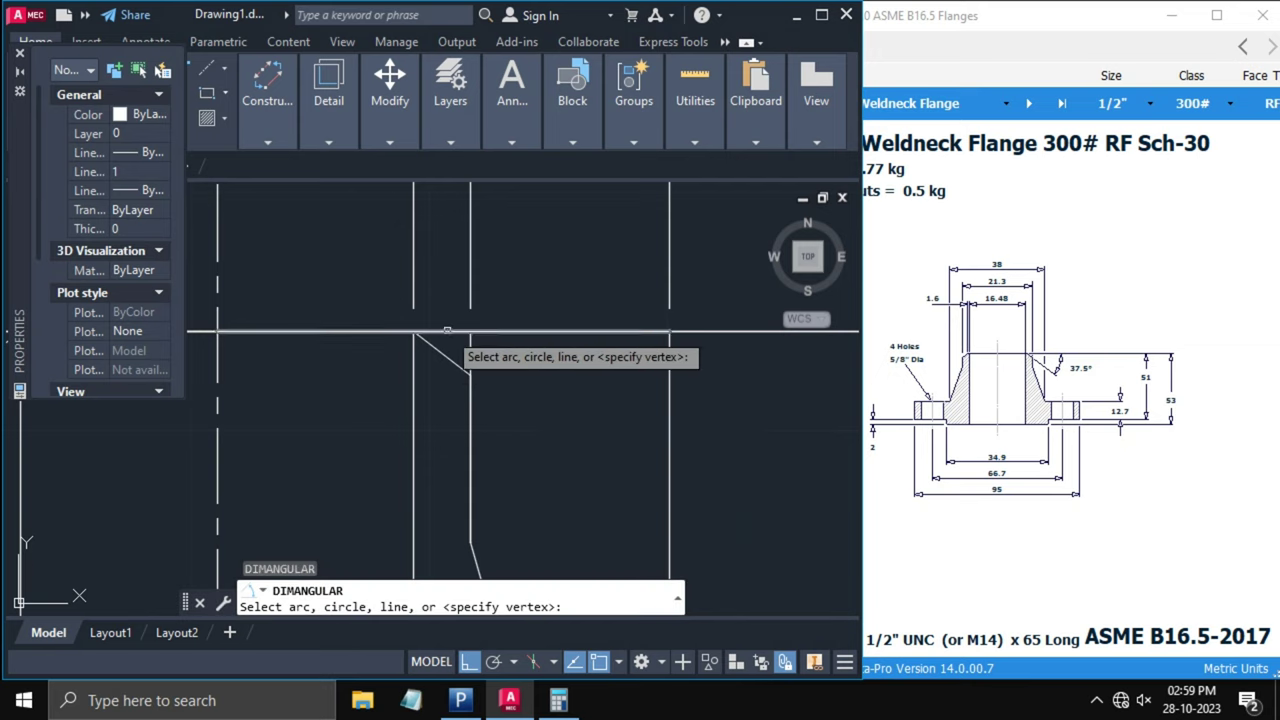
left_click(450, 330)
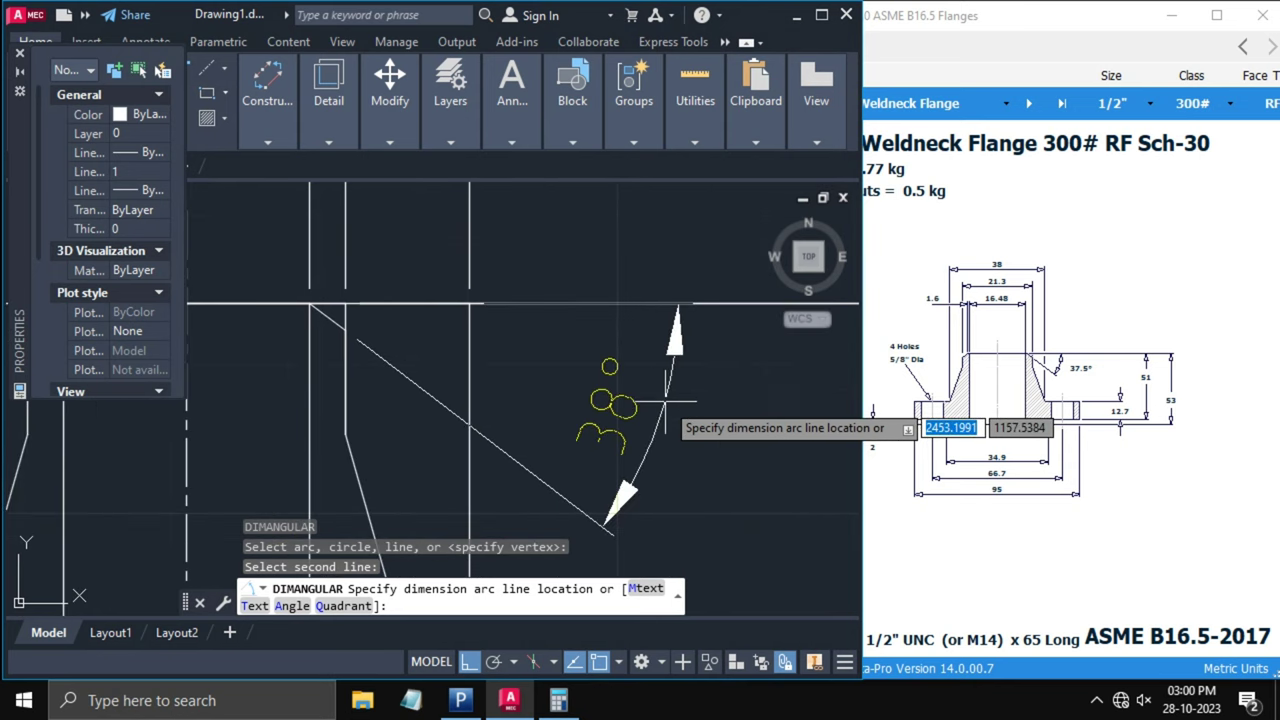
left_click(730, 423)
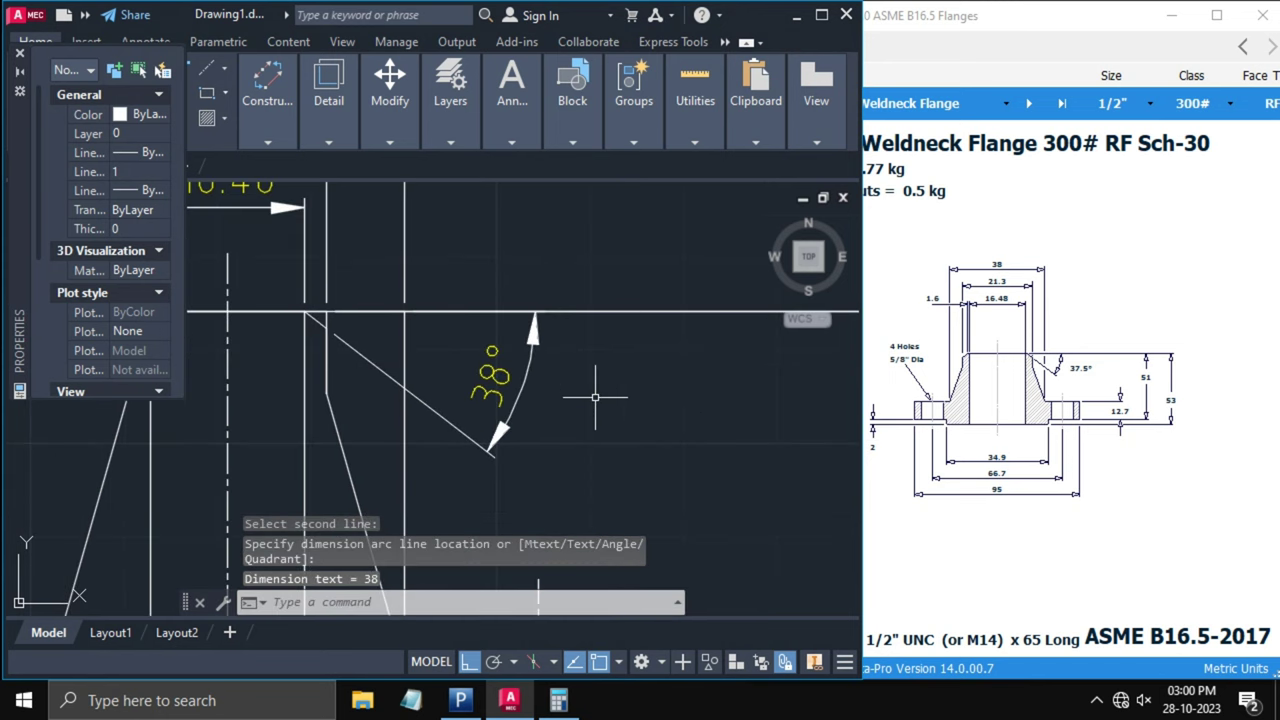
mouse_move(587, 396)
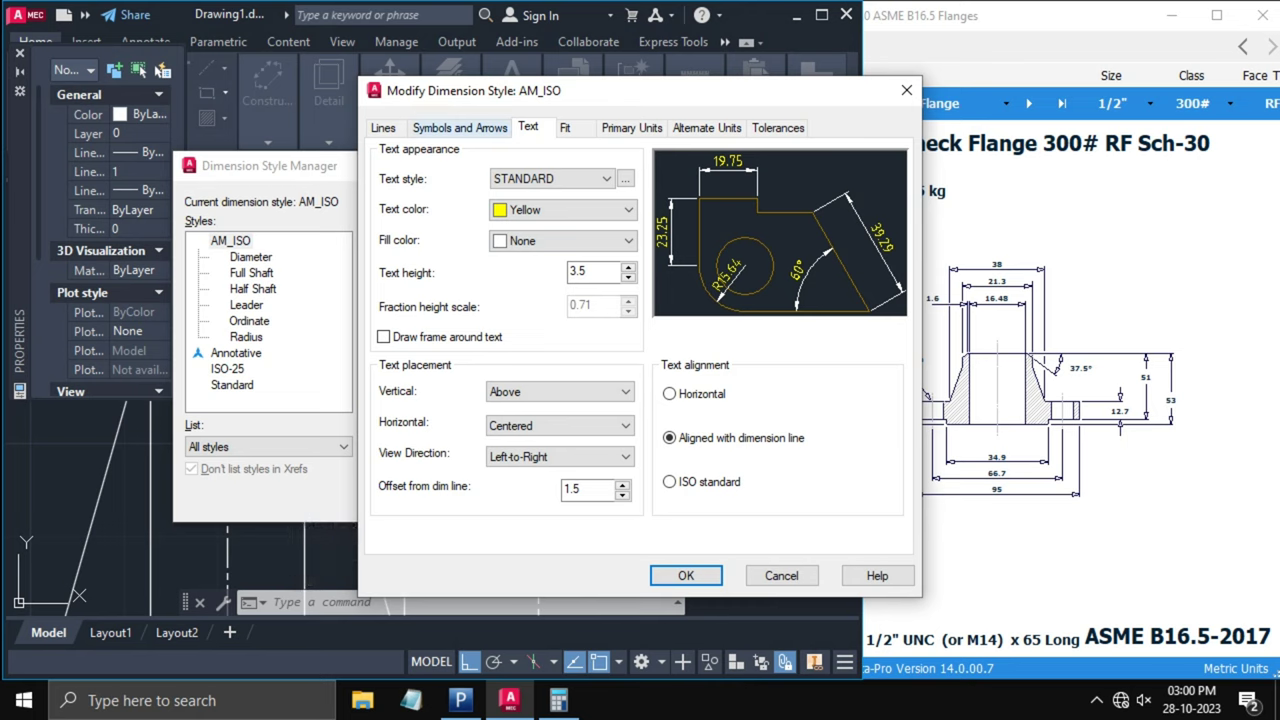
- Set AM_ISO's angular precision to 0.0 so the hub angle reads 37.5°
left_click(459, 127)
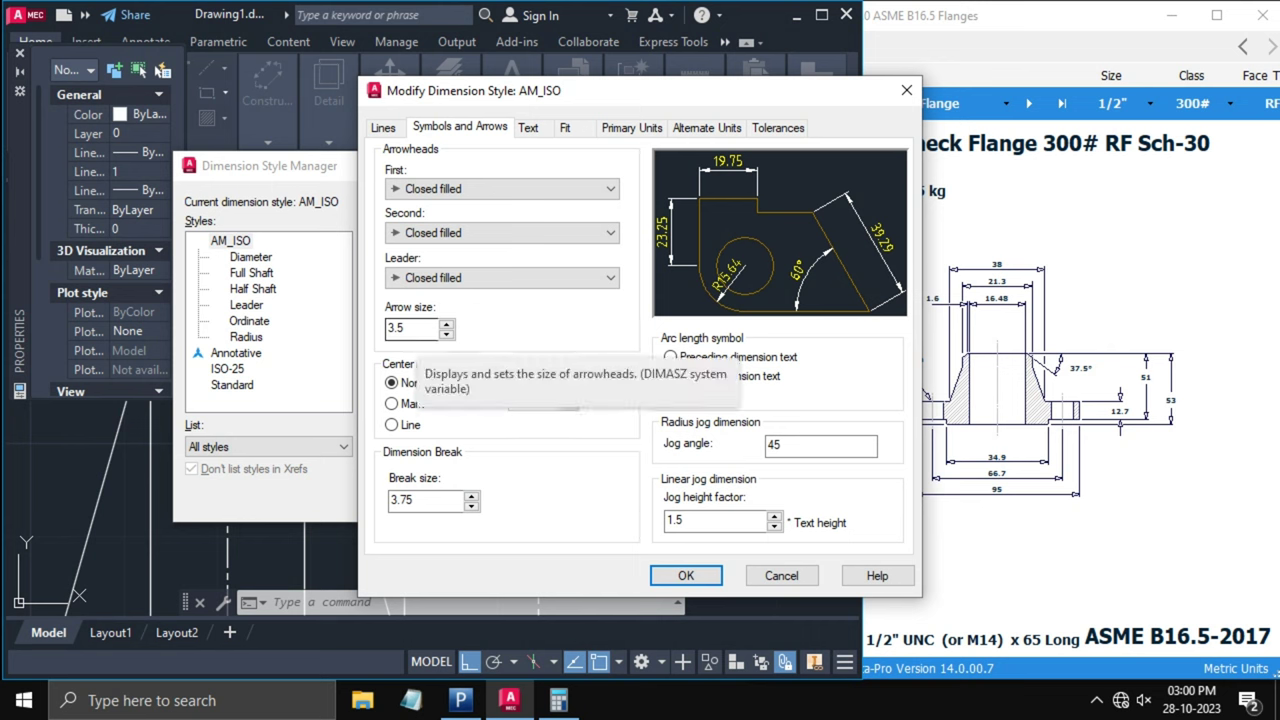
left_click(631, 127)
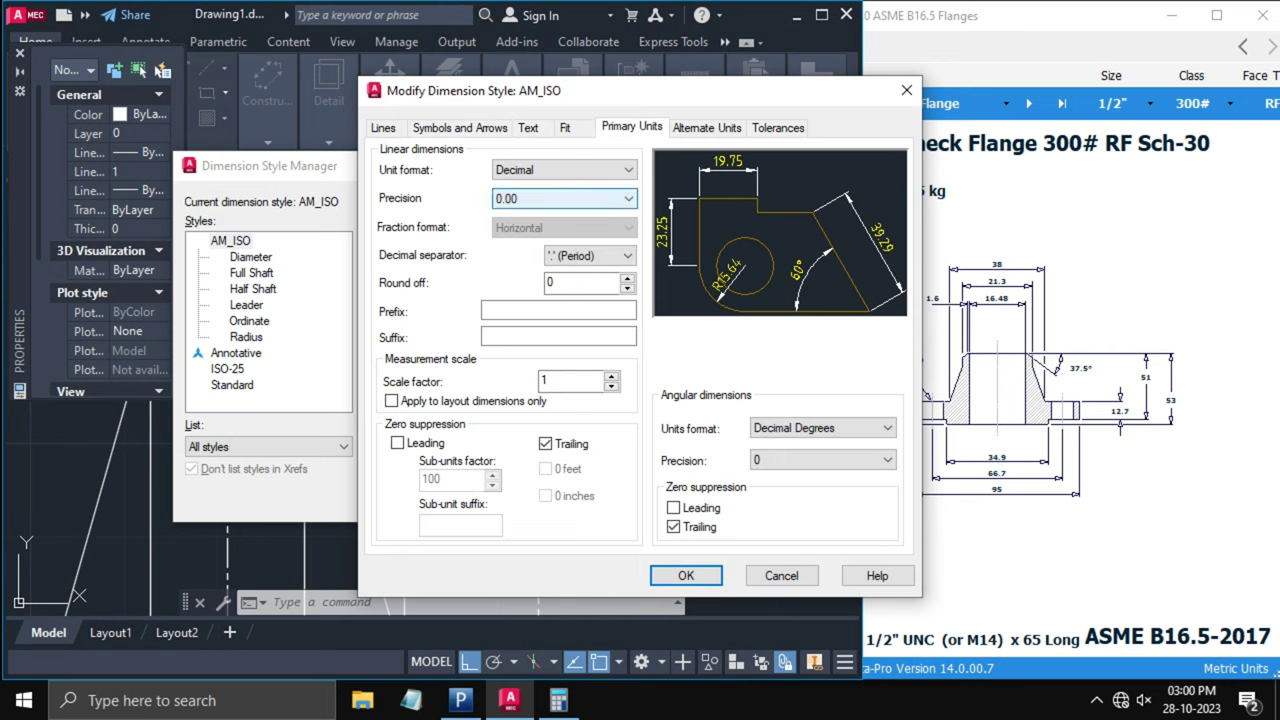
mouse_move(560, 198)
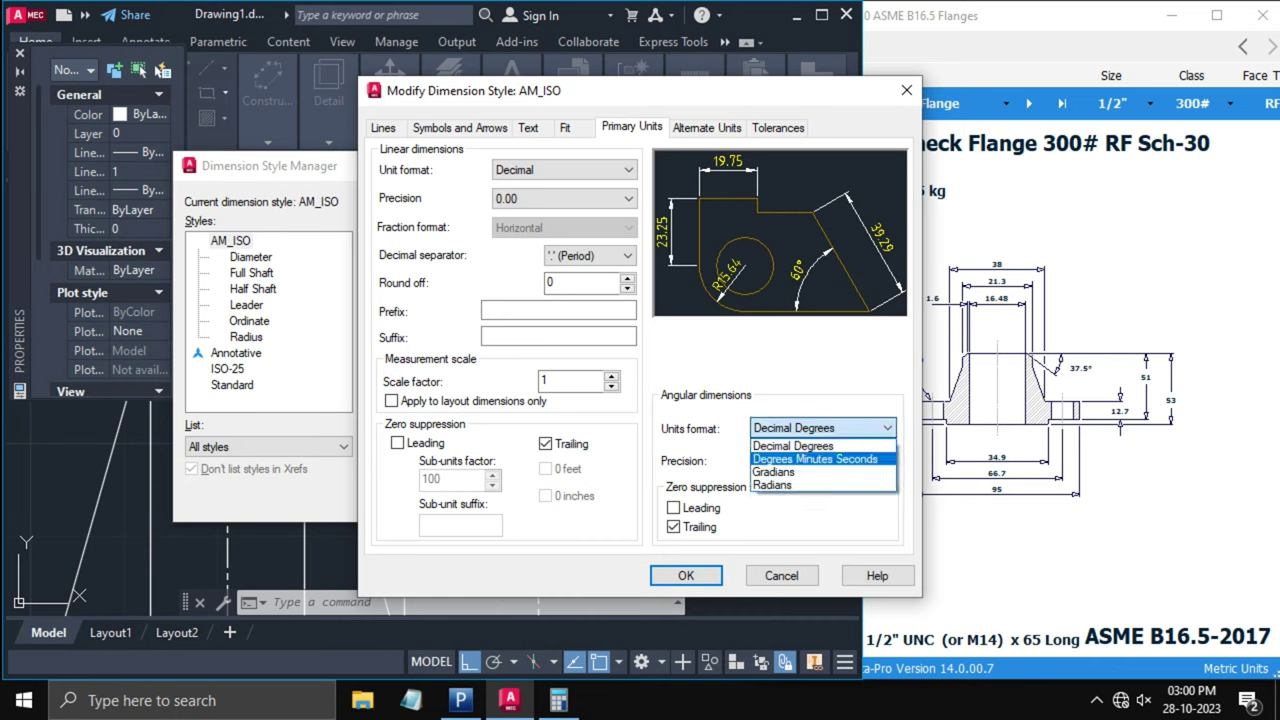
mouse_move(792, 485)
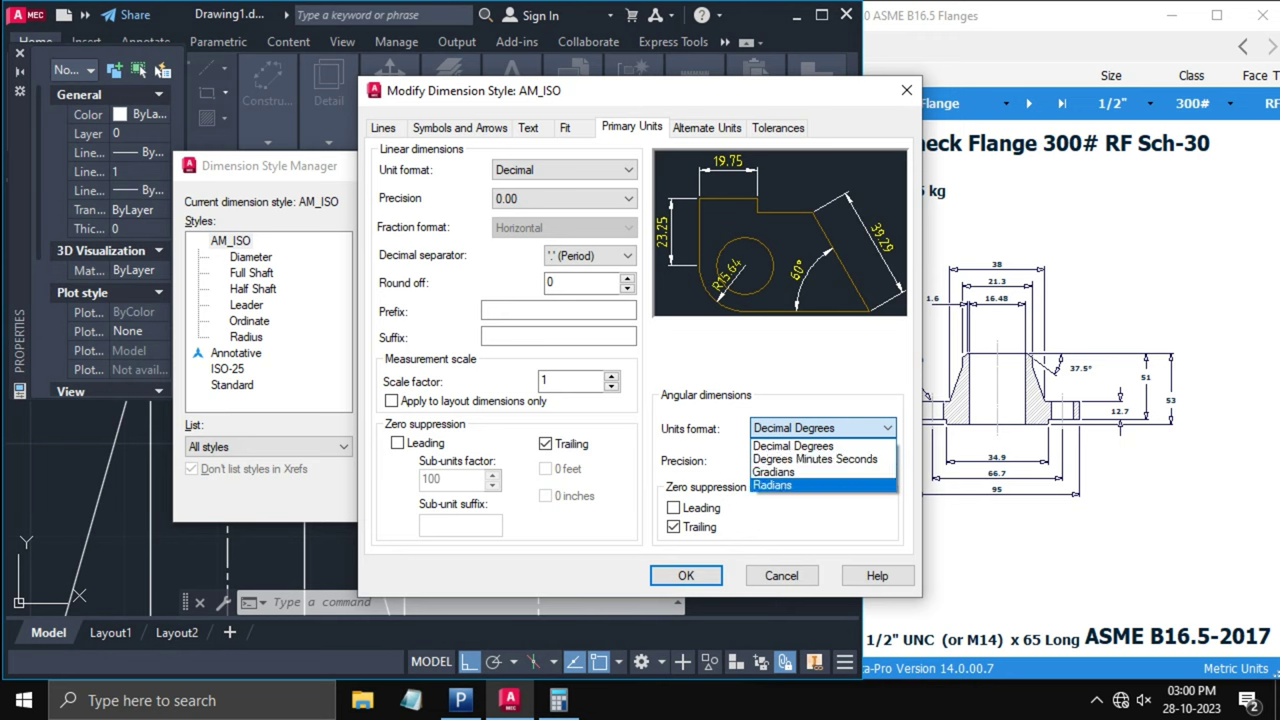
mouse_move(822, 459)
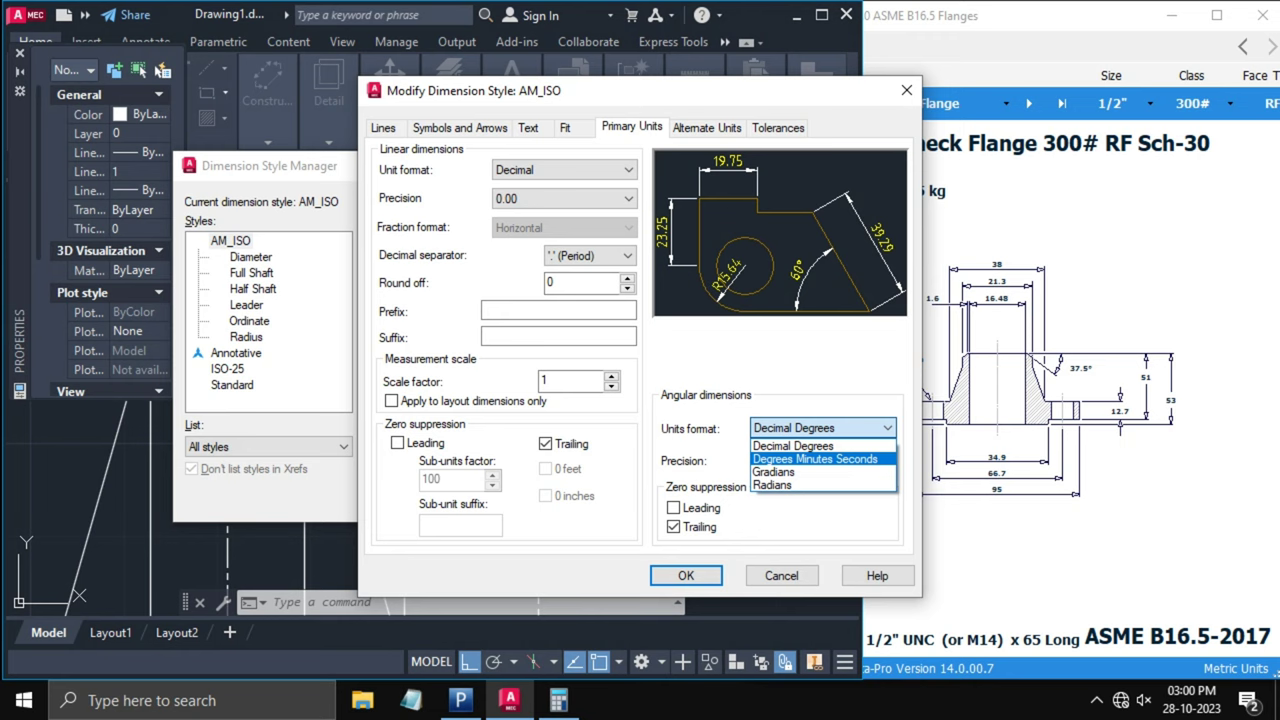
left_click(884, 460)
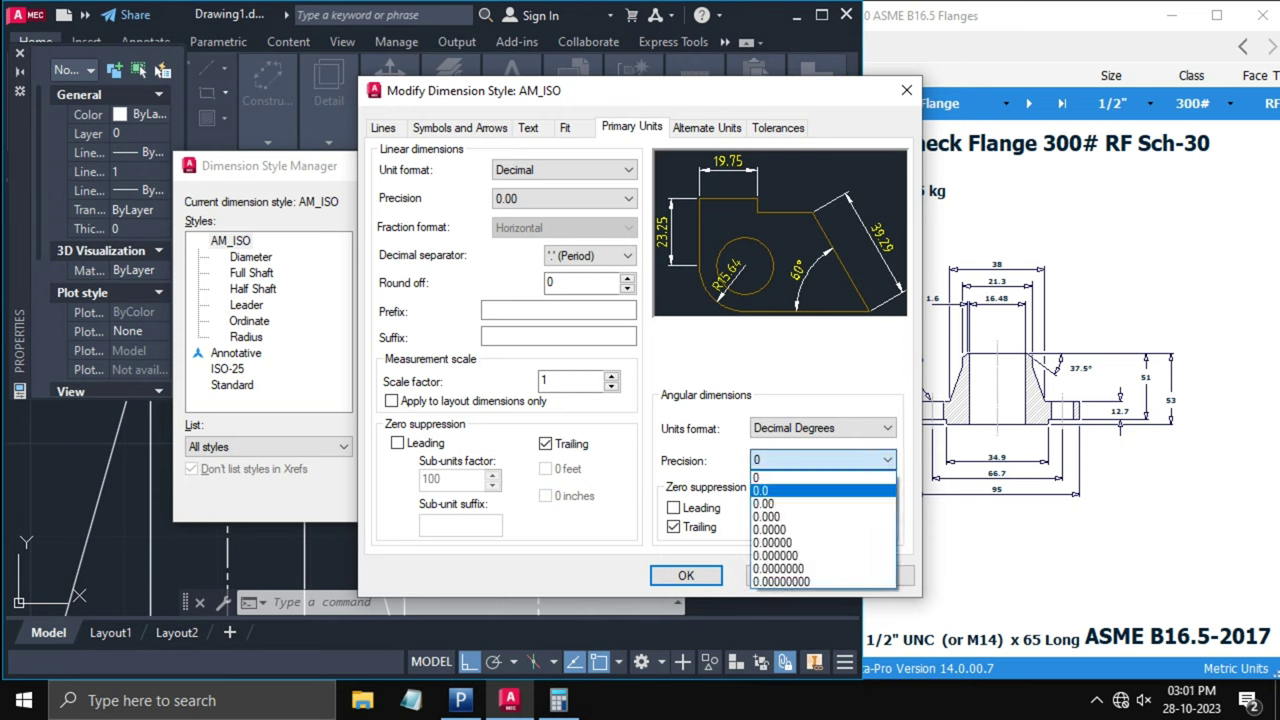
left_click(770, 490)
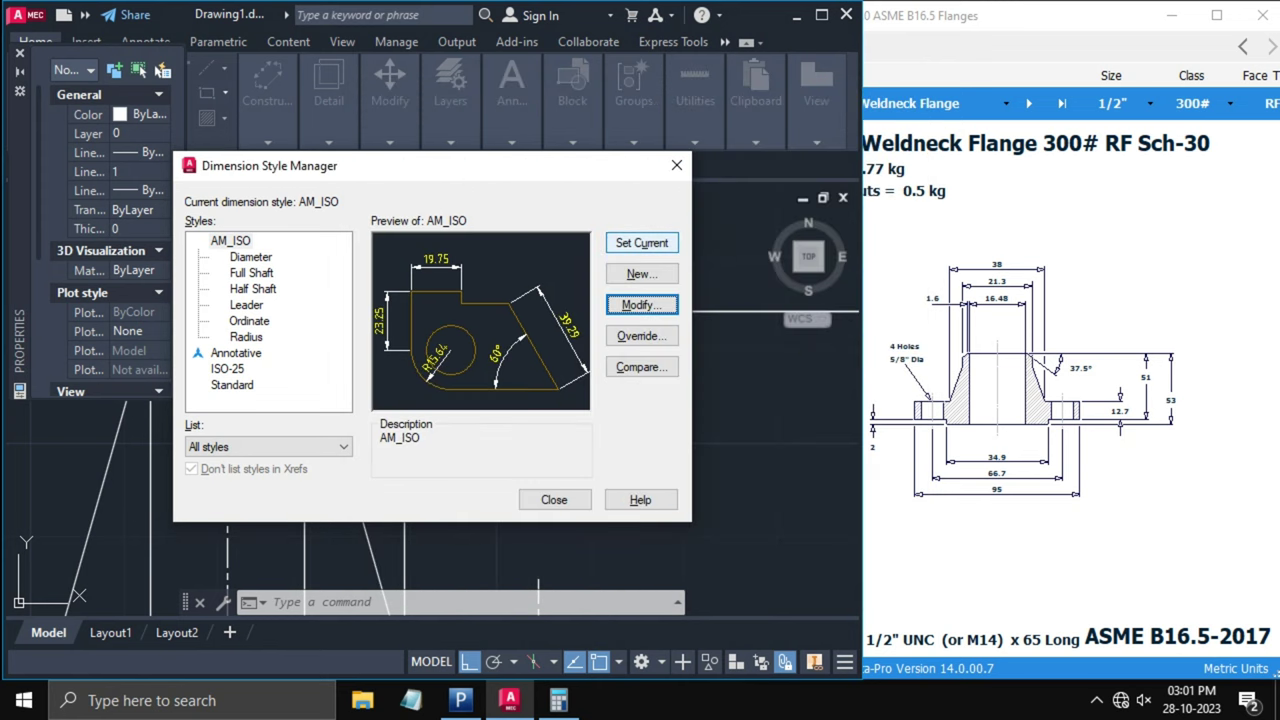
left_click(554, 499)
type("m")
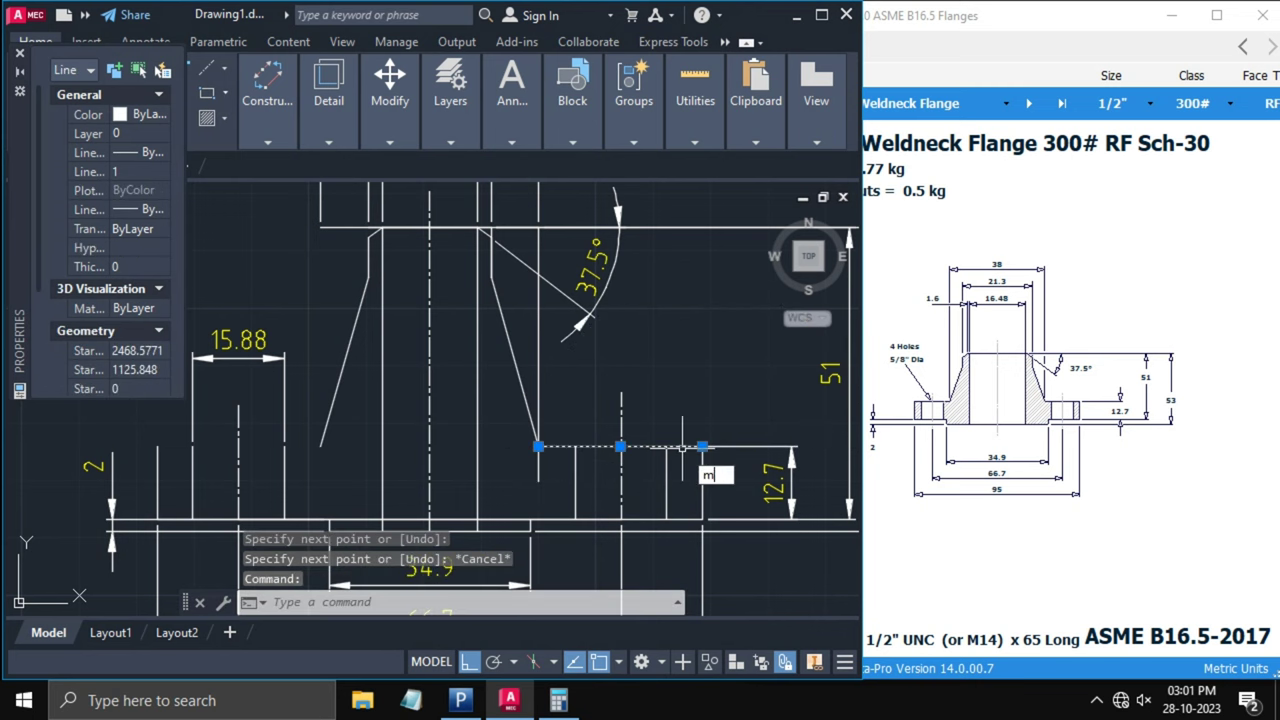
- Mirror the hub-foot edge line about a horizontal axis, keeping the original line
key("enter")
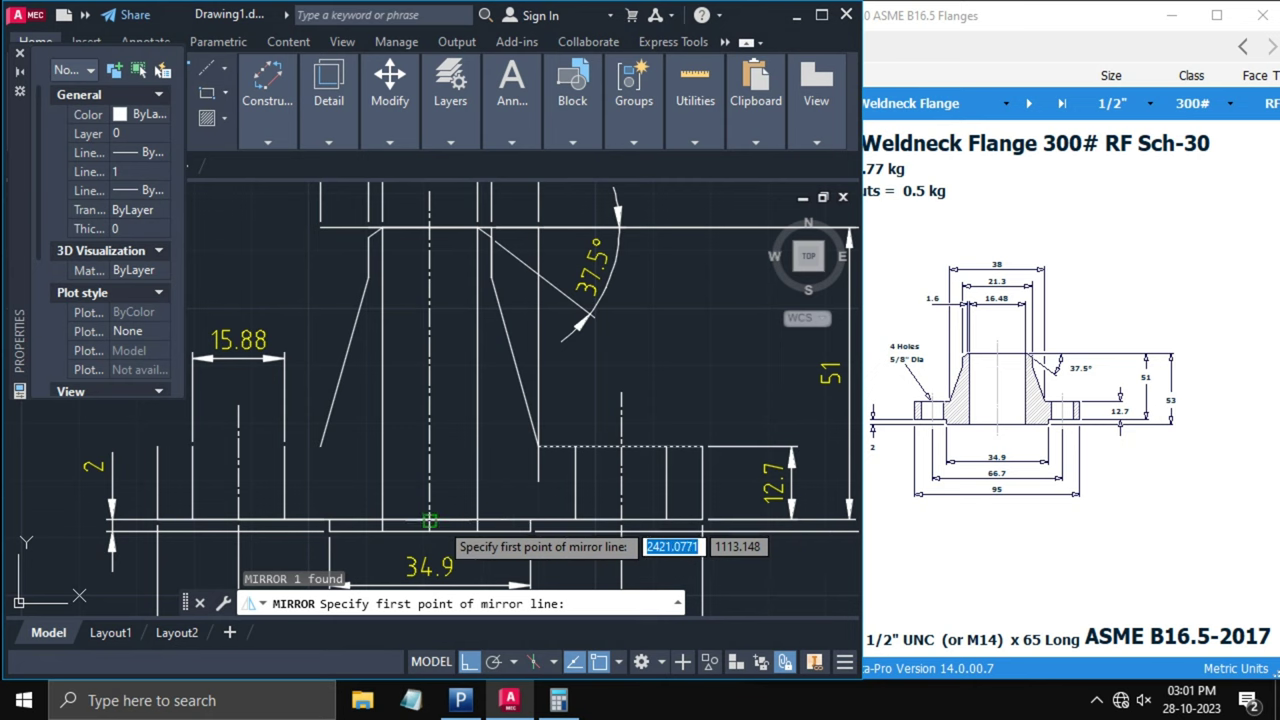
left_click(428, 521)
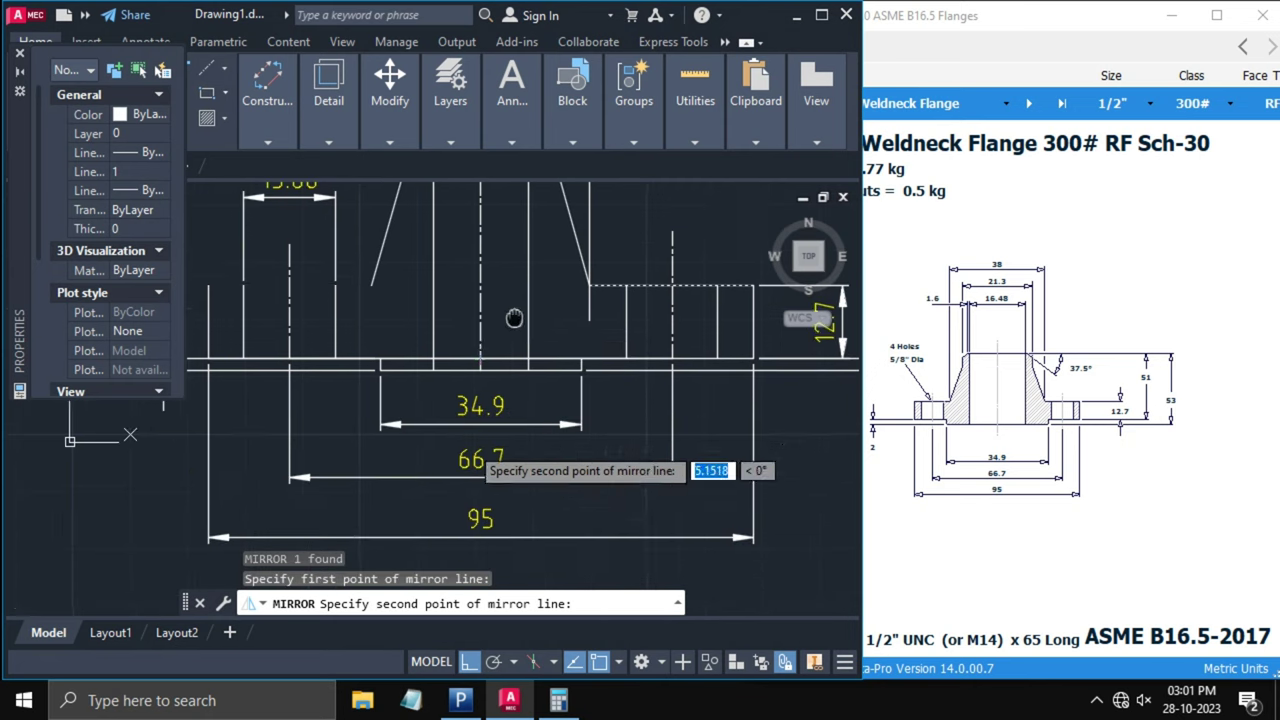
left_click(515, 317)
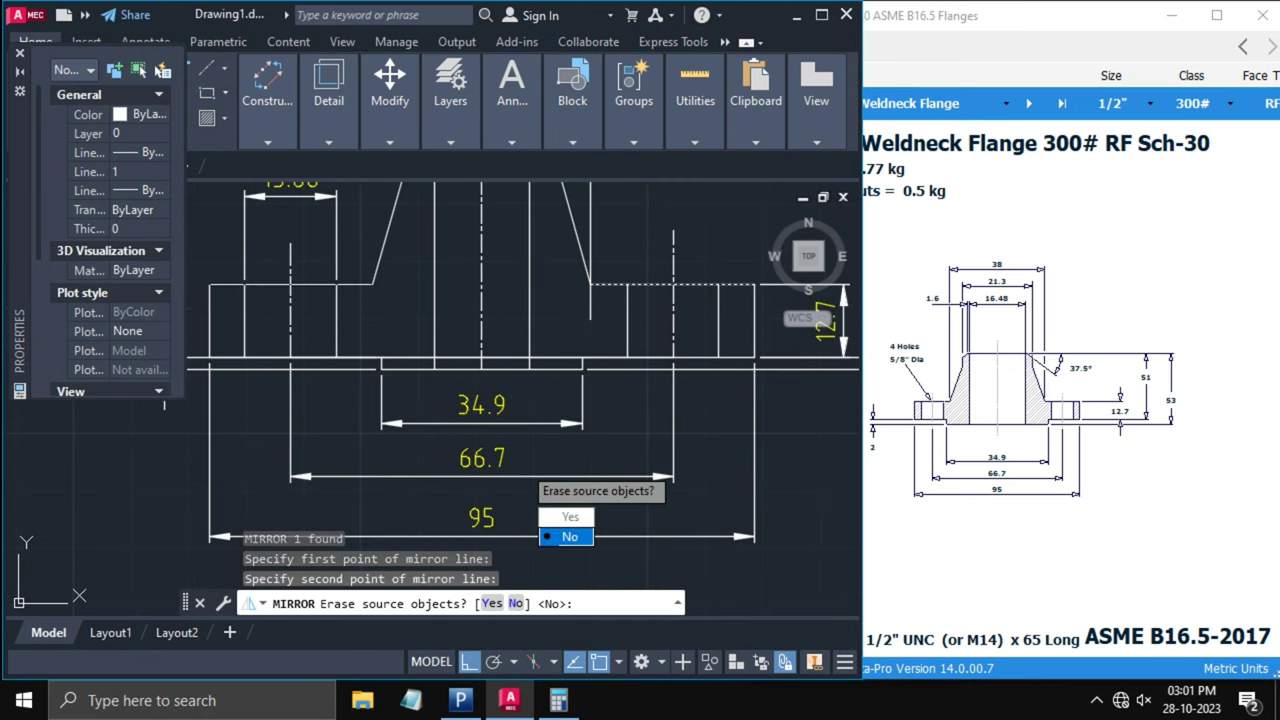
left_click(567, 536)
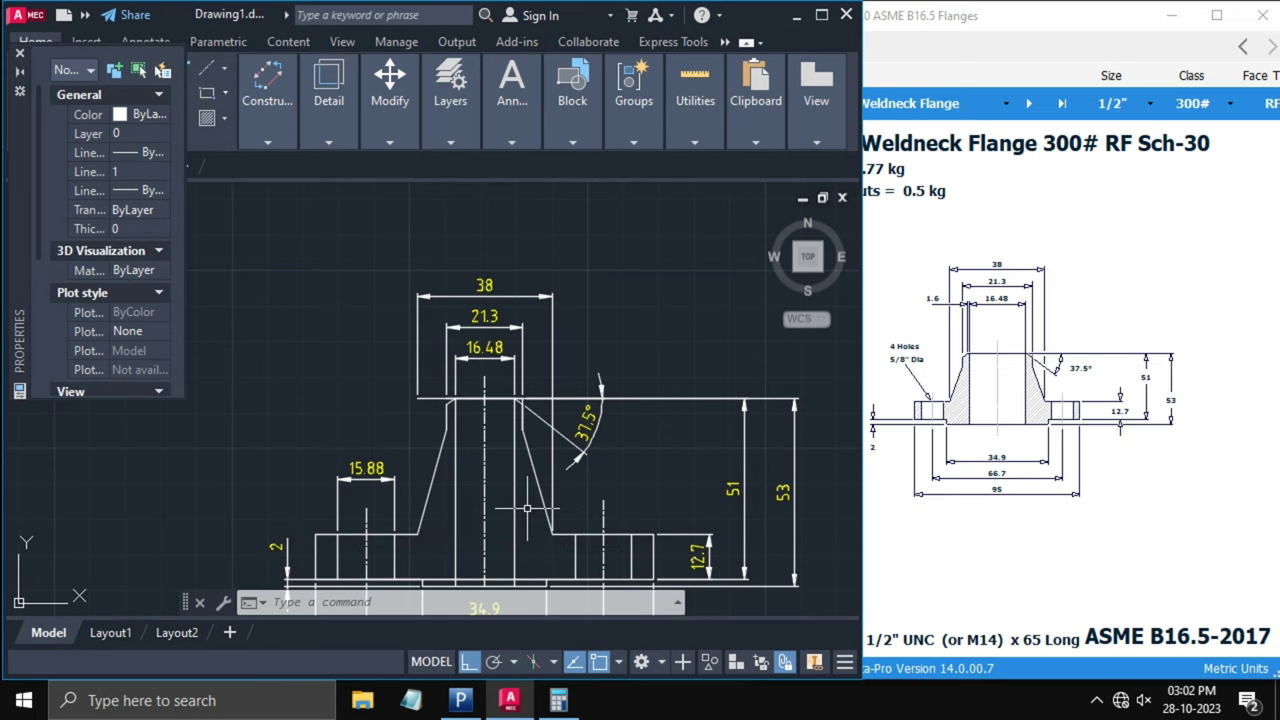
type("H")
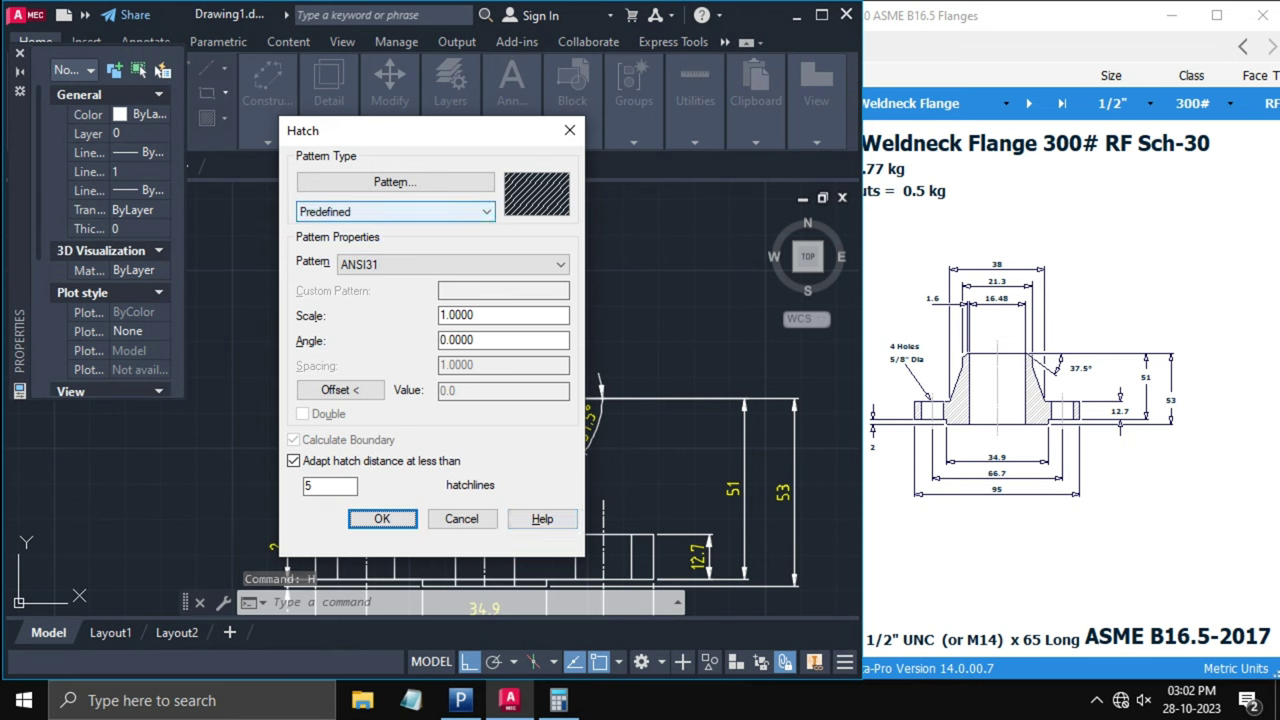
- Hatch the hub and flange plate areas with ANSI31 at scale 0.5, angle 90
left_click(535, 193)
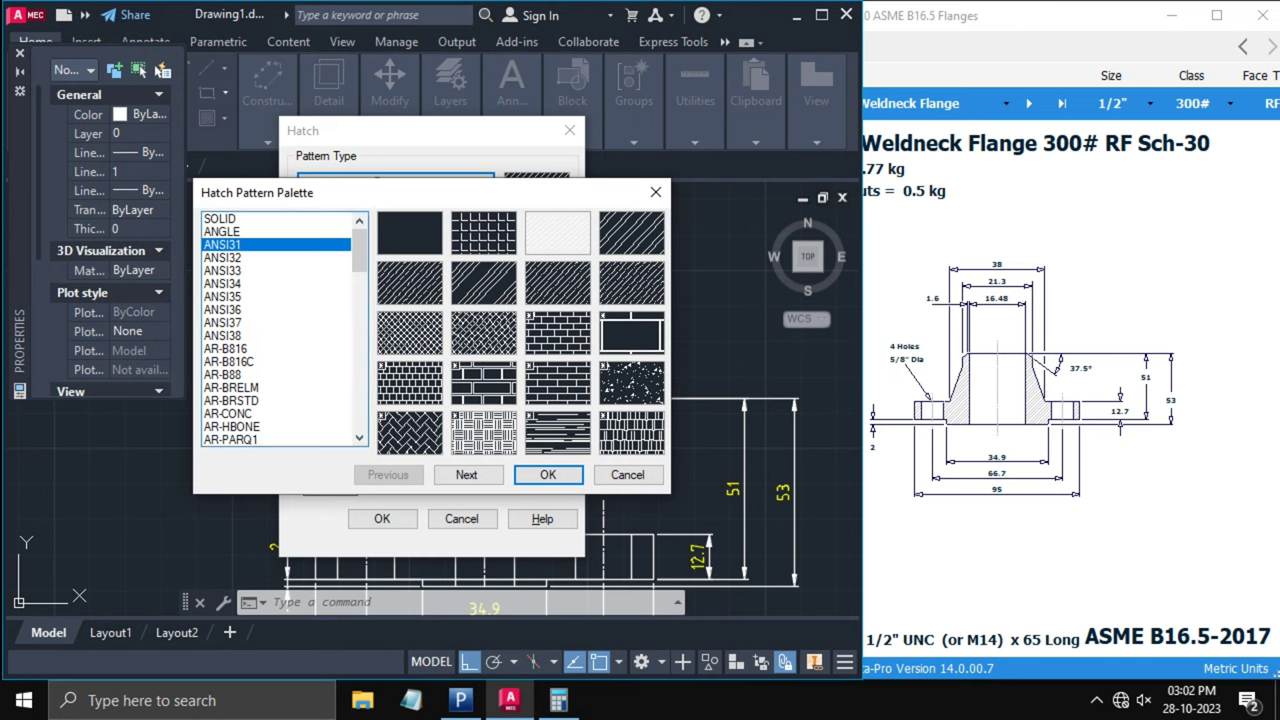
left_click(548, 475)
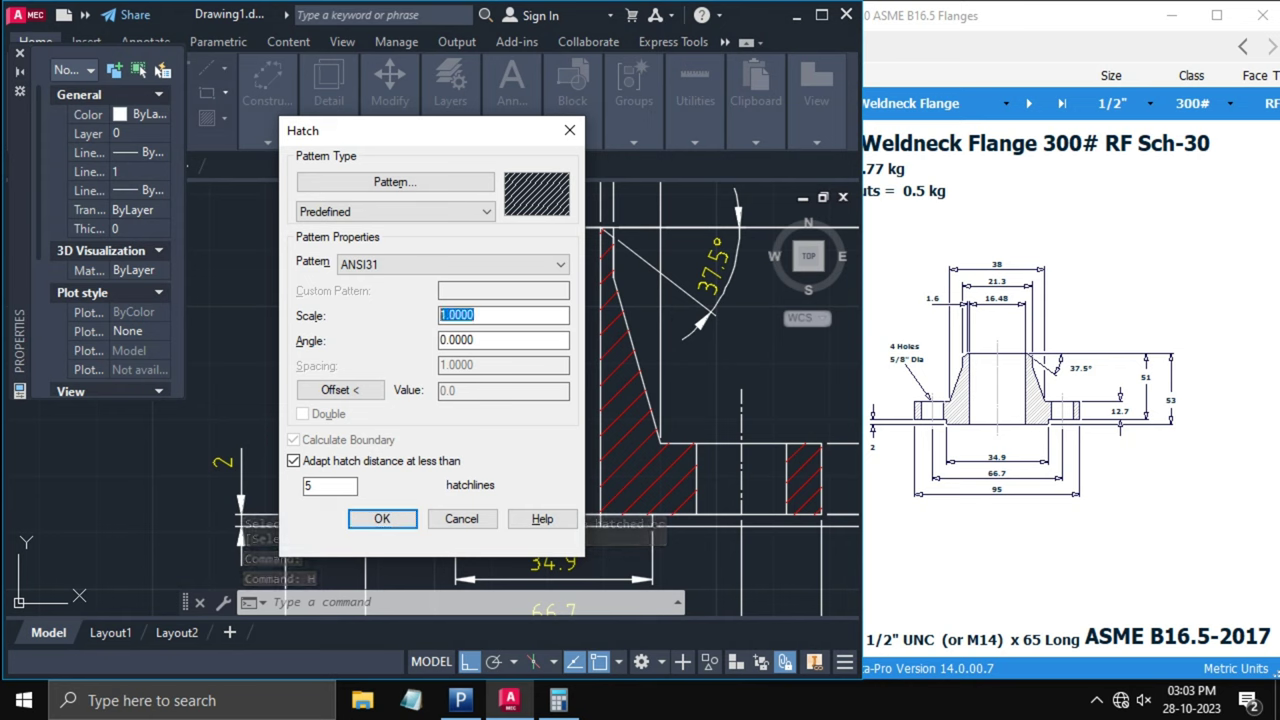
type("0.5")
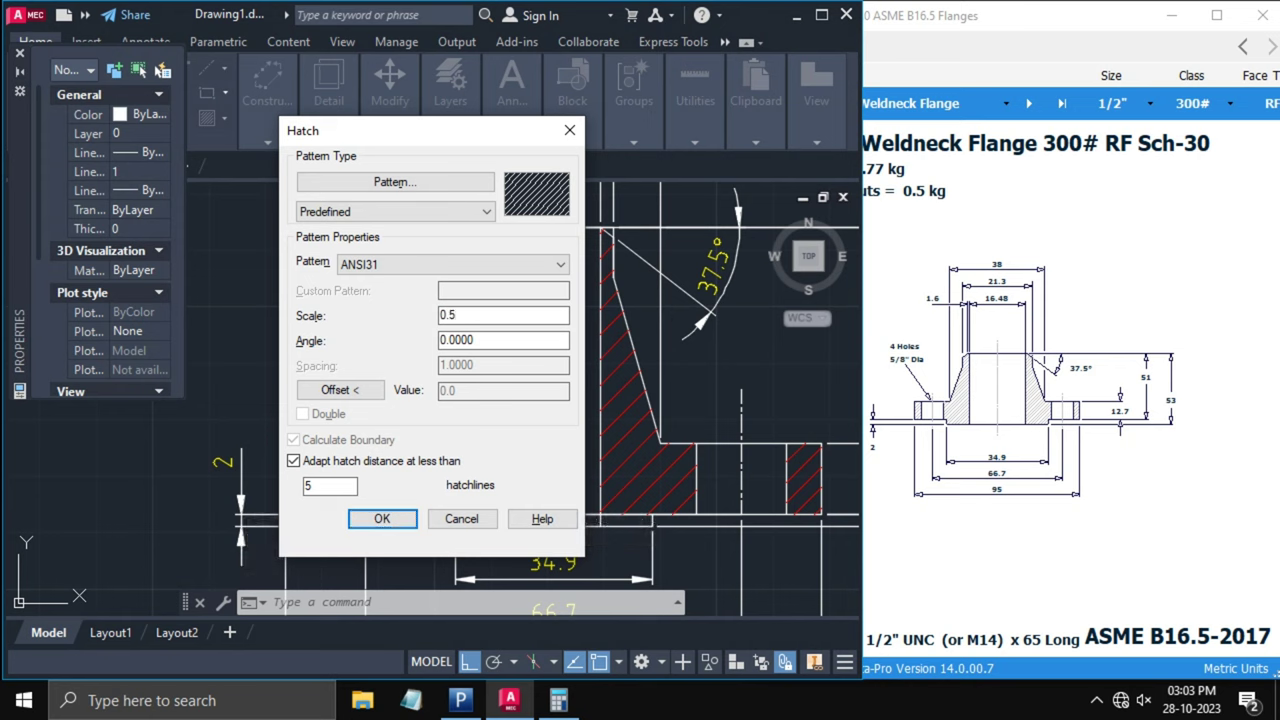
left_click(382, 518)
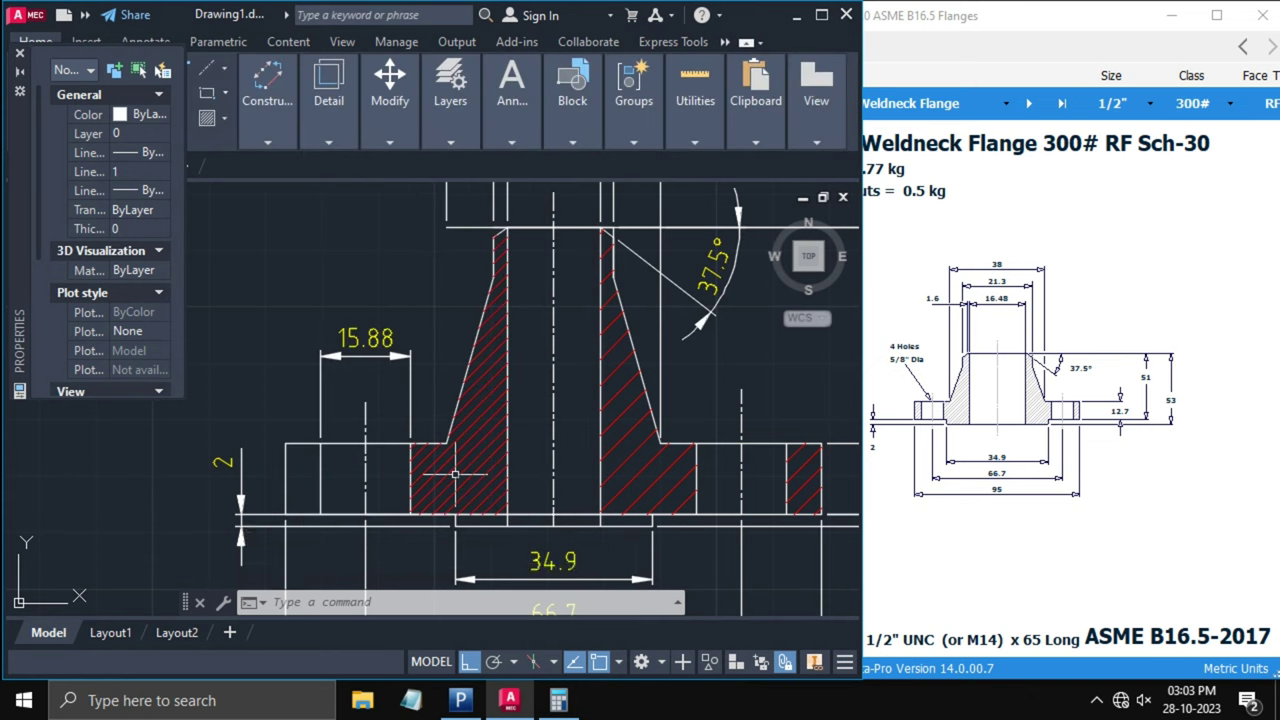
left_click(460, 490)
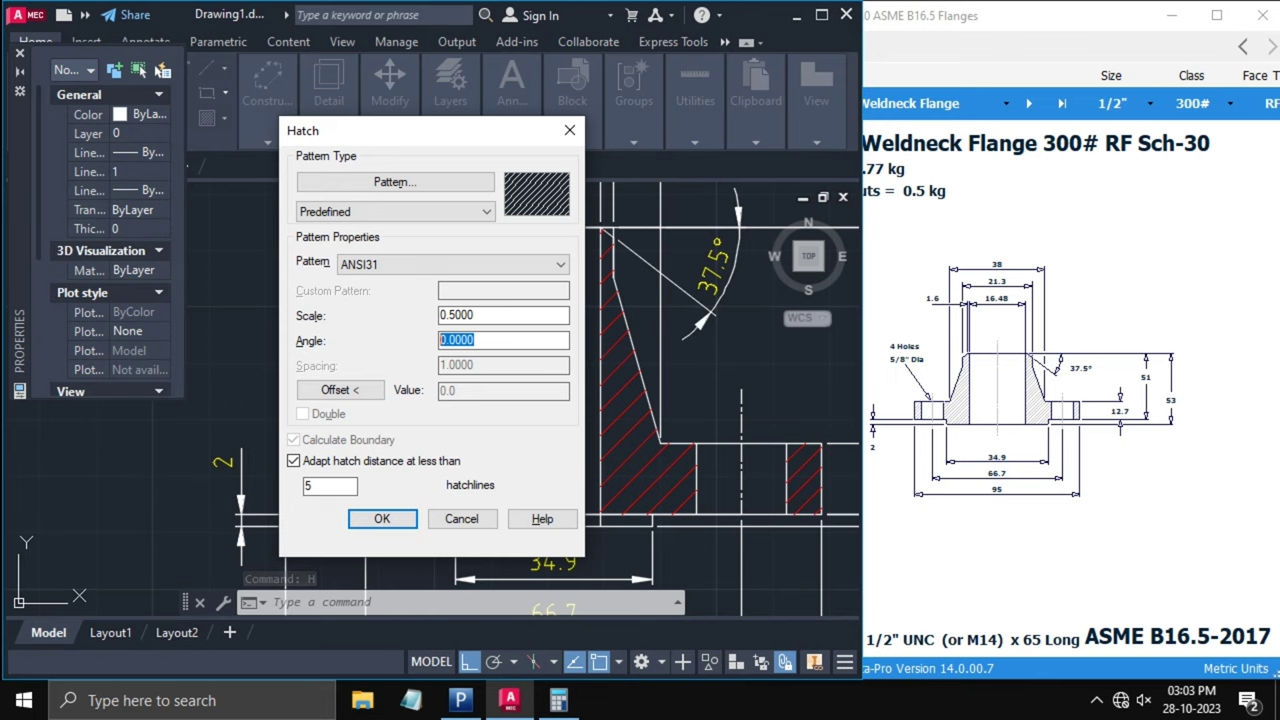
type("90")
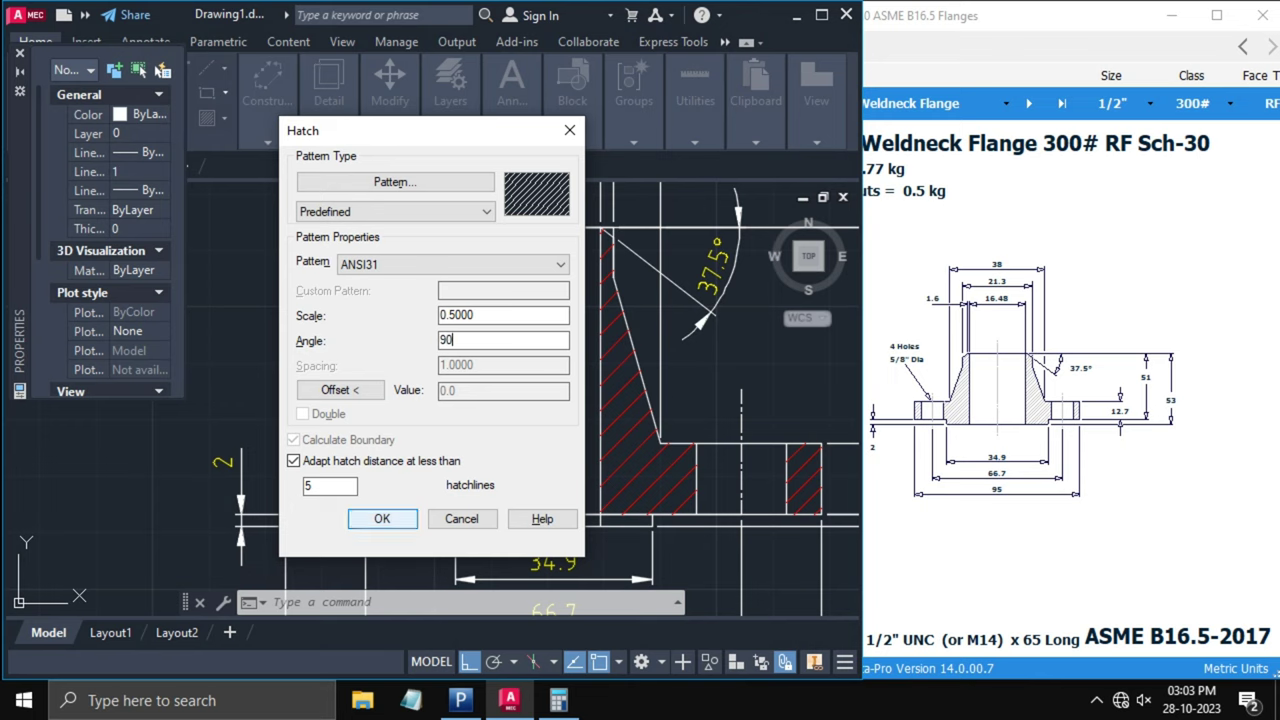
left_click(381, 518)
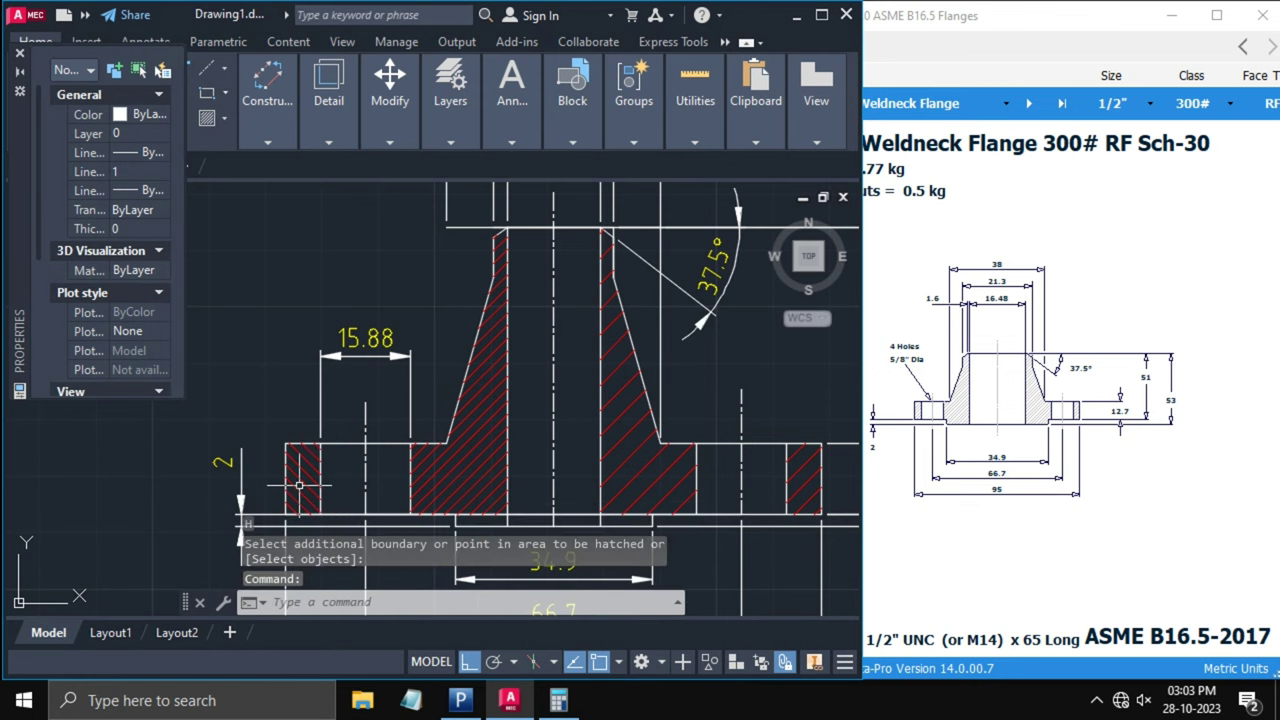
left_click(305, 485)
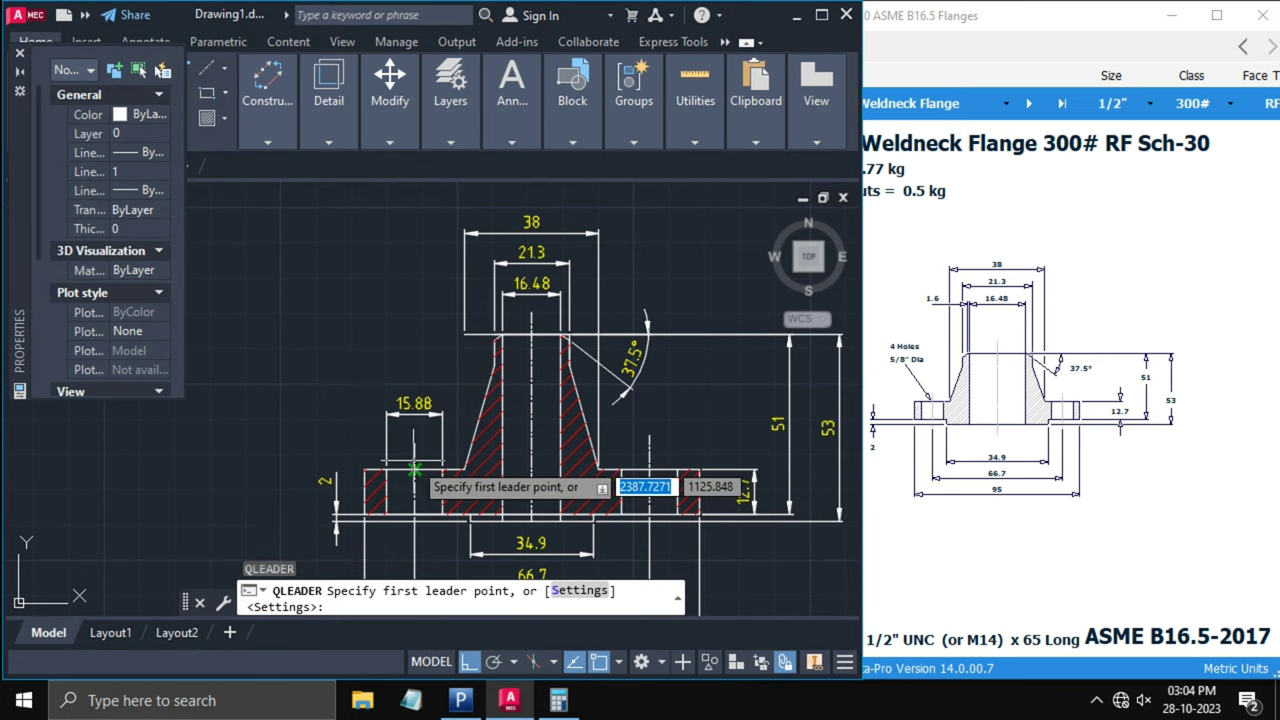
- Place a leader from the bolt hole with the note '4 Holes'
left_click(403, 472)
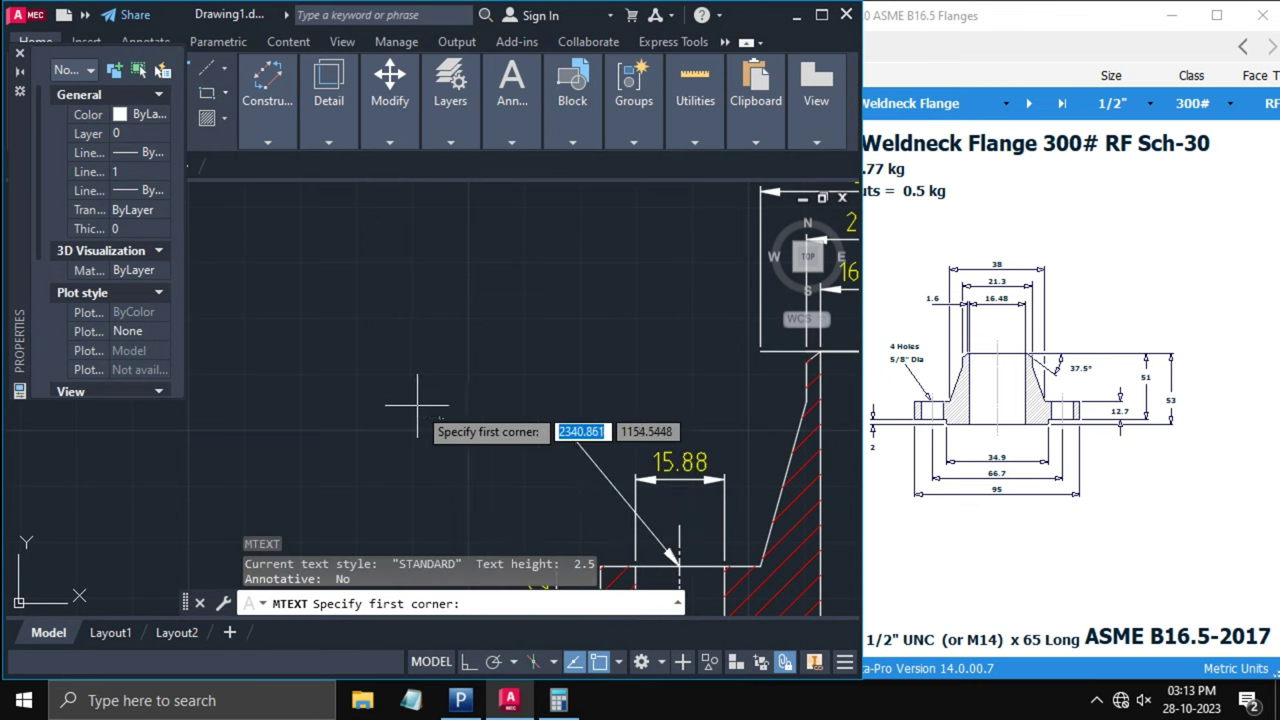
left_click(417, 403)
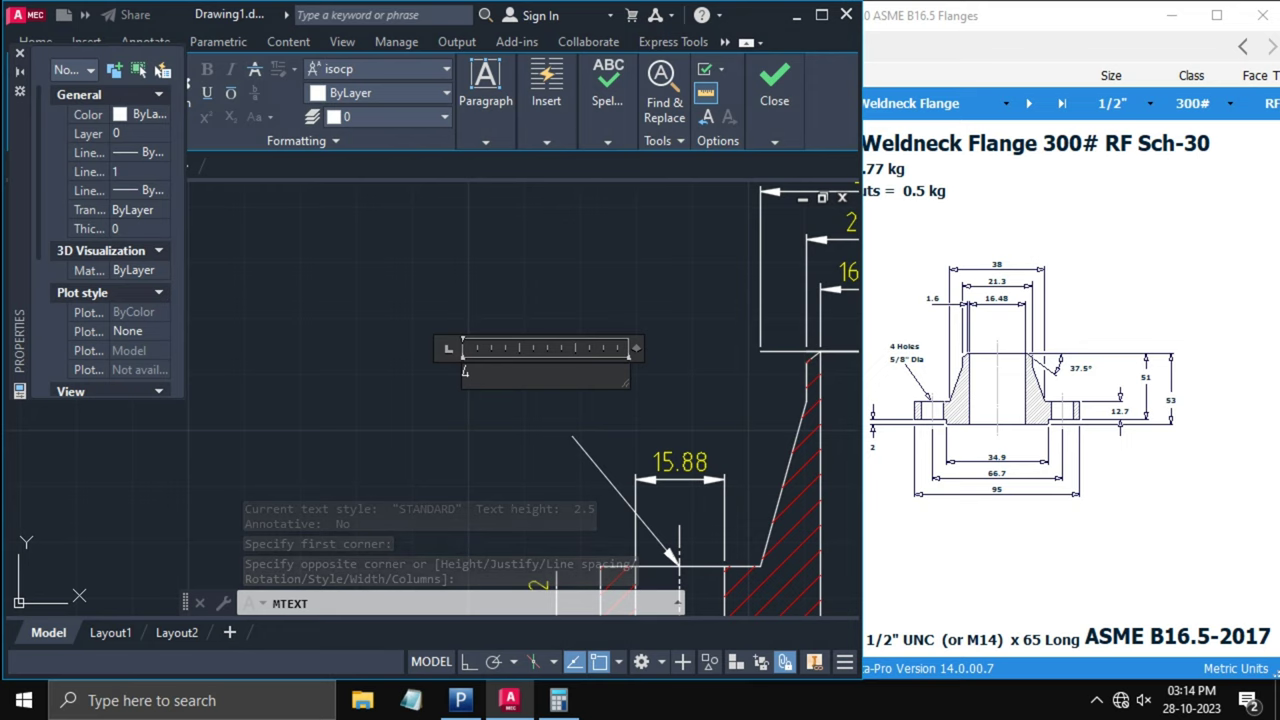
type("H")
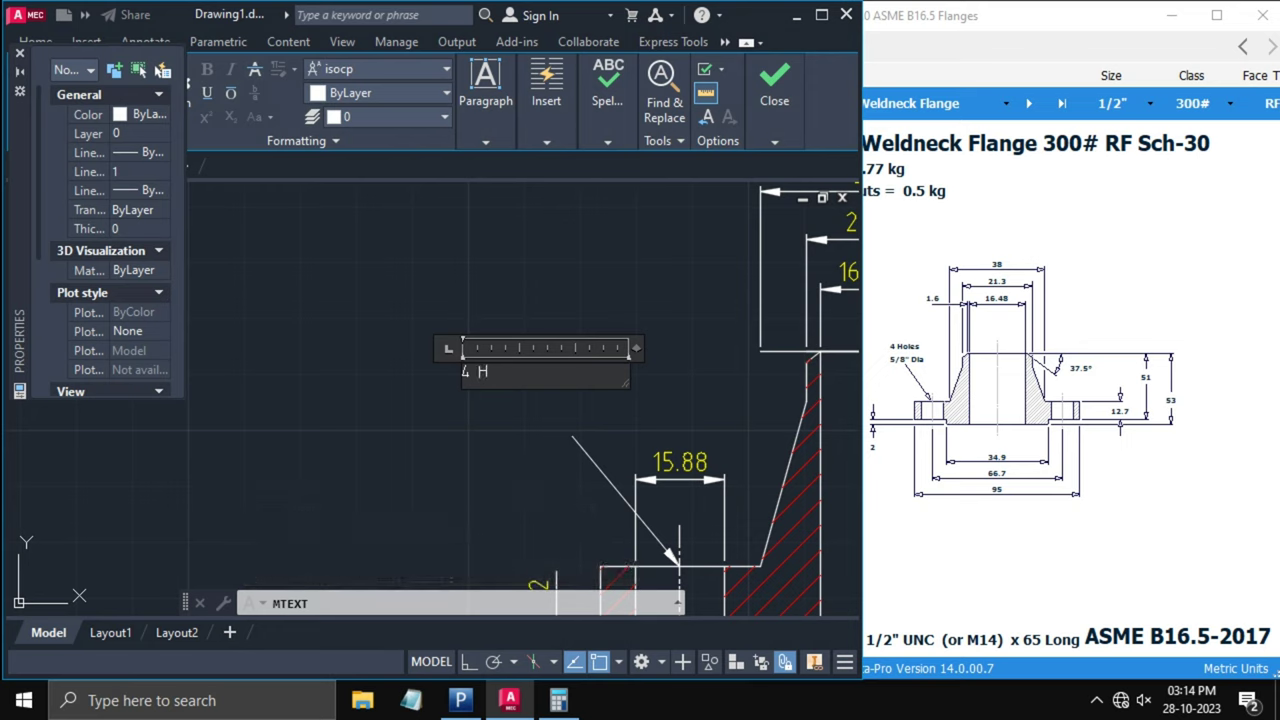
type("oles")
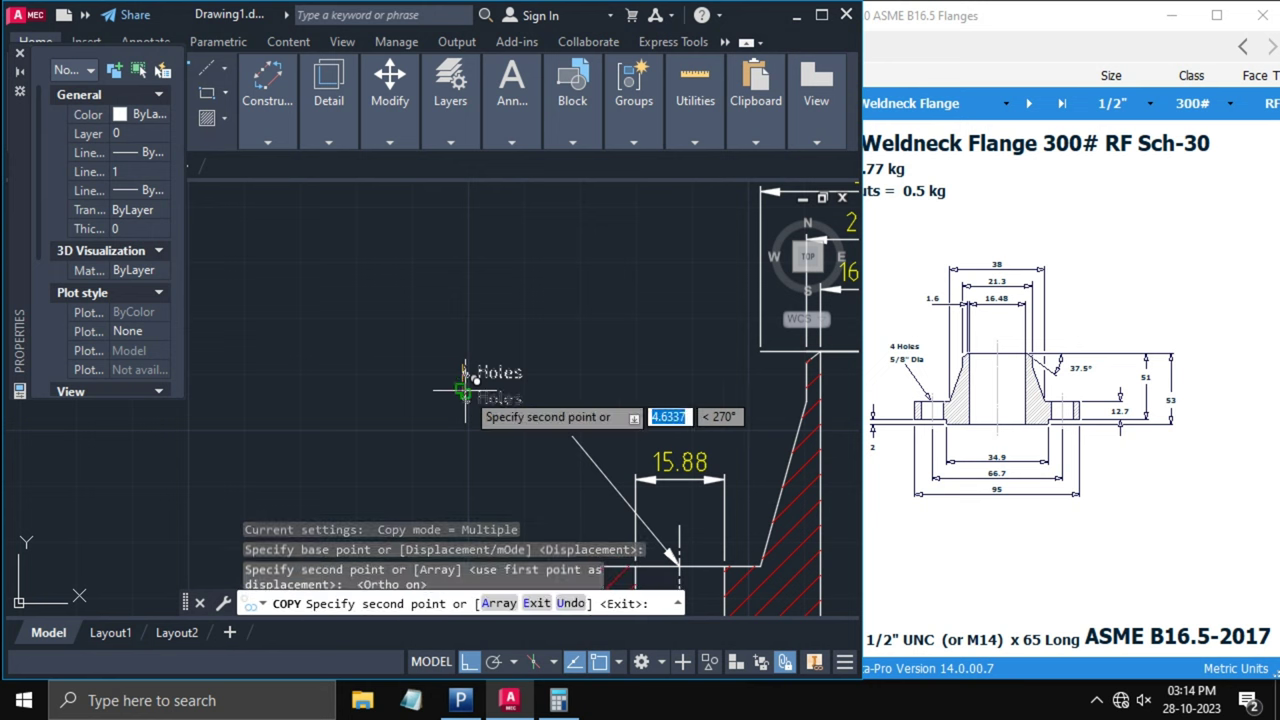
- Edit the leader note to add a second line reading '5/8'' Dia'
key("Escape")
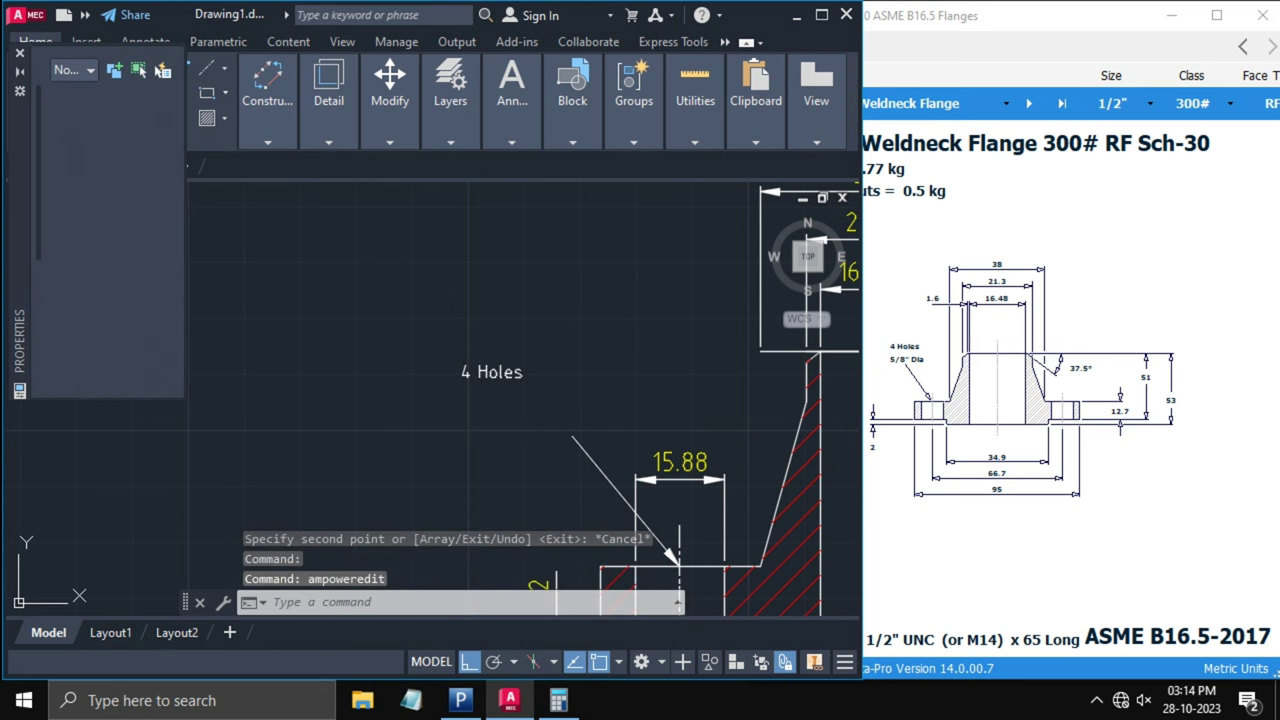
double_click(490, 372)
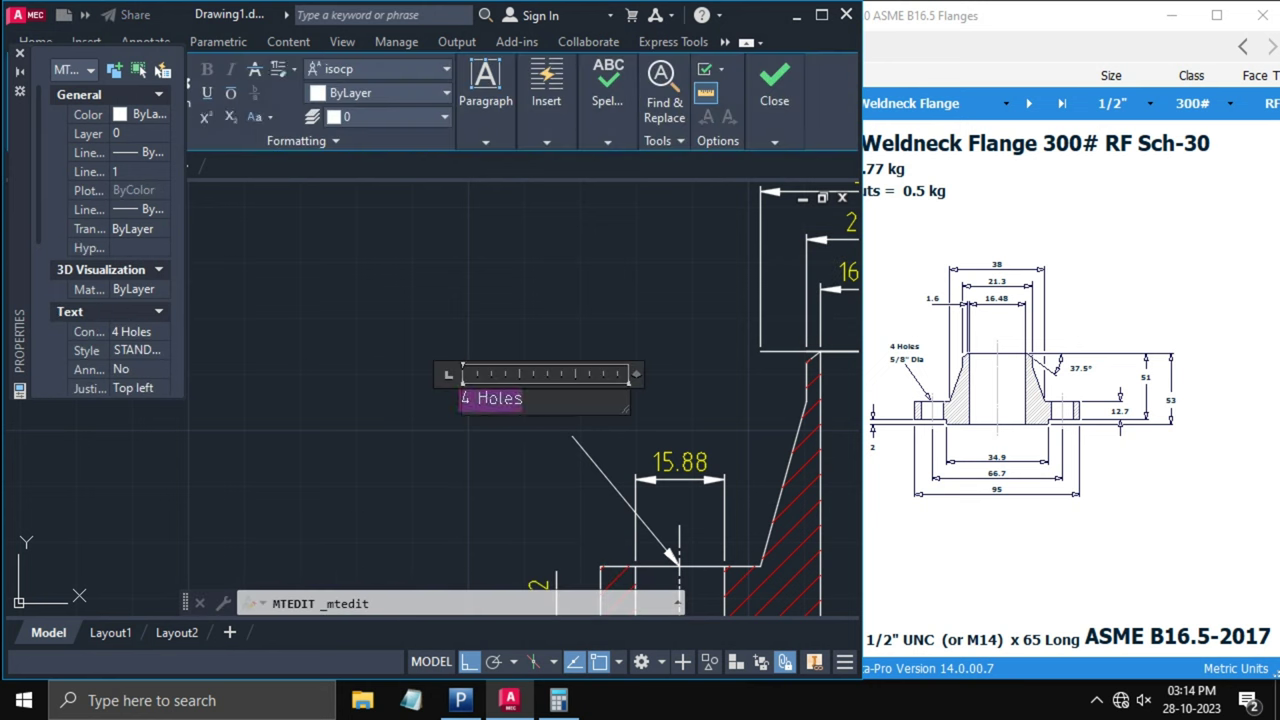
type("5/8")
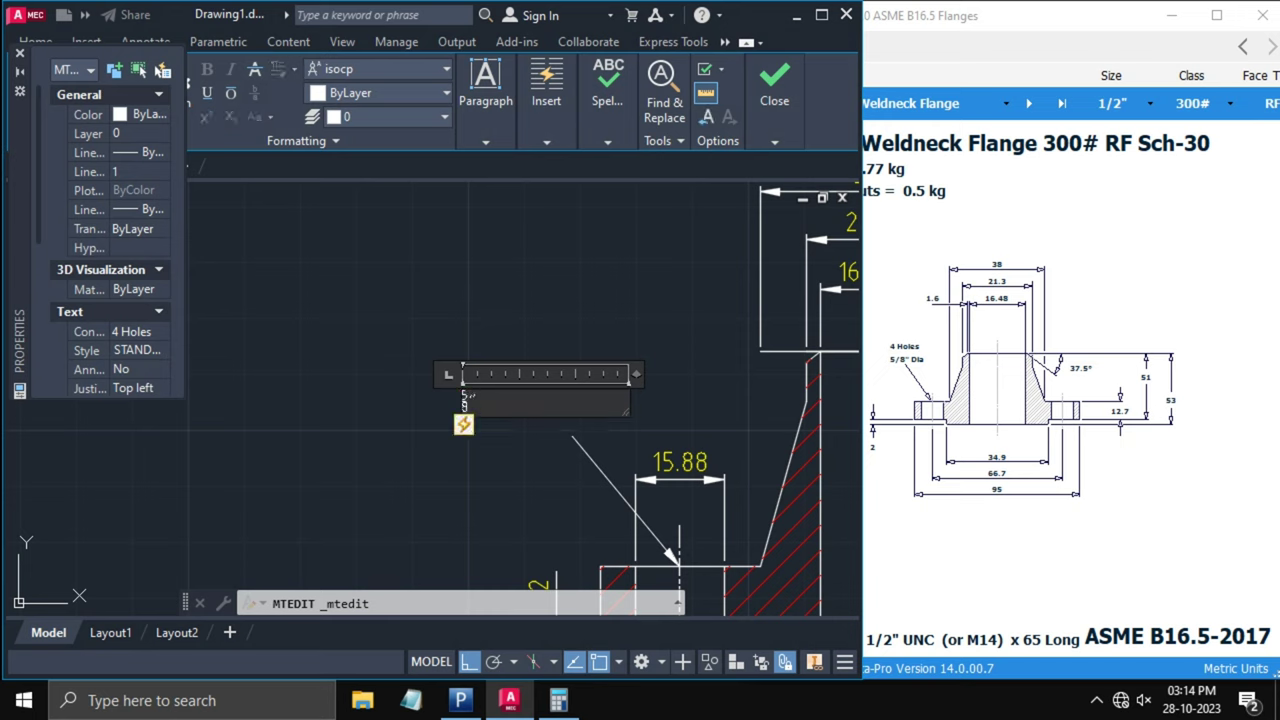
type("5/8''")
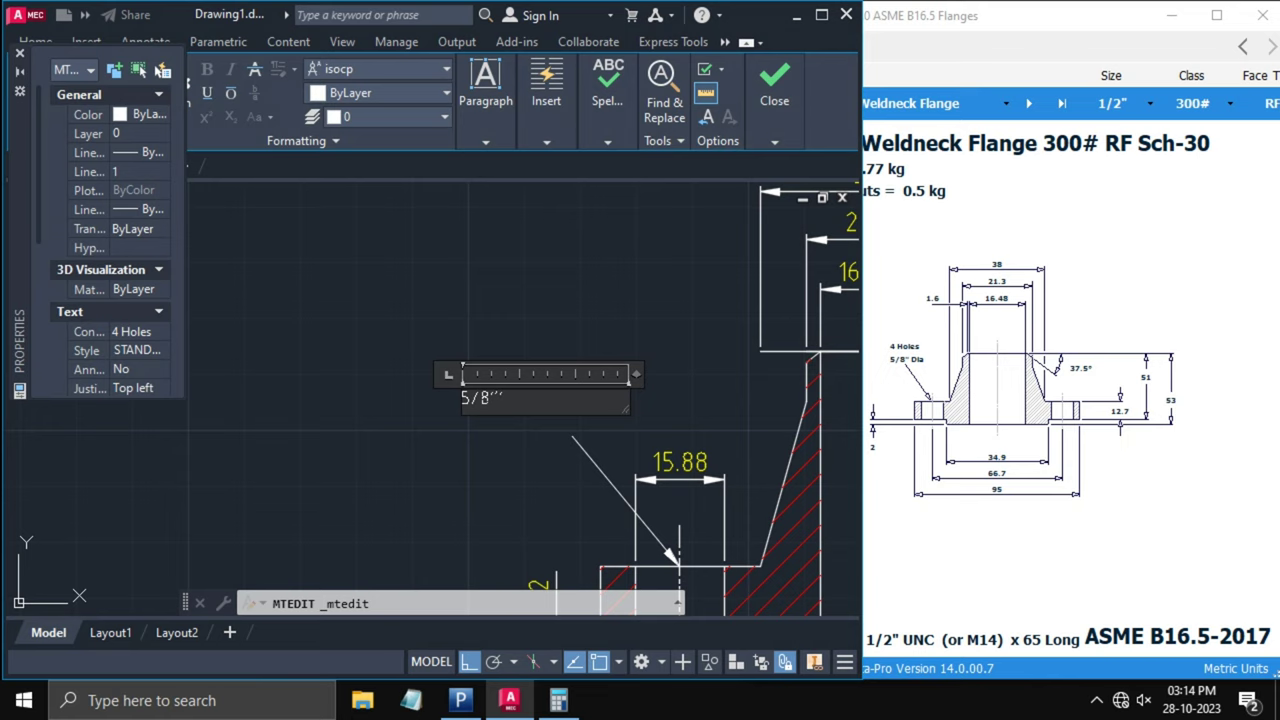
type("Di")
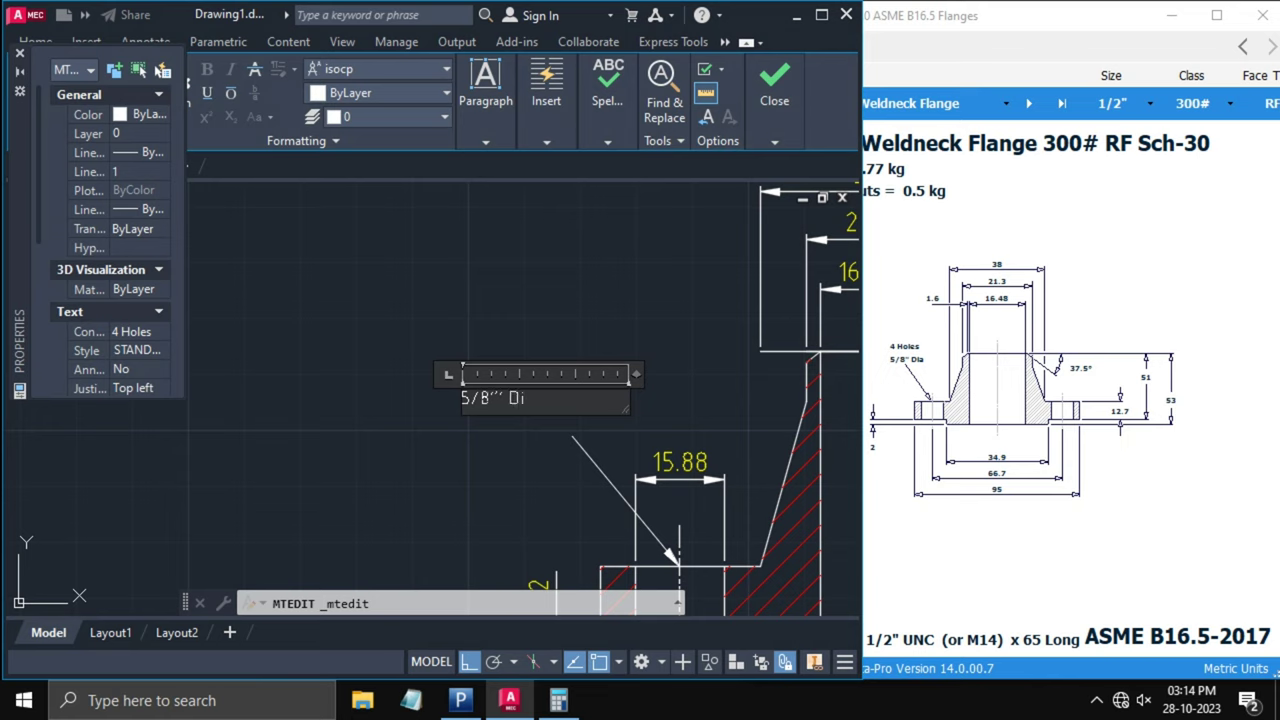
left_click(774, 80)
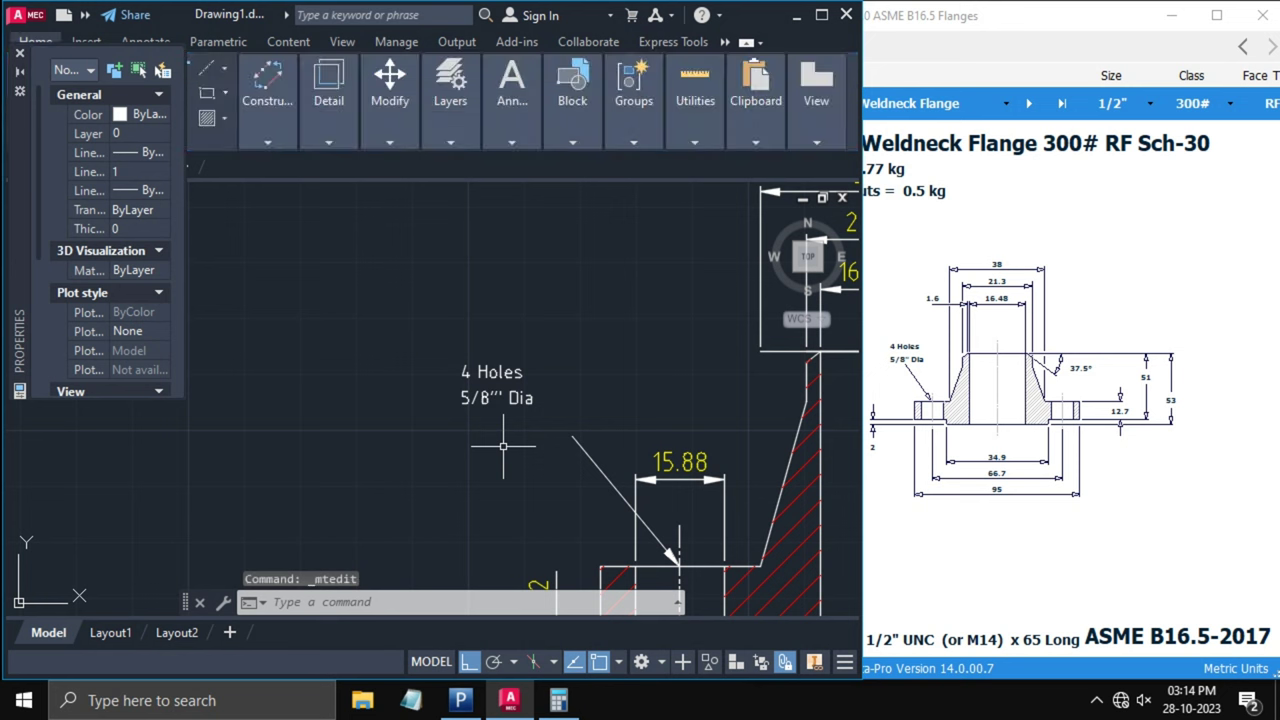
type("M")
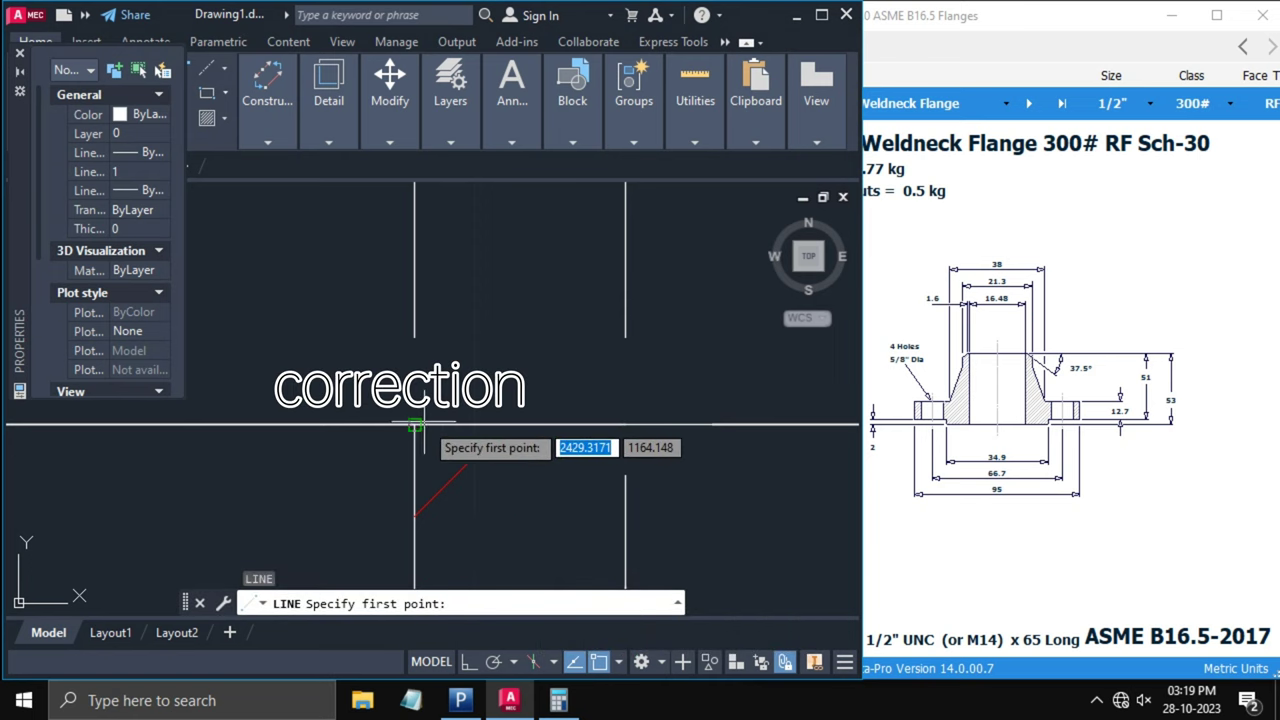
- Start the corrective angled line at the hub edge
left_click(416, 426)
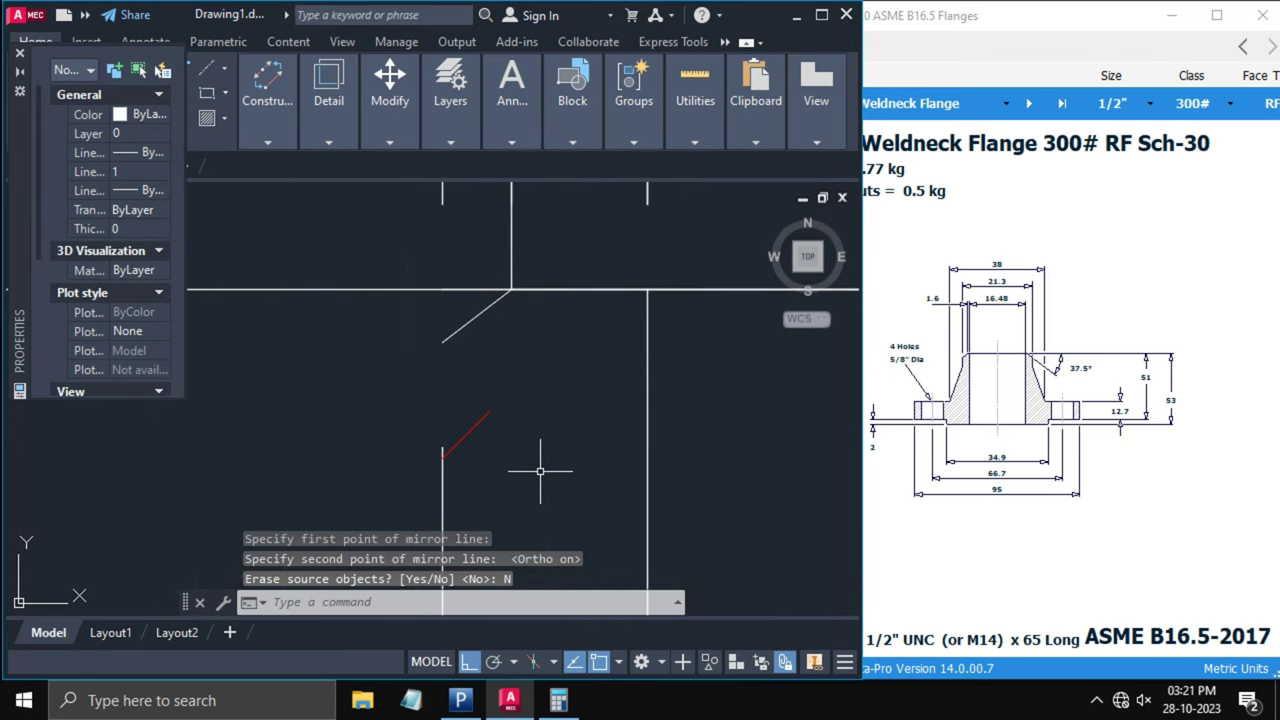
- Extend the hub's vertical edge to the angled line and reposition the extension line's endpoint
type("EX")
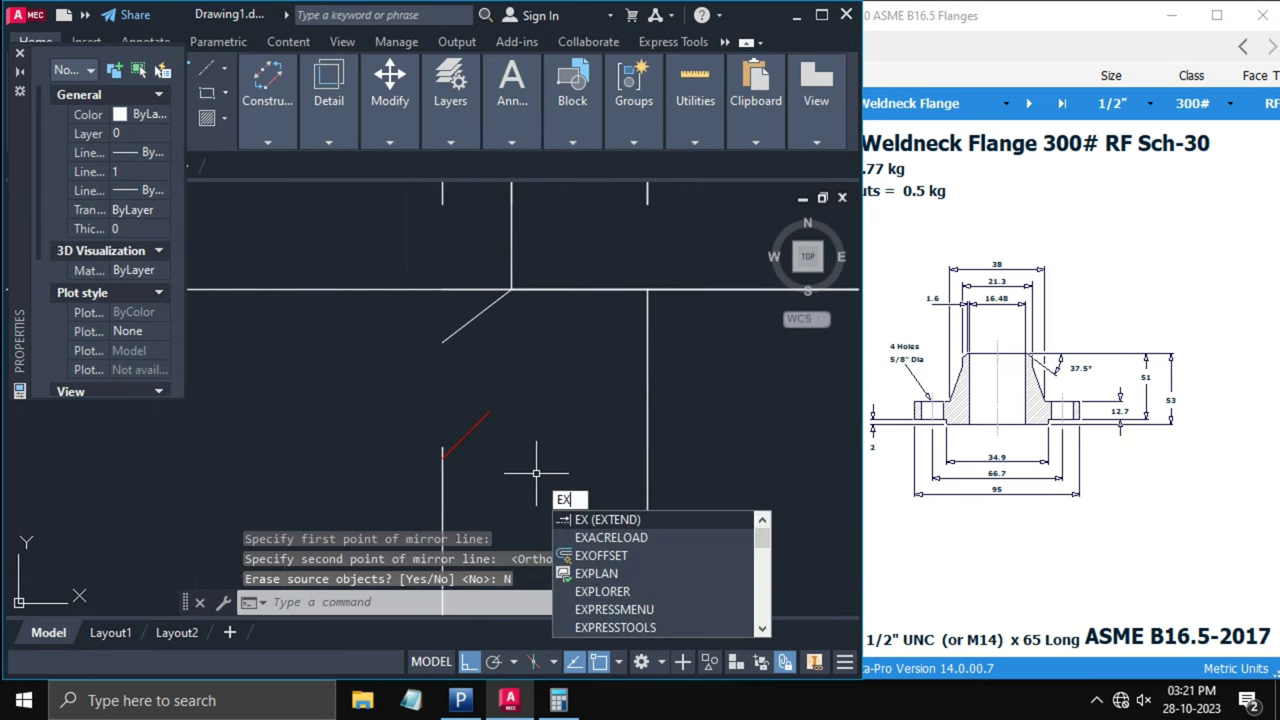
key("Enter")
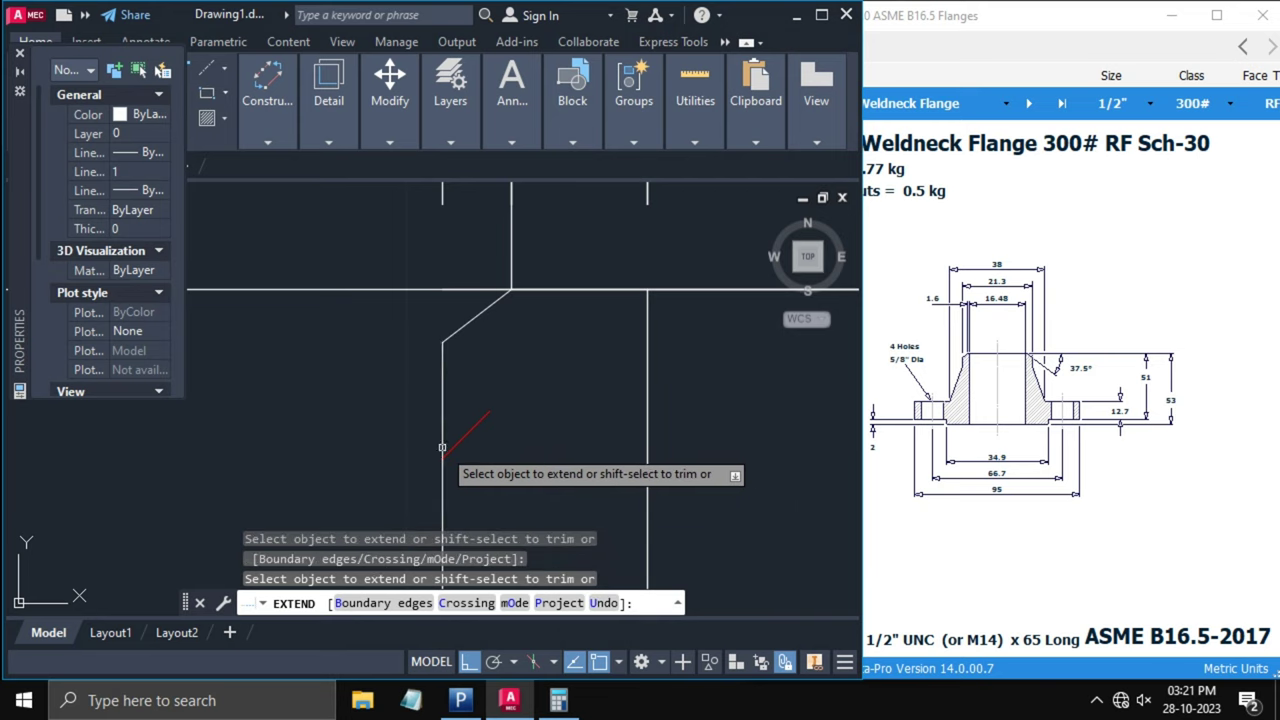
key("Escape")
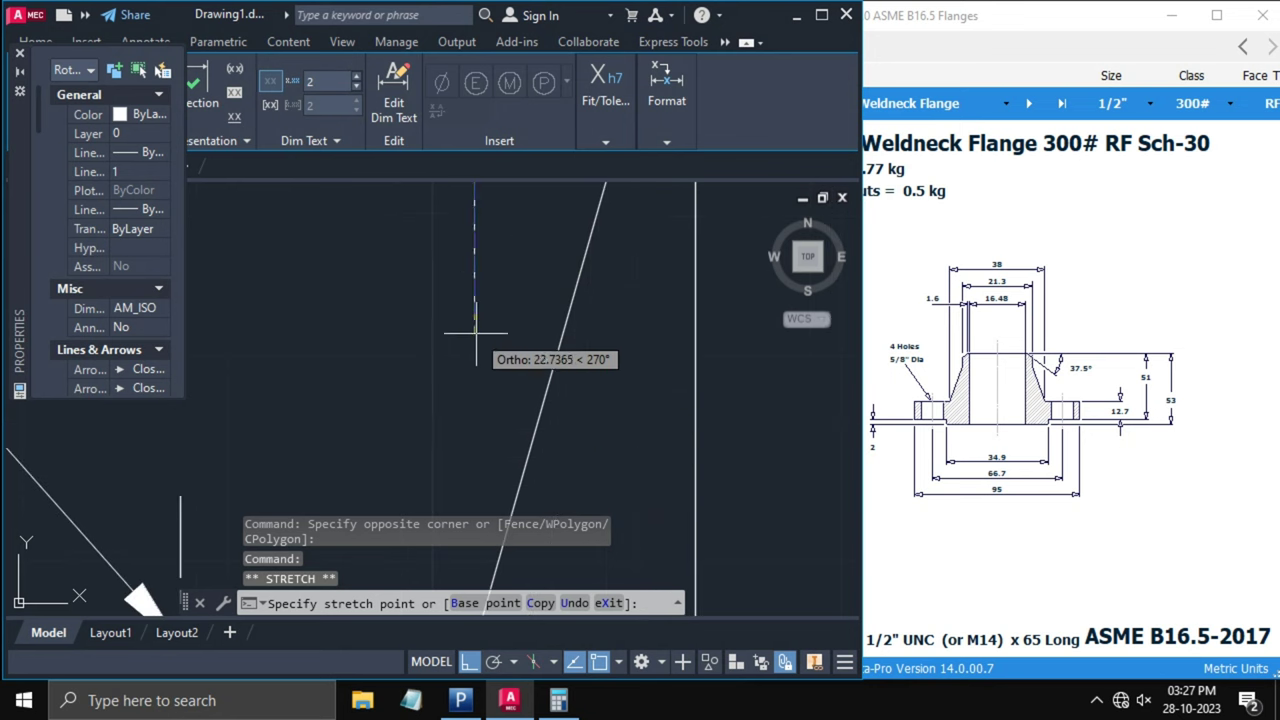
left_click(540, 360)
type("H")
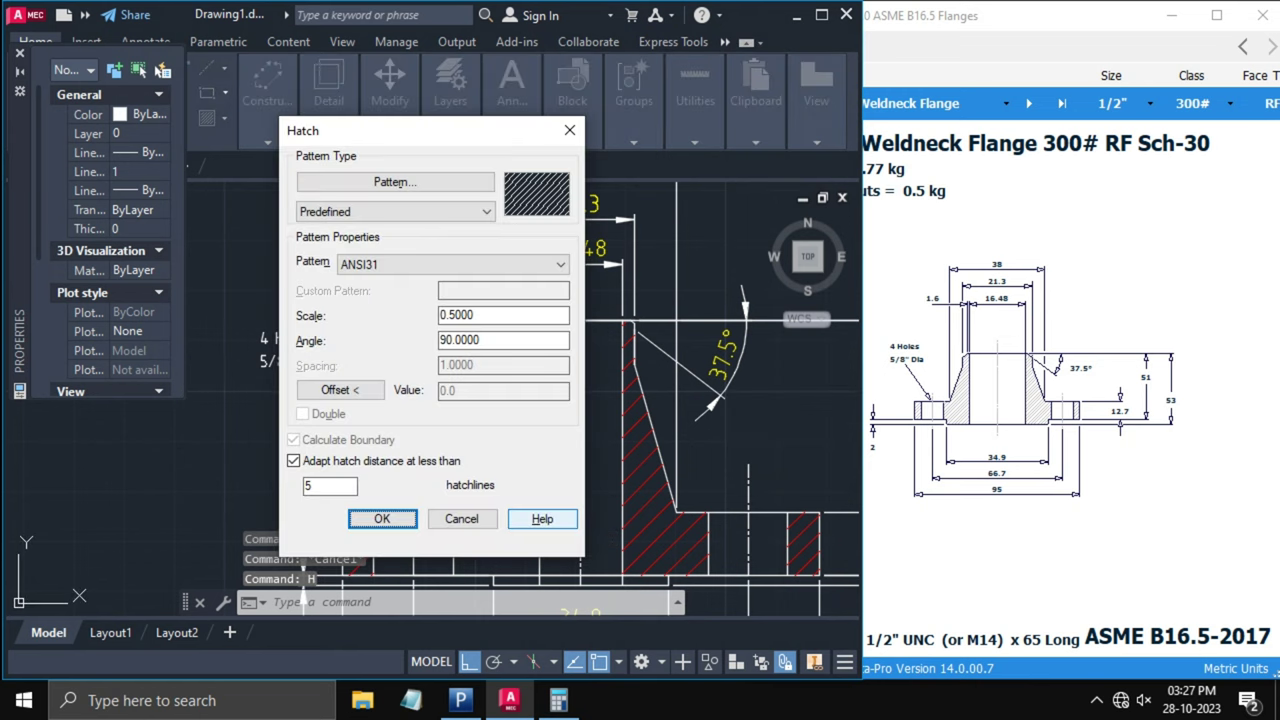
- Apply the hatch, then dimension the angle between the hub's tapered edge and the second line
left_click(382, 518)
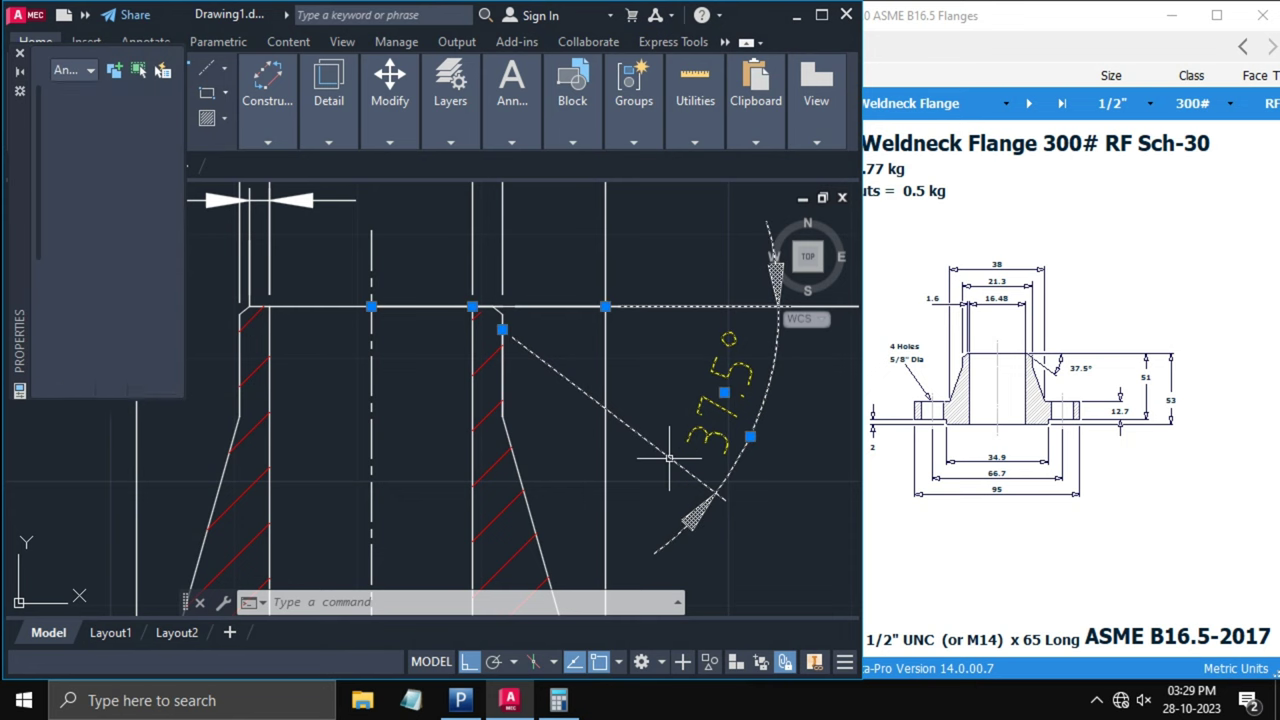
type("DIMALI")
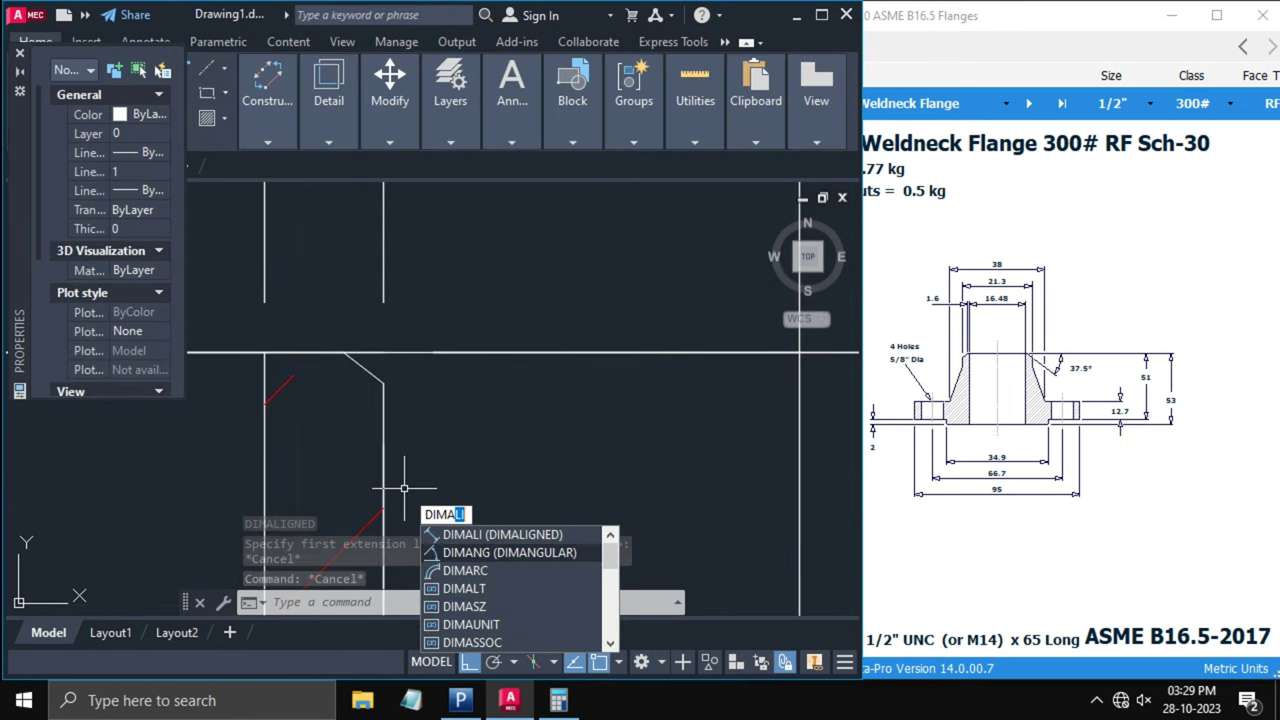
left_click(509, 552)
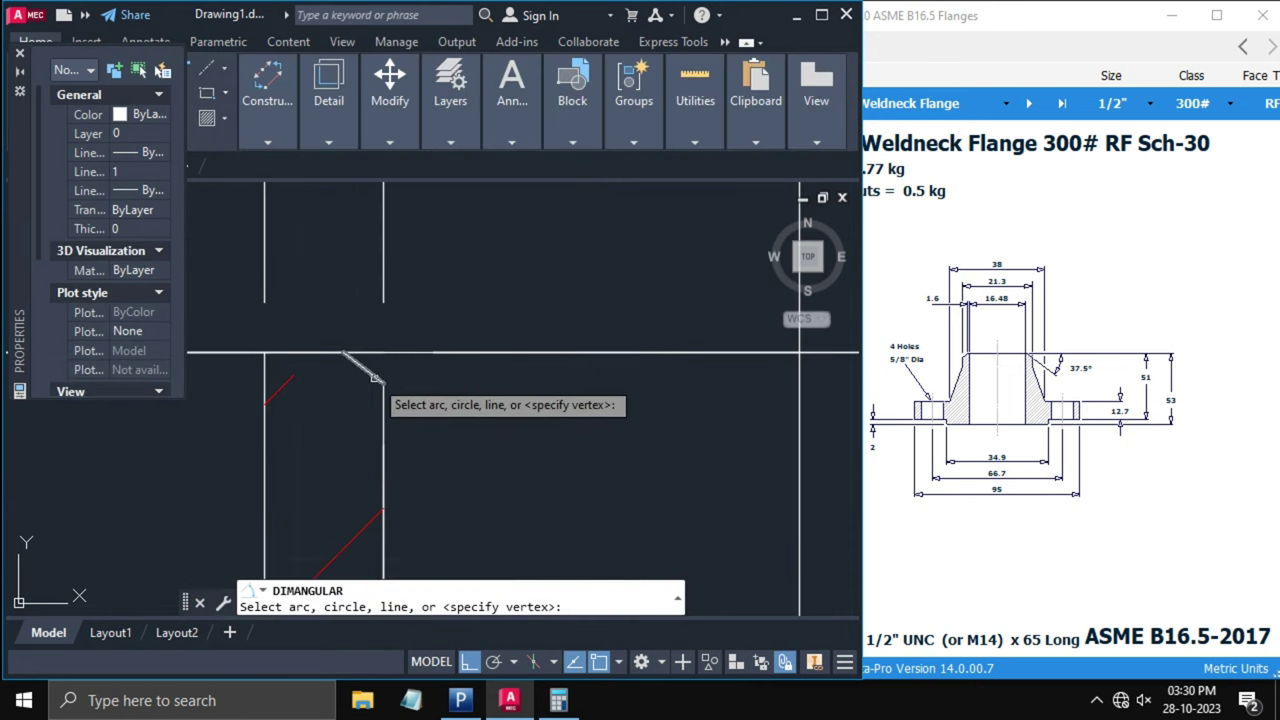
left_click(365, 356)
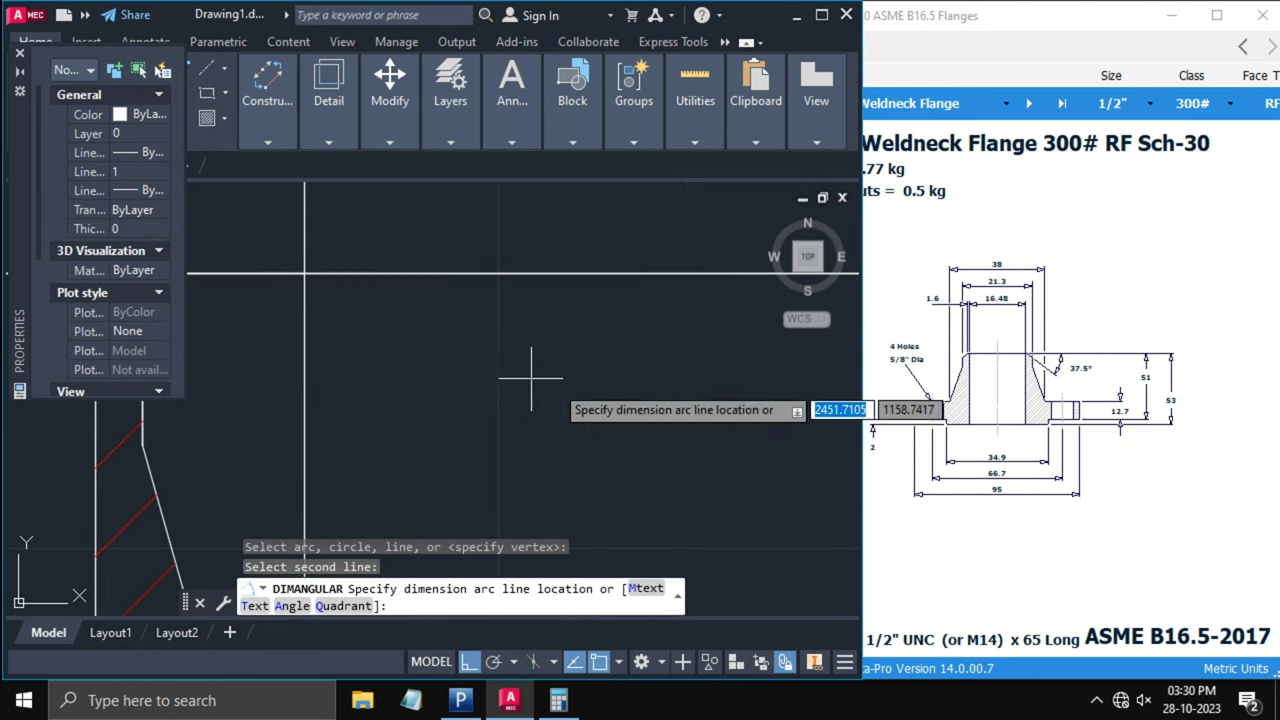
left_click(692, 466)
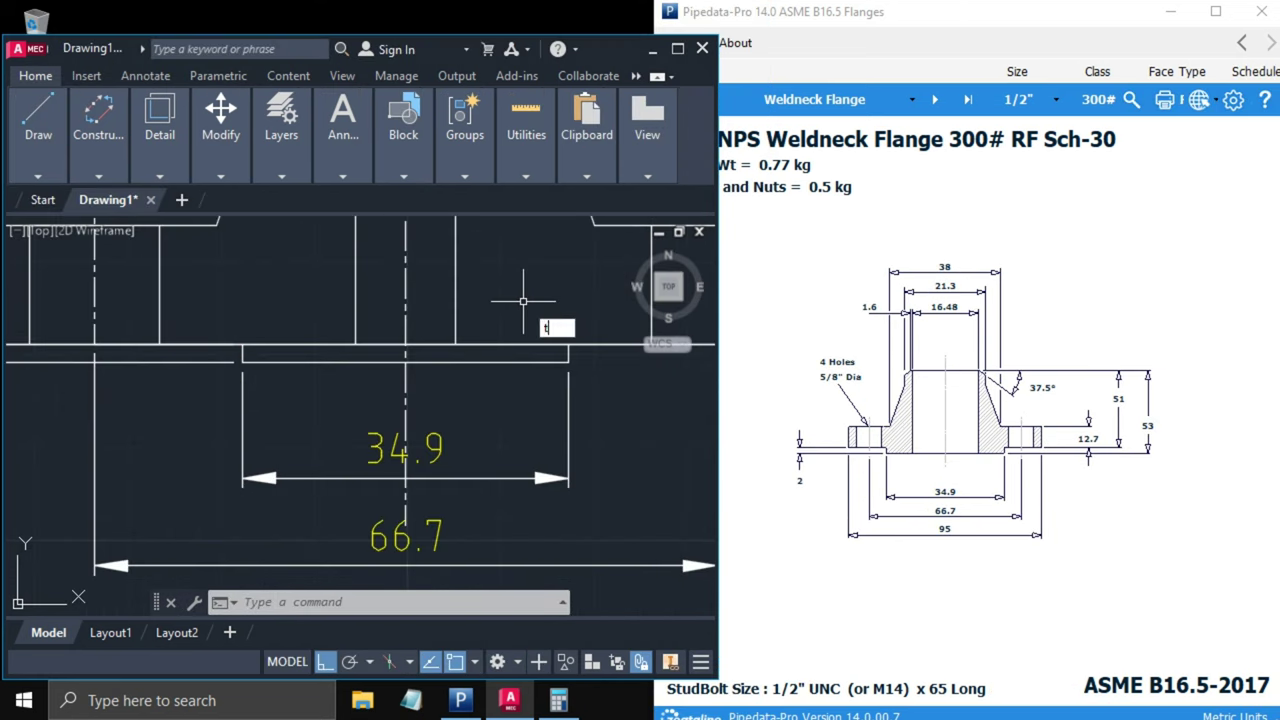
- Trim away the stray line and hatch the remaining flange section regions
type("trim")
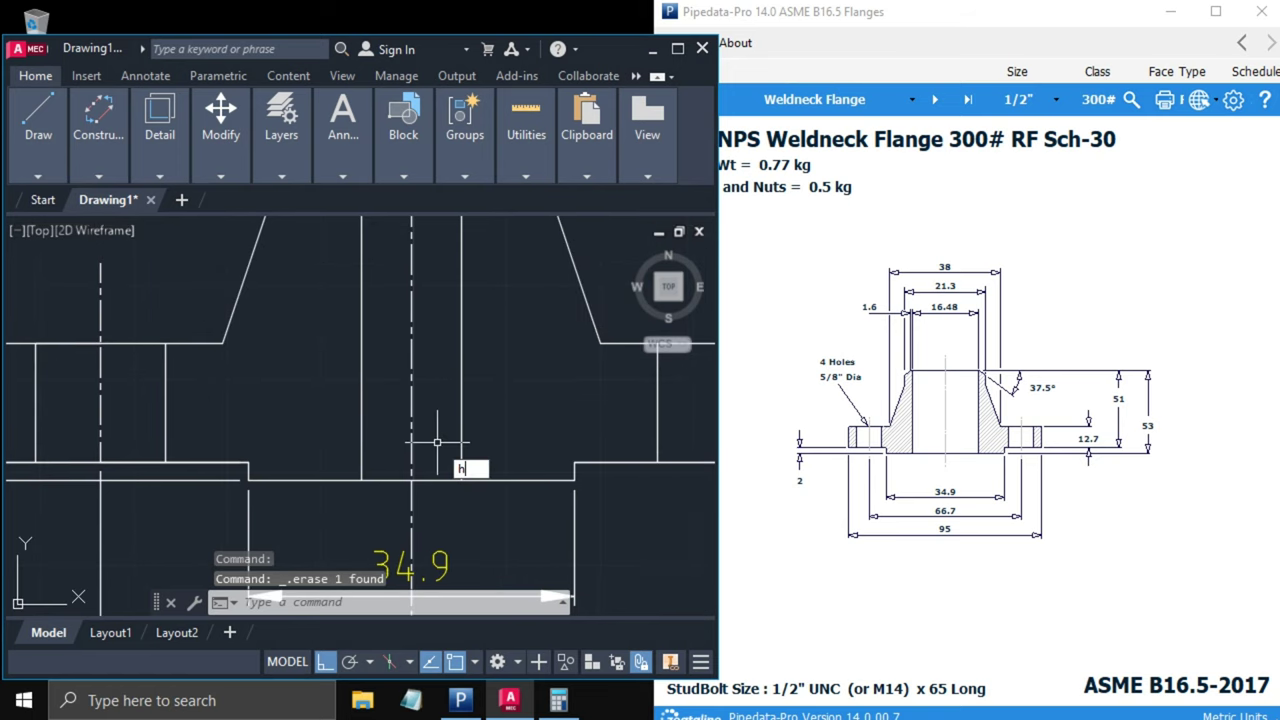
key("Enter")
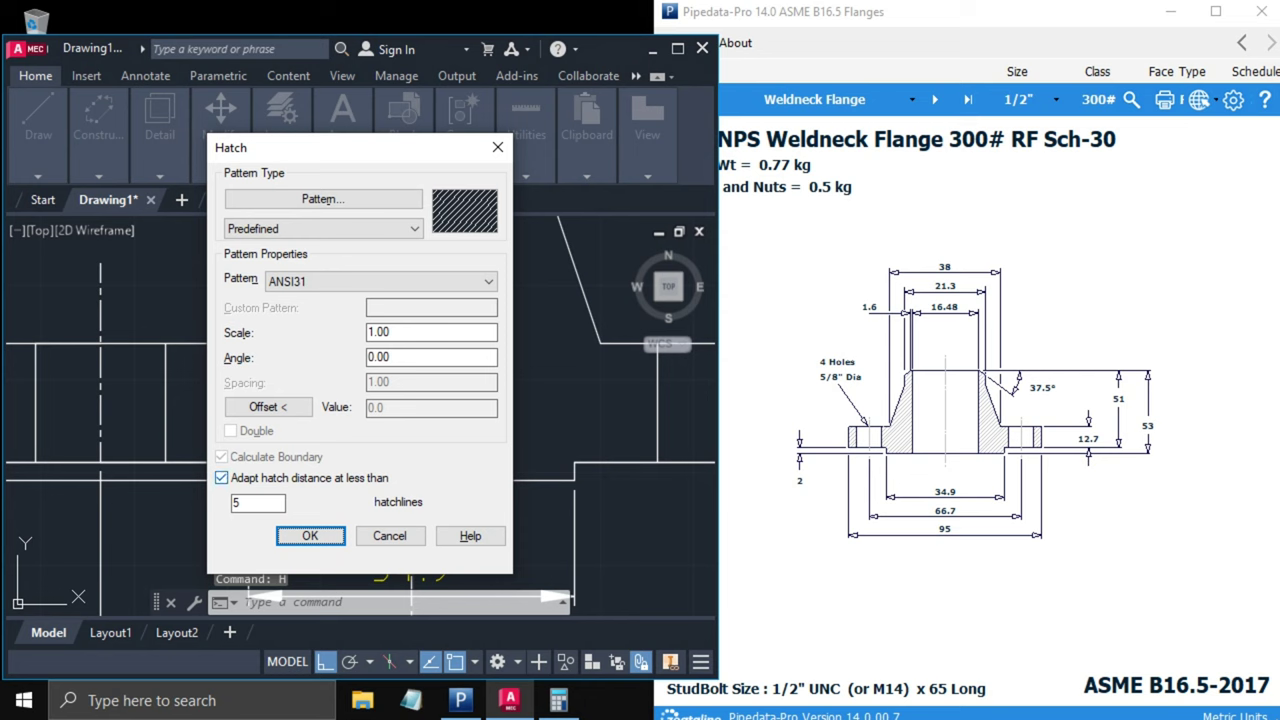
left_click(310, 536)
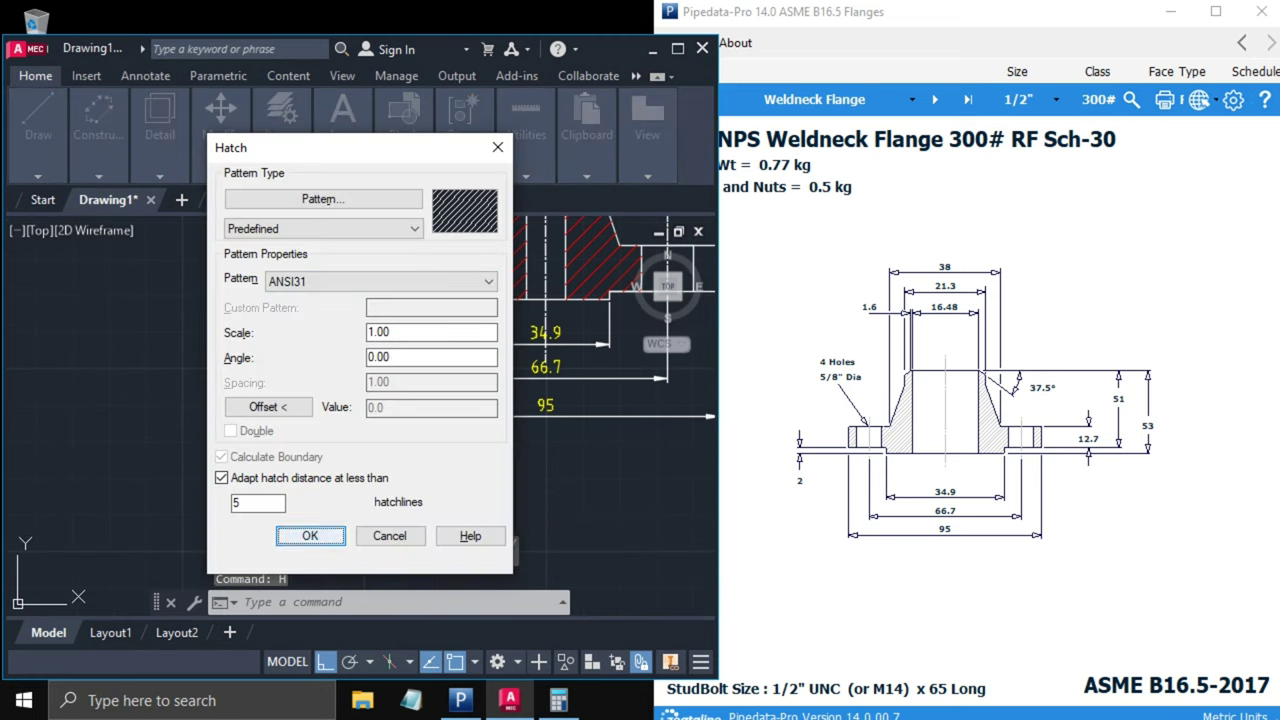
left_click(309, 535)
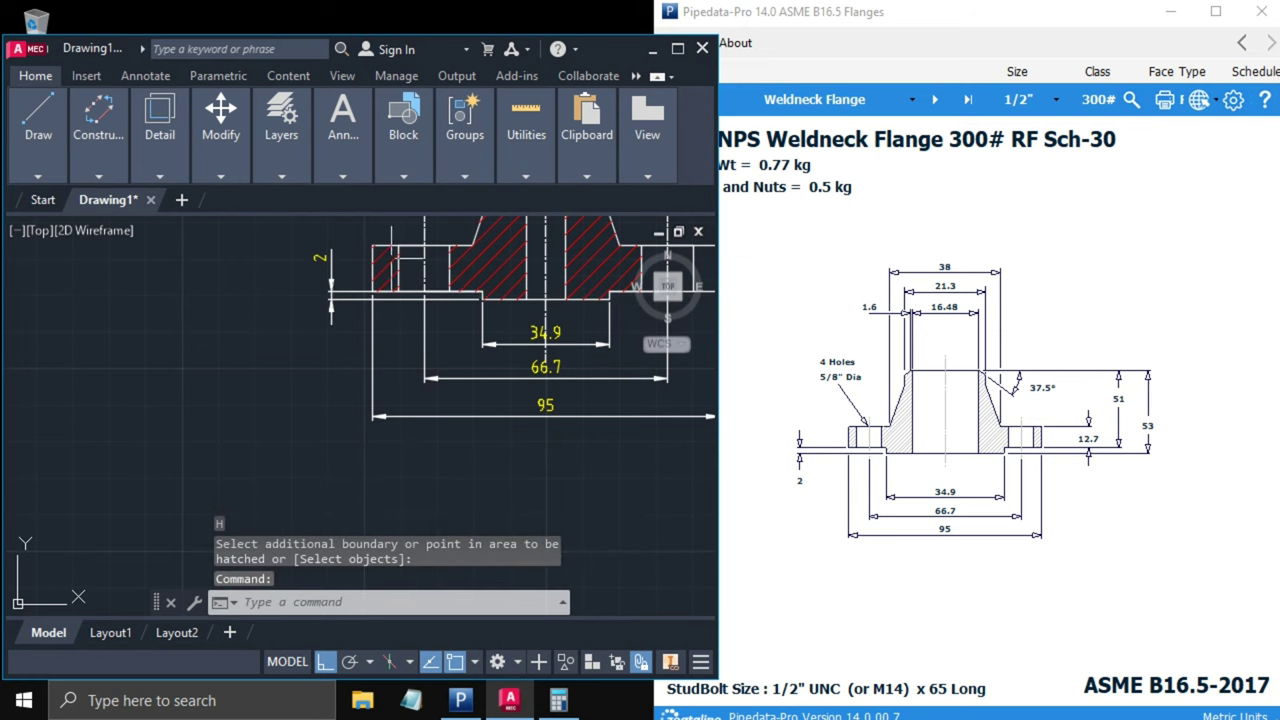